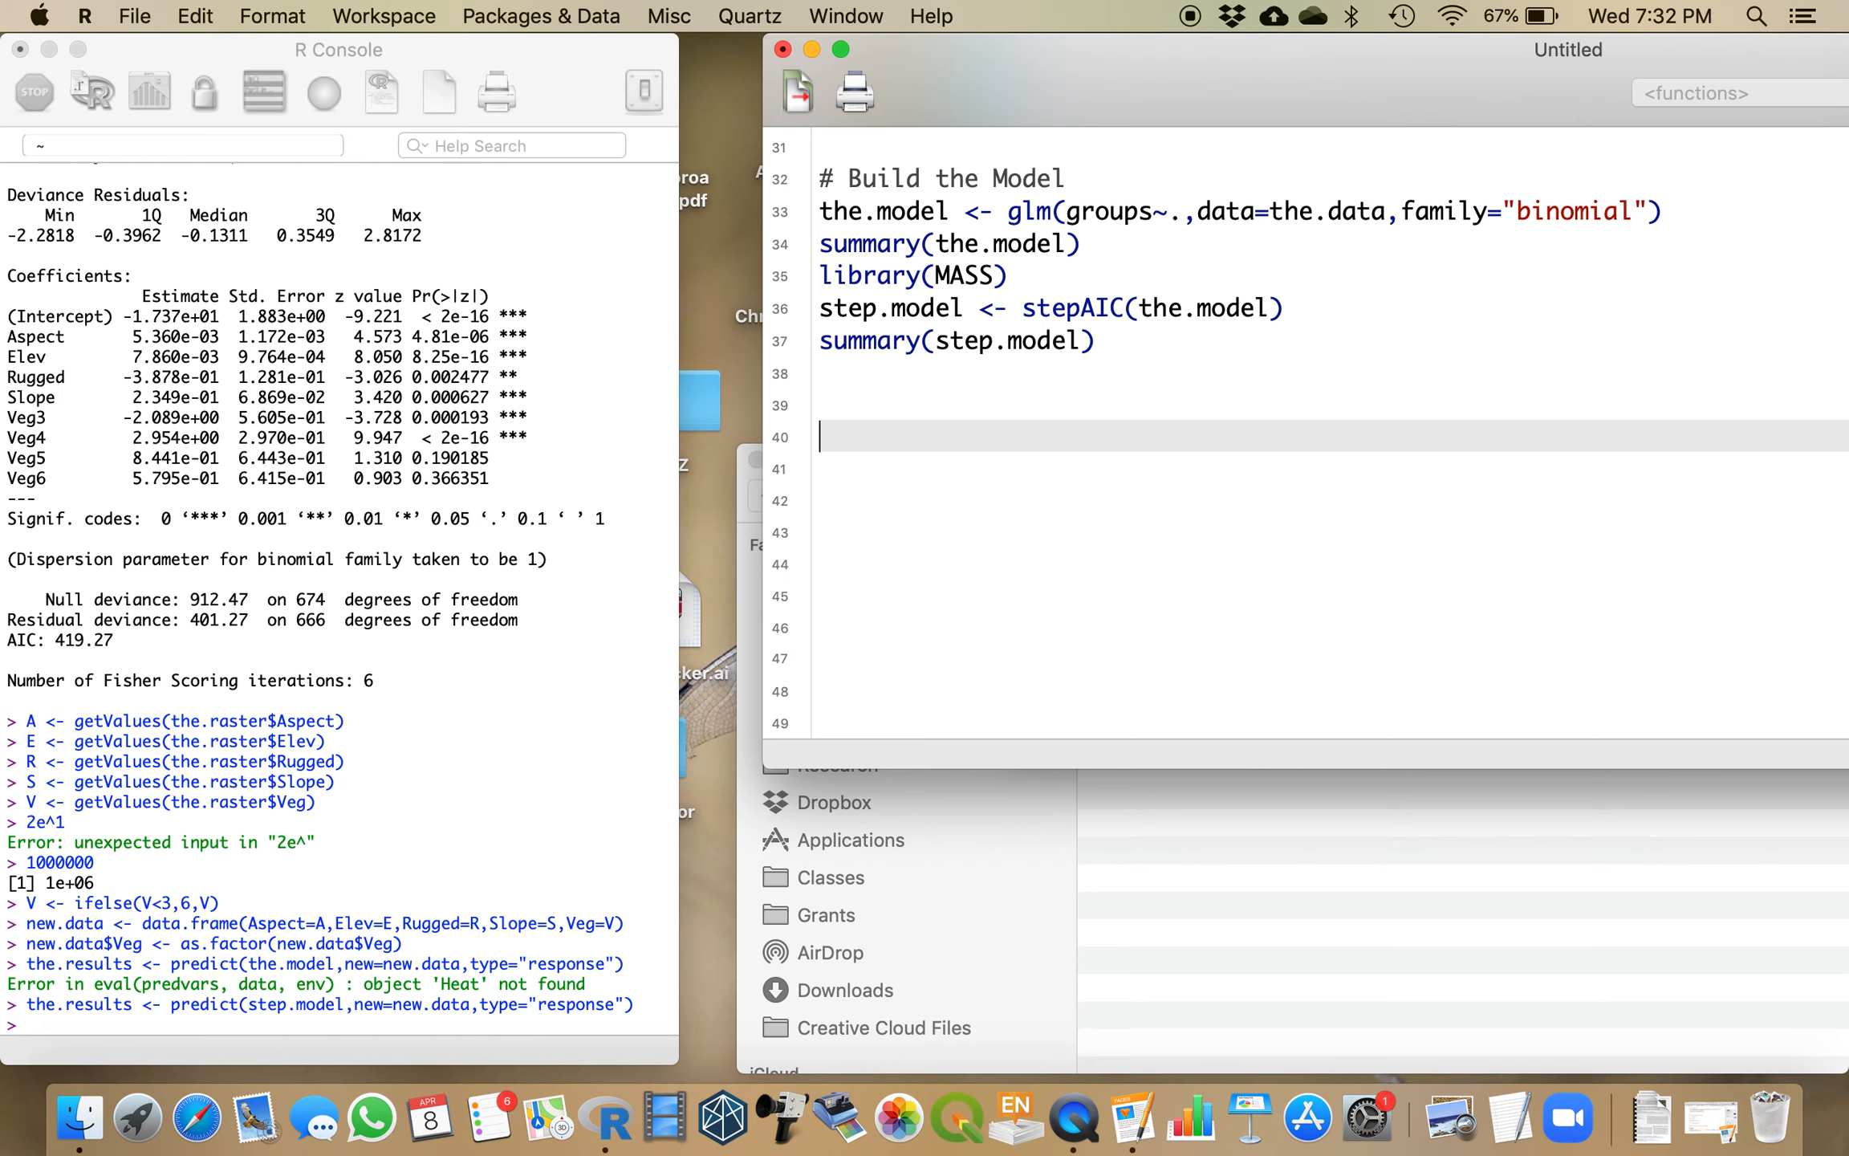
Step: Add a '# Make a Prediction' heading comment, then run summary(step.model) in the console
text(# Make)
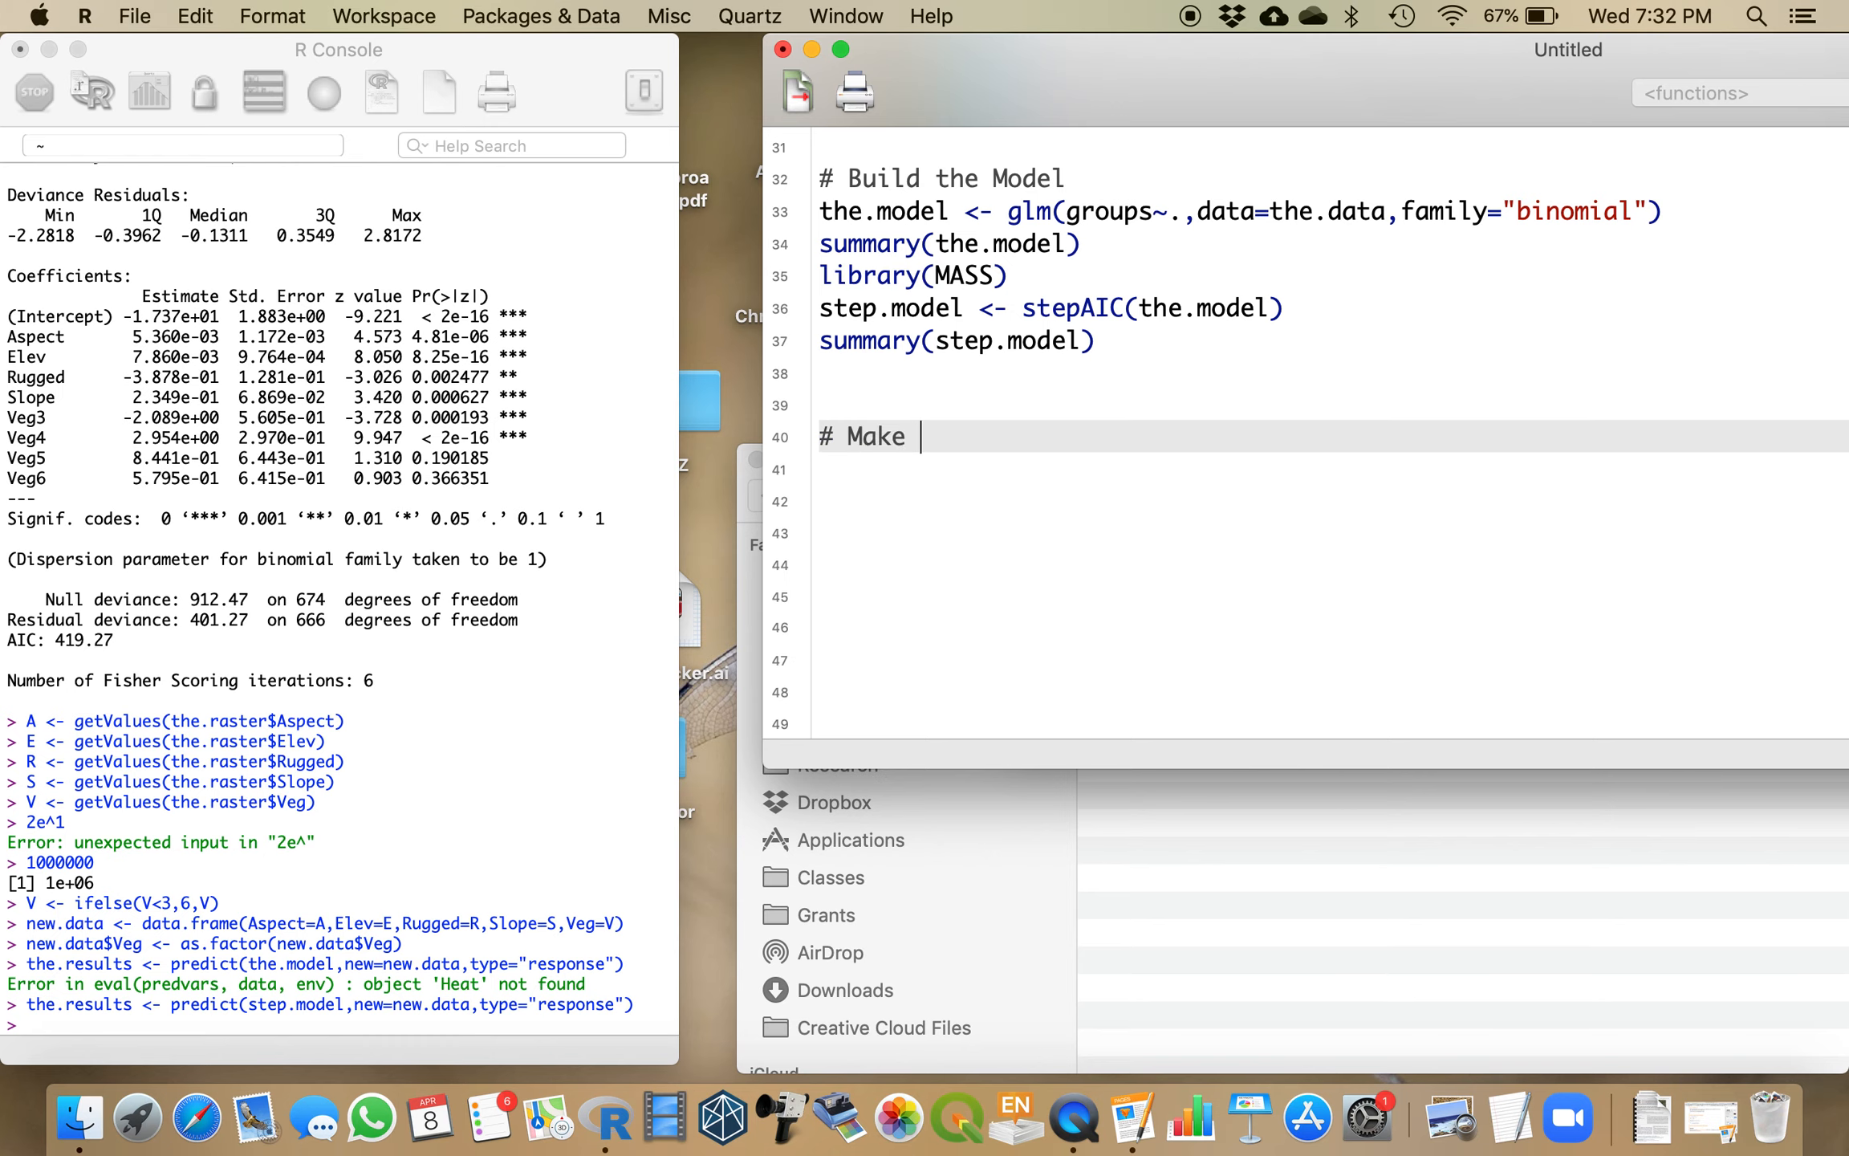
text(a Pred)
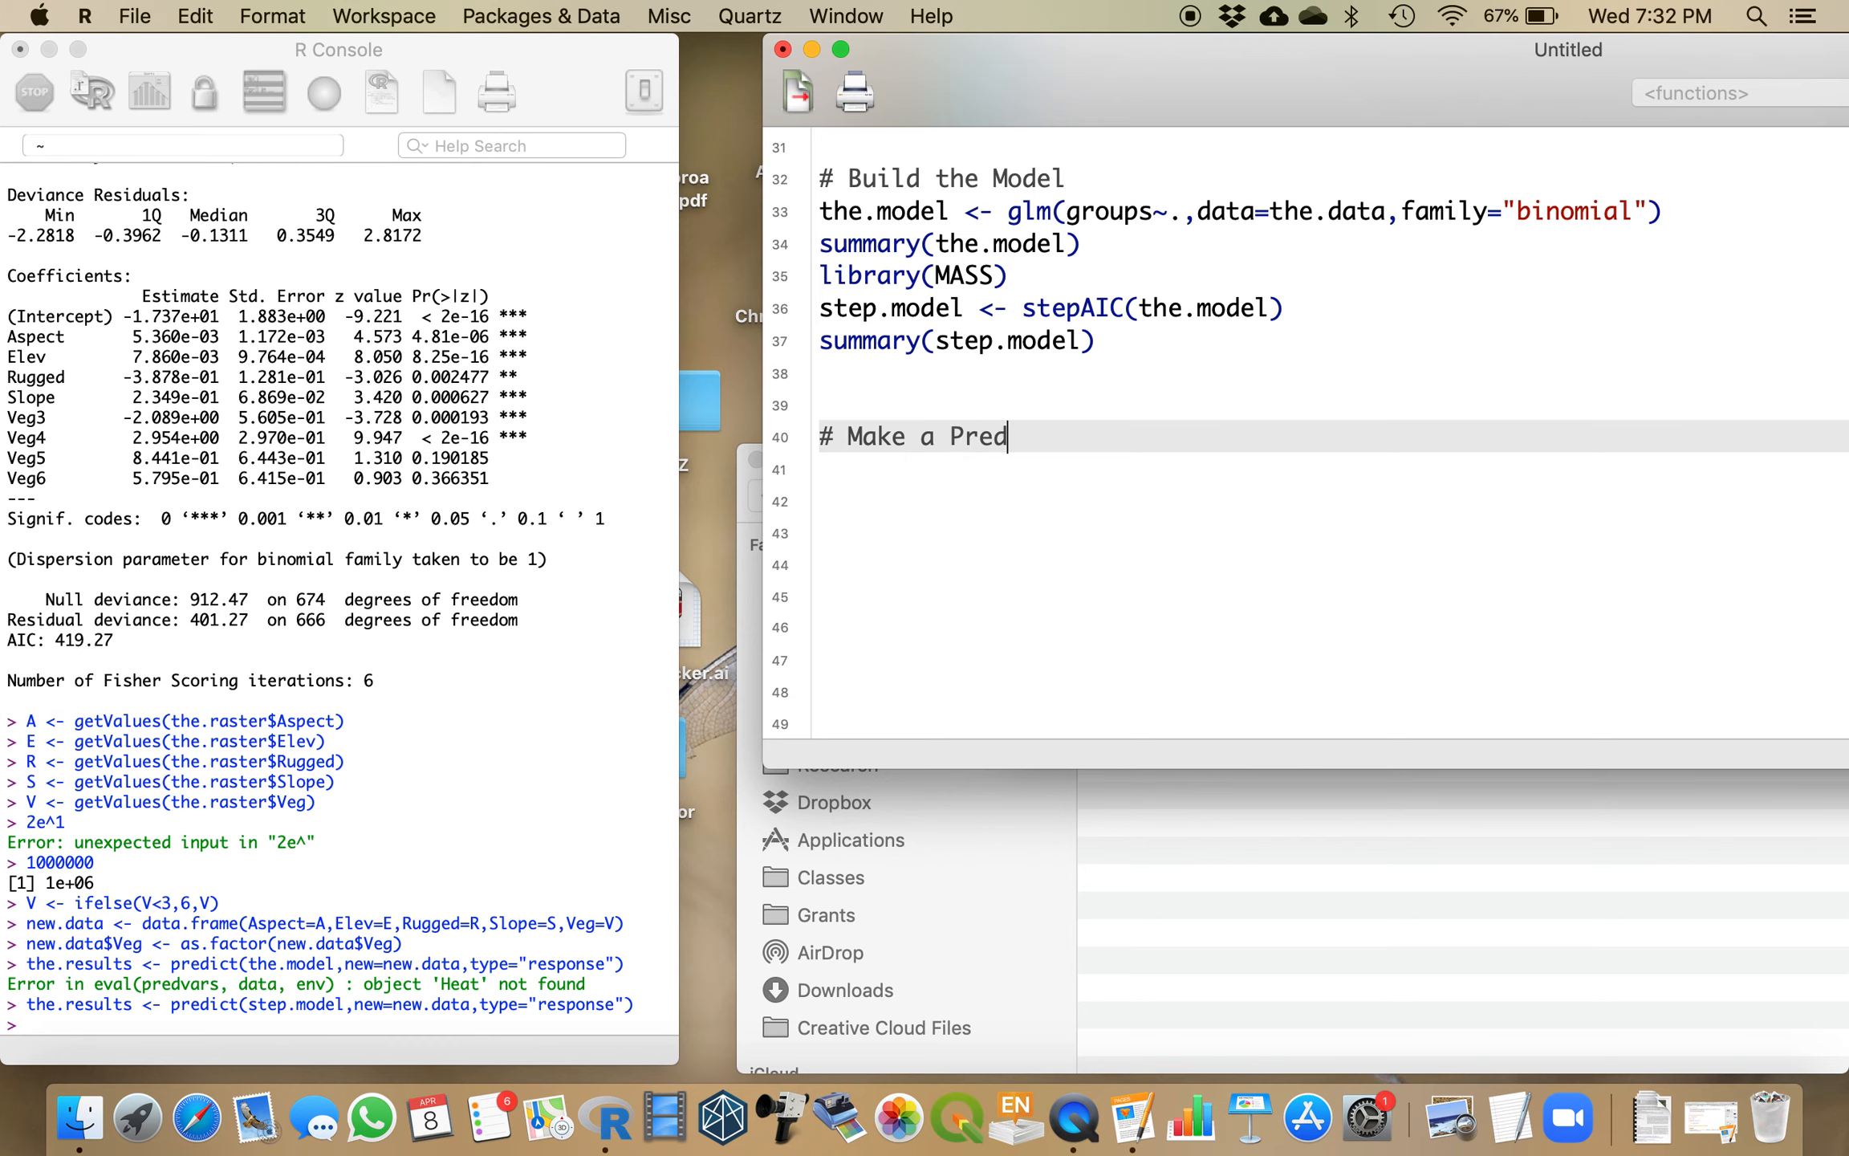
text(iction)
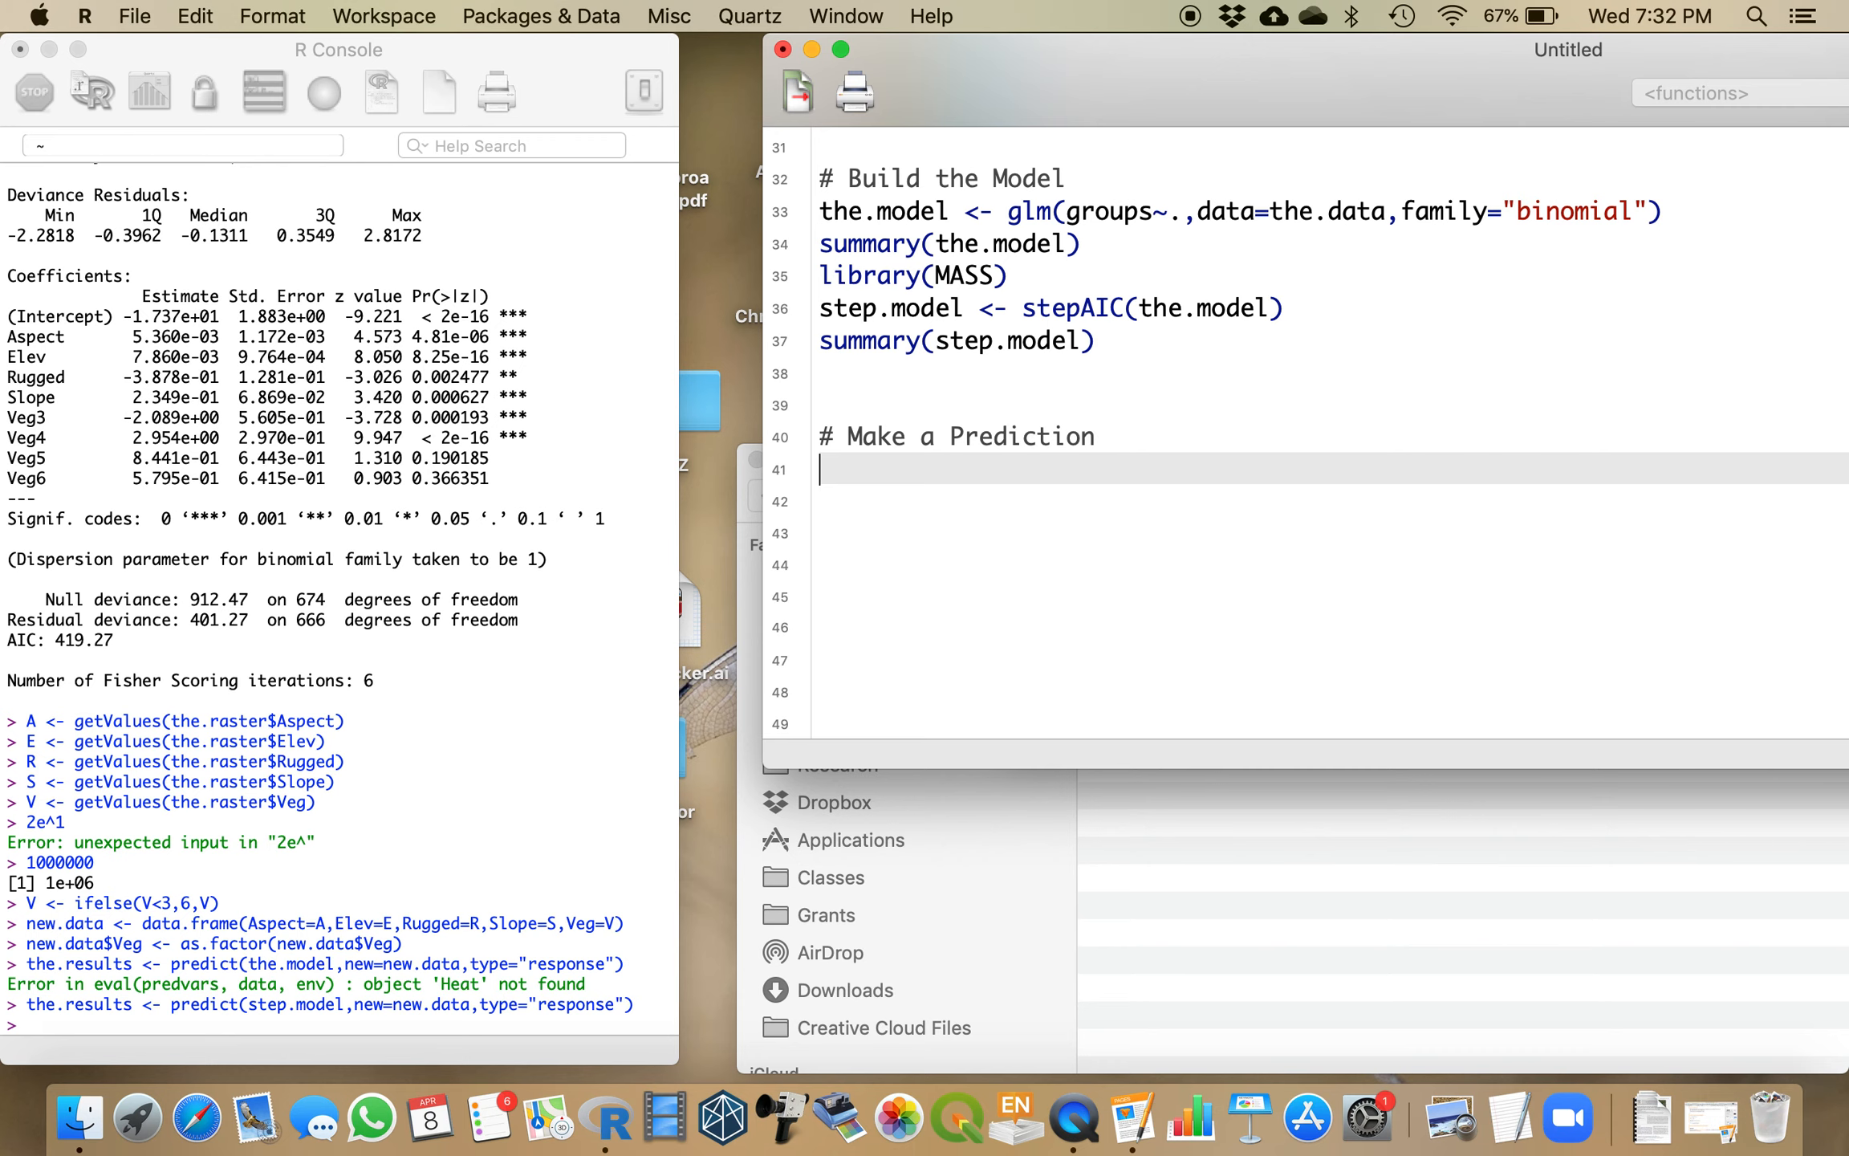
click(1003, 340)
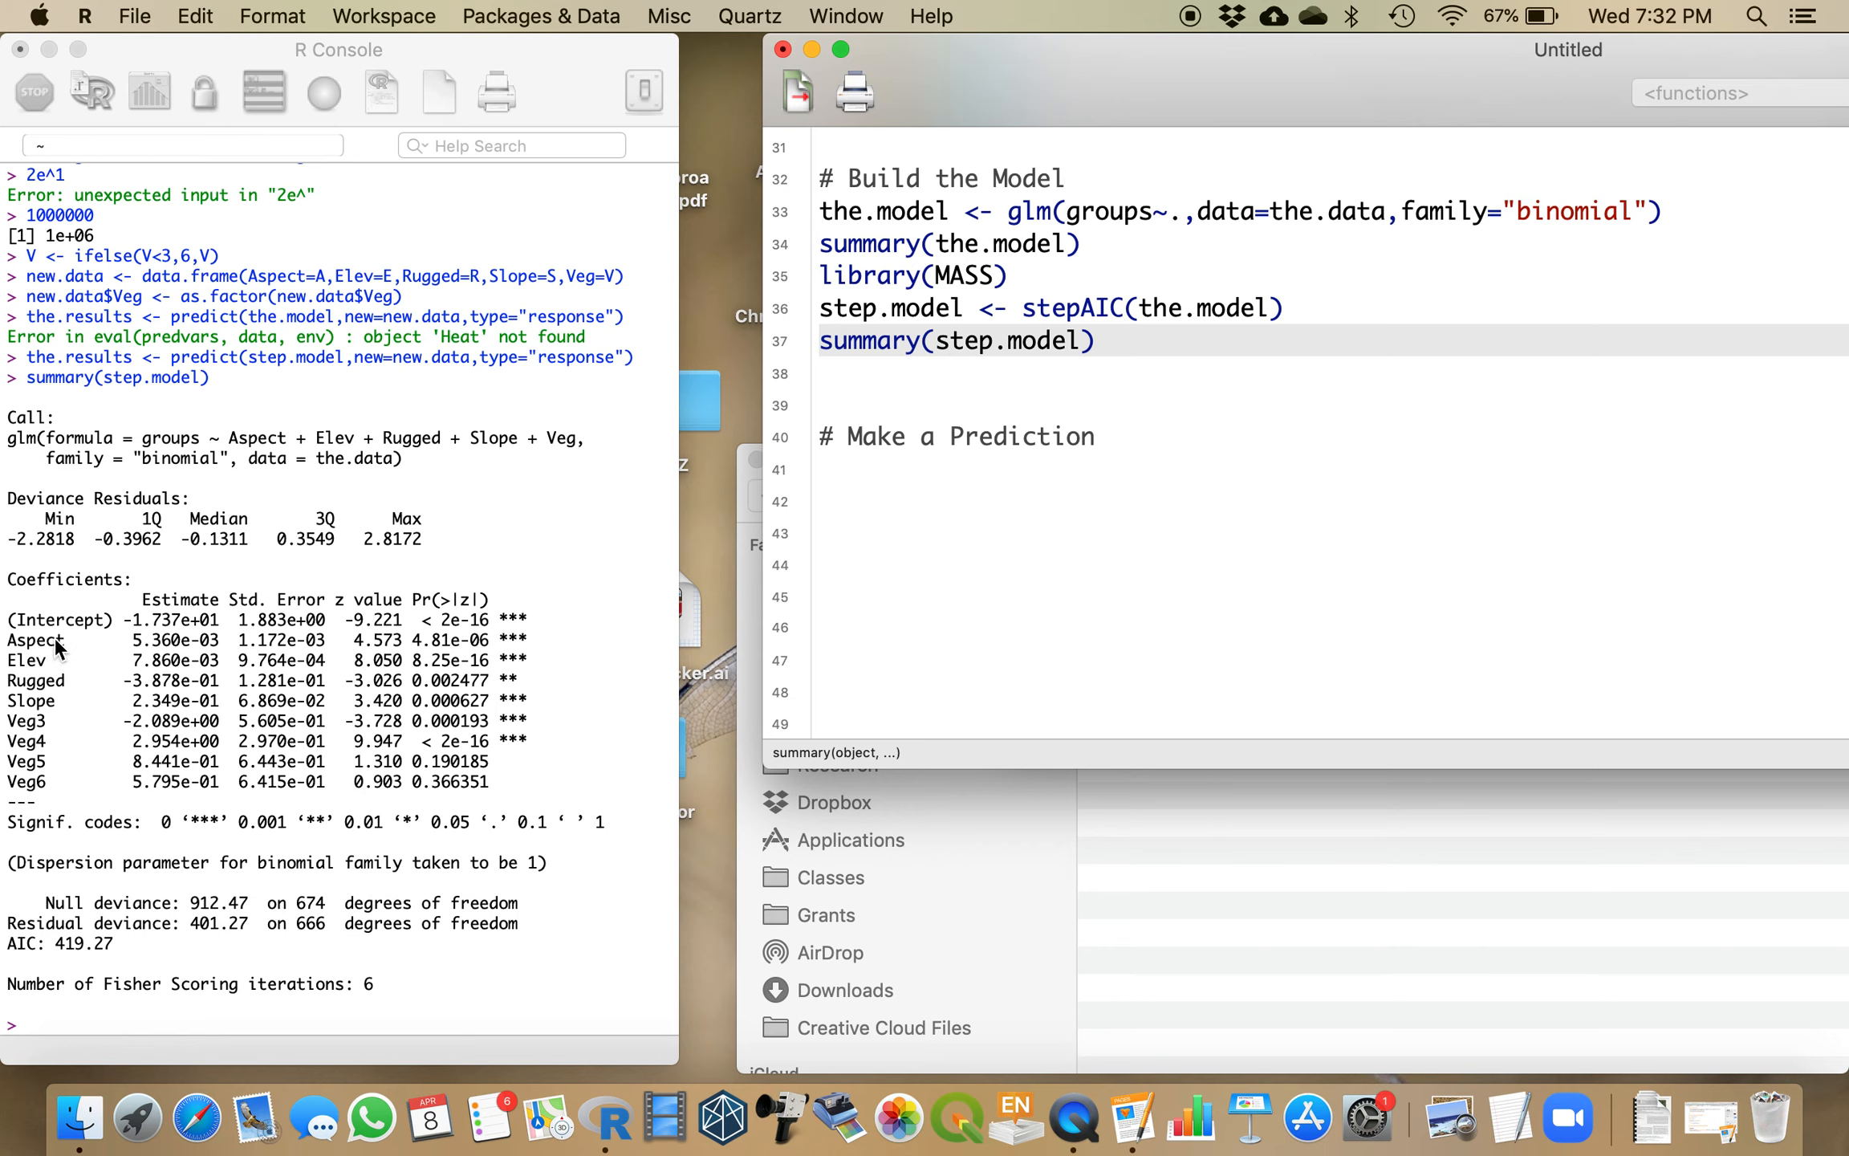
mouse_move(47, 686)
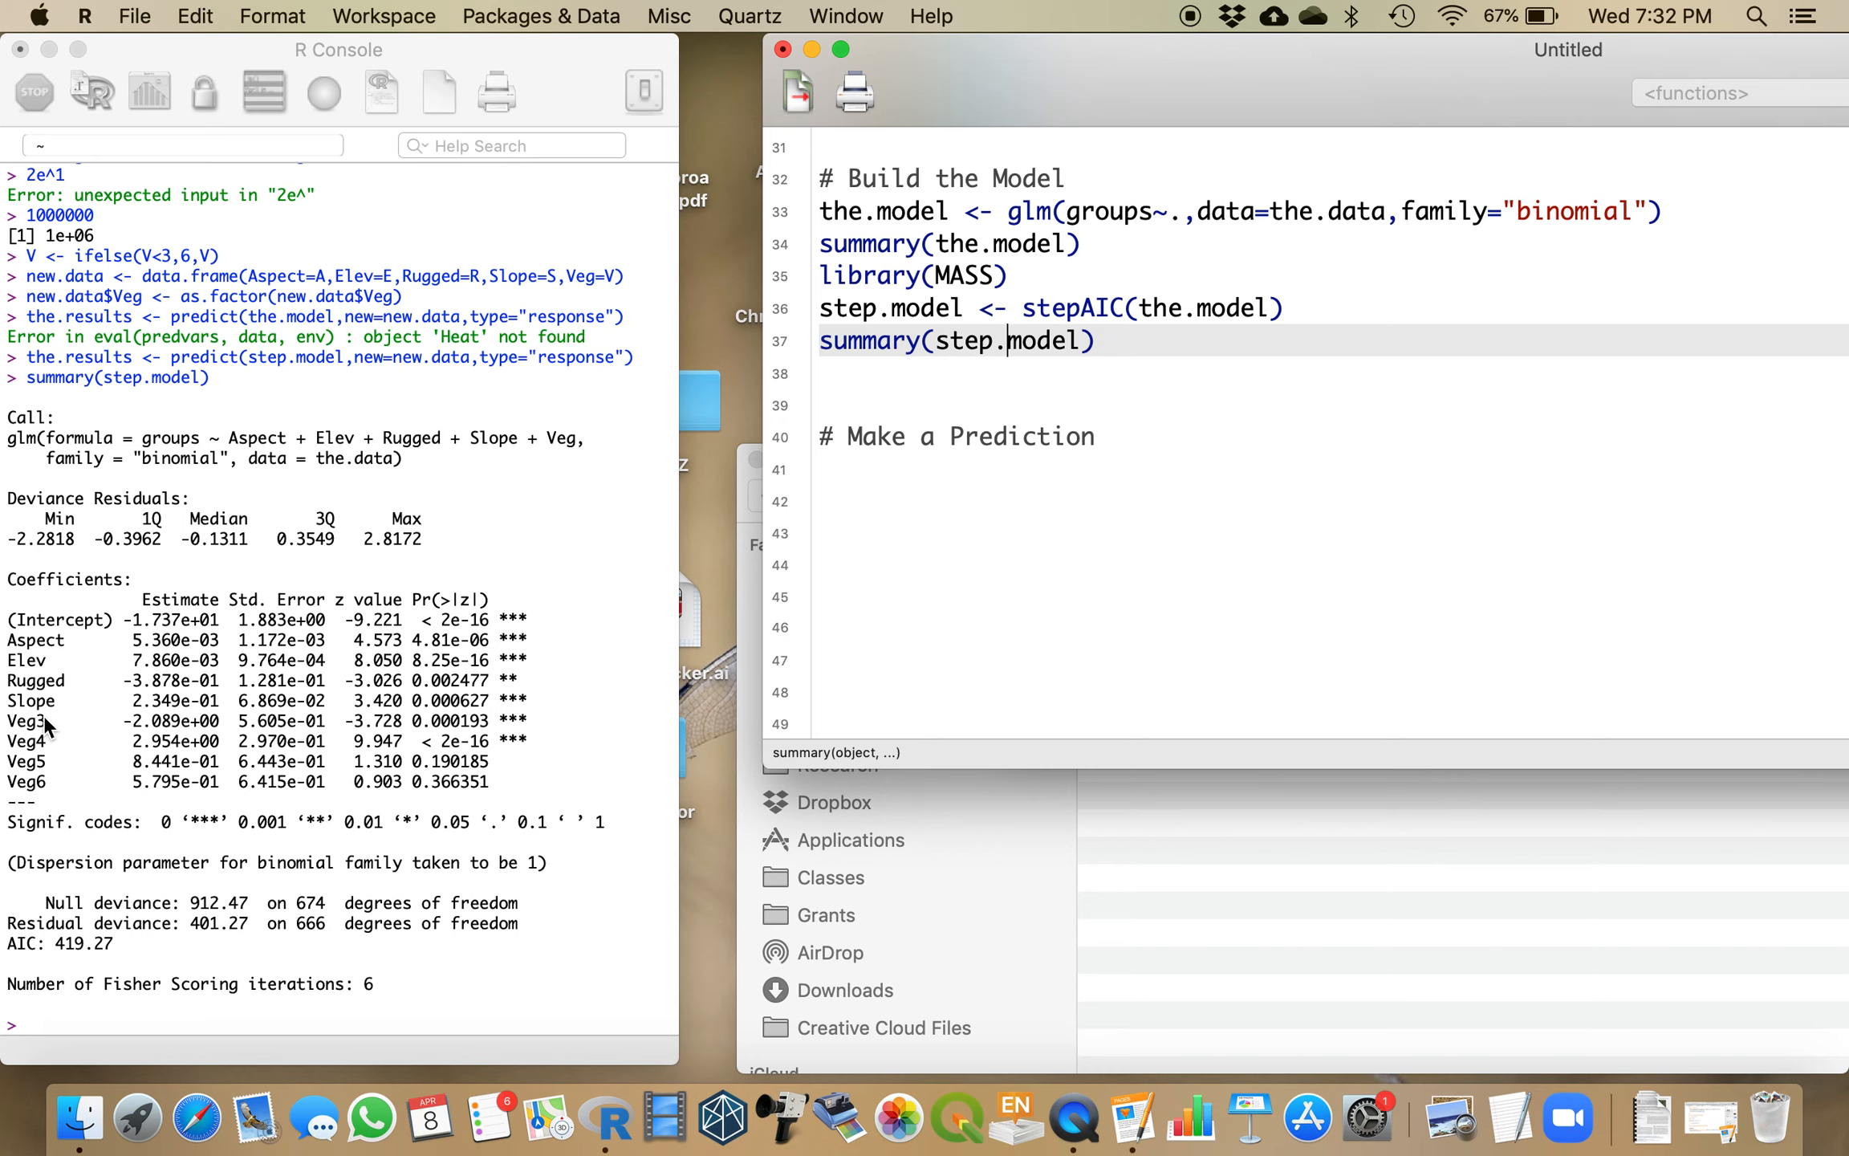
mouse_move(45, 769)
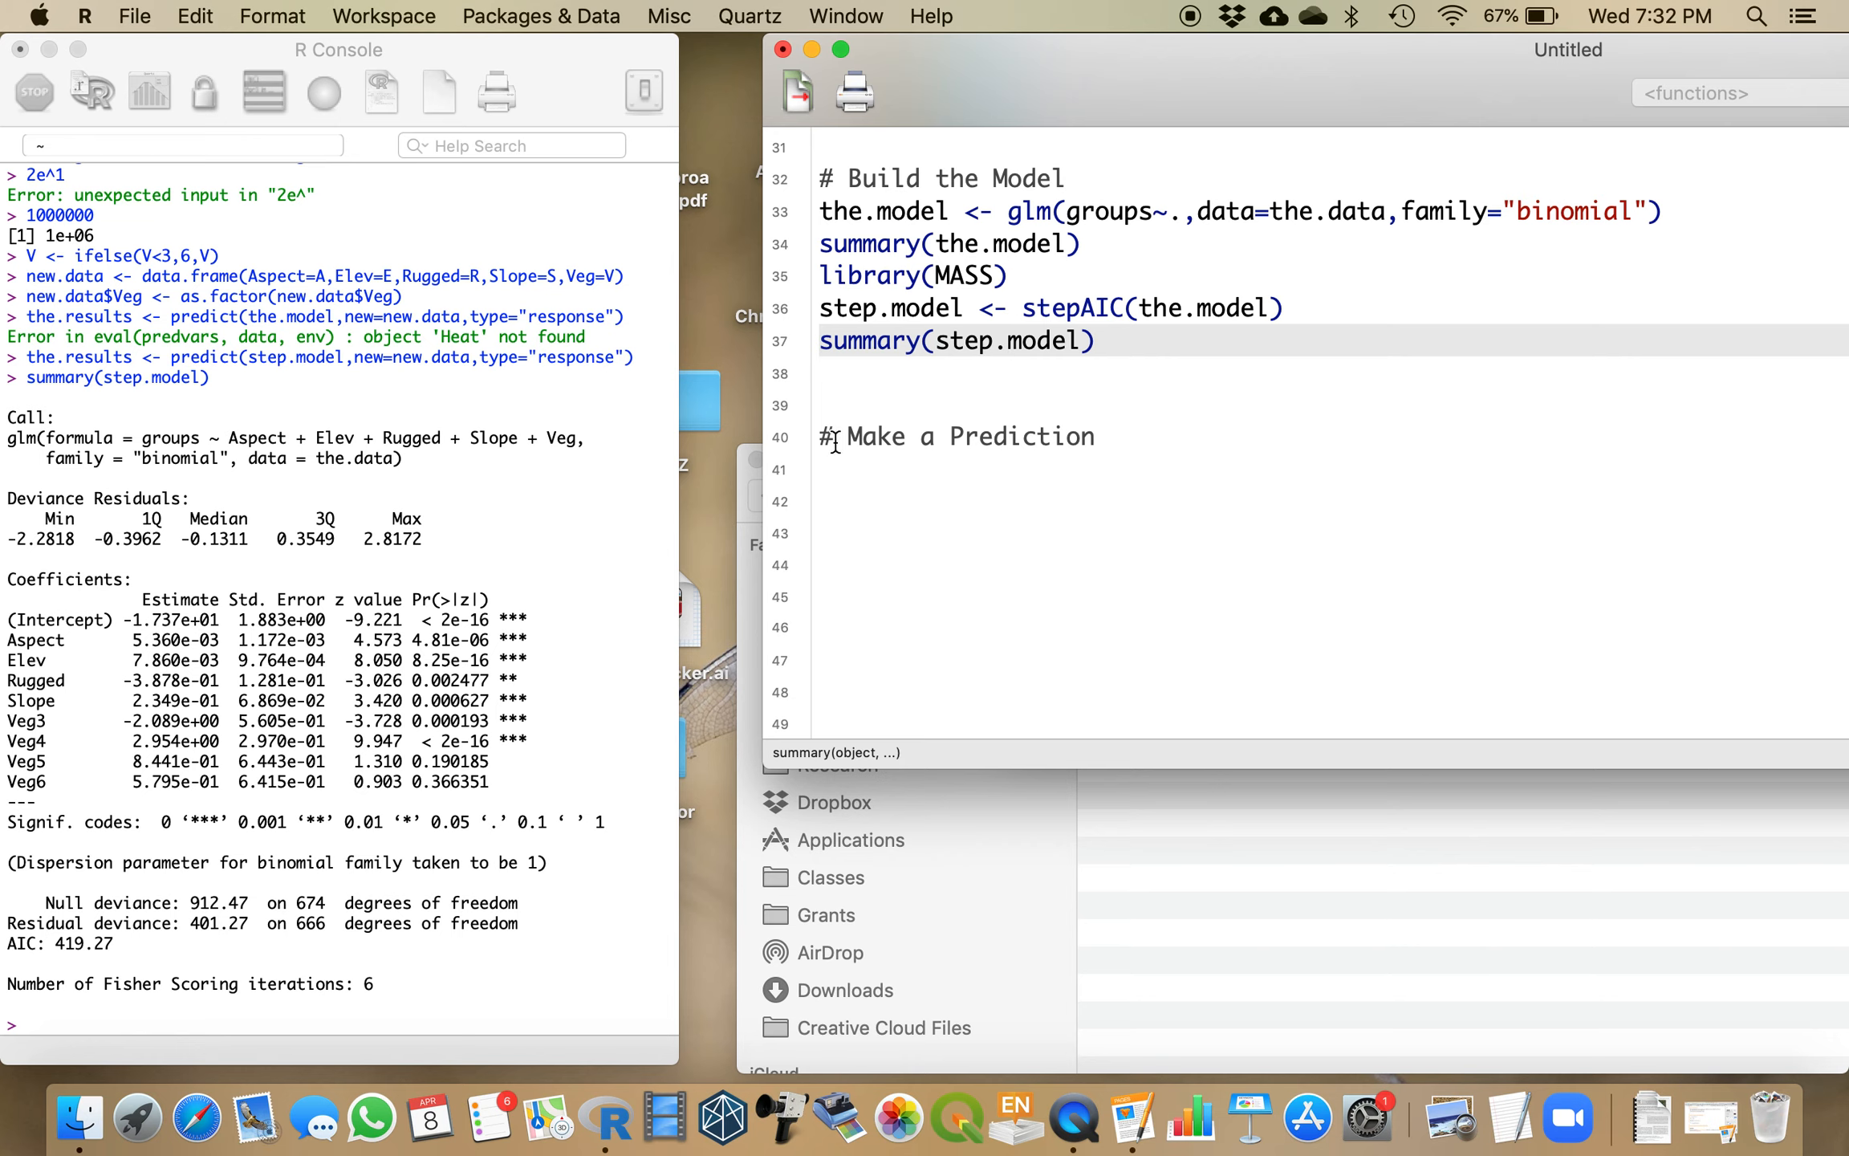
Step: Write and run a <- getValues(the.raster$Aspect) under the prediction heading
click(835, 464)
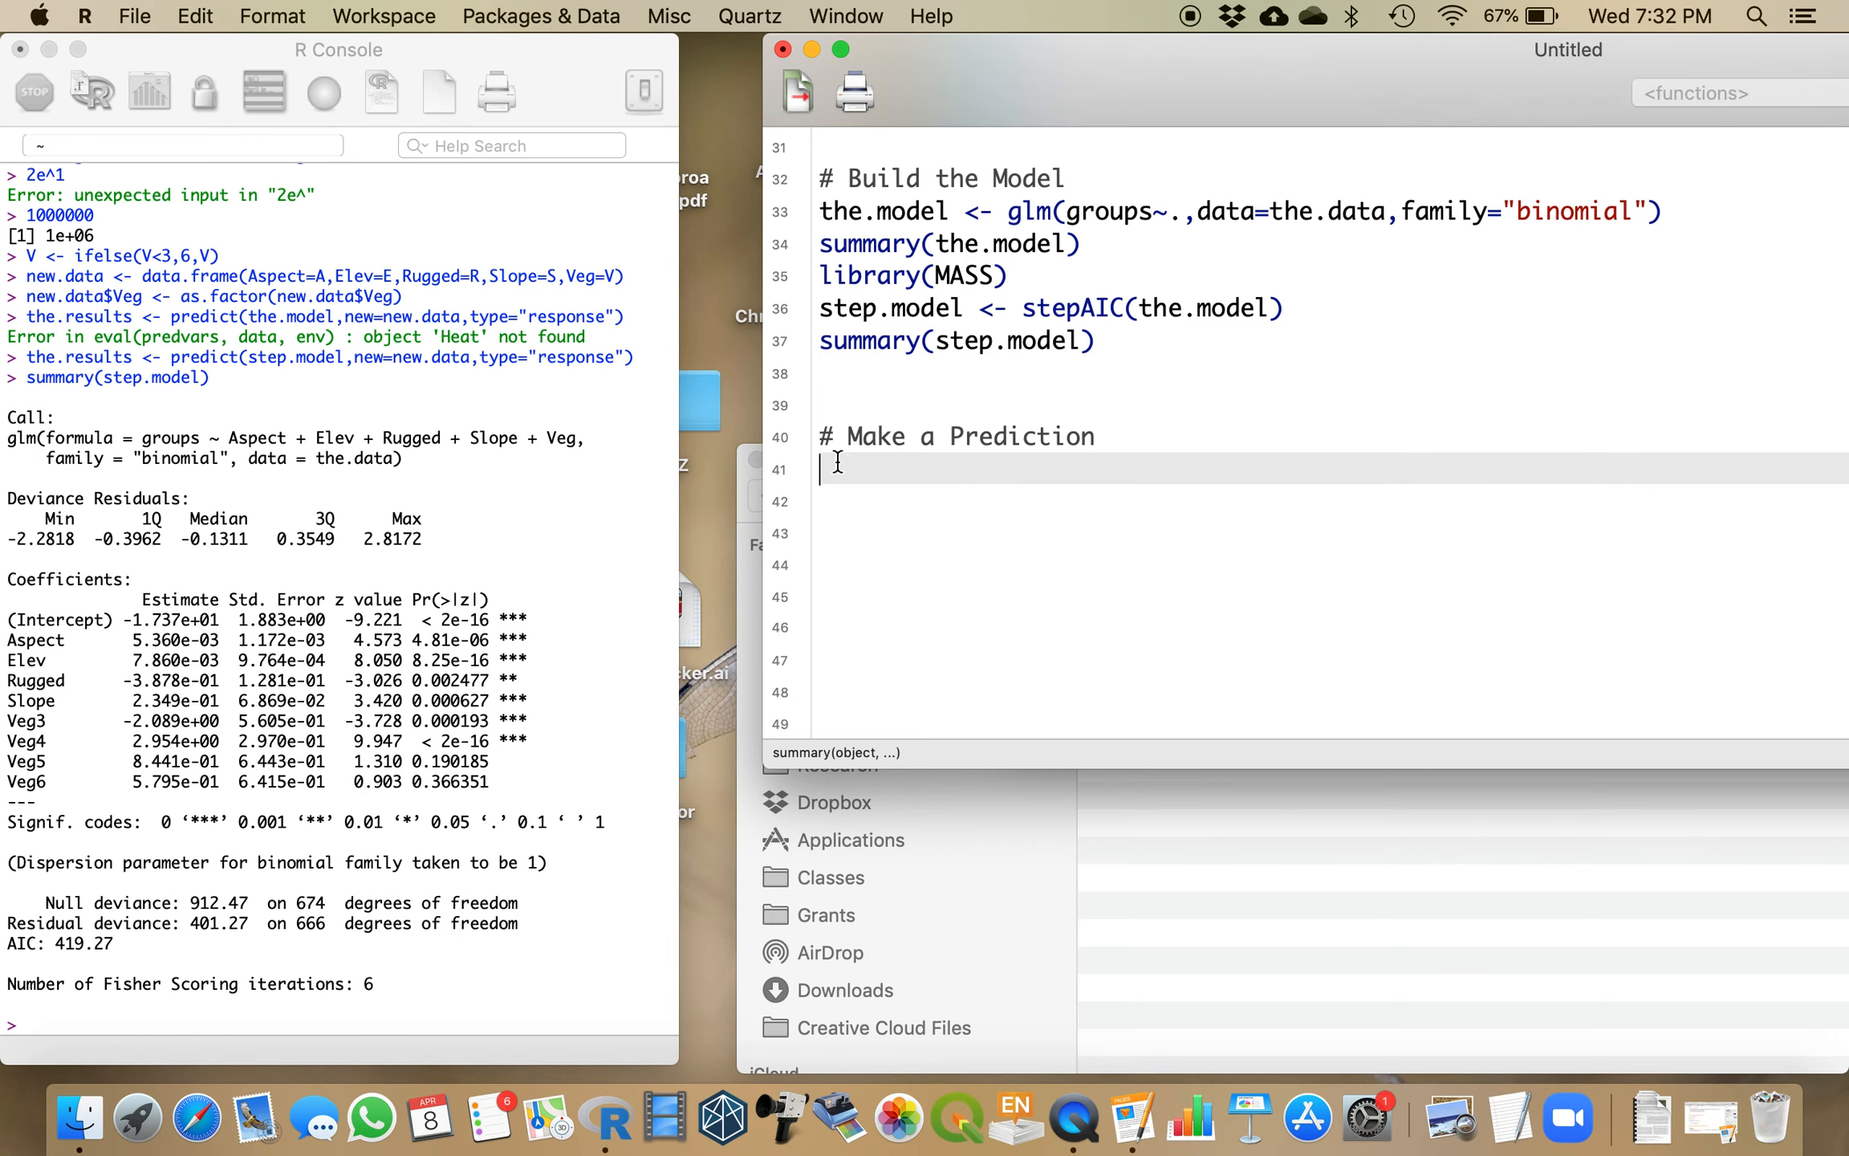
text(a <-)
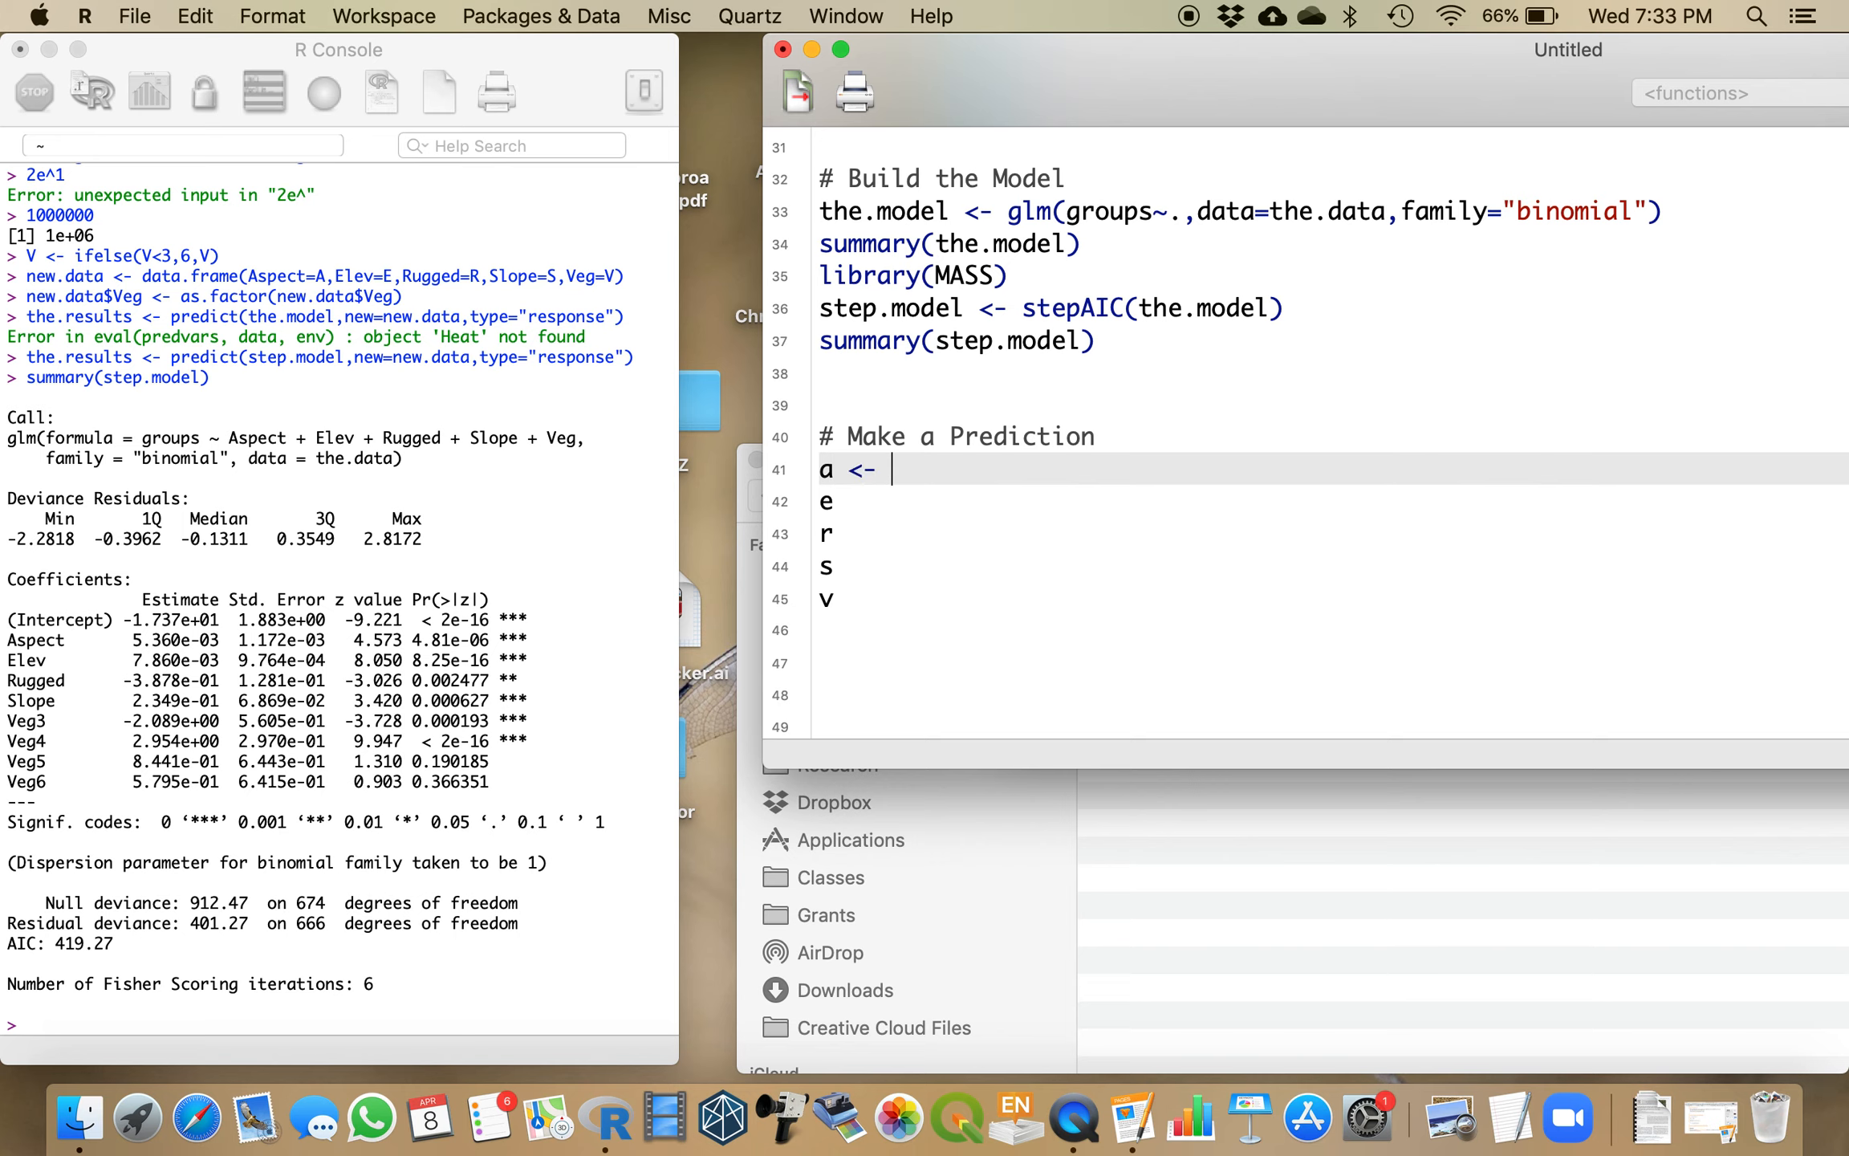
text(get)
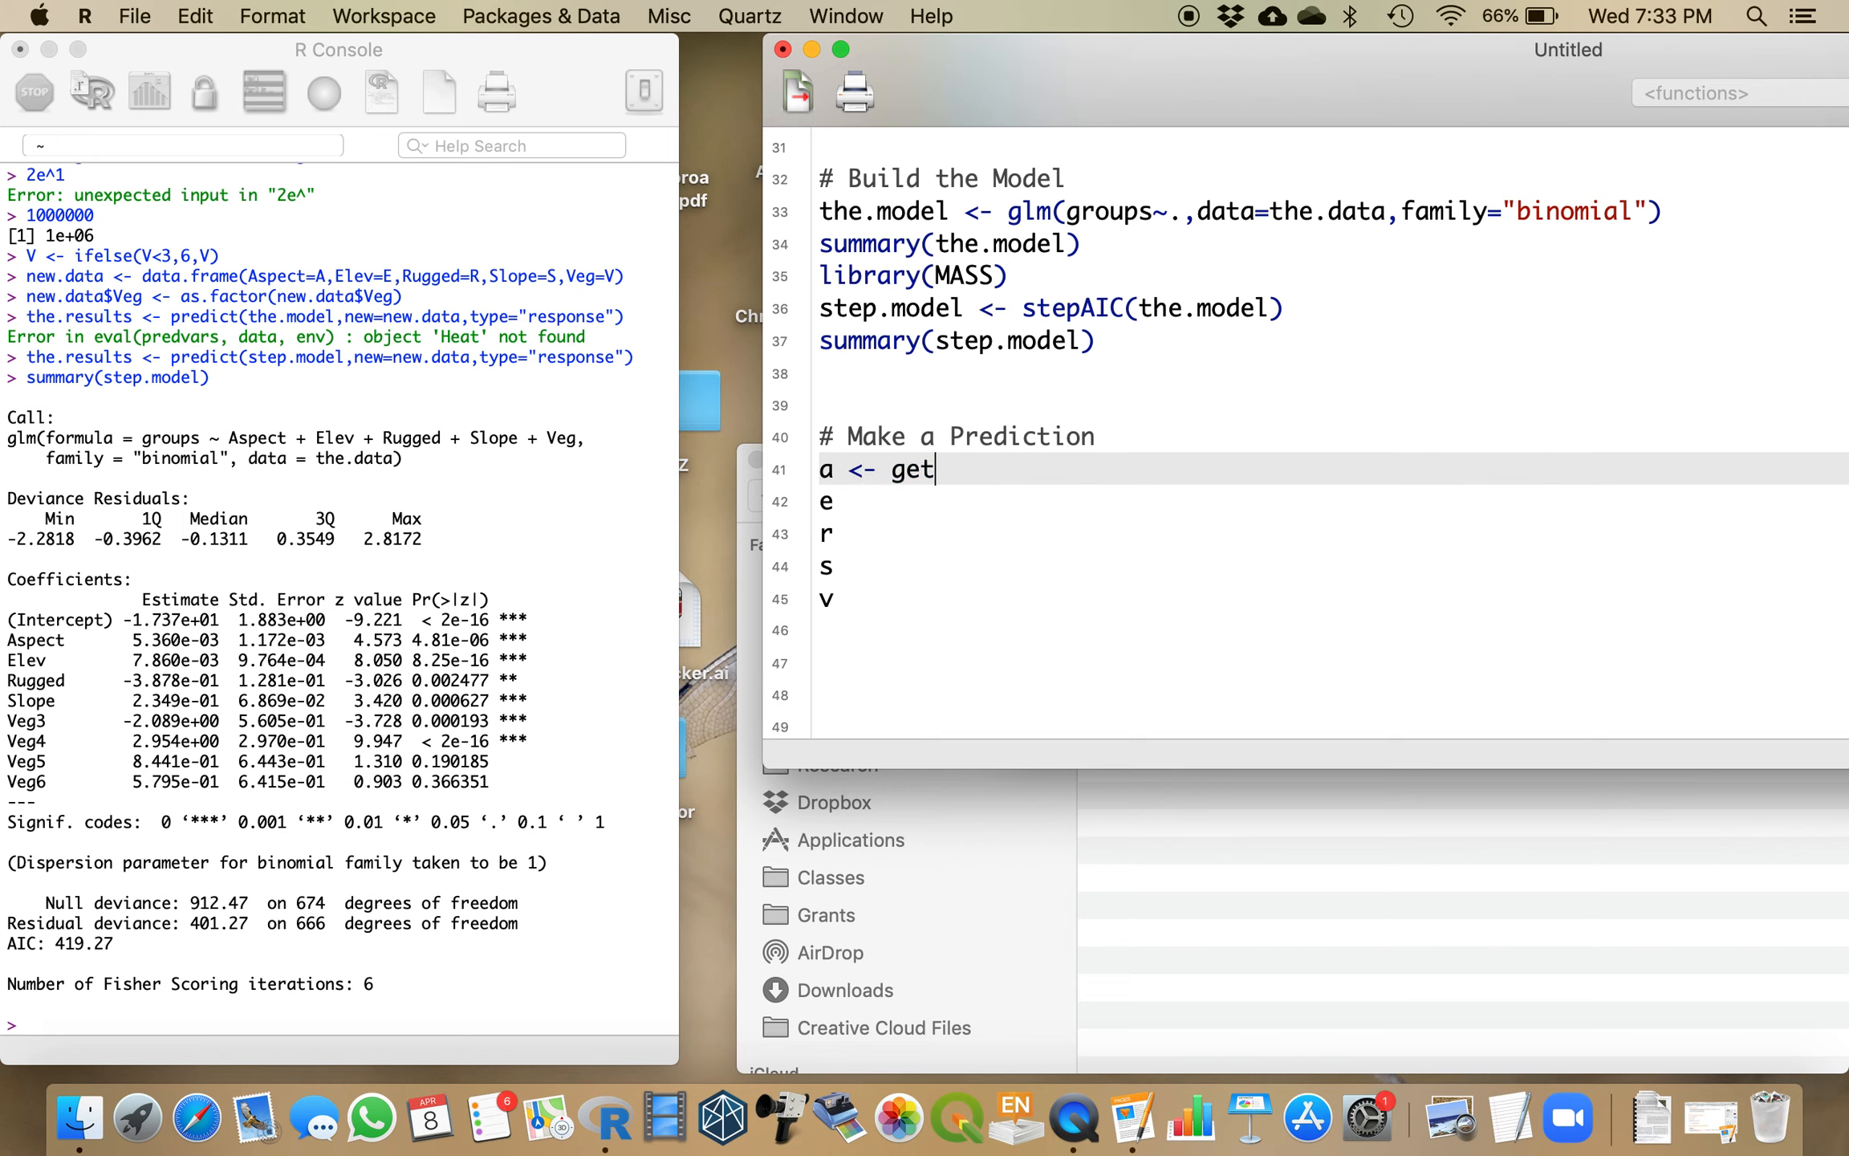
text(Values(the.r)
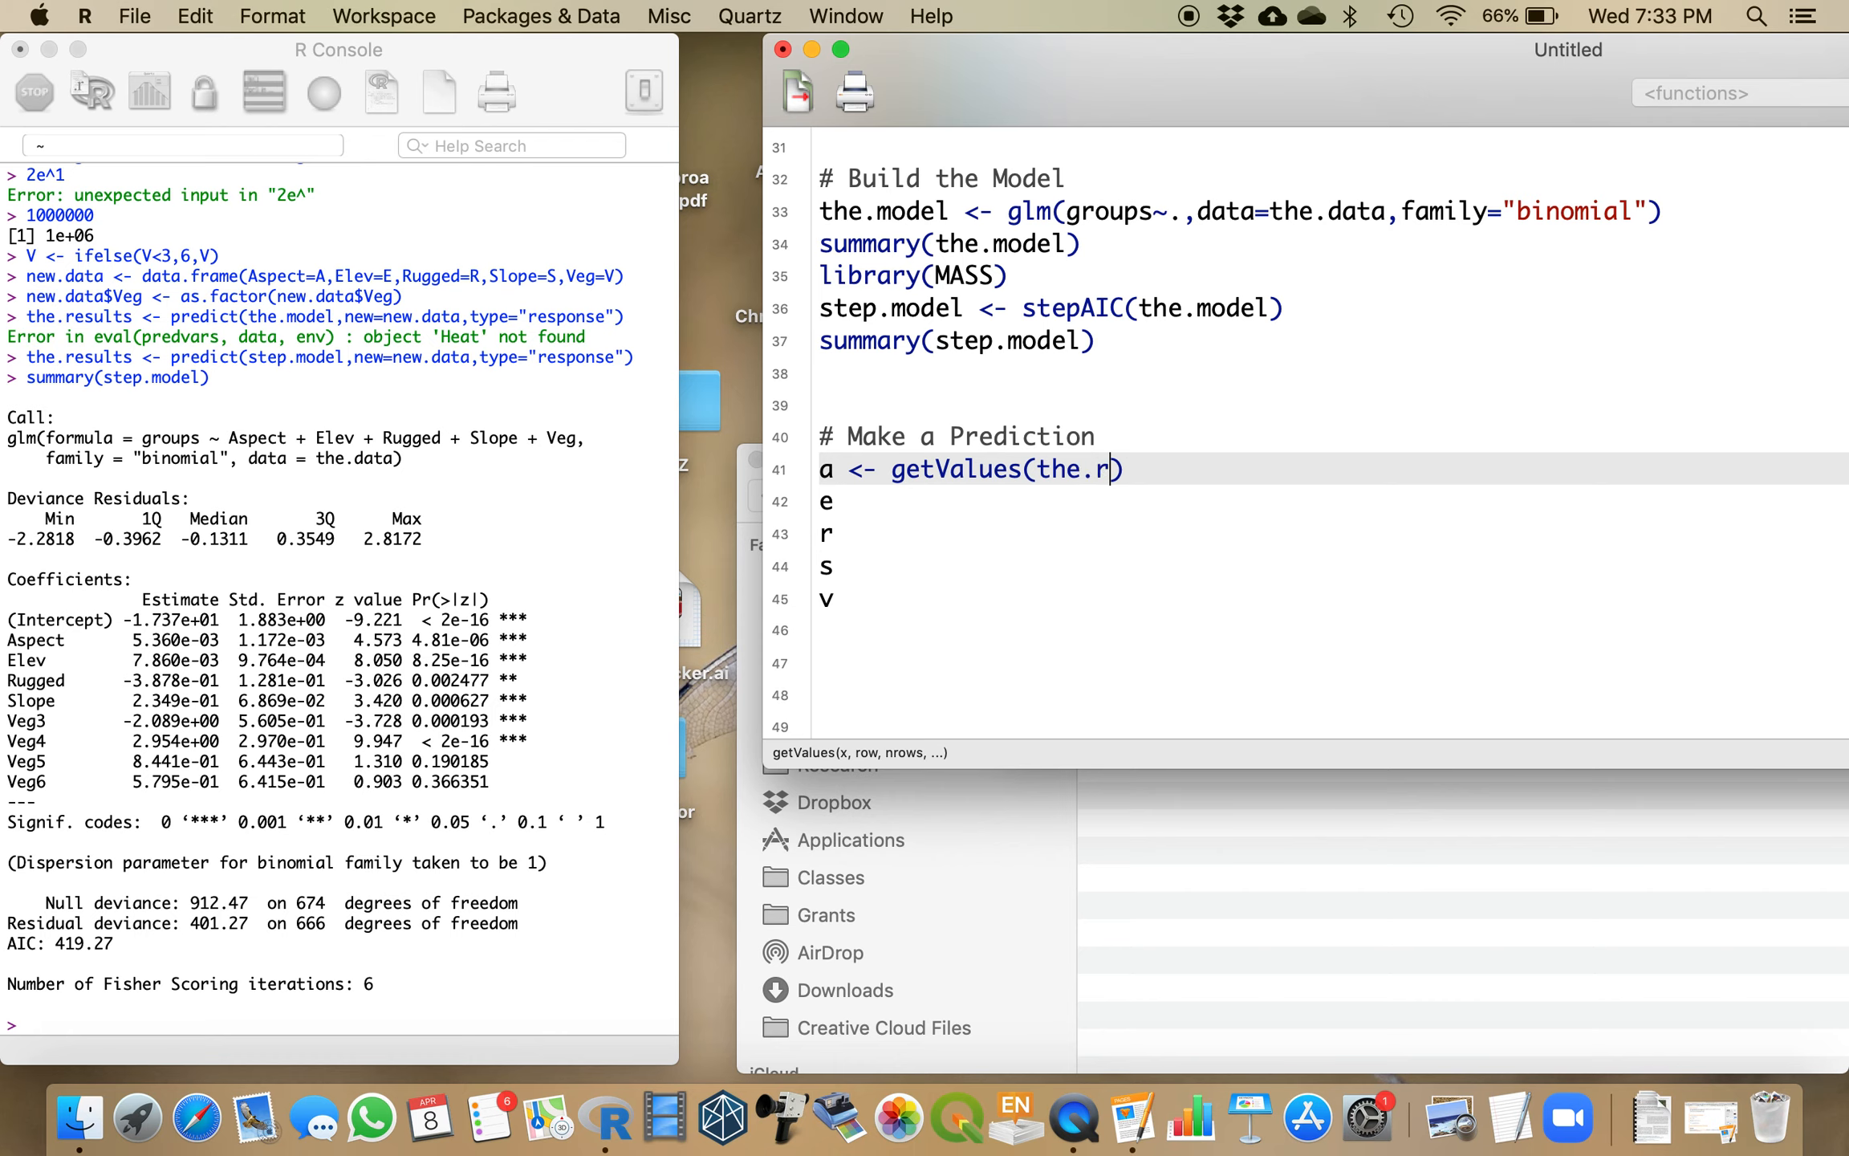
text(aster$A)
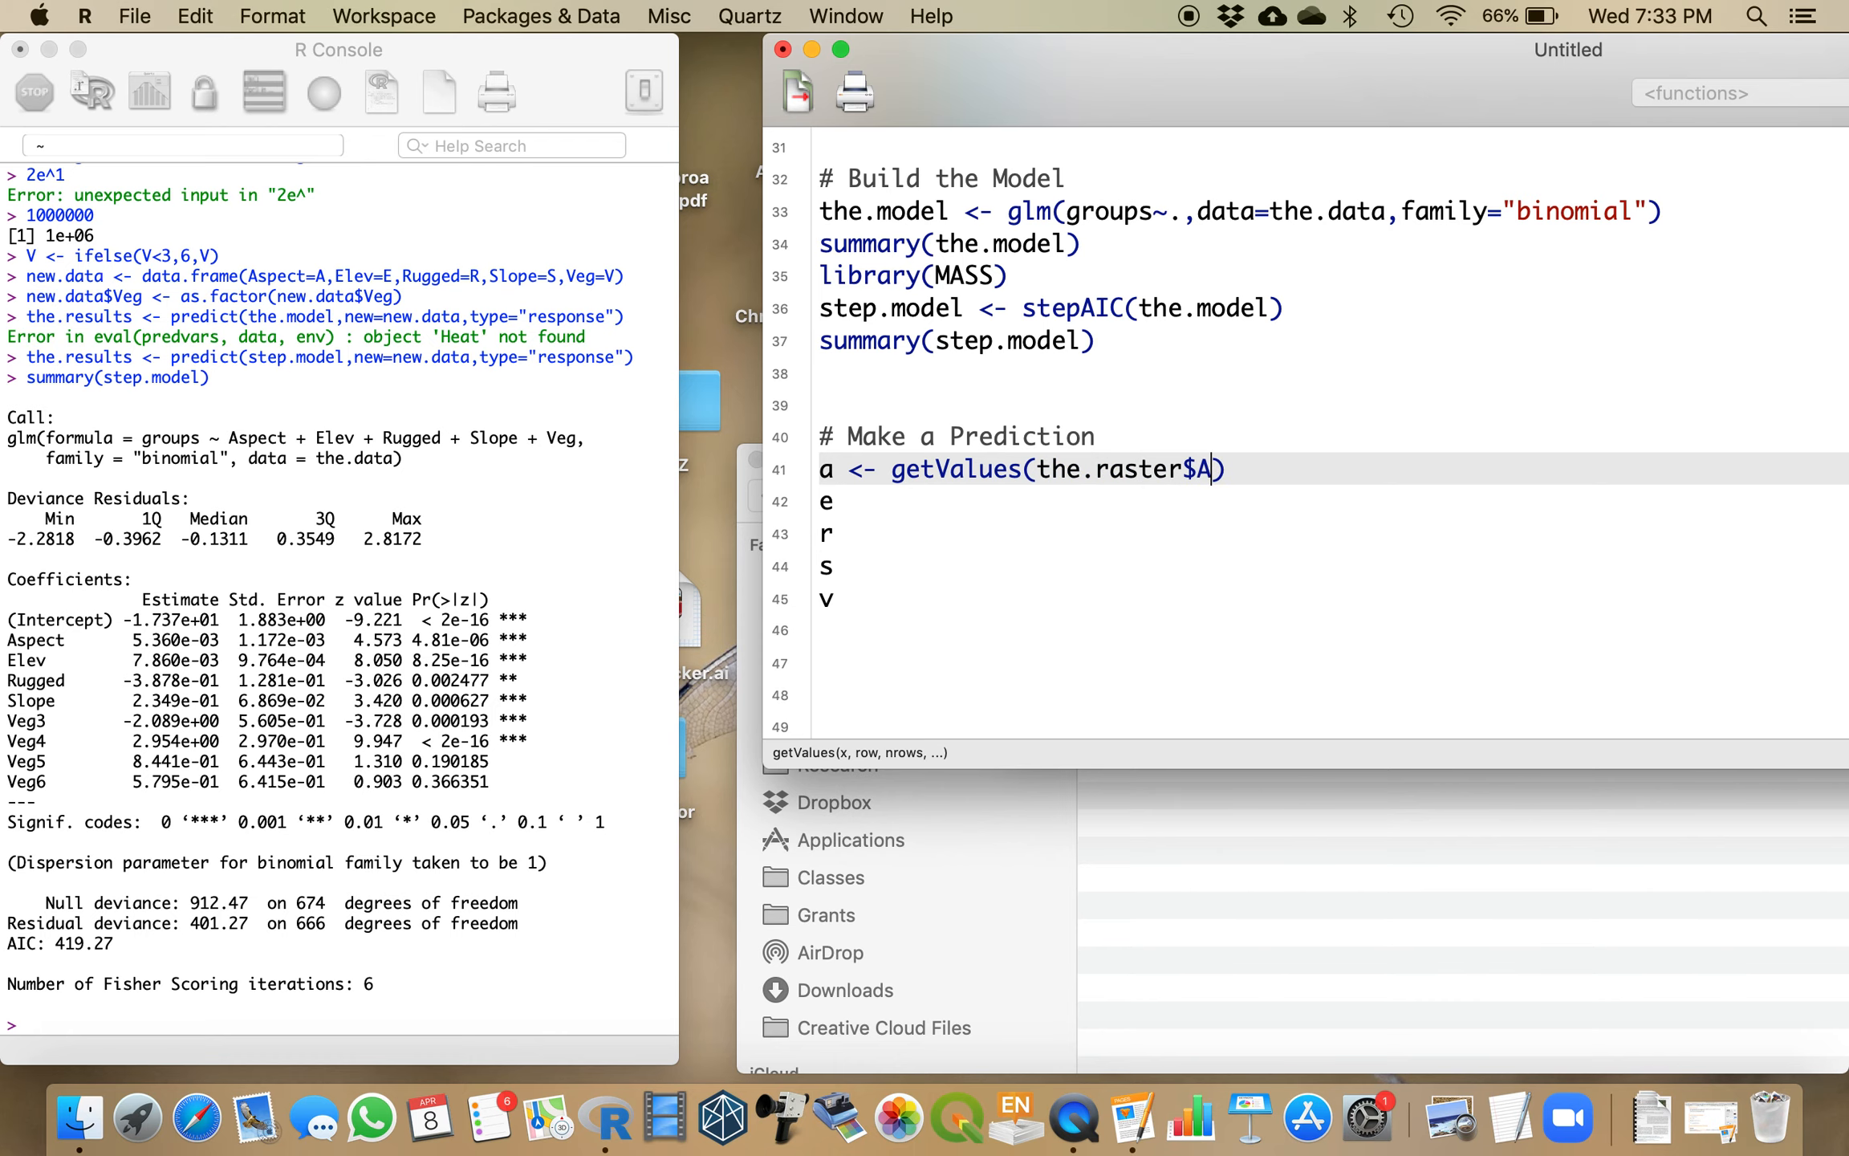
text(spect)
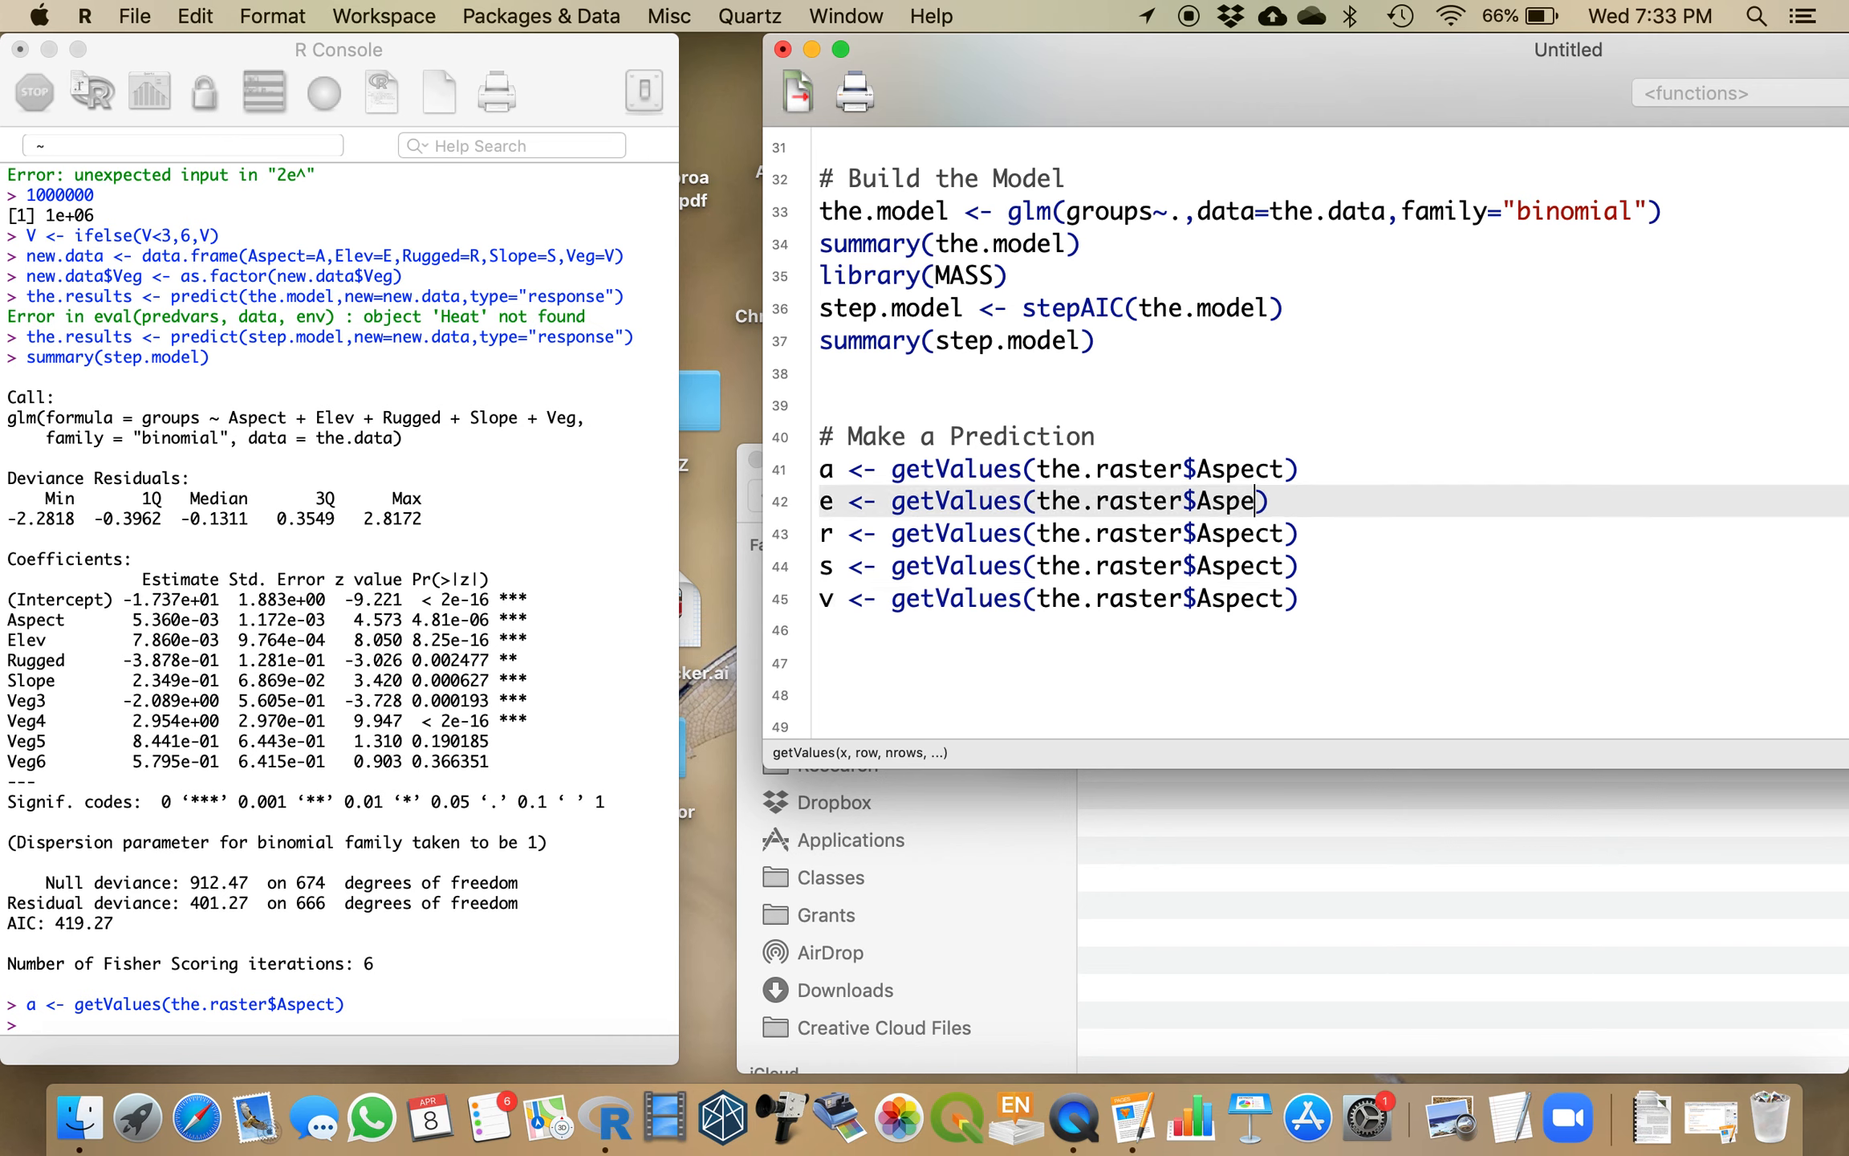
Step: Write and run matching getValues lines for Elev, Rugged, Slope and Veg into e, r, s and v
text(Elev)
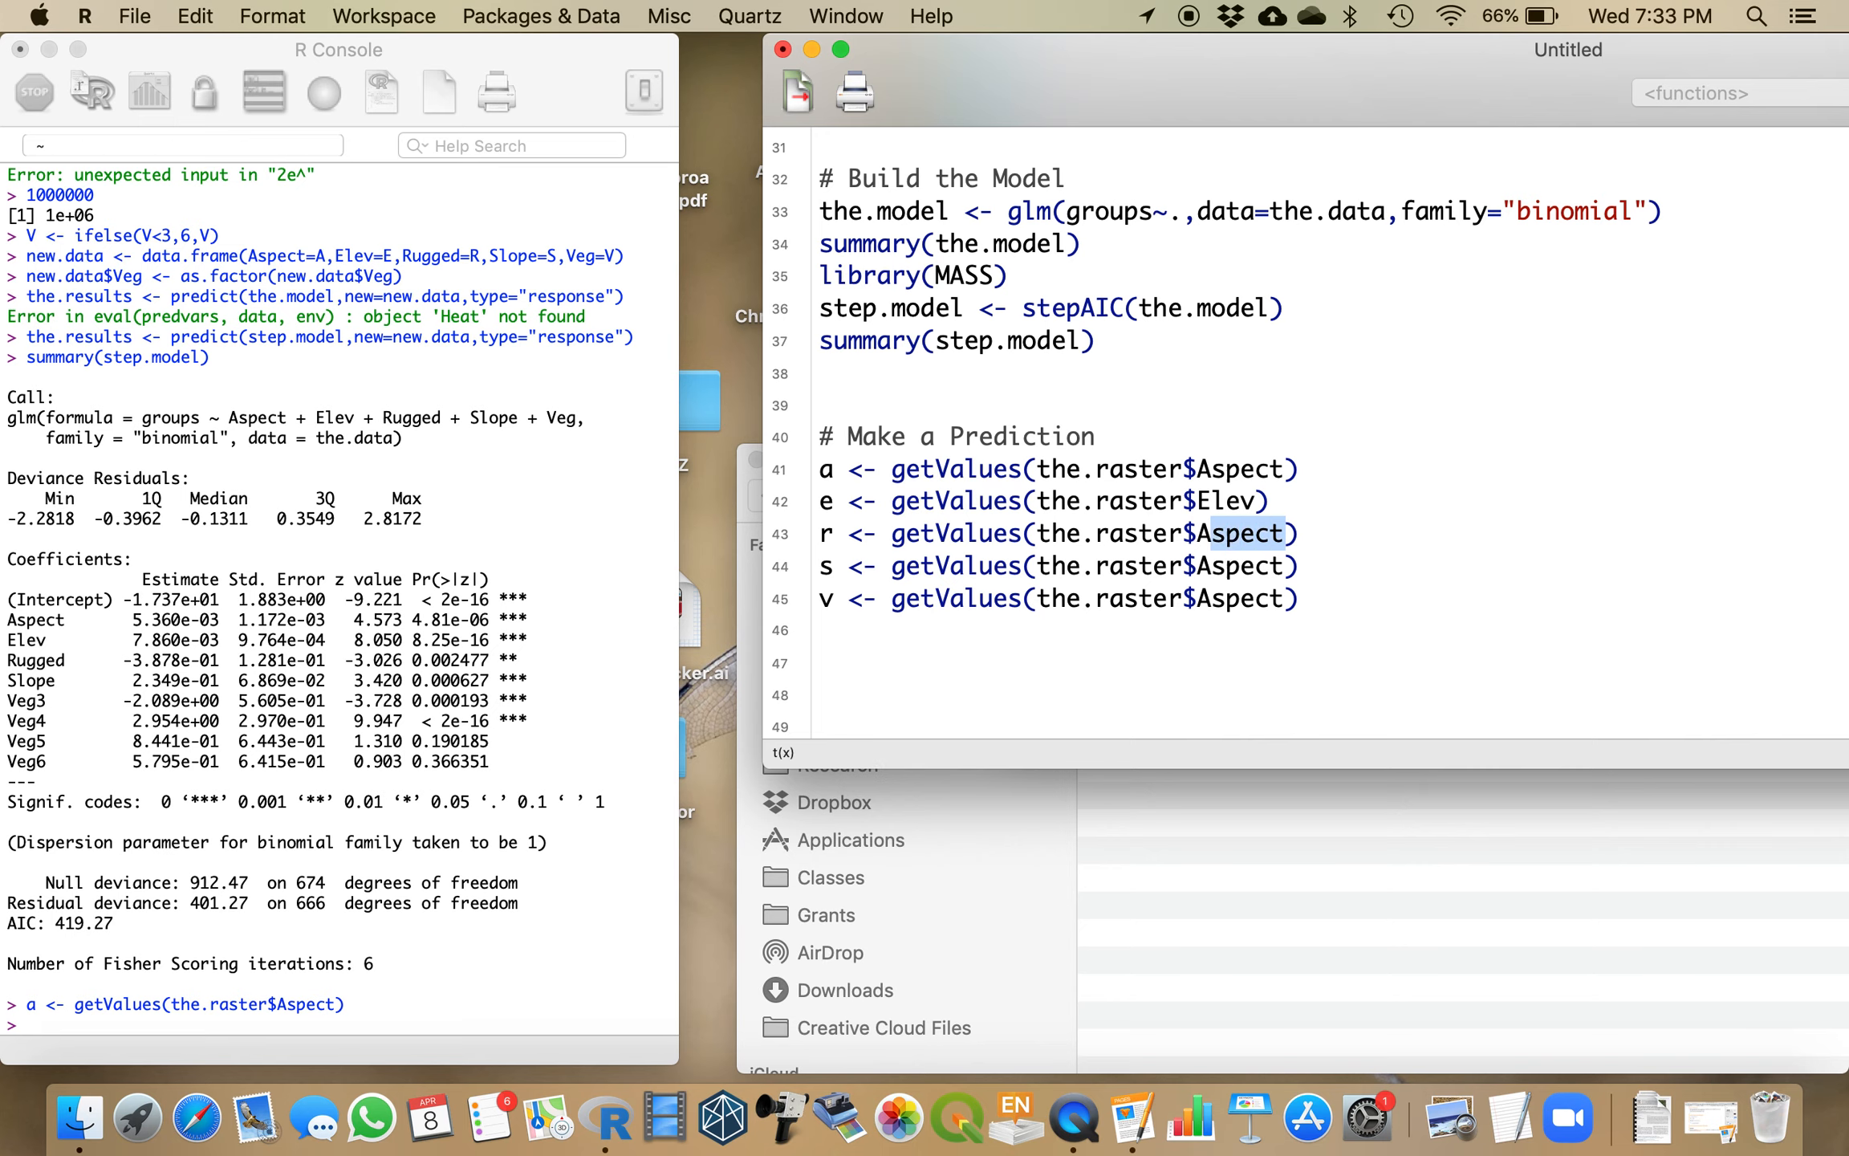
text(Rugged)
click(1331, 565)
text(S)
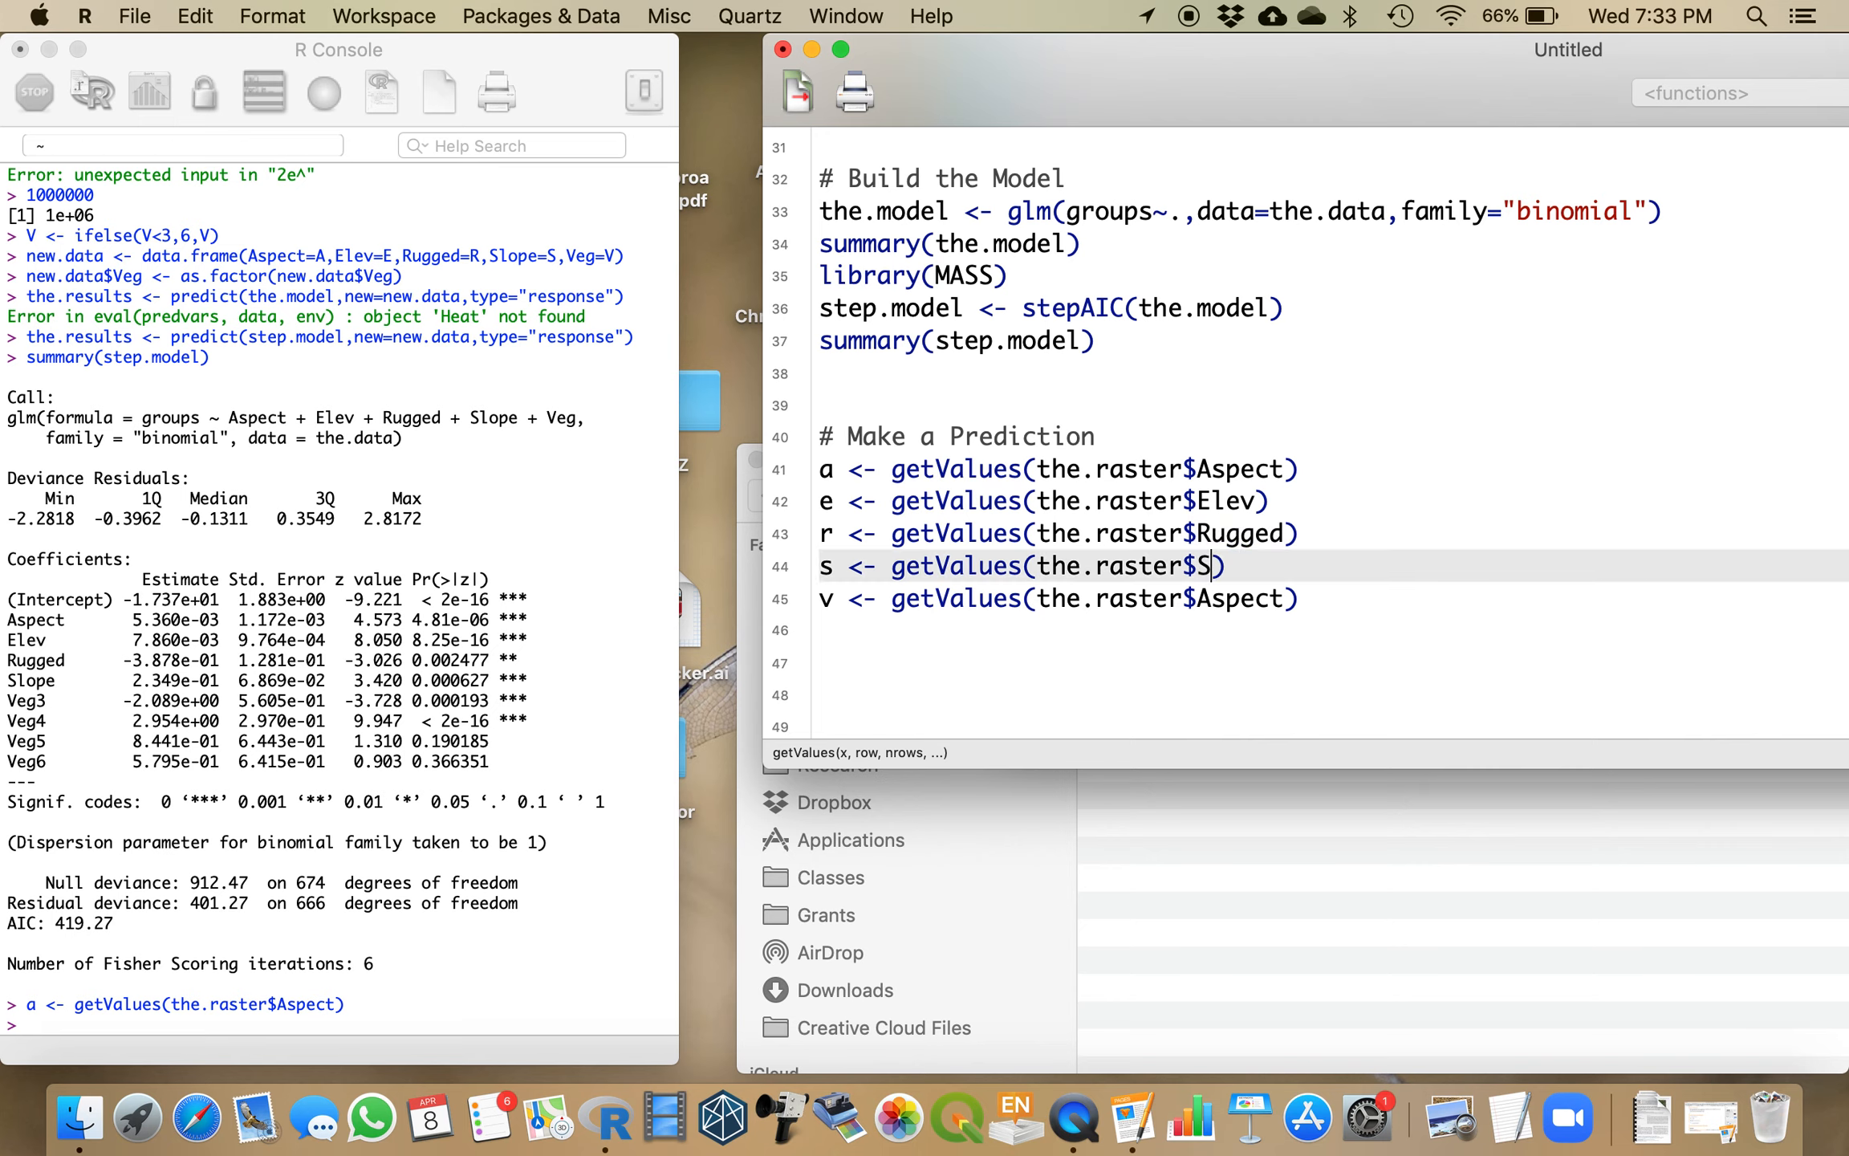
text(lope))
click(1331, 597)
text(Veg)
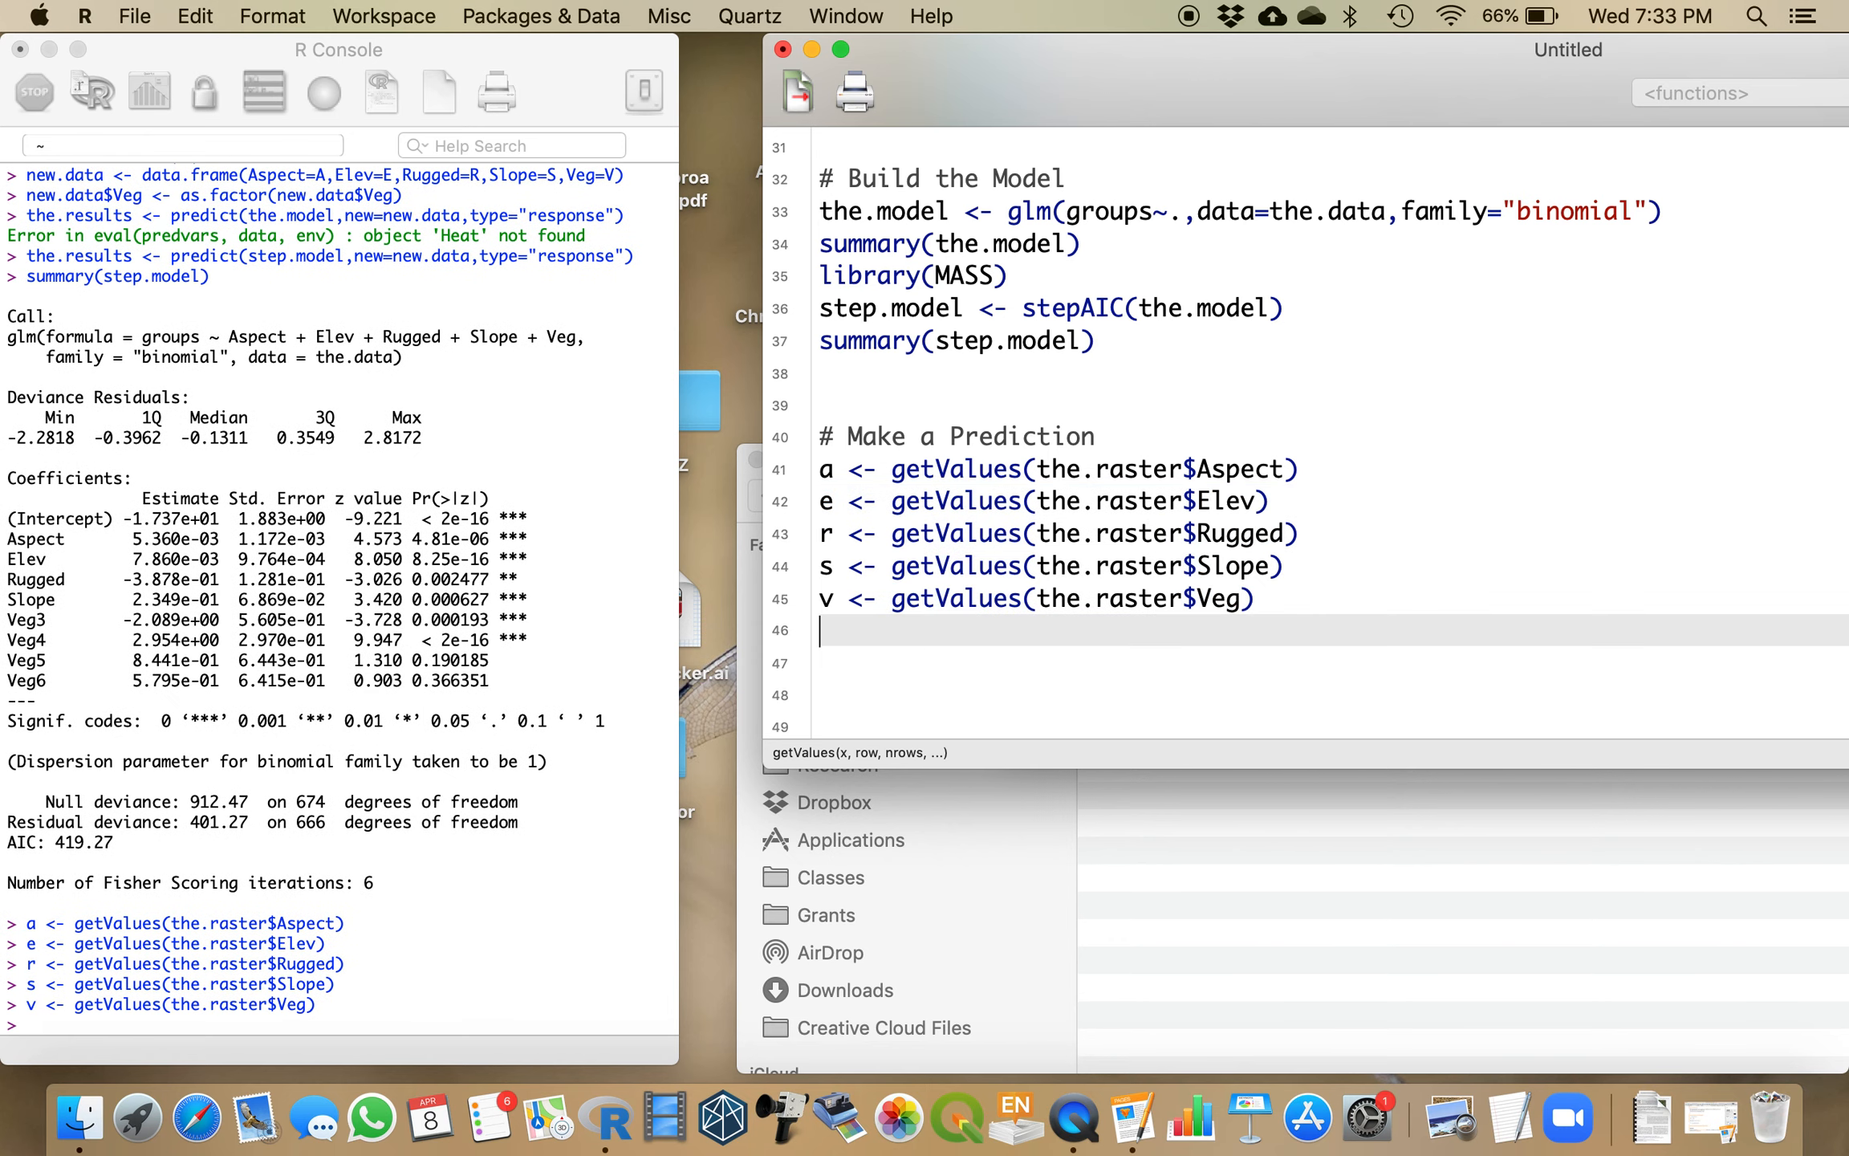
Step: Run length(v) to confirm 26492 cells, then remove the check line from the script
text(length(v)
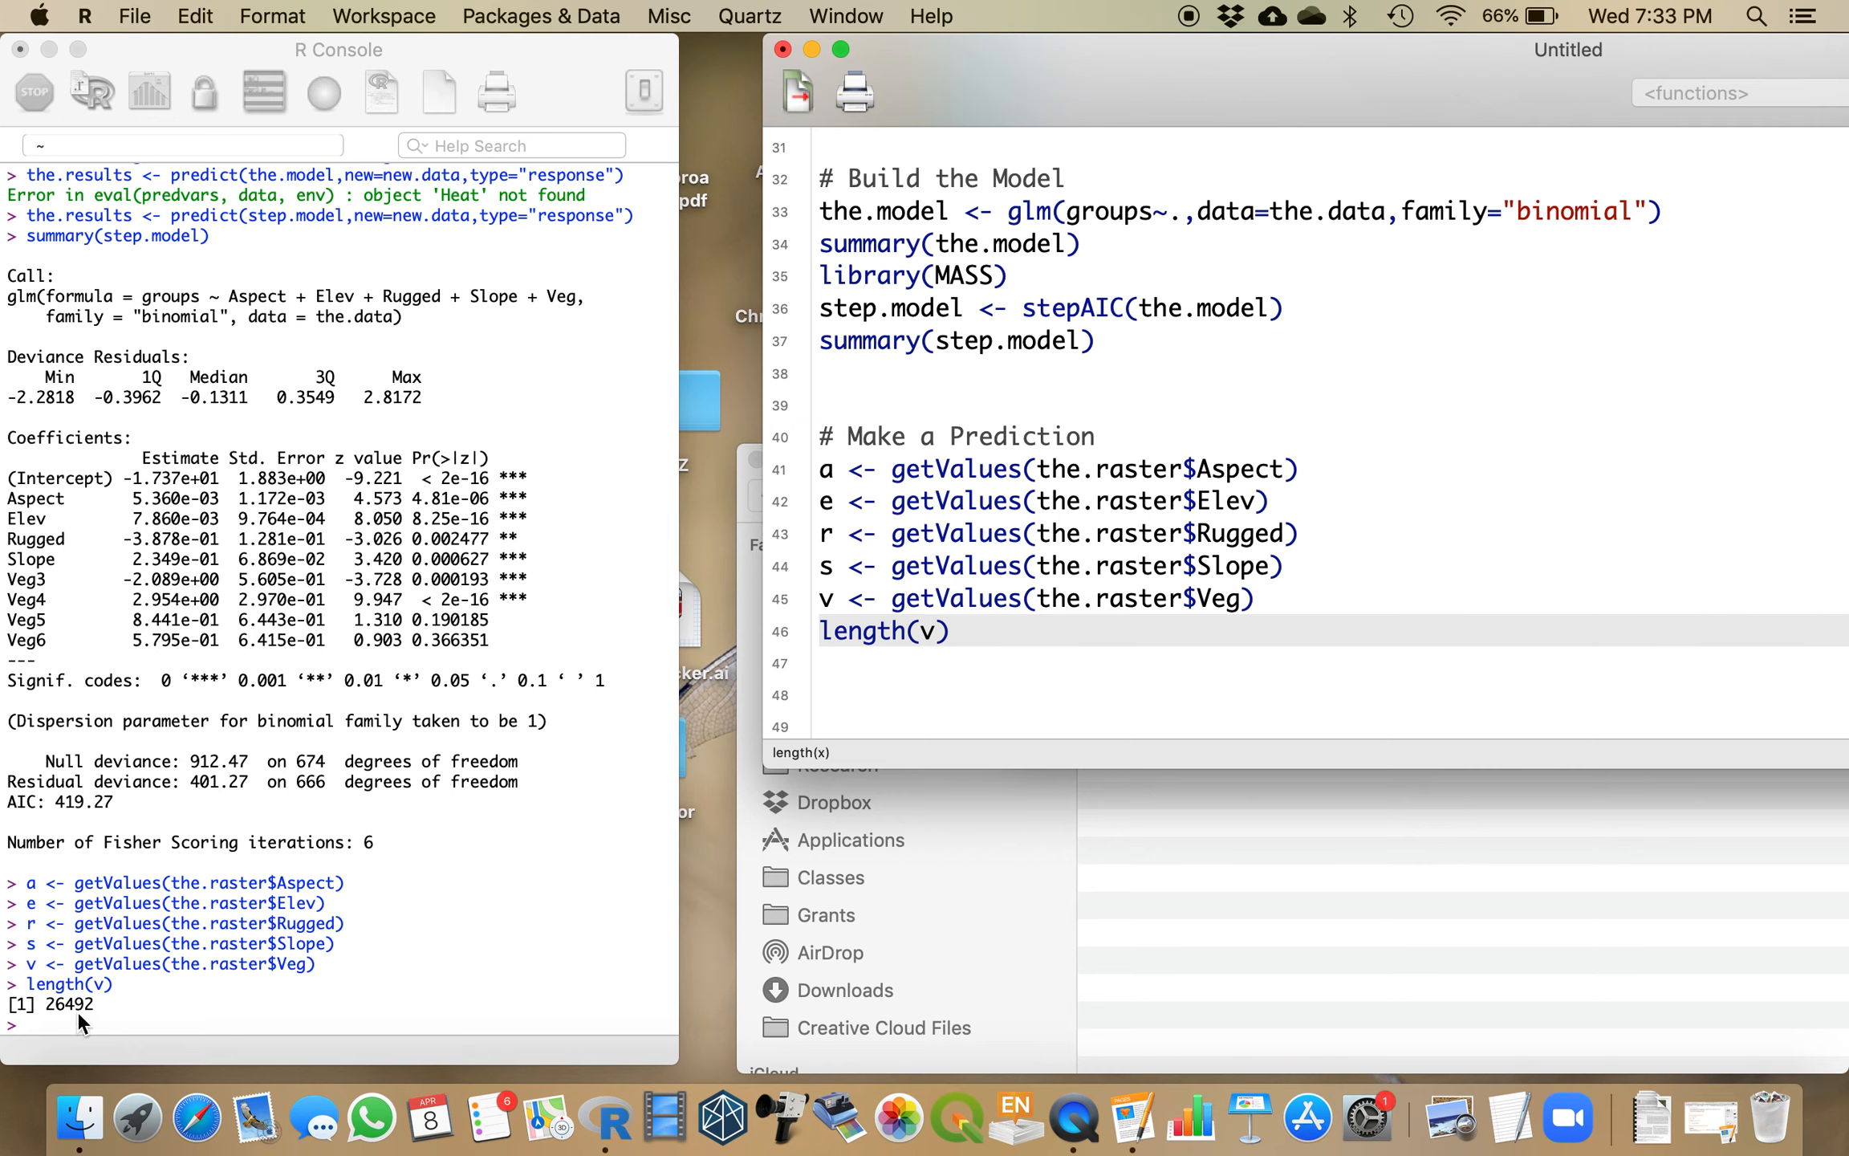
click(934, 629)
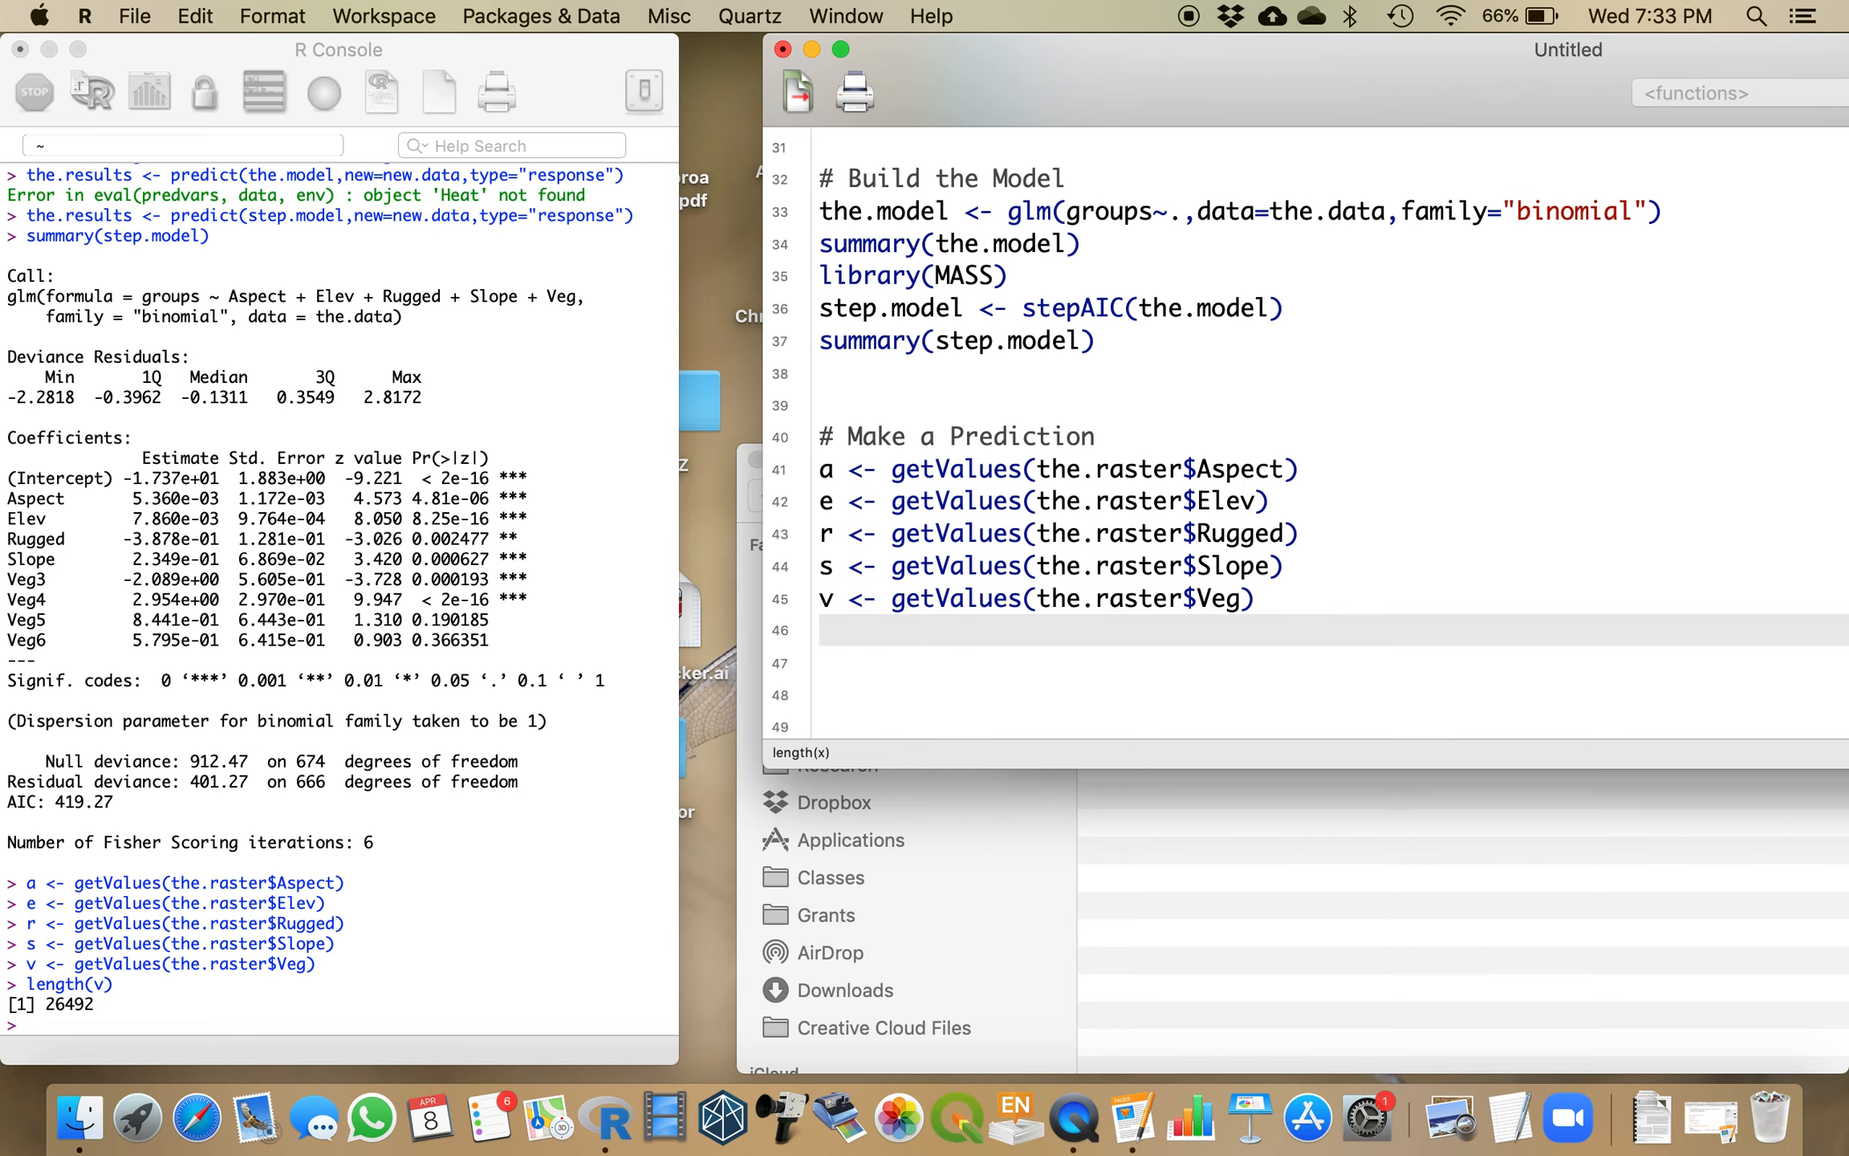
click(814, 629)
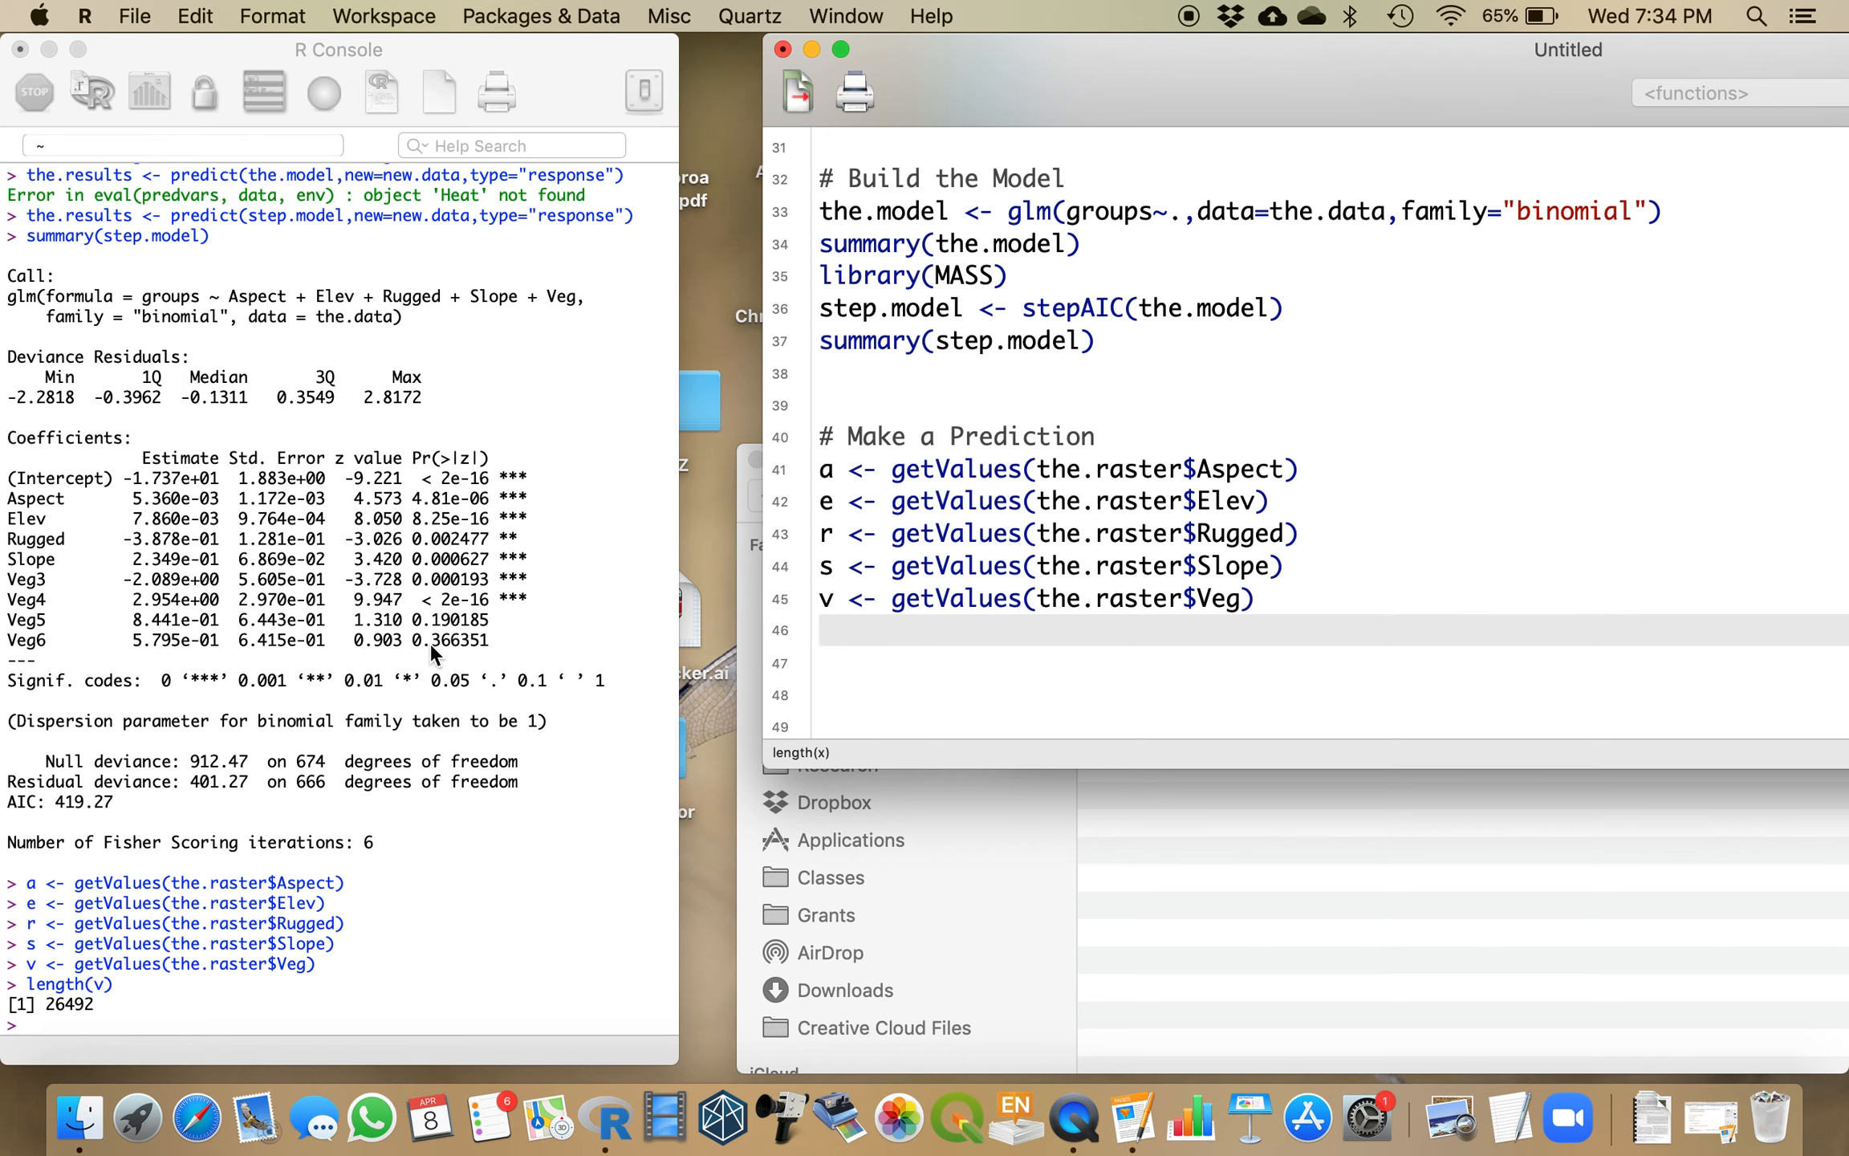
mouse_move(175, 669)
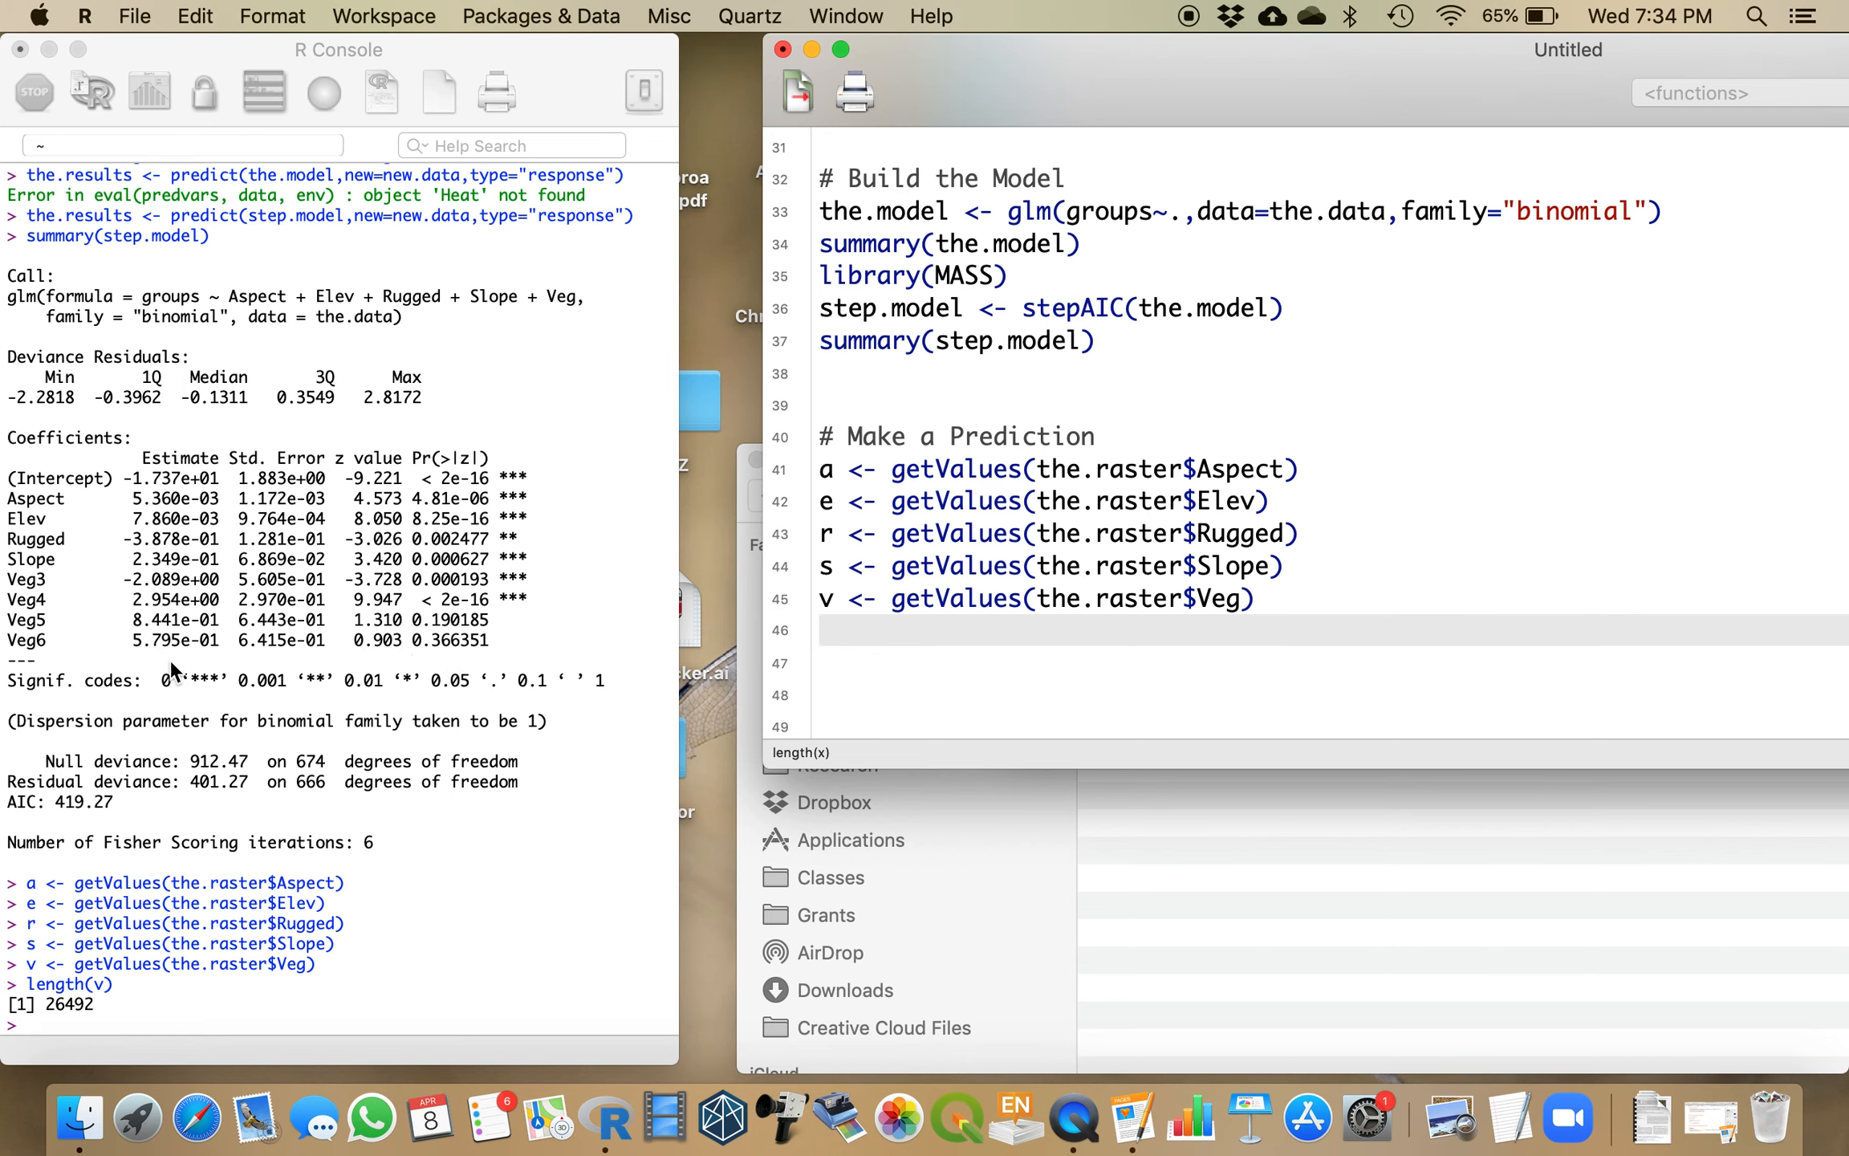
mouse_move(175, 668)
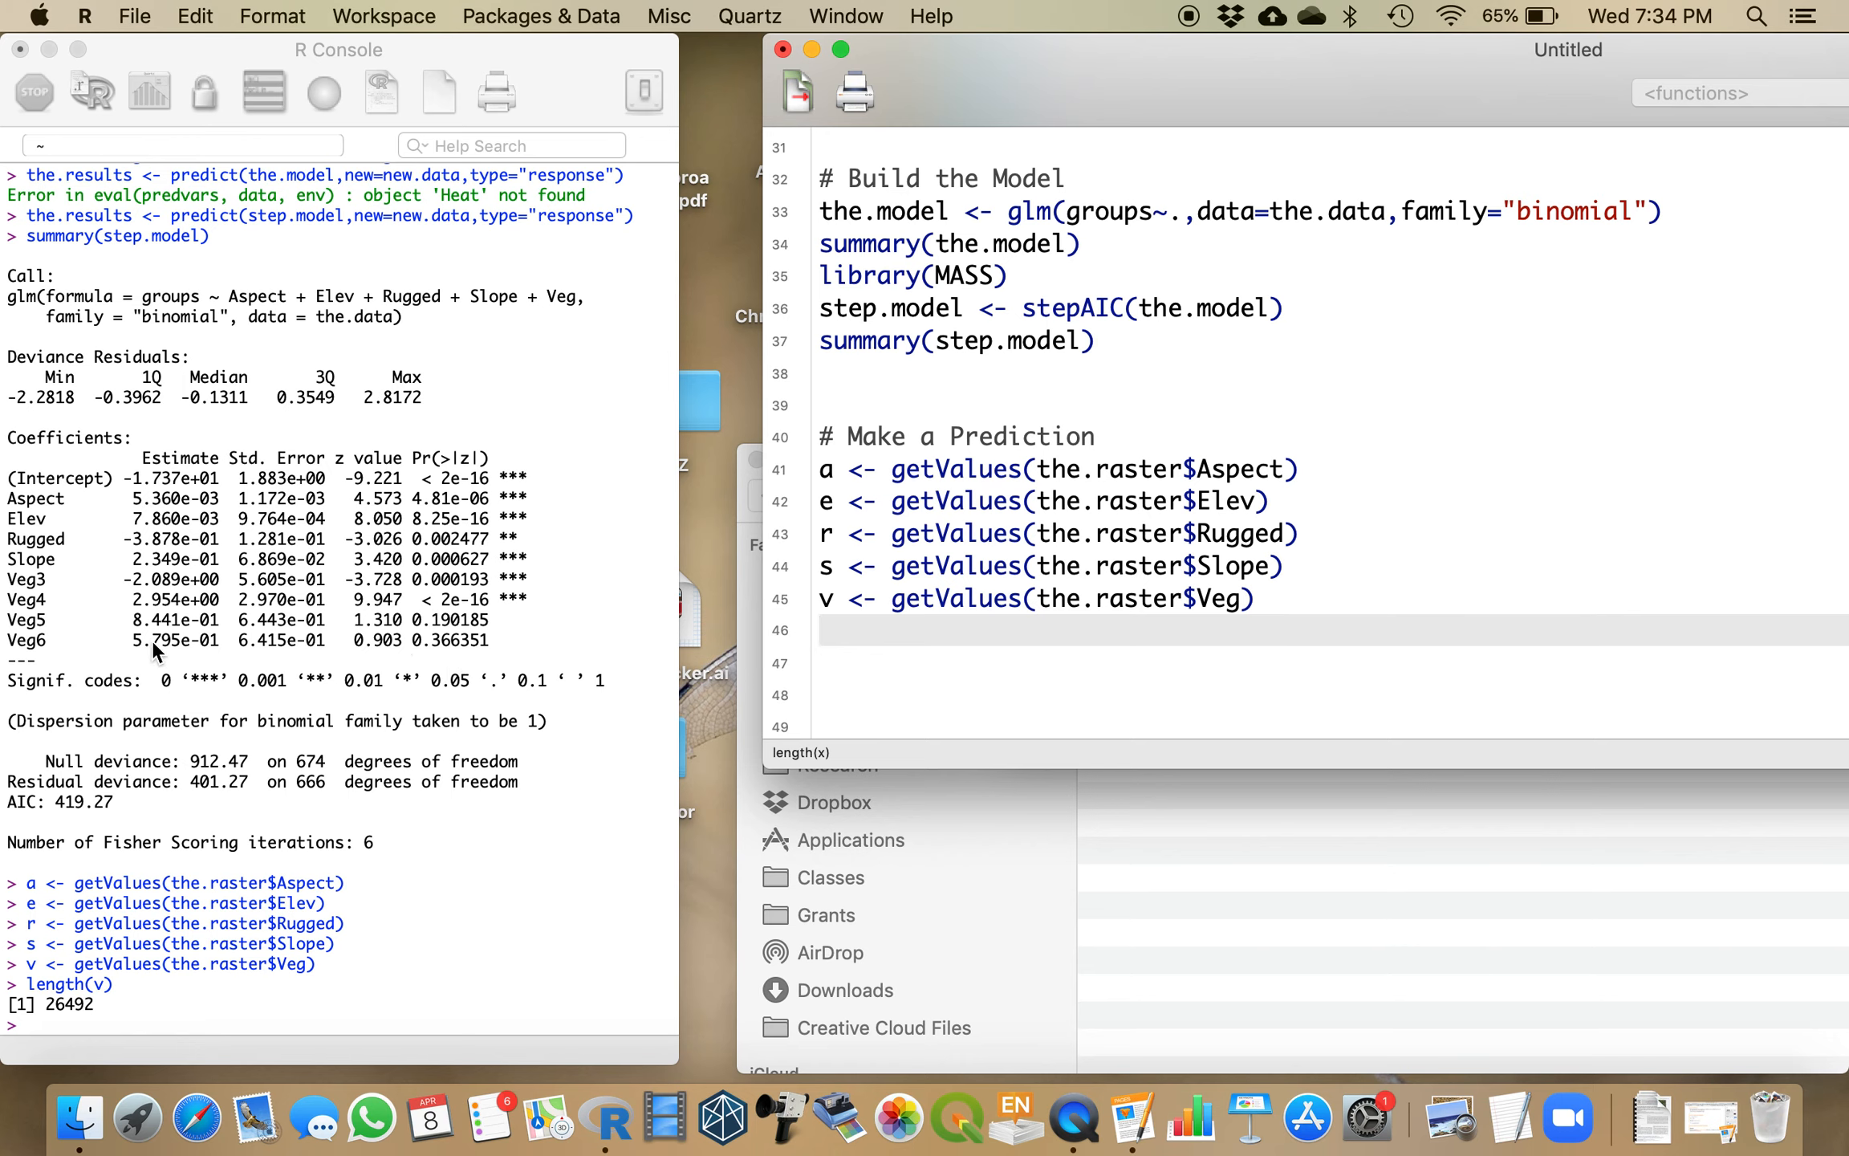
click(829, 630)
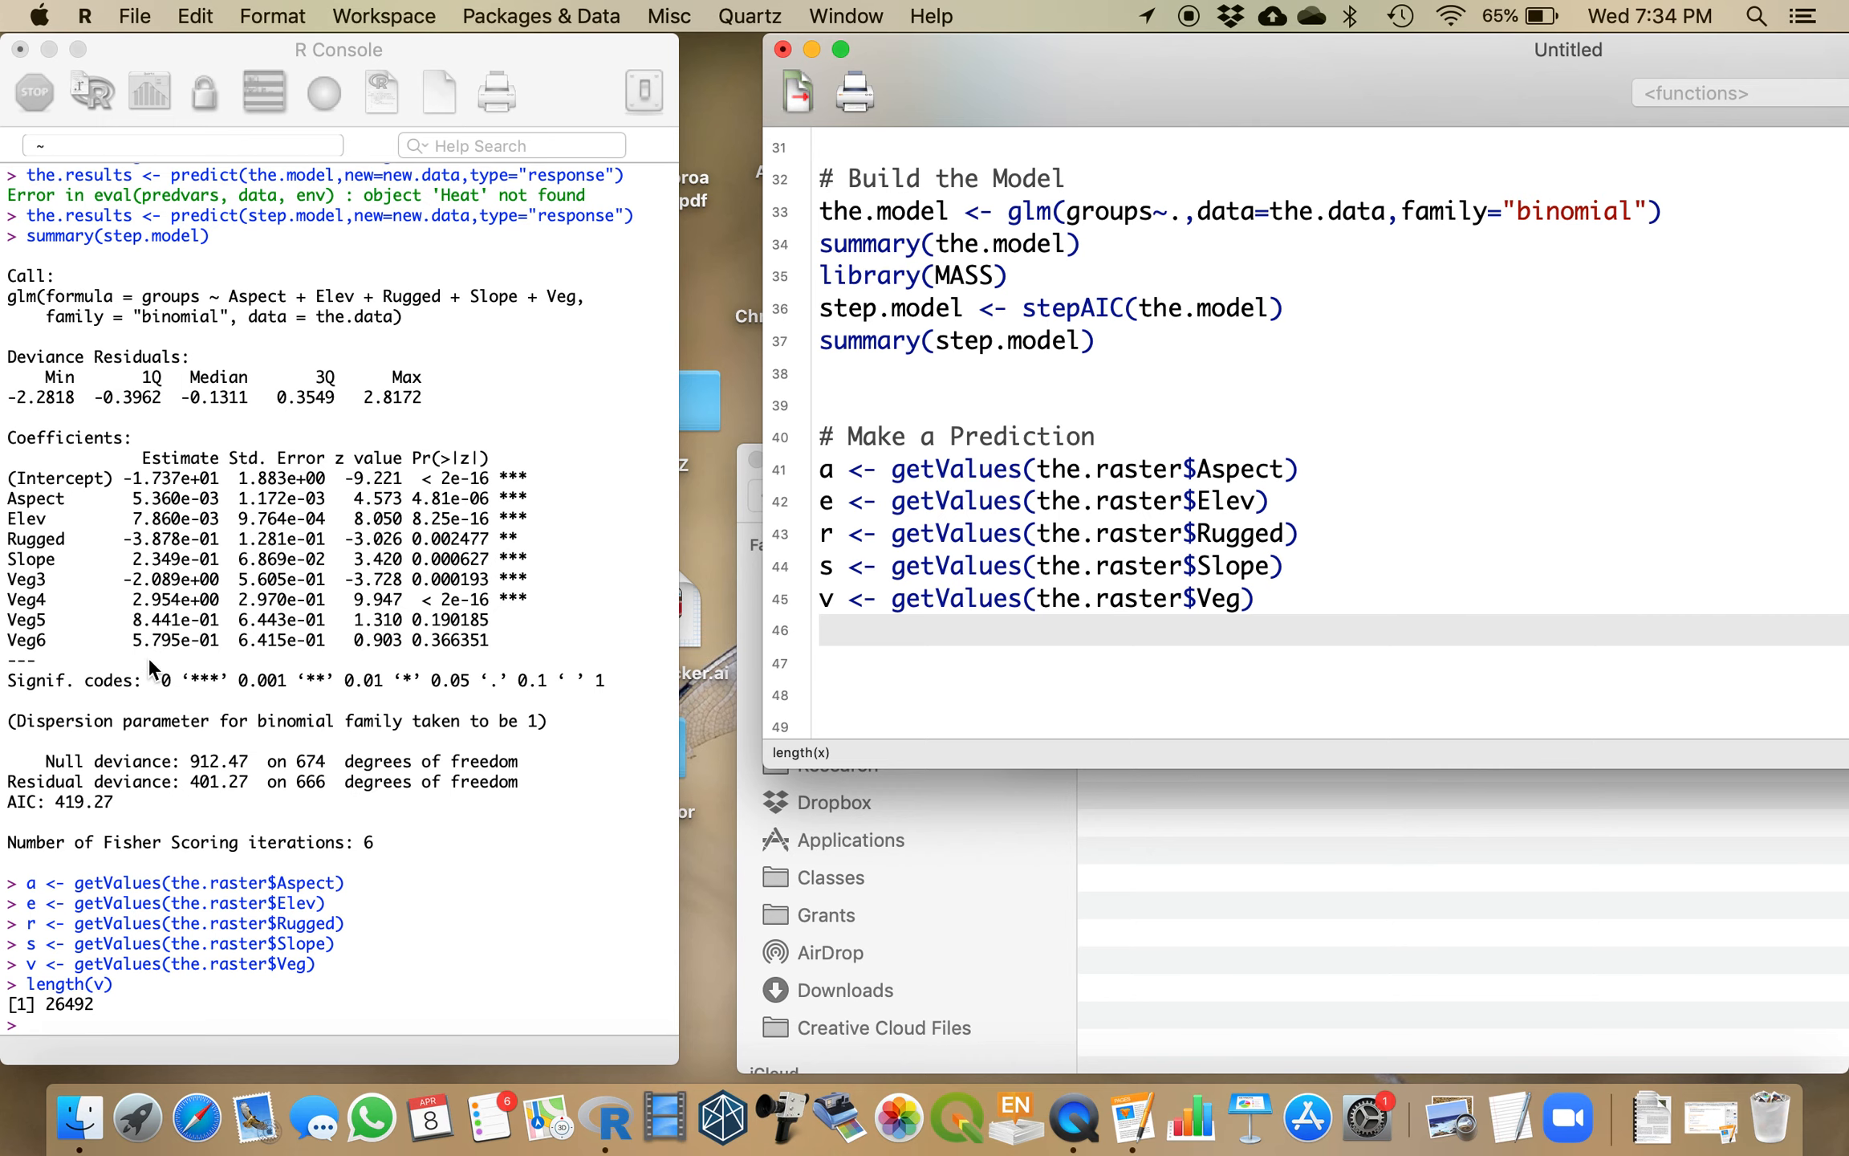
mouse_move(1120, 589)
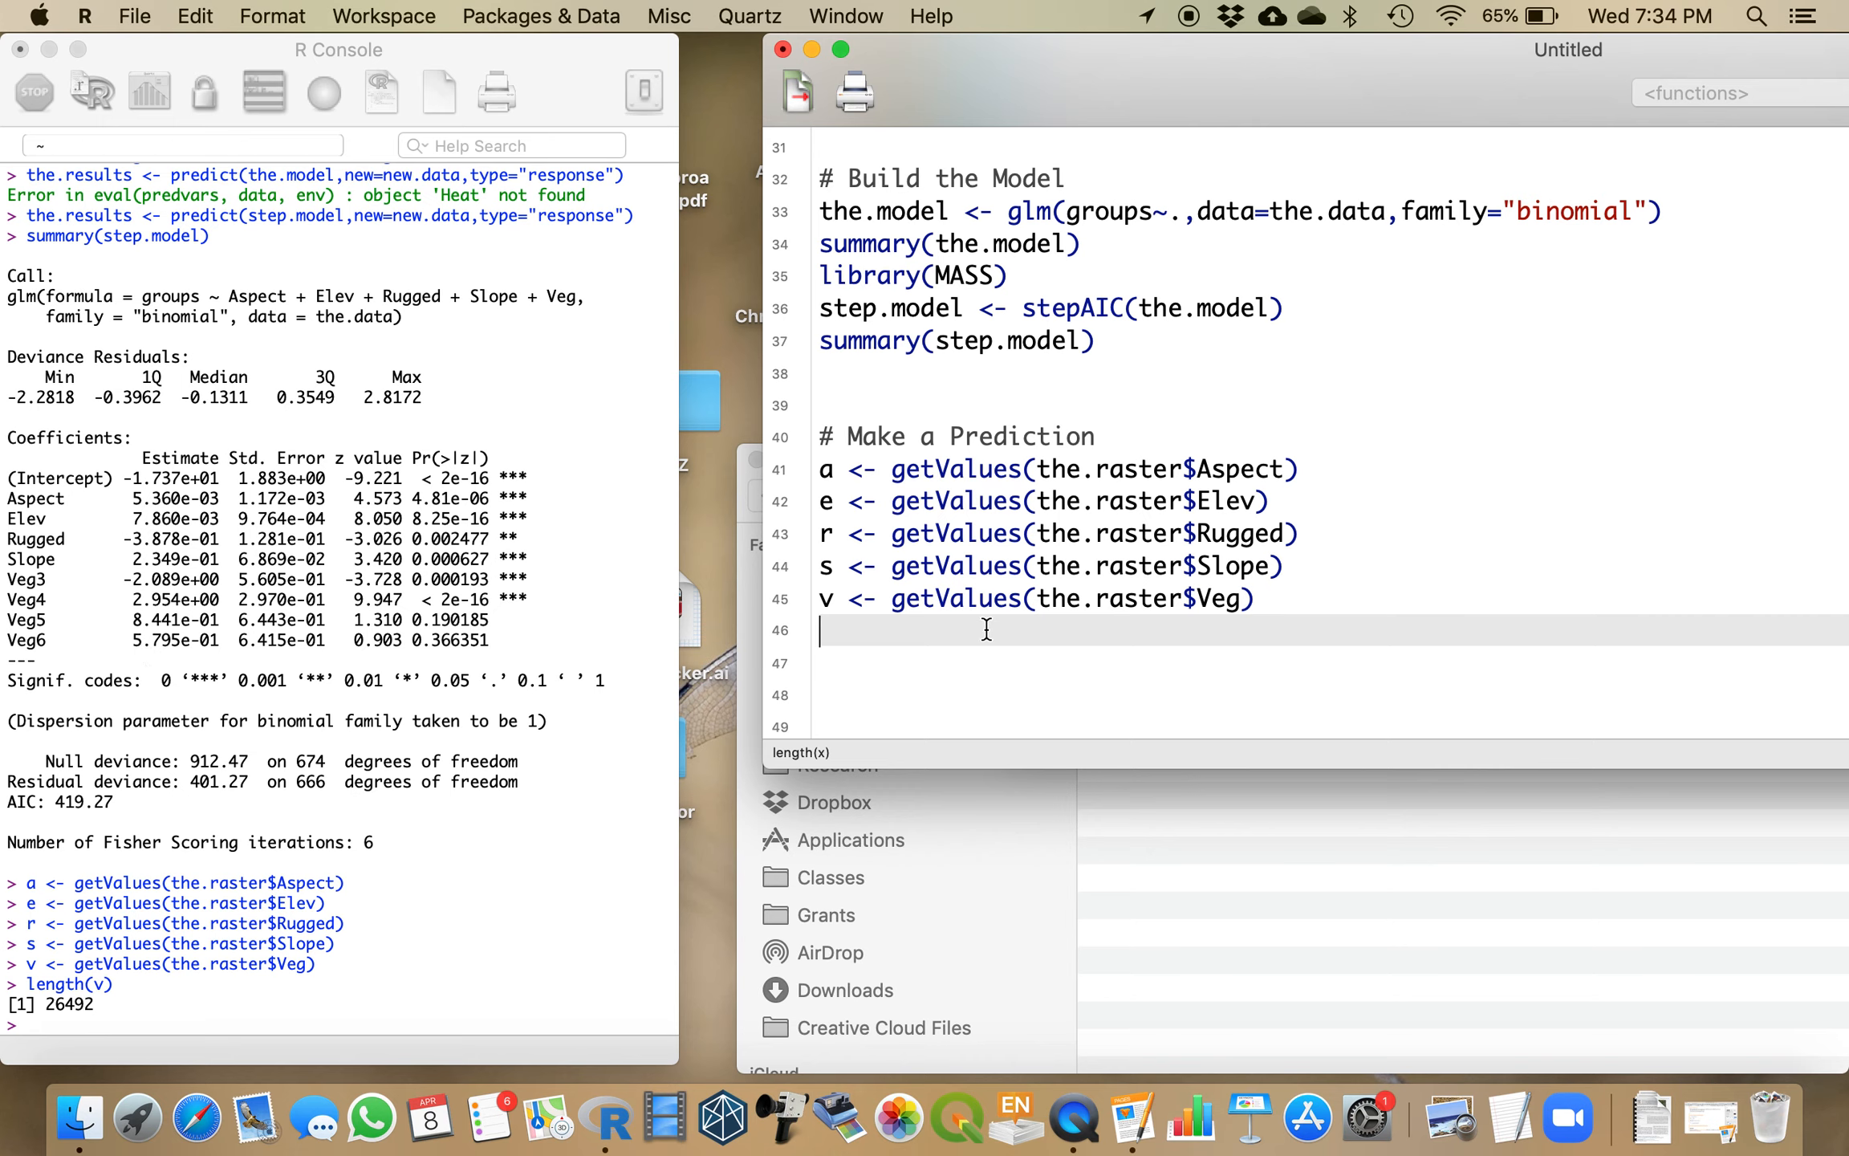
Step: Recode v values below 3 as 6 with ifelse, then convert v to a factor with as.factor, running both
text(v <- ifel)
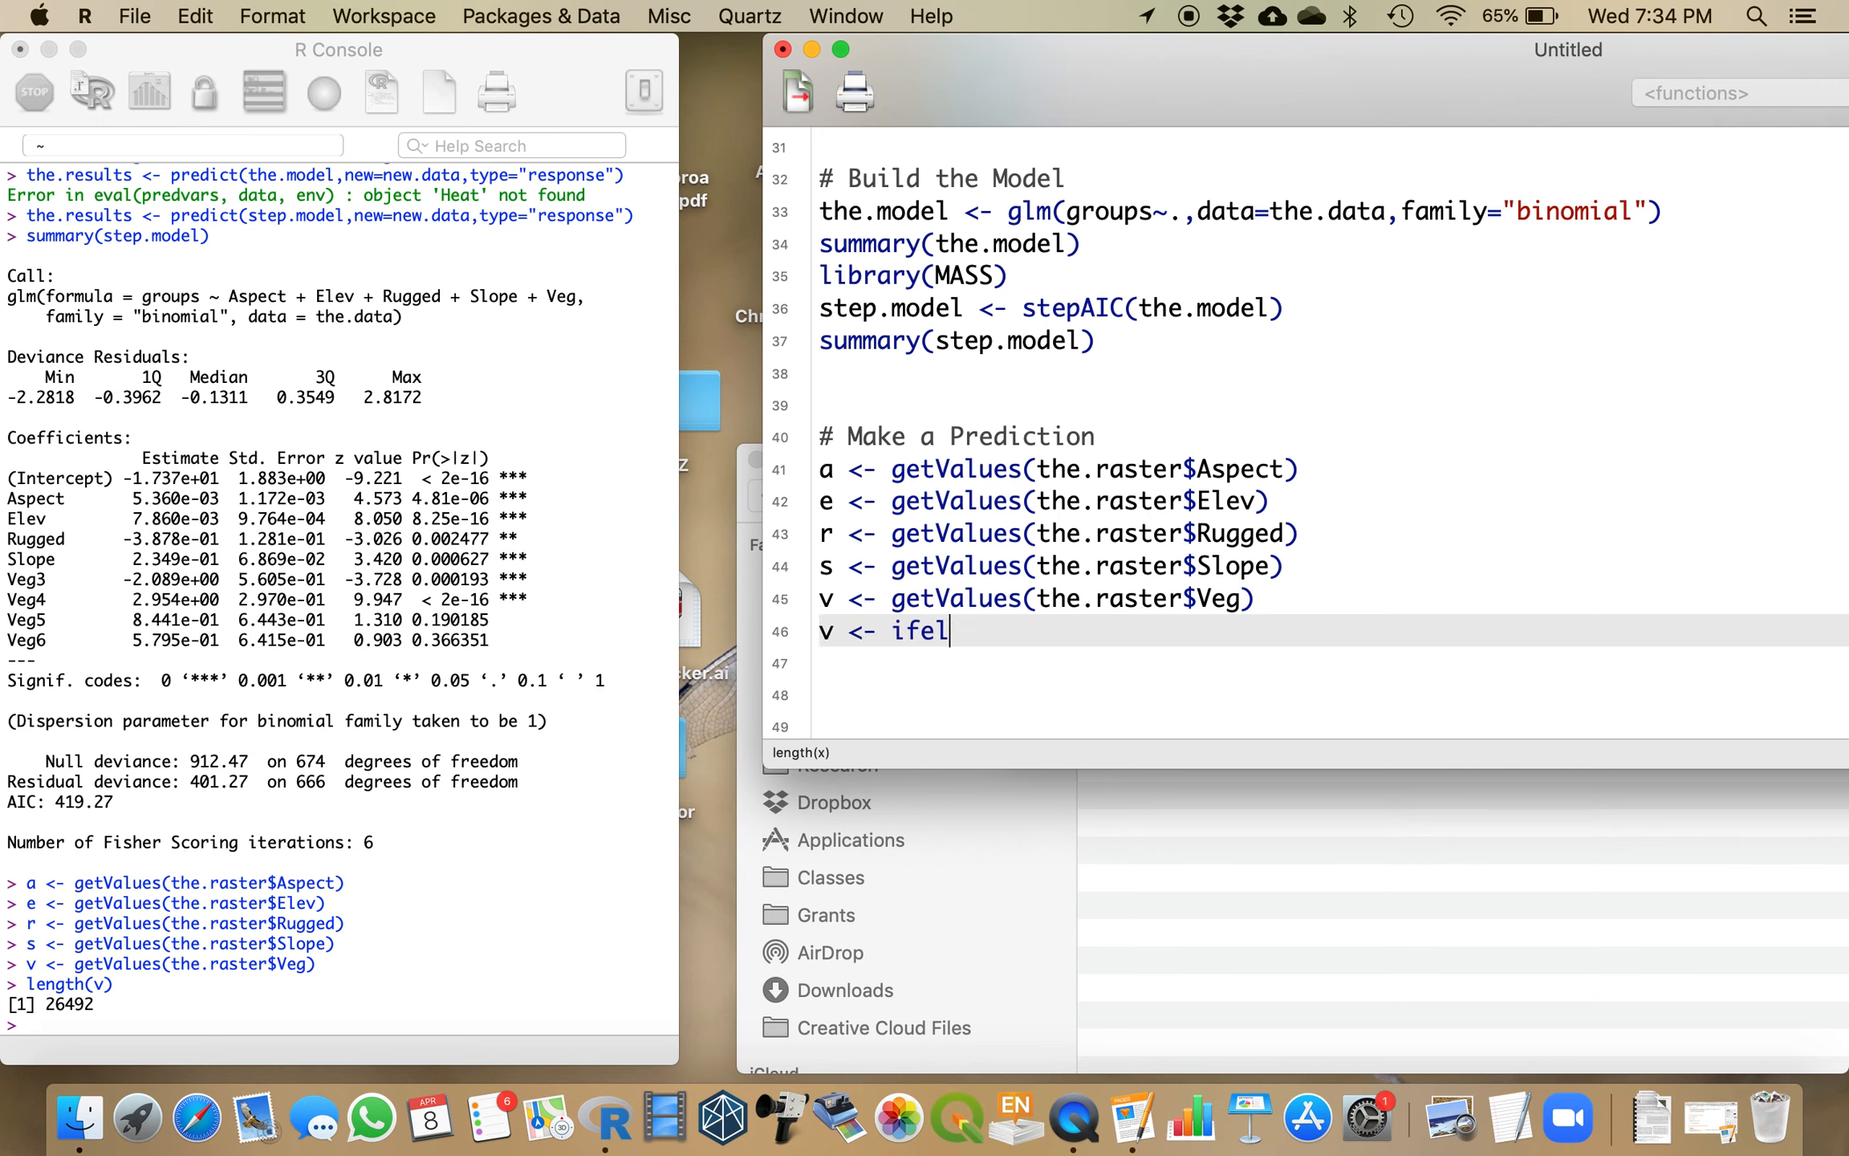
text(se(v)
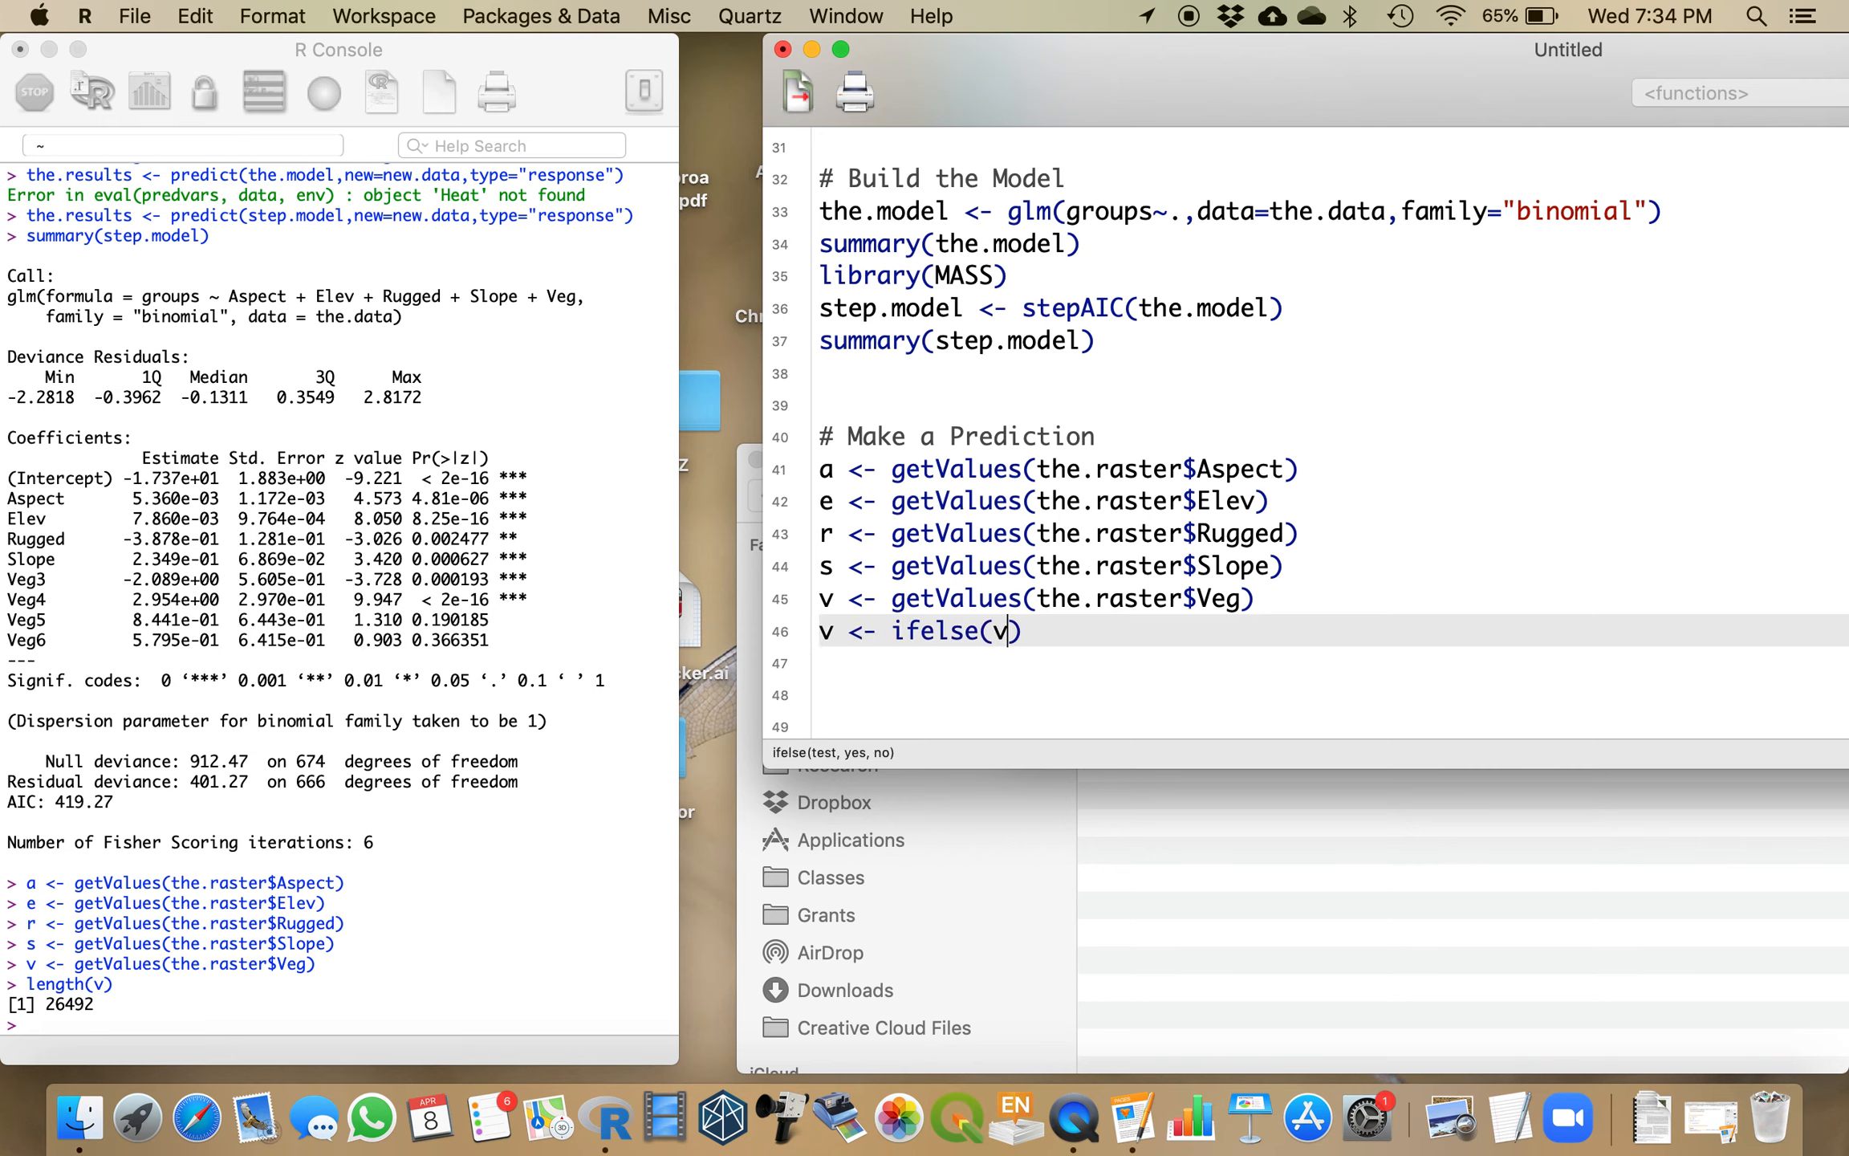
text(<3)
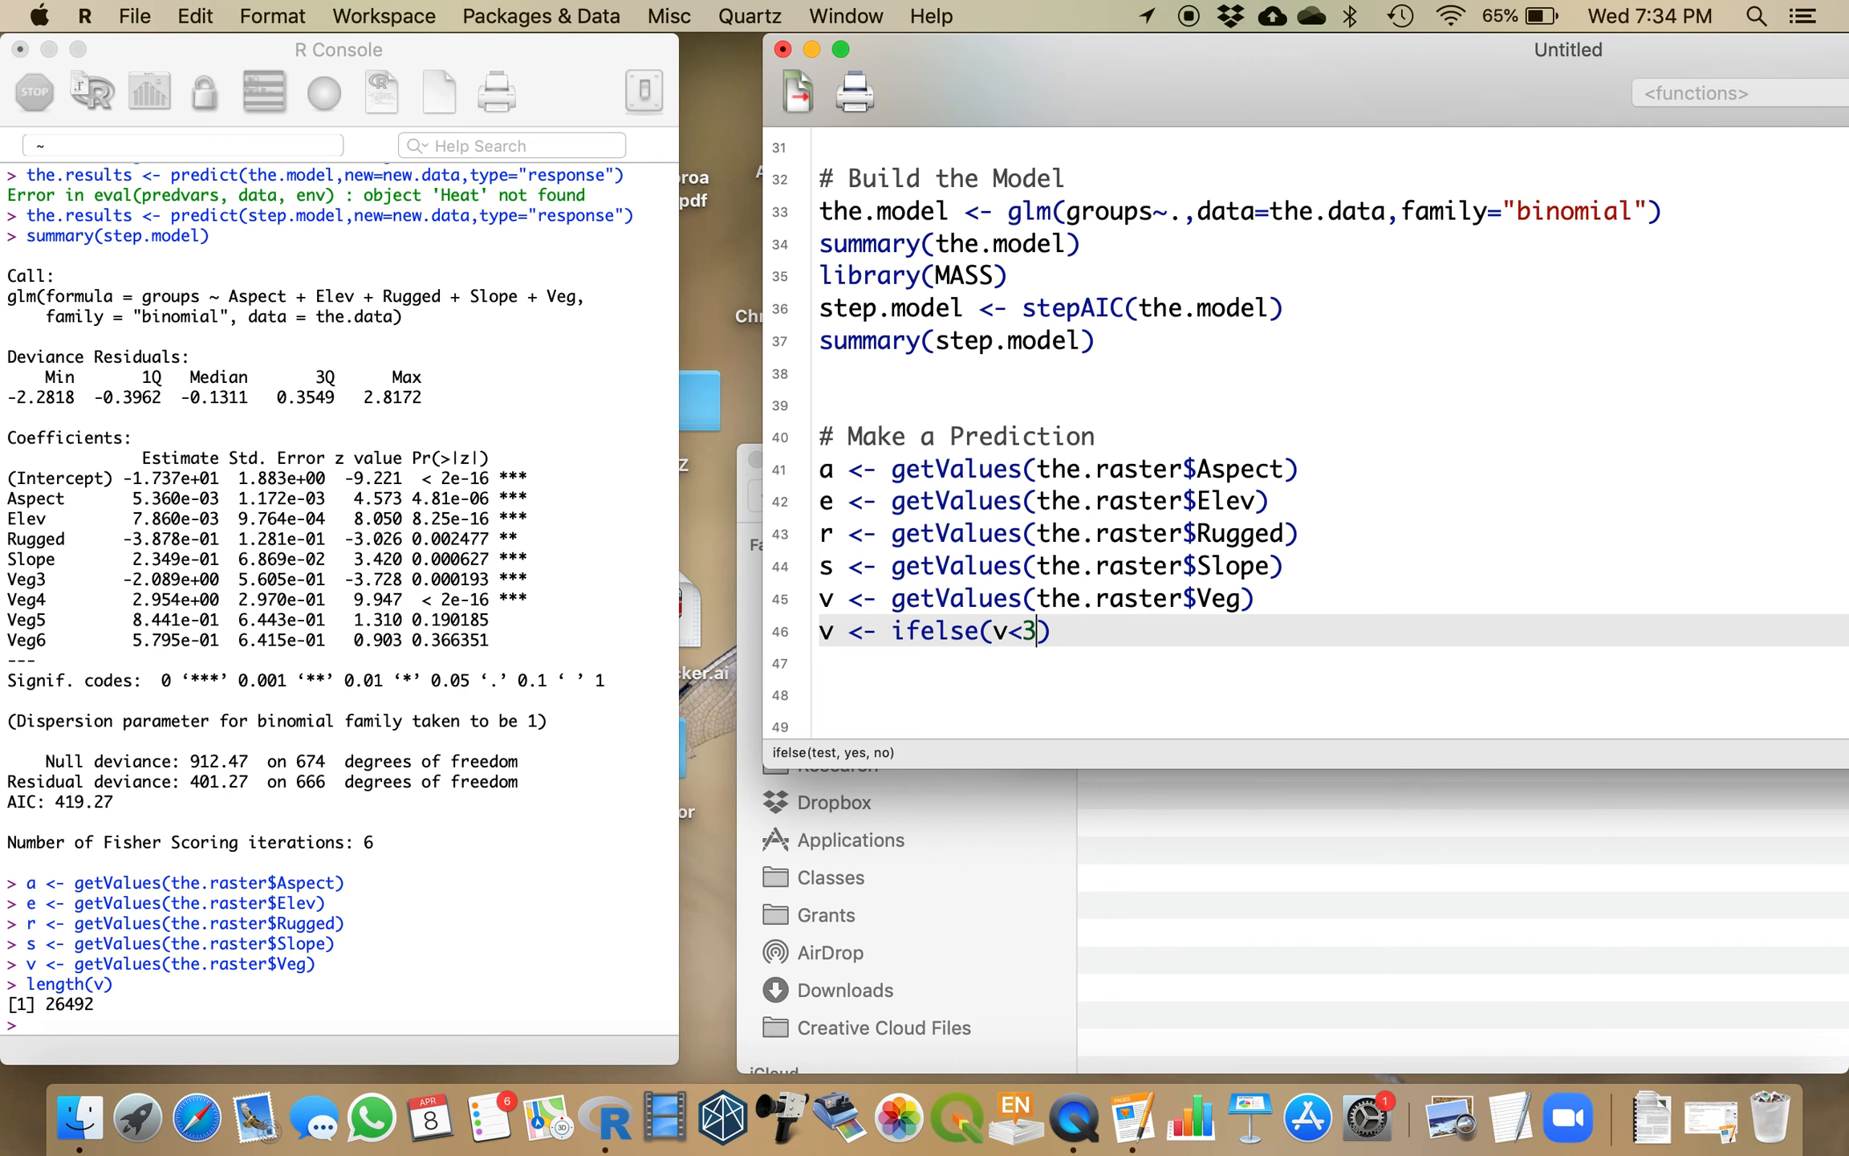
text(6,vv)
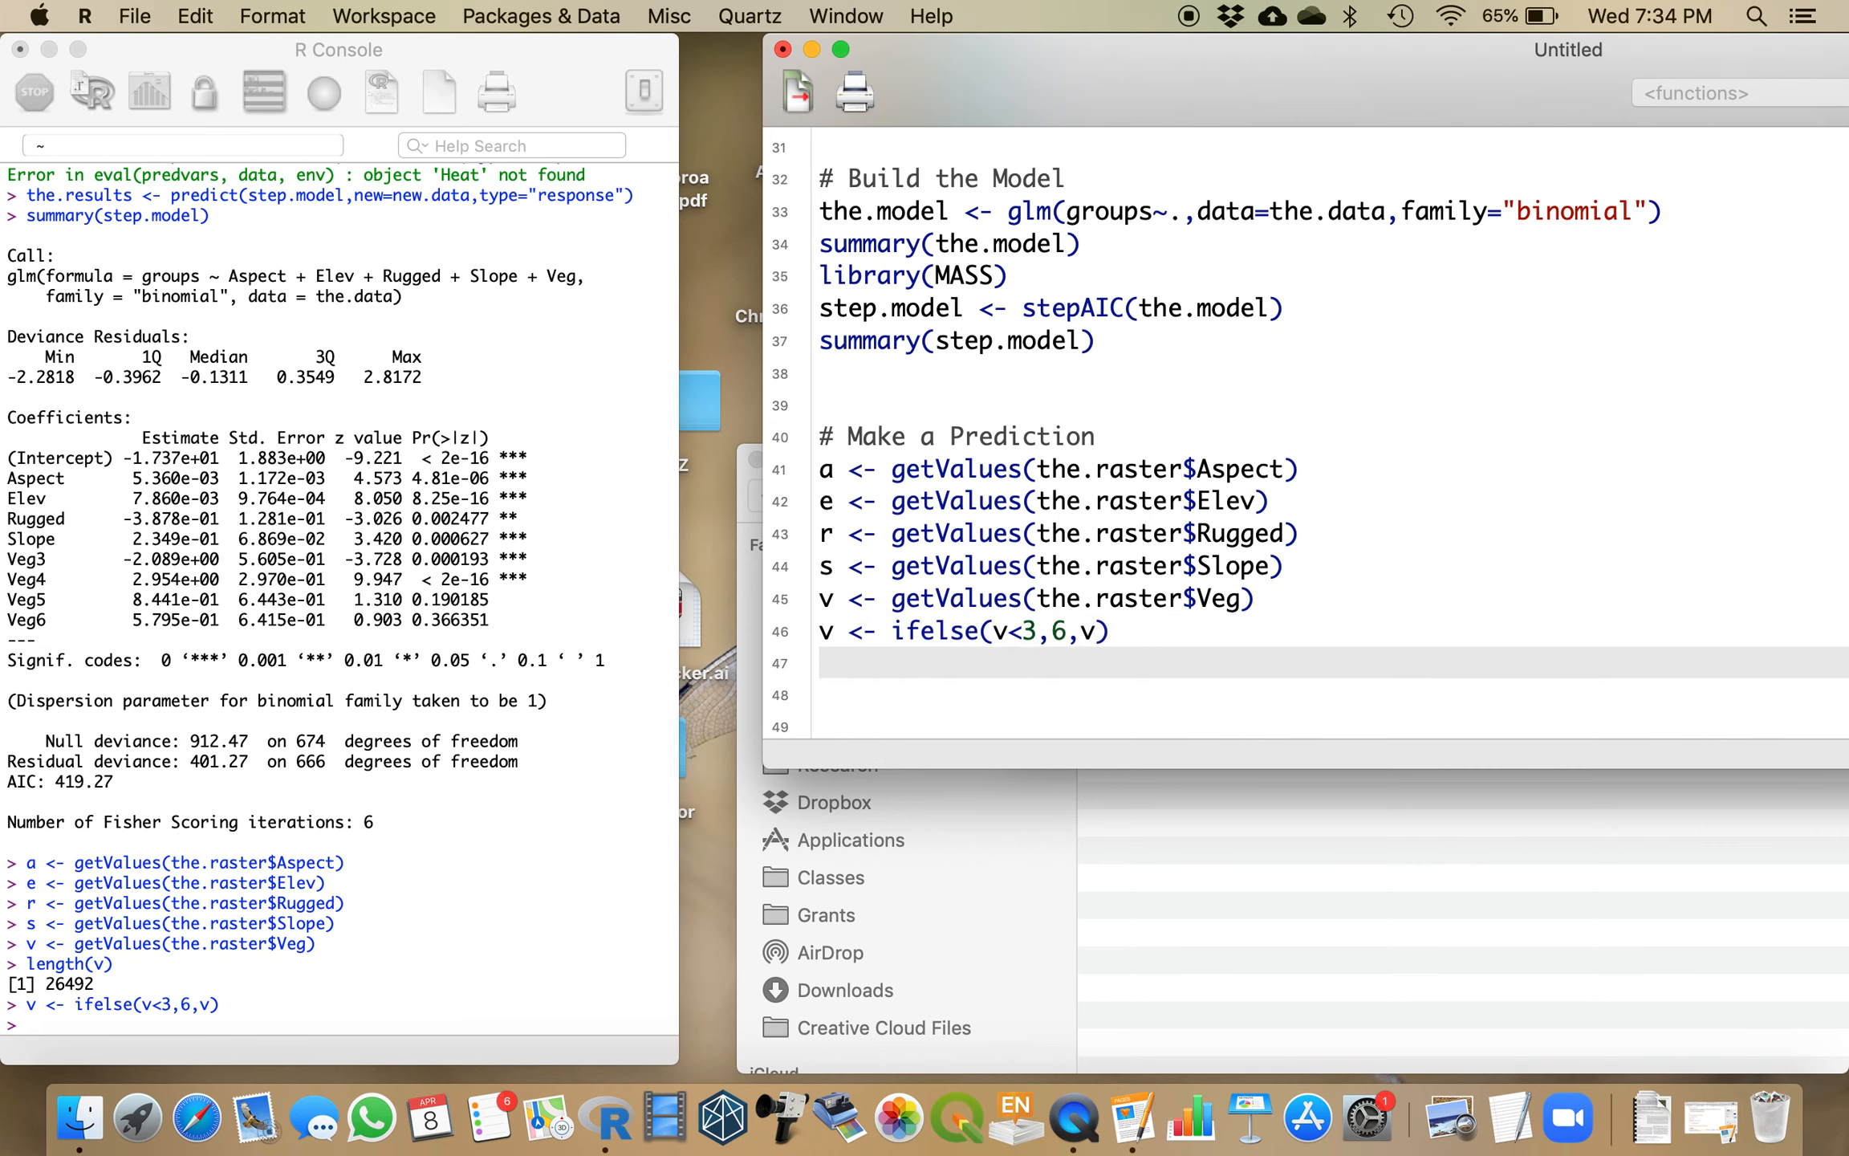
text(v <- as.v)
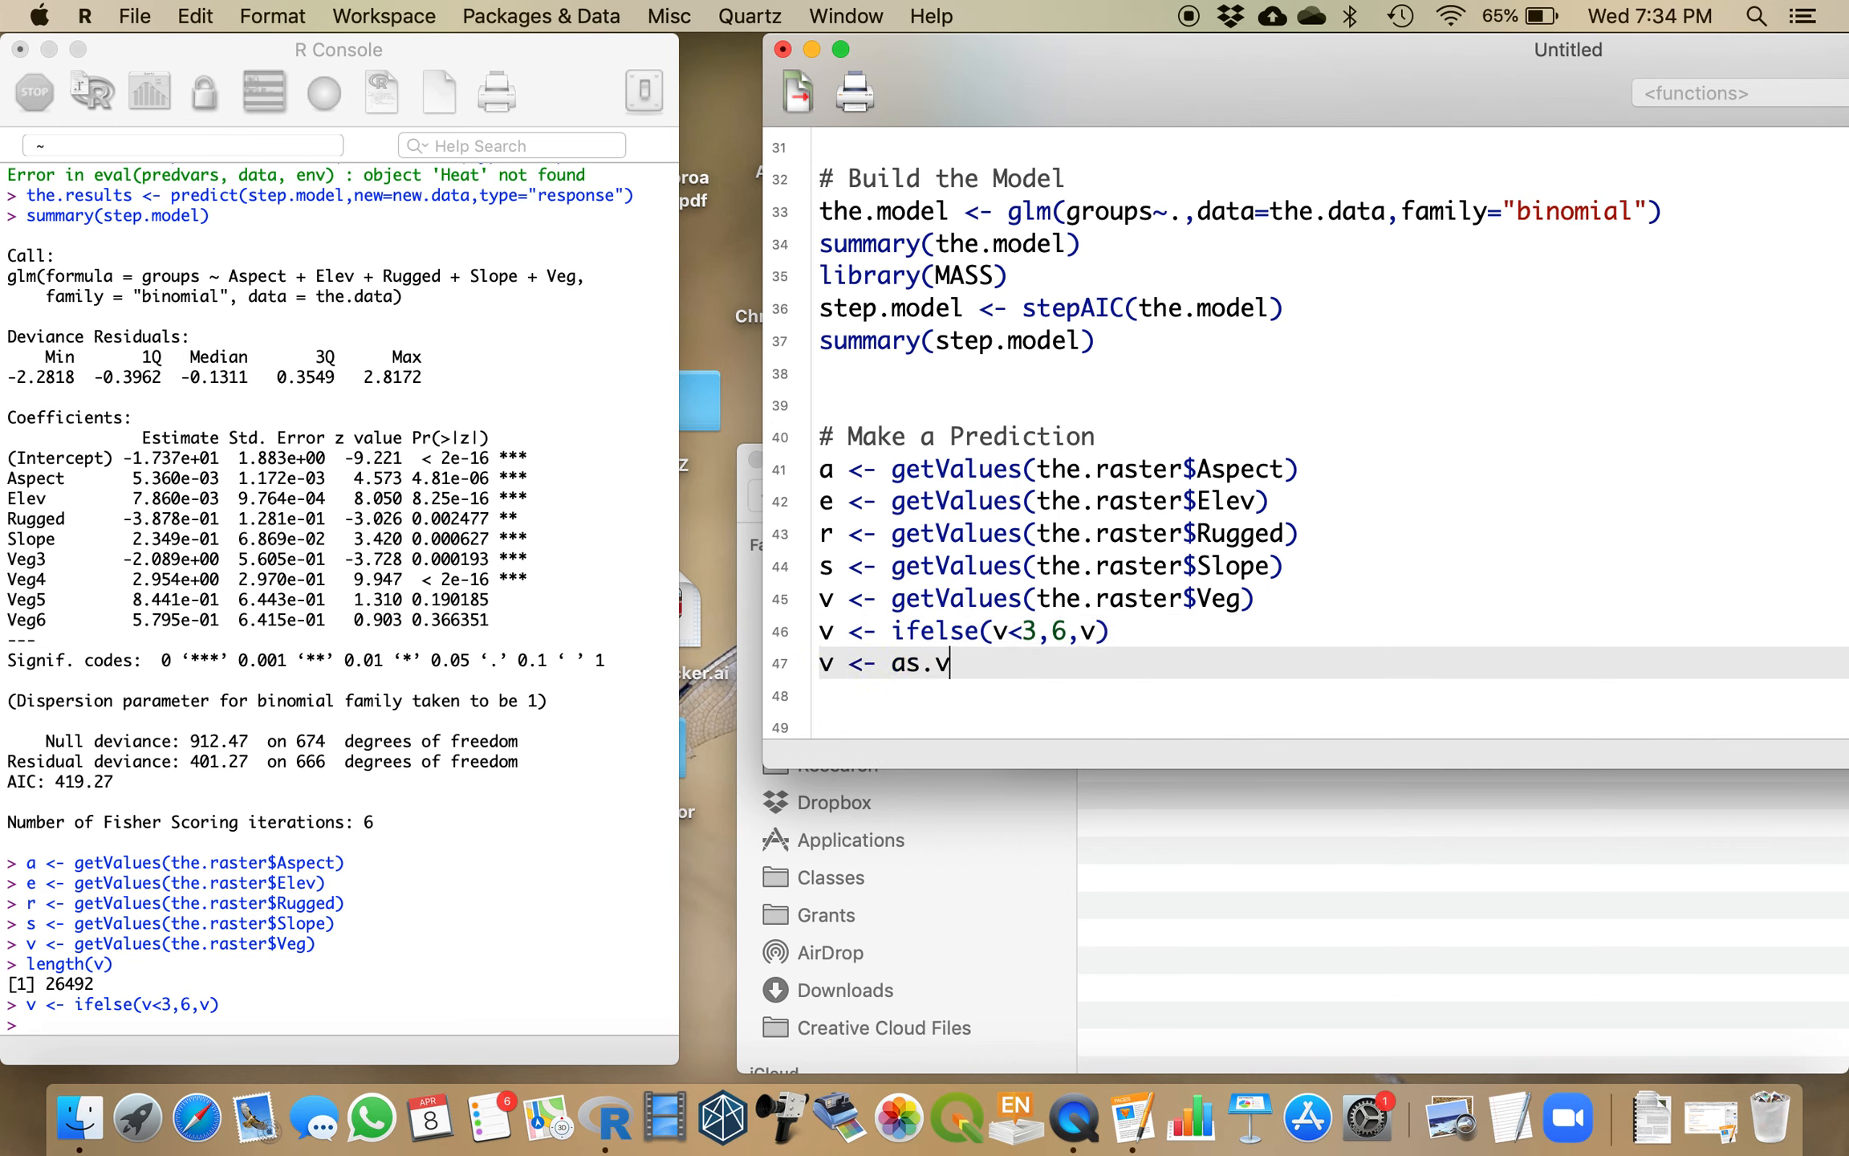
text(actor(v)
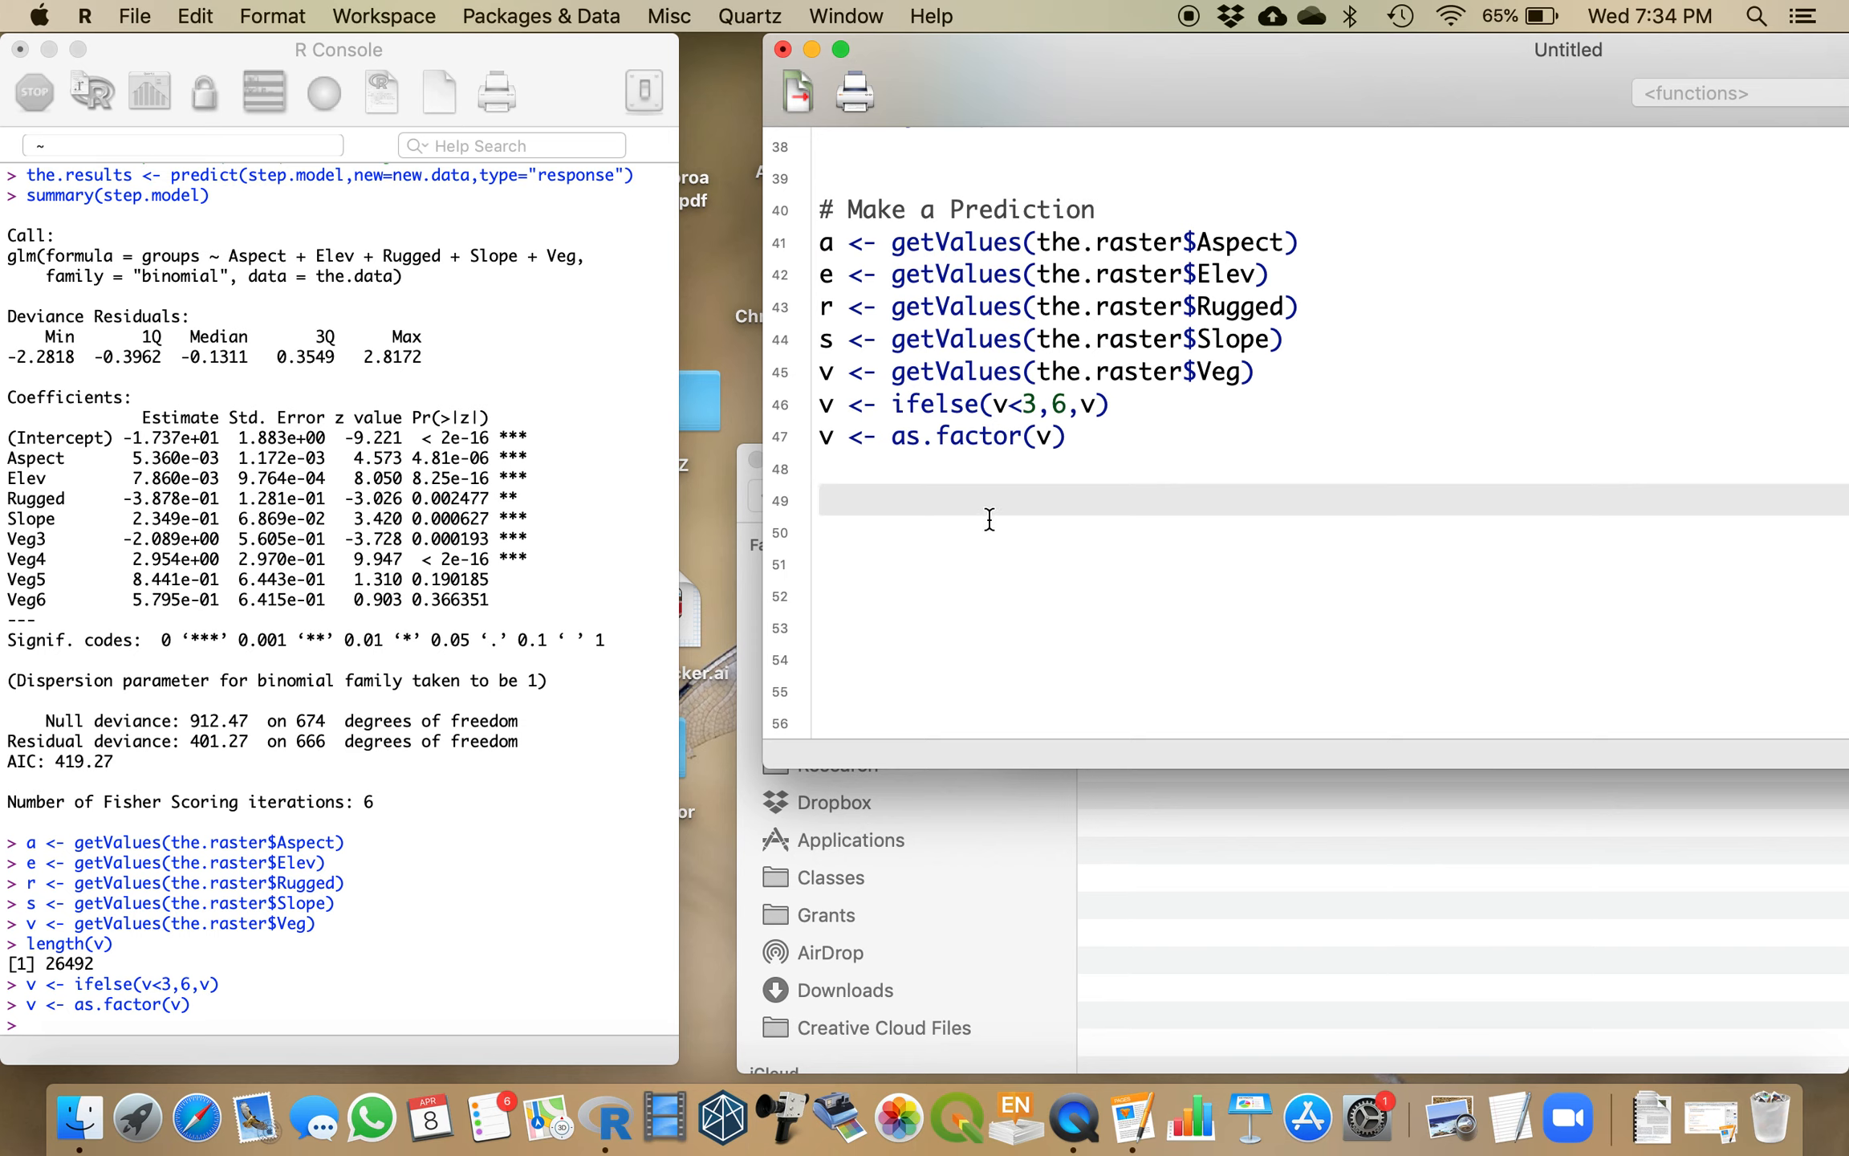
Step: Build new.data as data.frame(Aspect=a, Elev=e, Rugged=r, Slope=s, Veg=v) and run it
text(new.data)
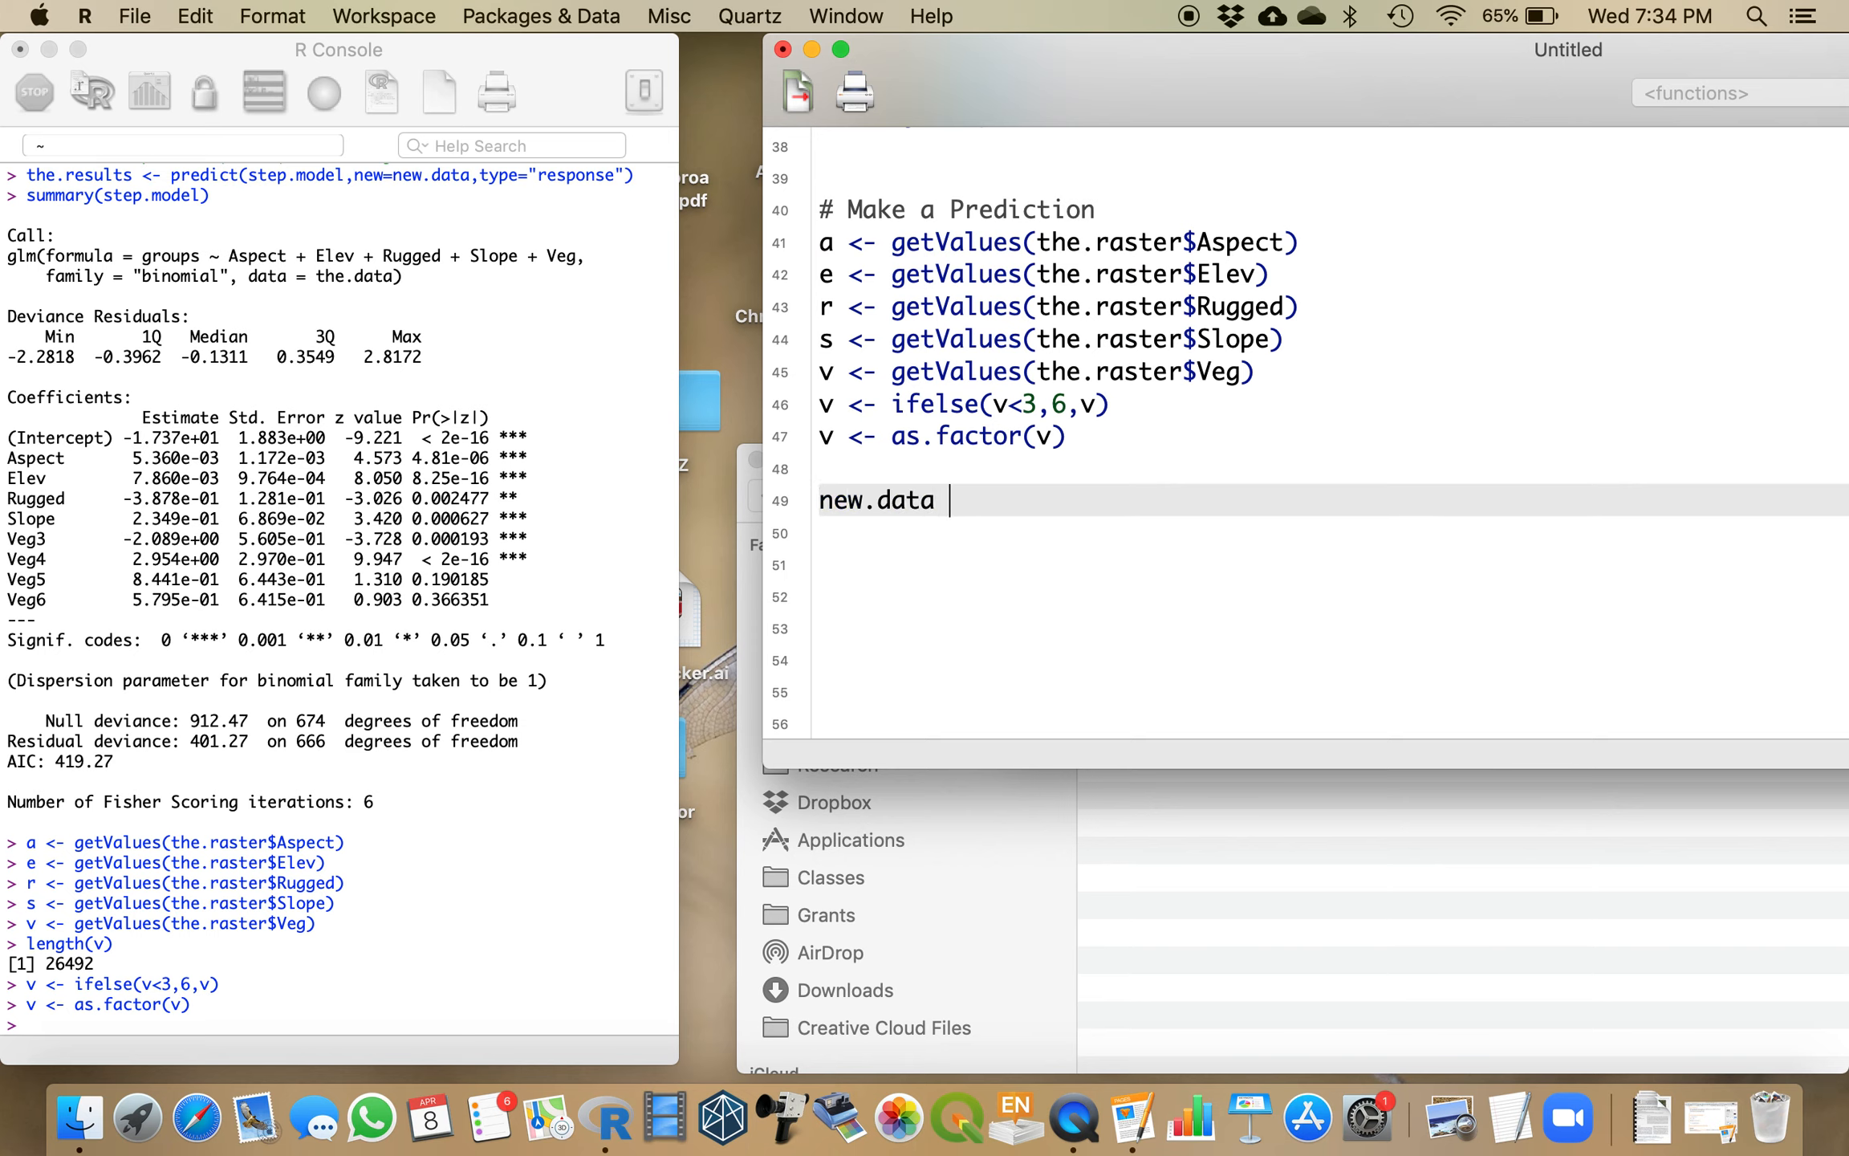
text(<- data.frame()
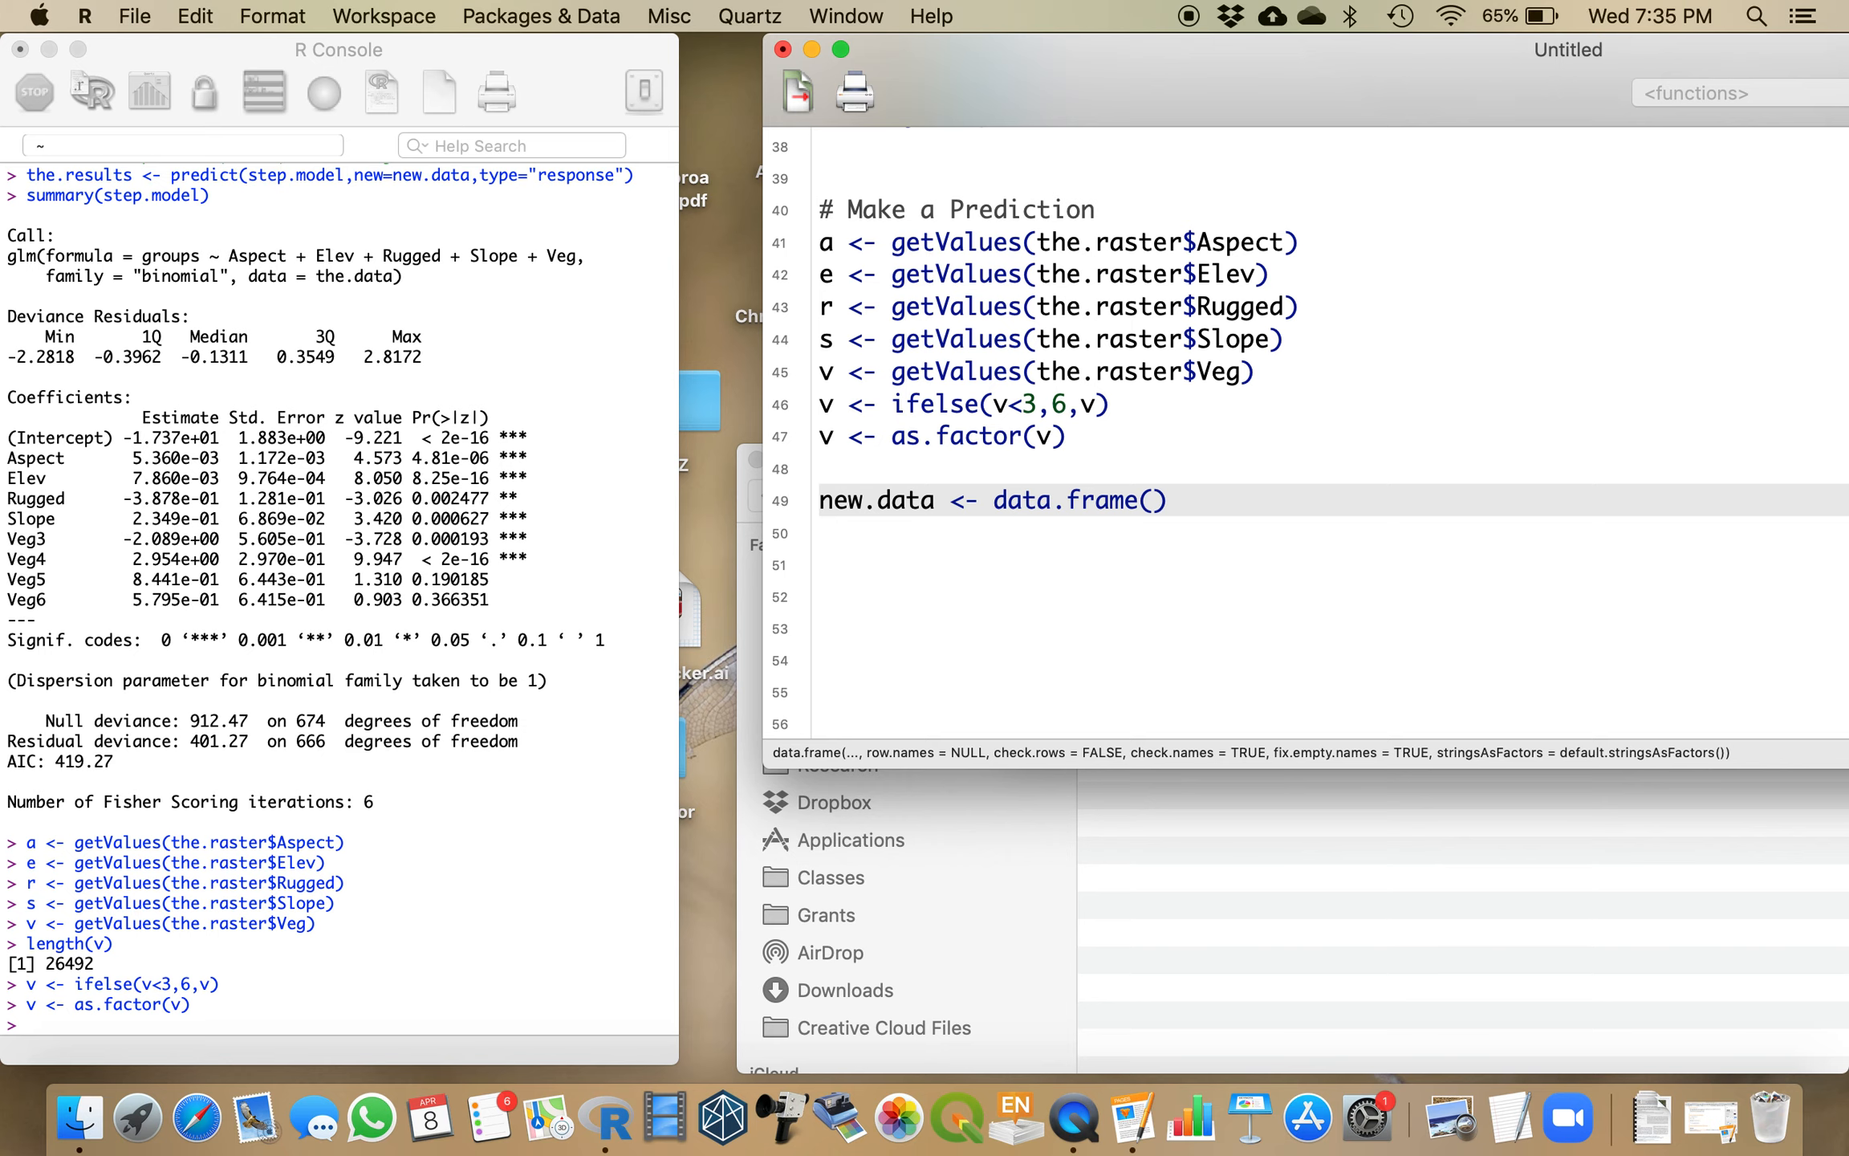
text(Aspec)
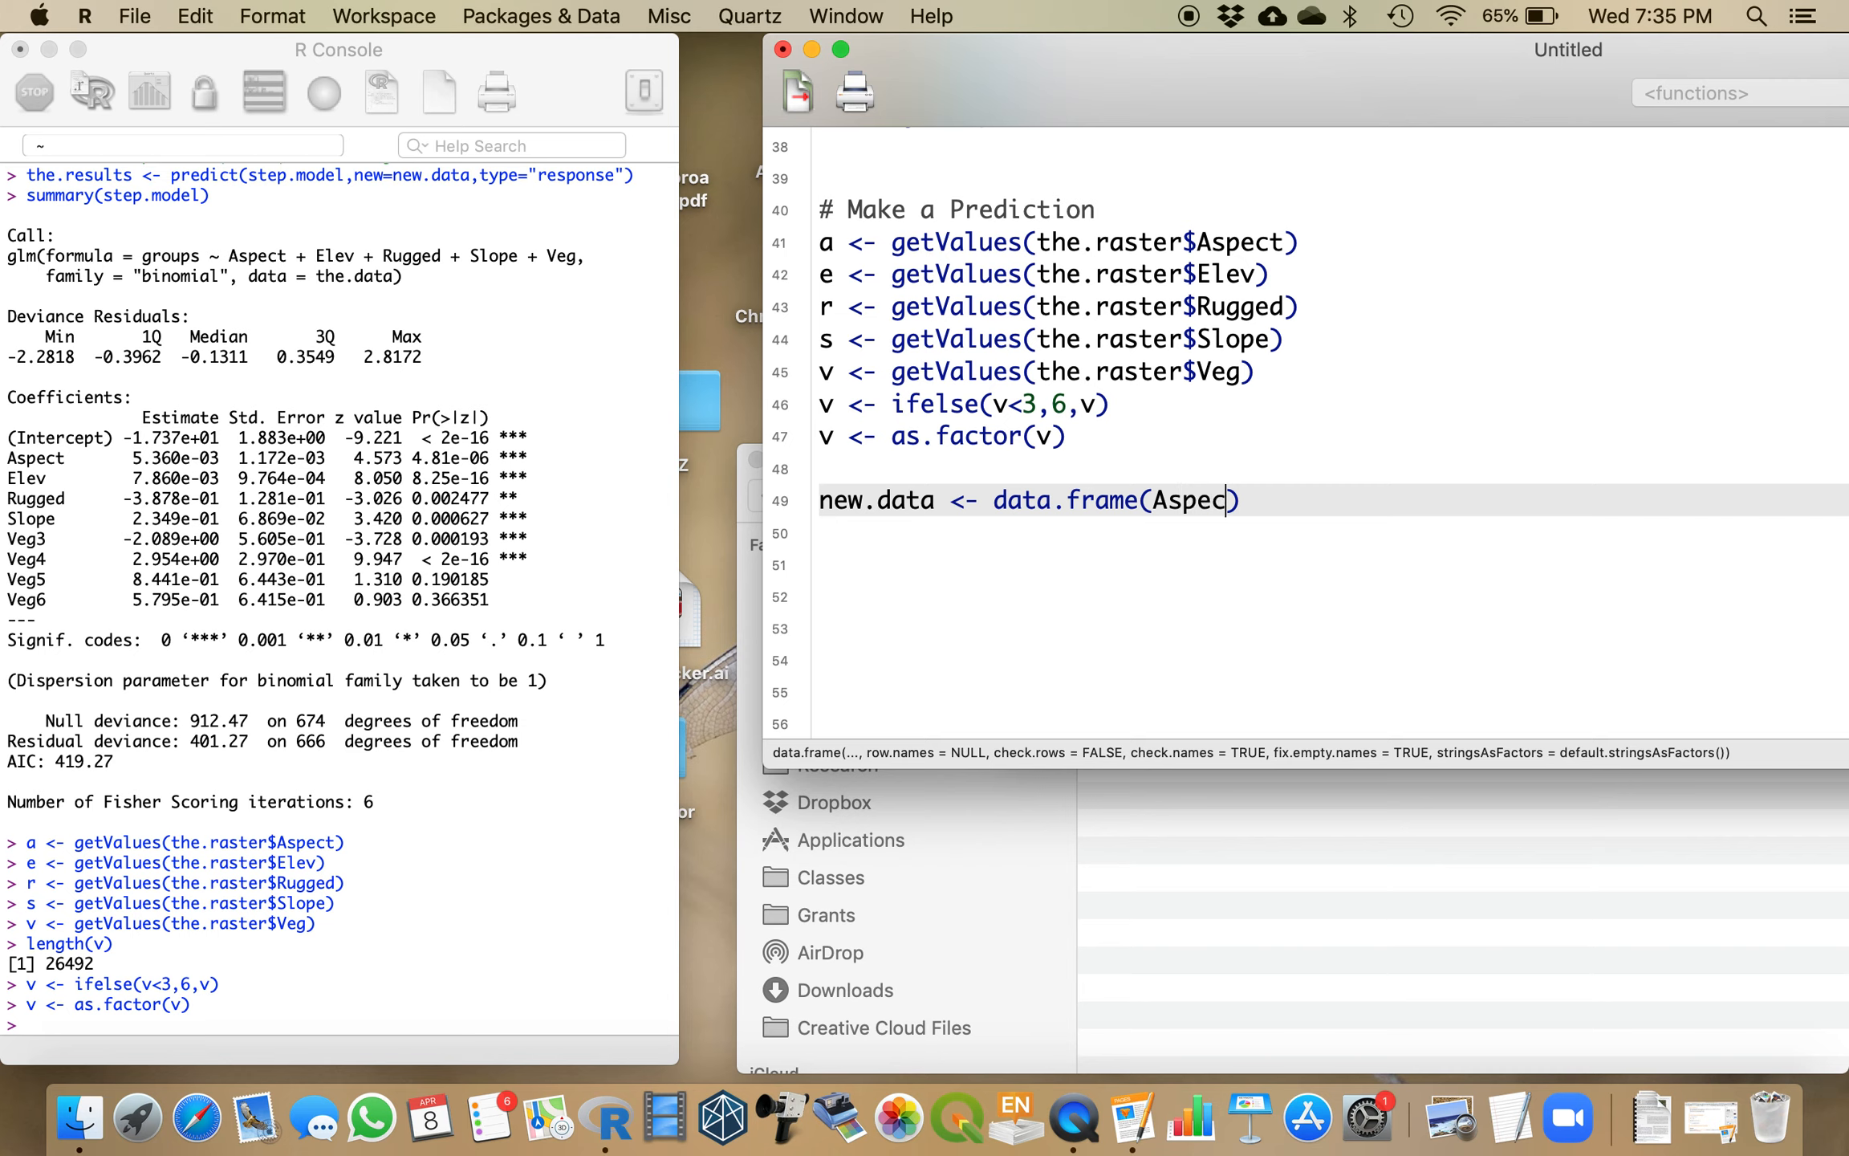
text(=a,E)
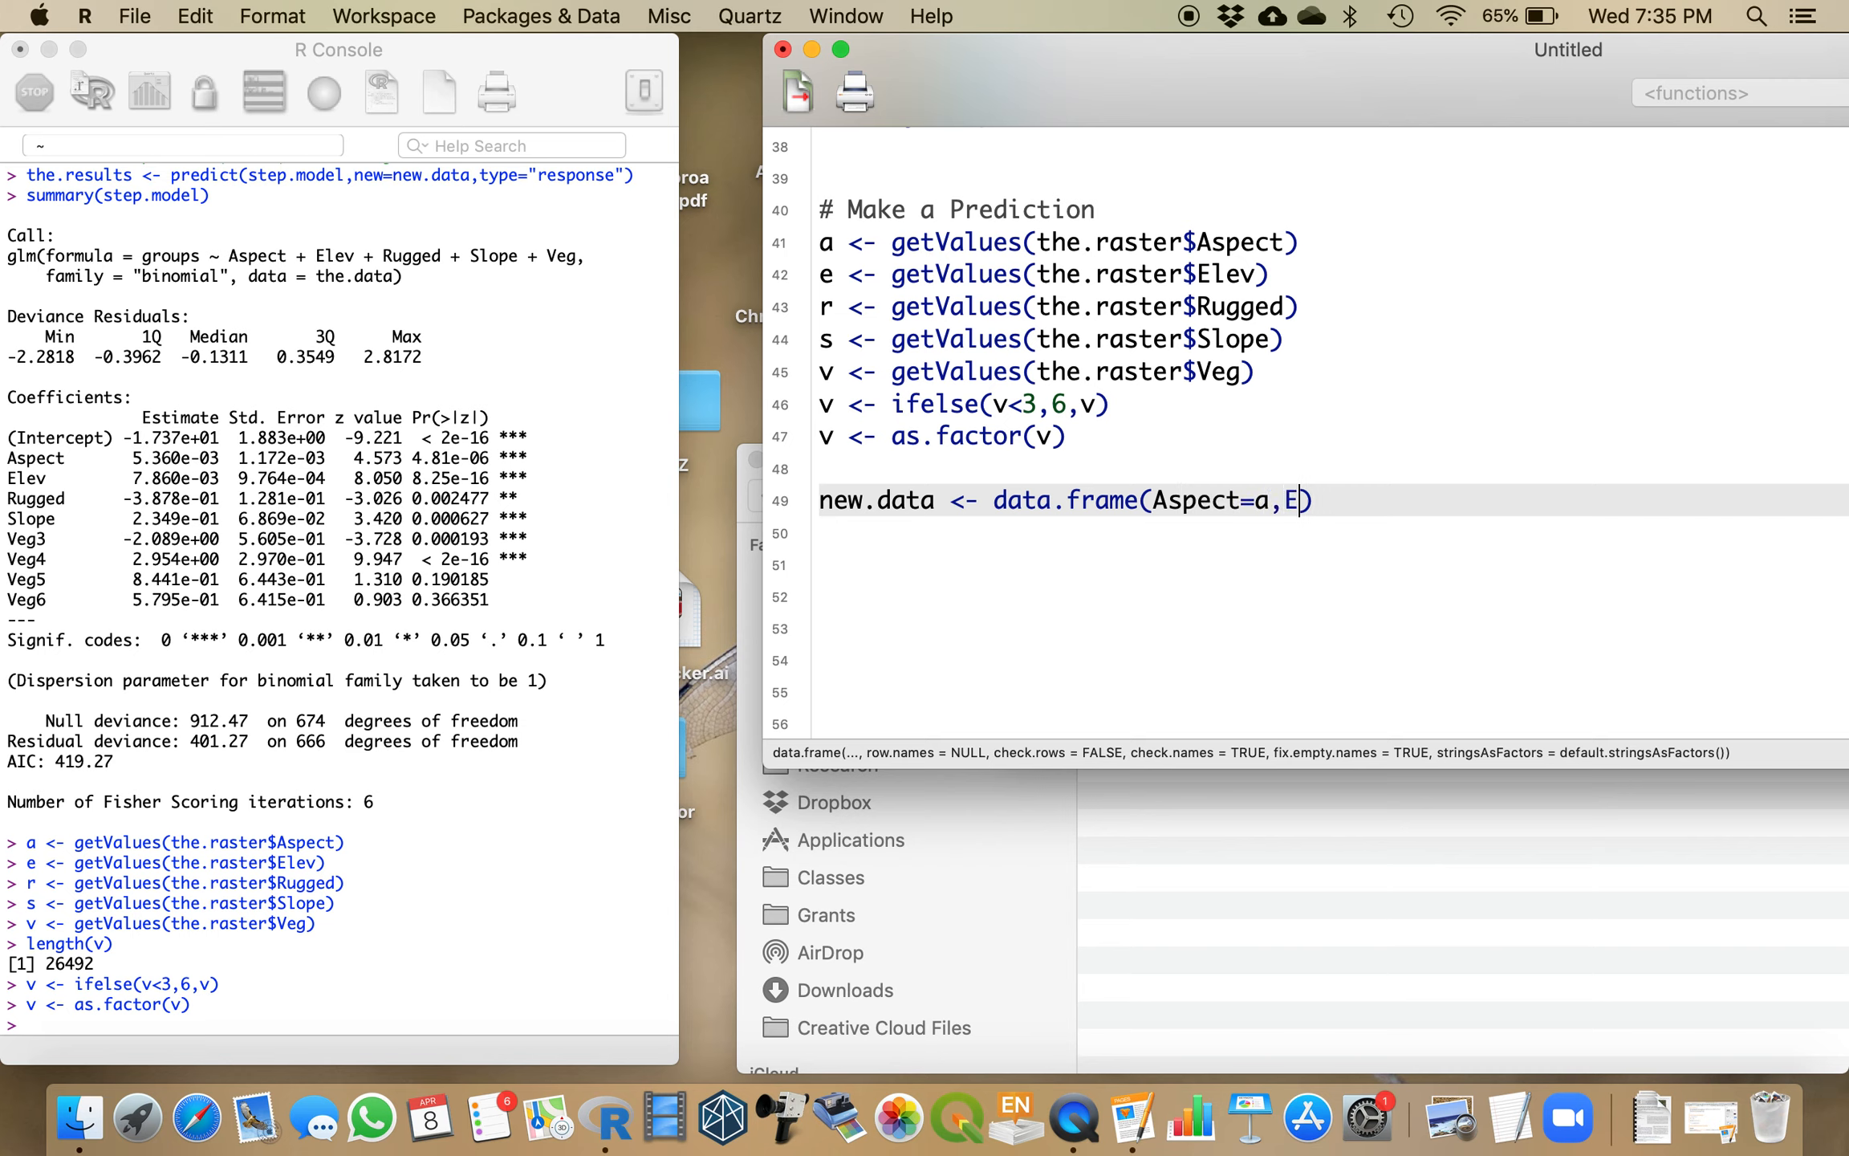
text(lev=e,)
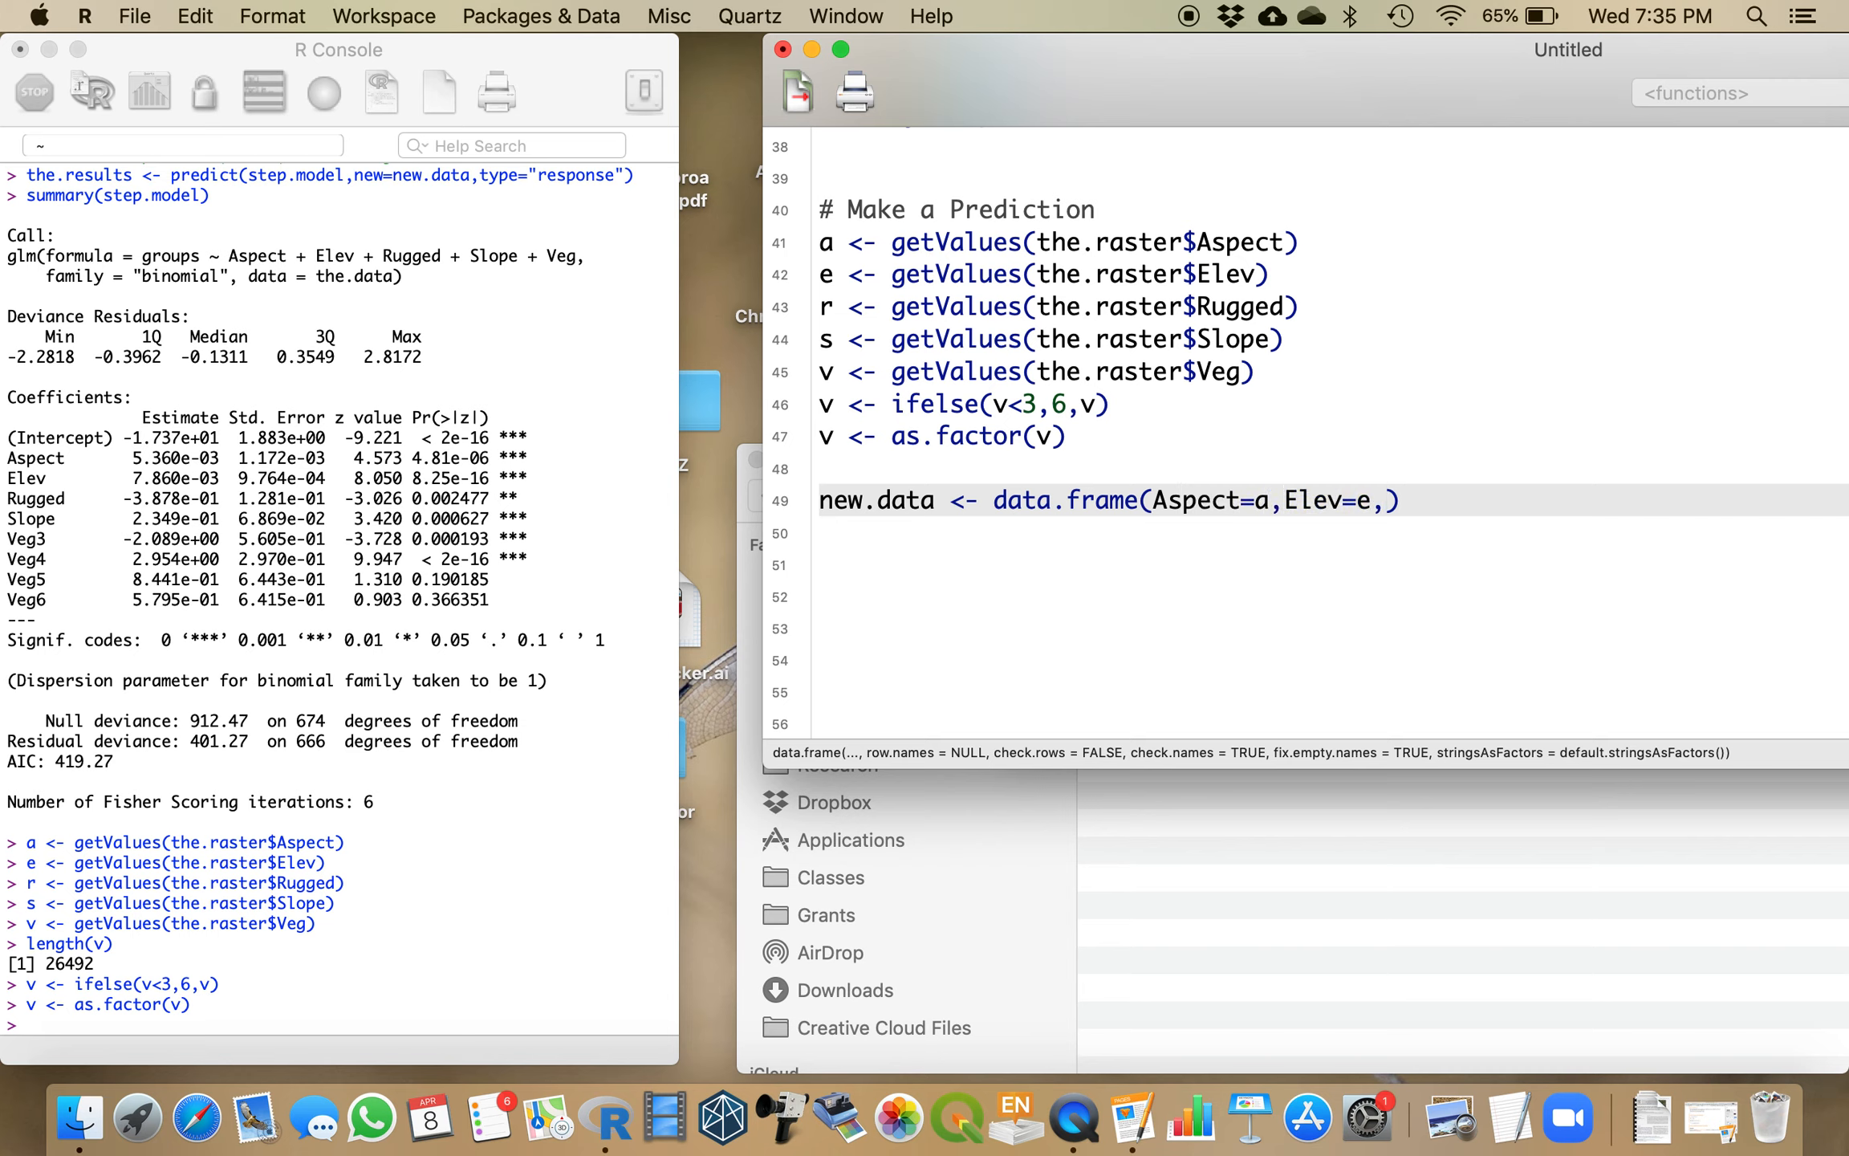
text(Rugged=r,)
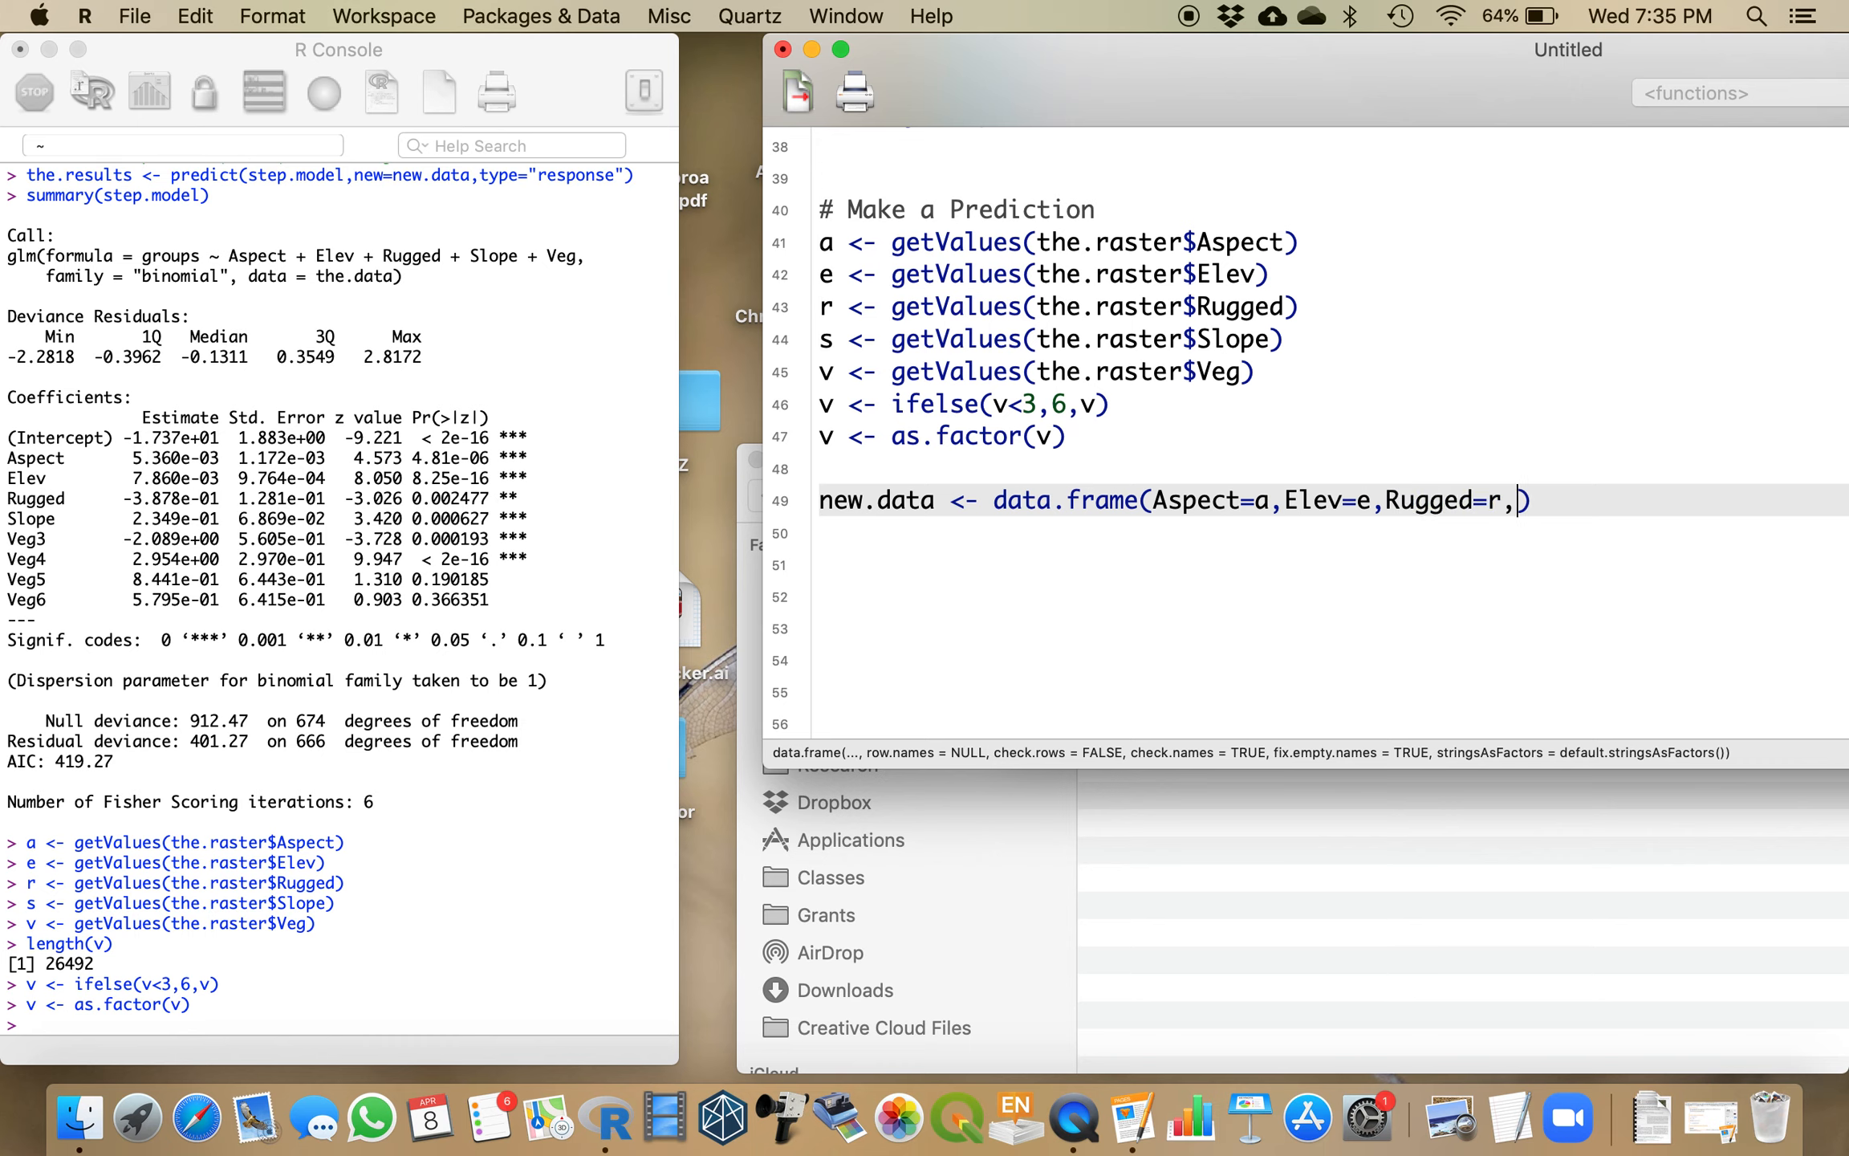
text(Slope=)
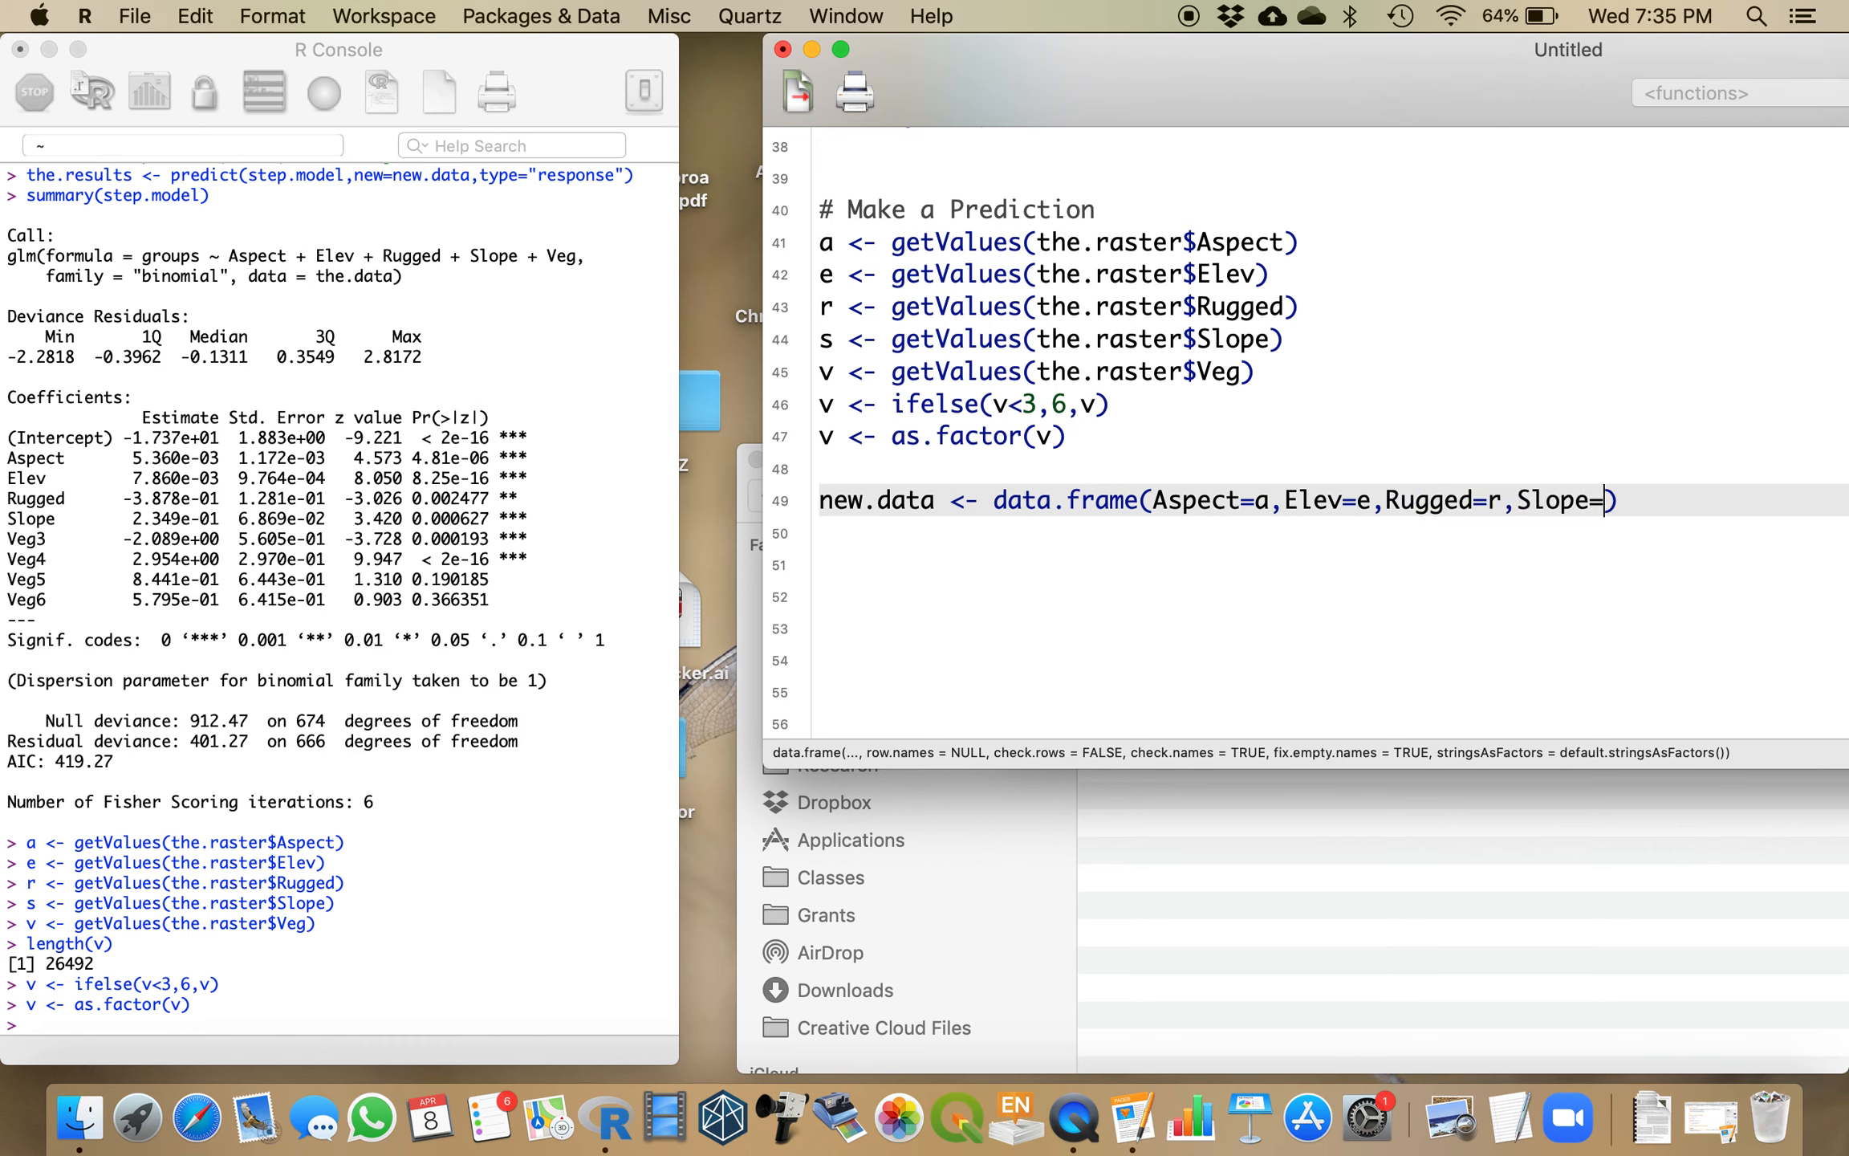
text(s,V)
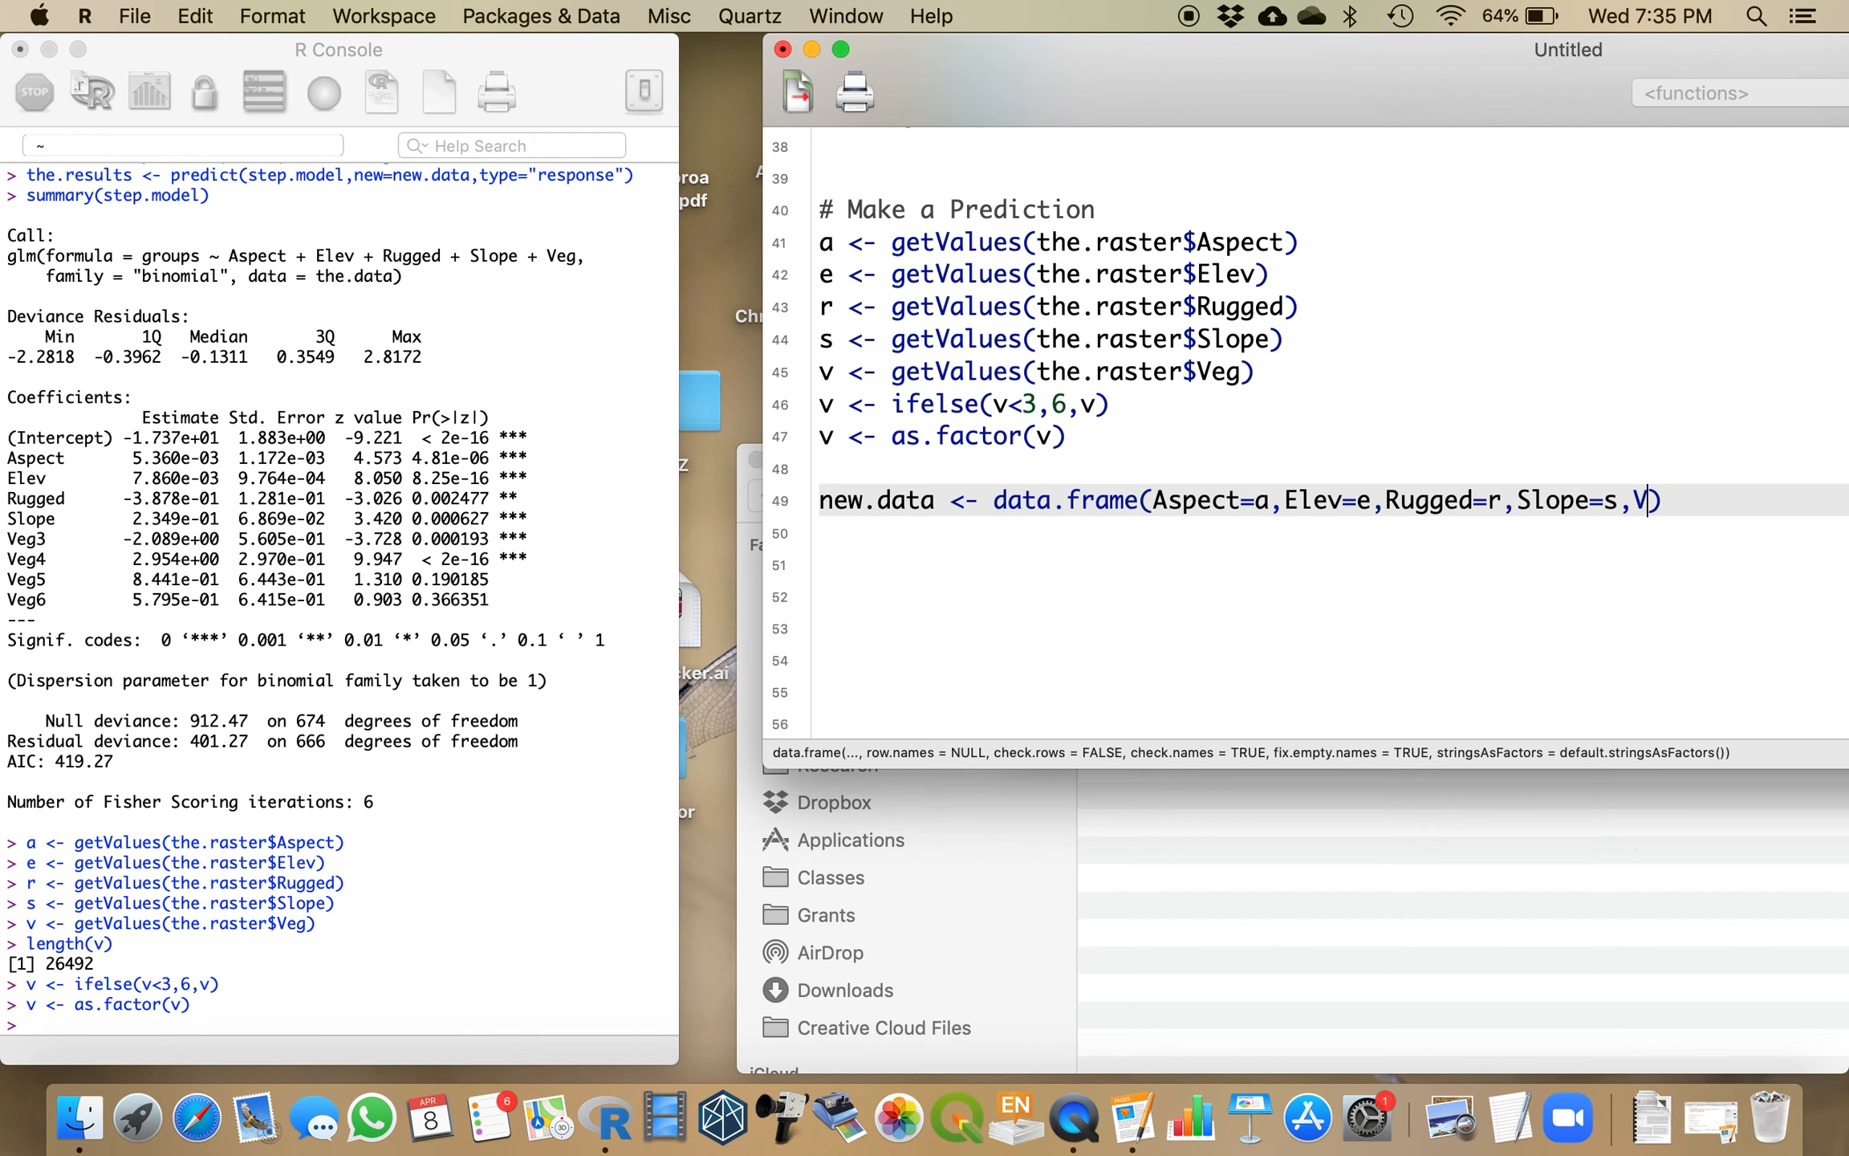
text(eg=v)
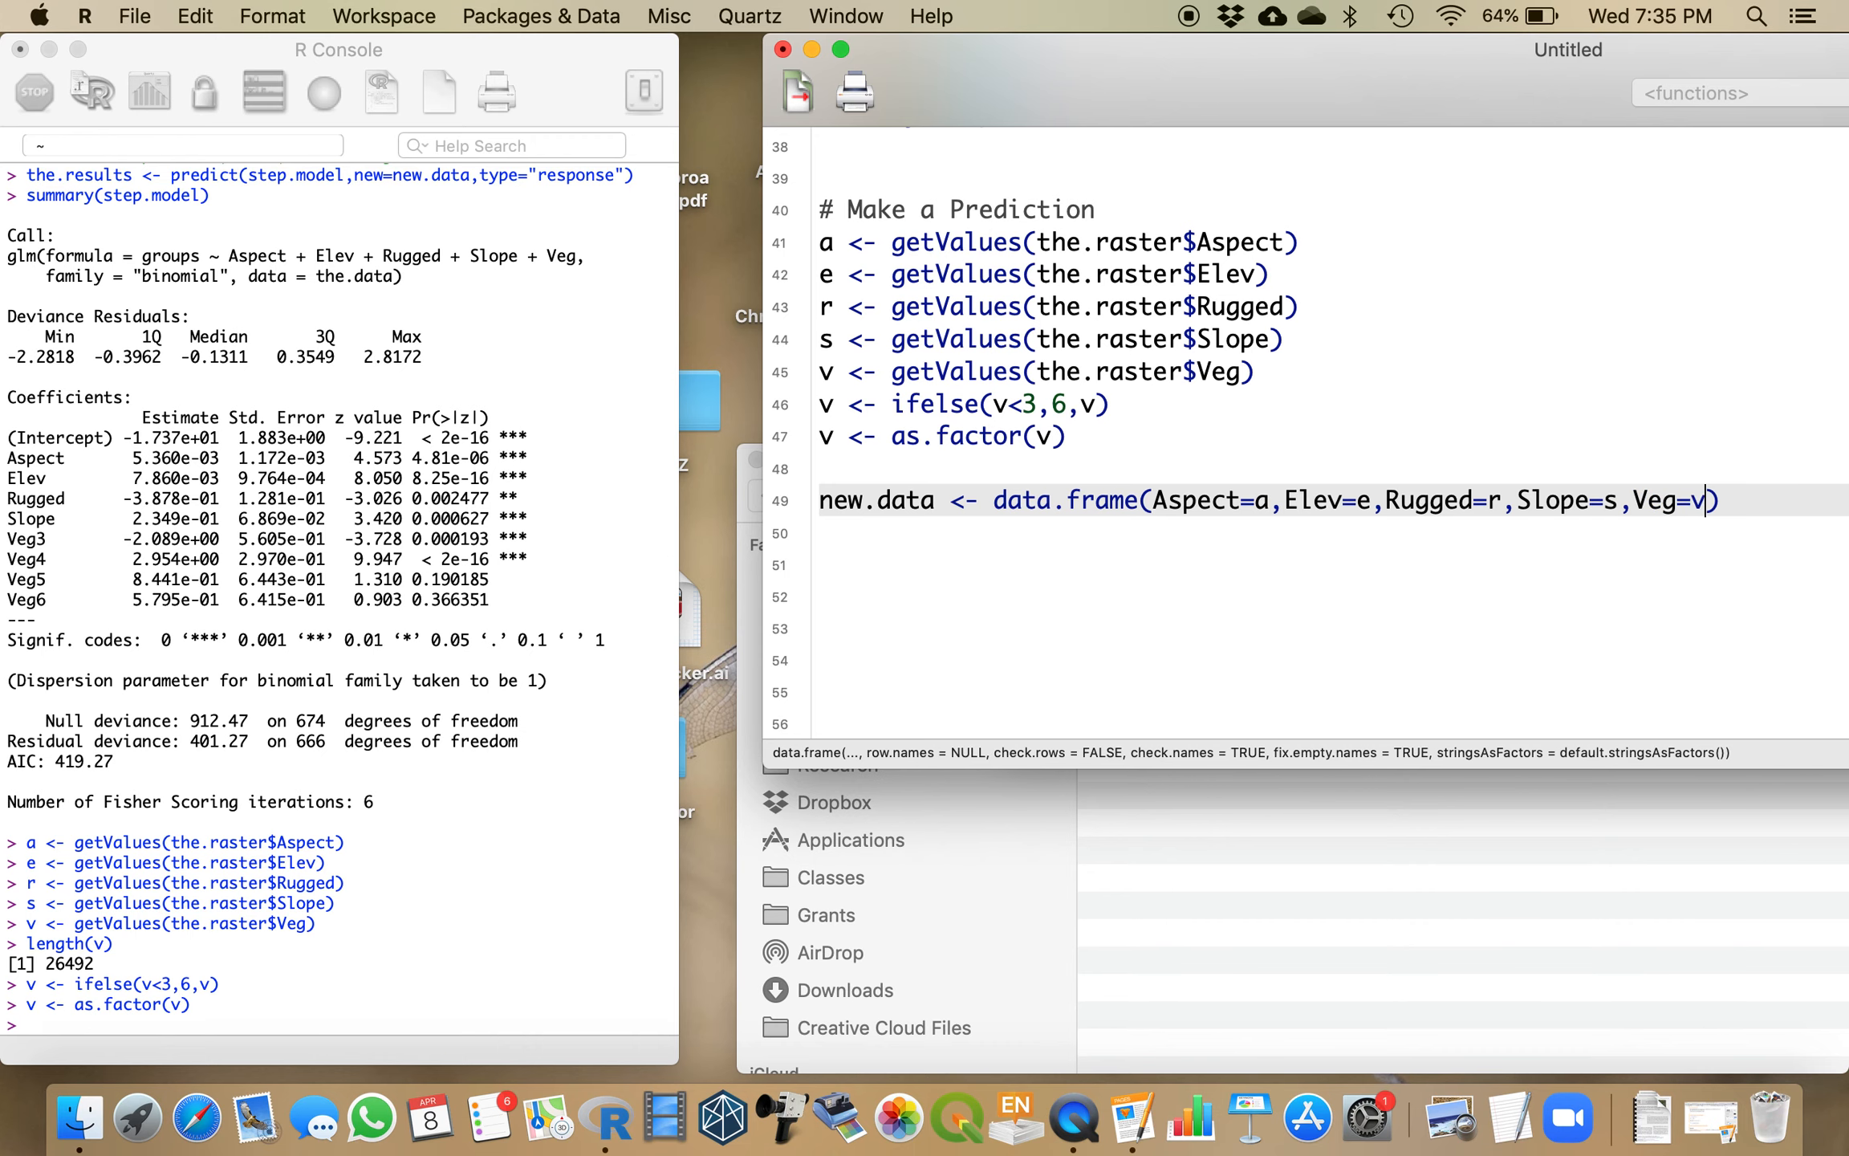
key(enter)
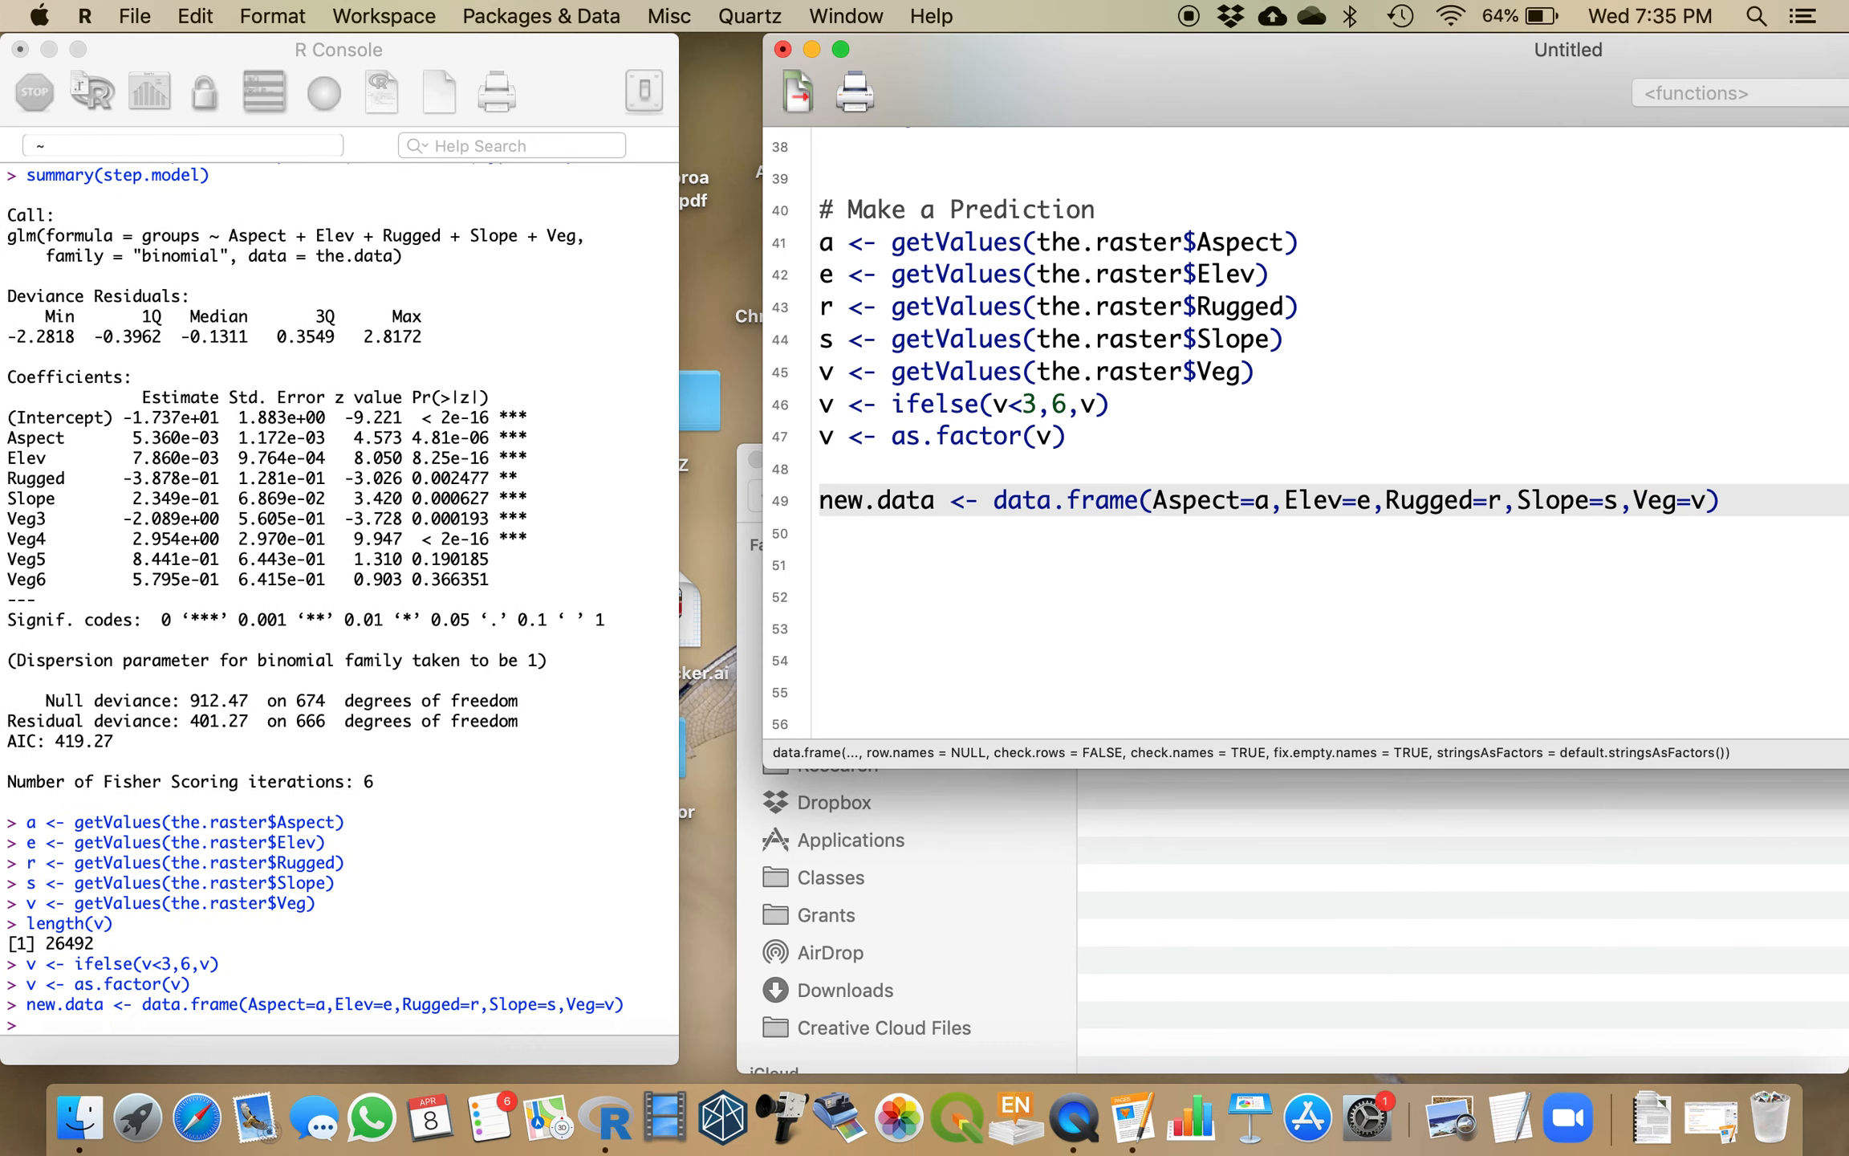
Step: Run lapply(new.data,is) to confirm column types, then delete that check line
text(lapp)
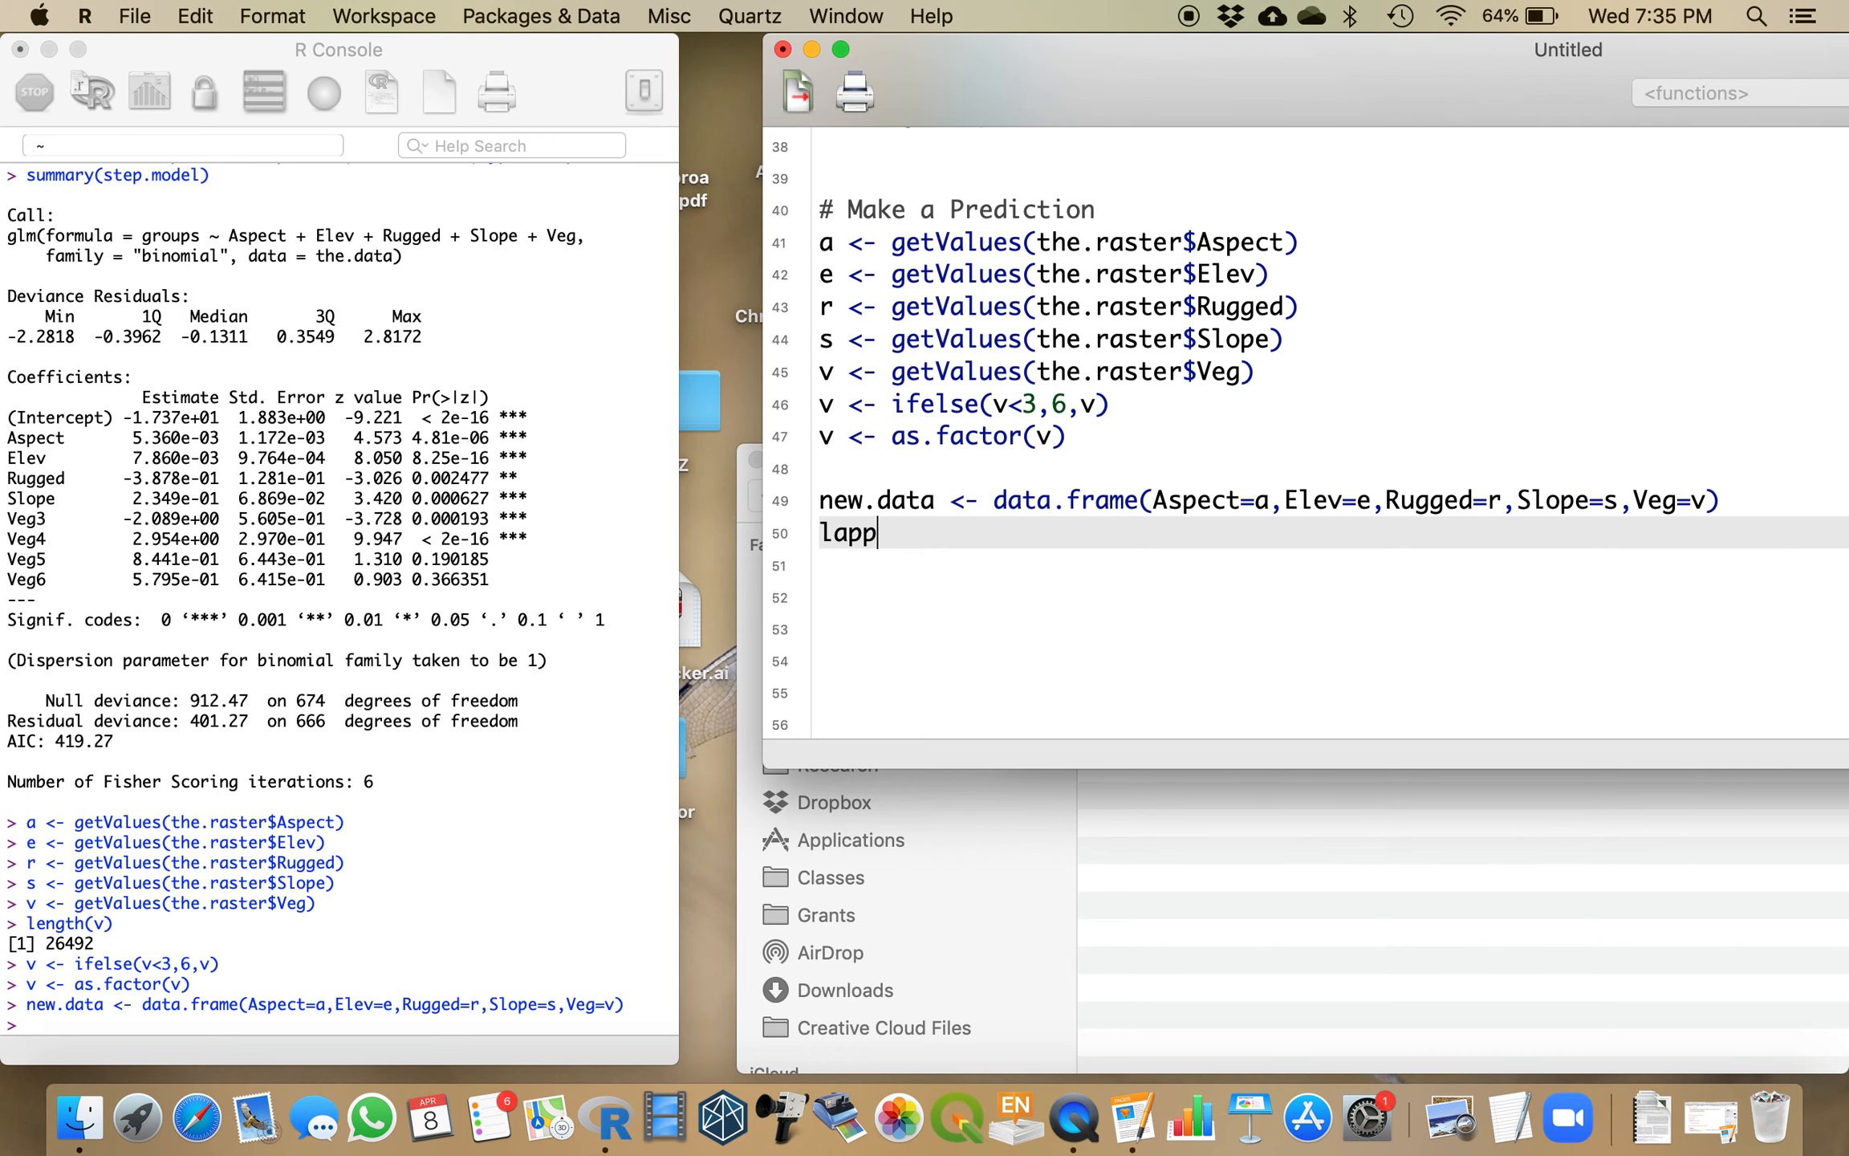
text(ly(new.data)
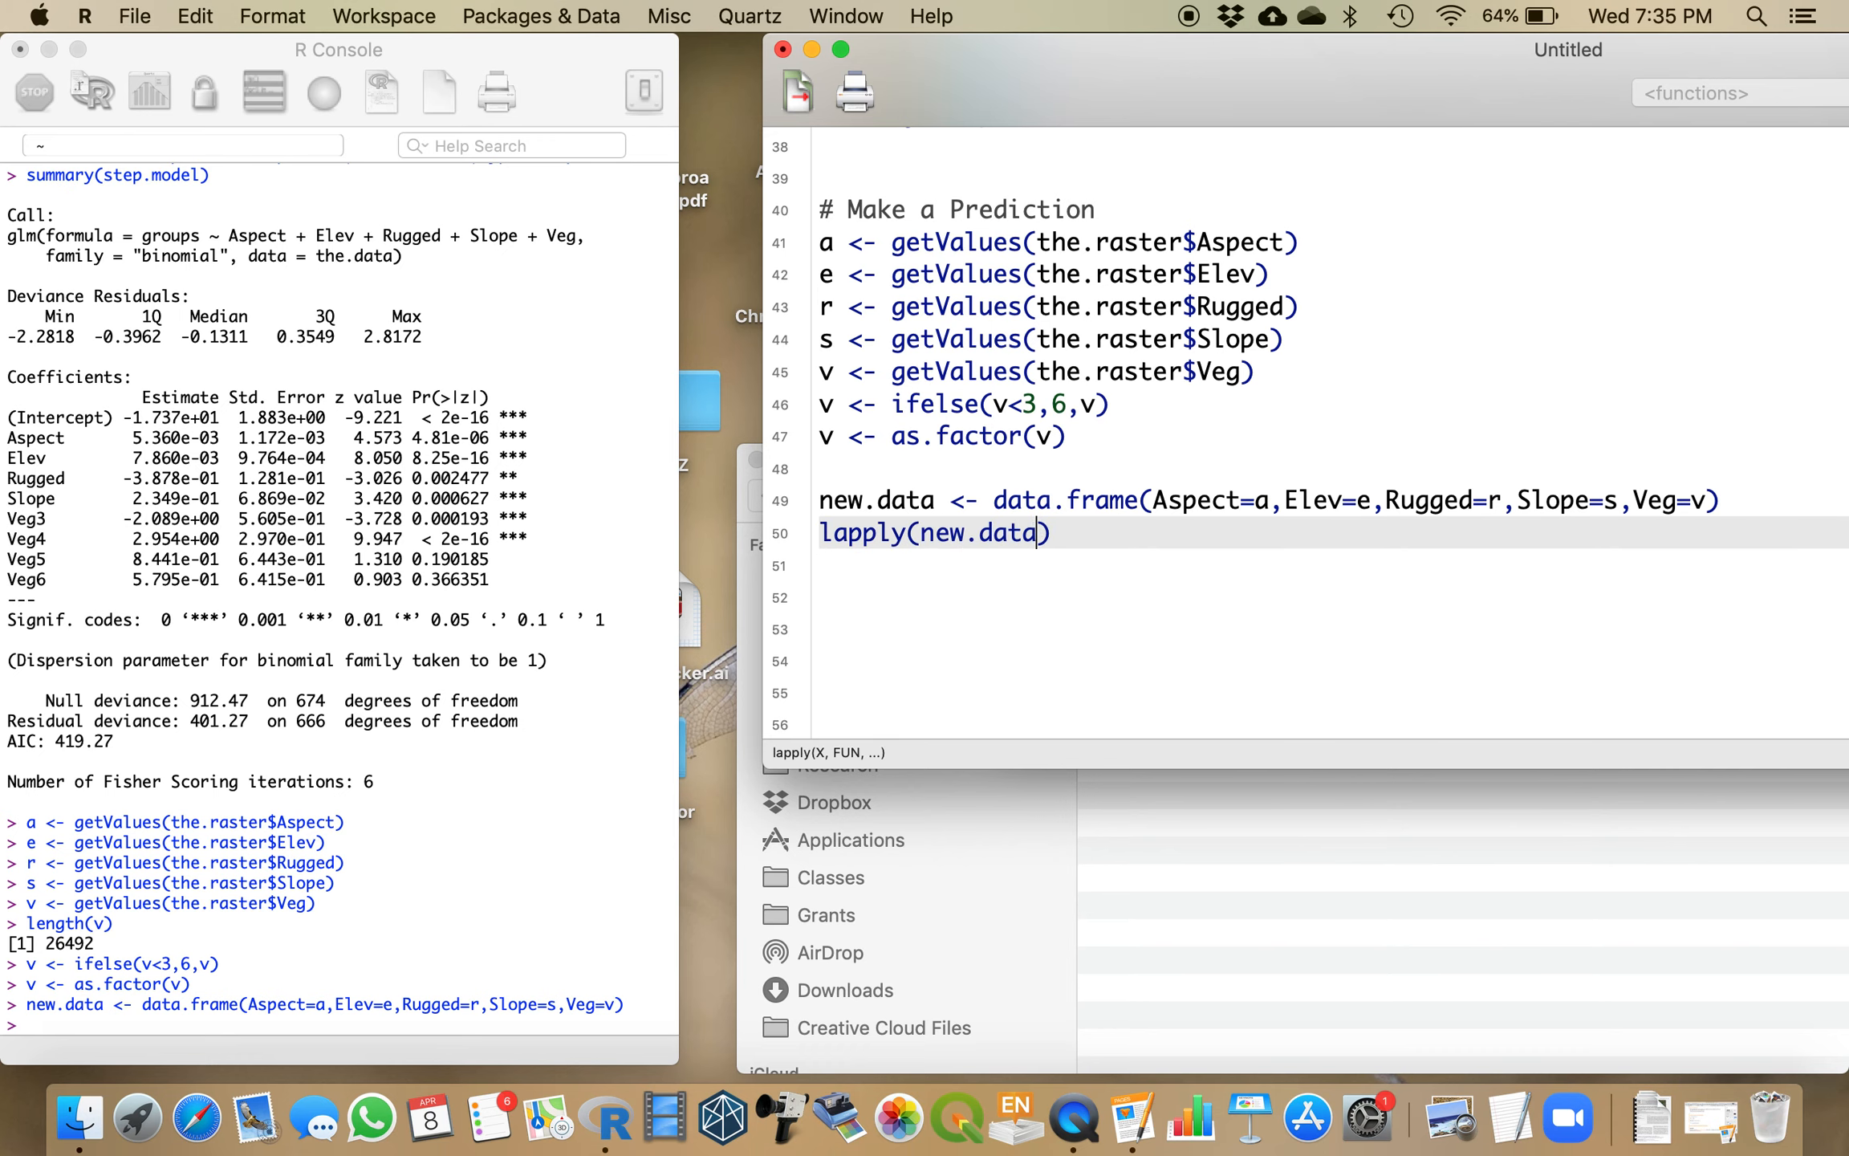
text(,is)
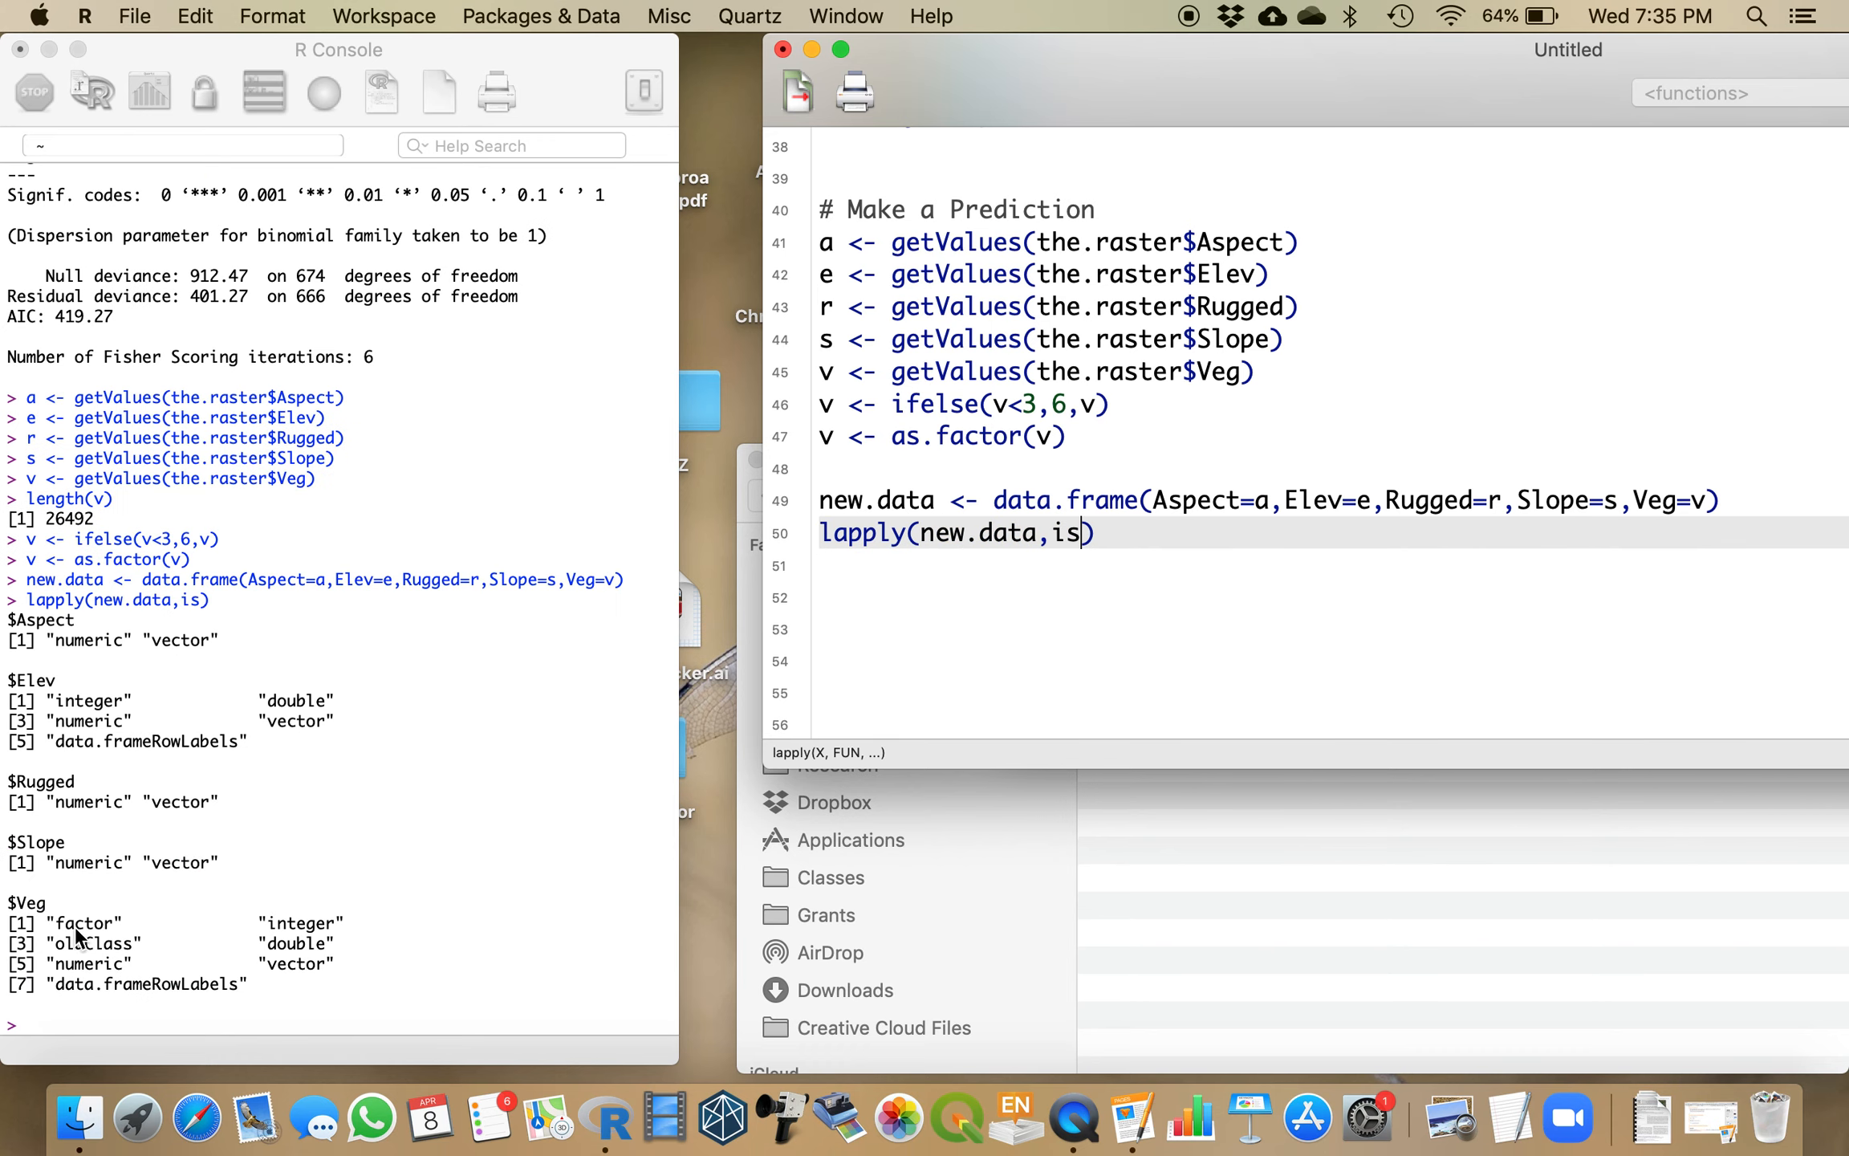
mouse_move(73, 676)
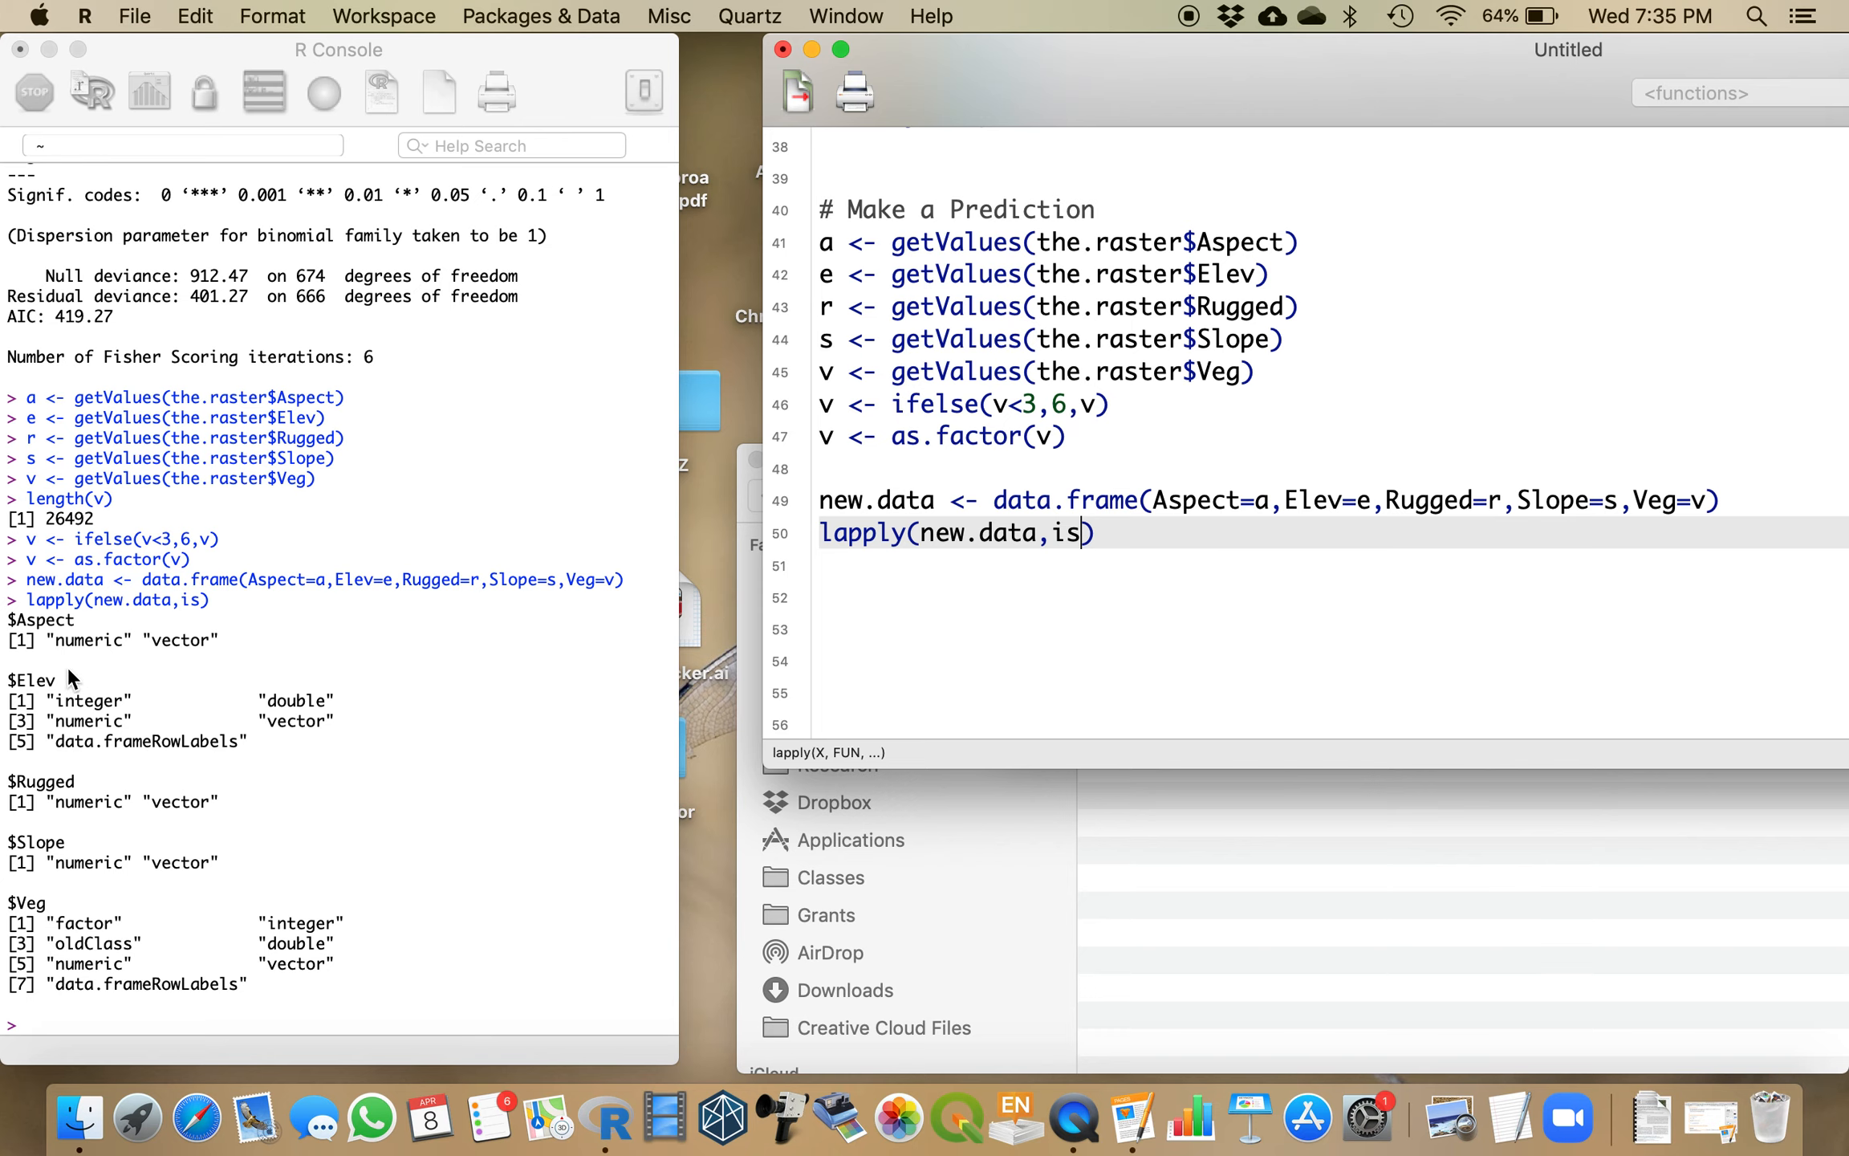
triple_click(955, 533)
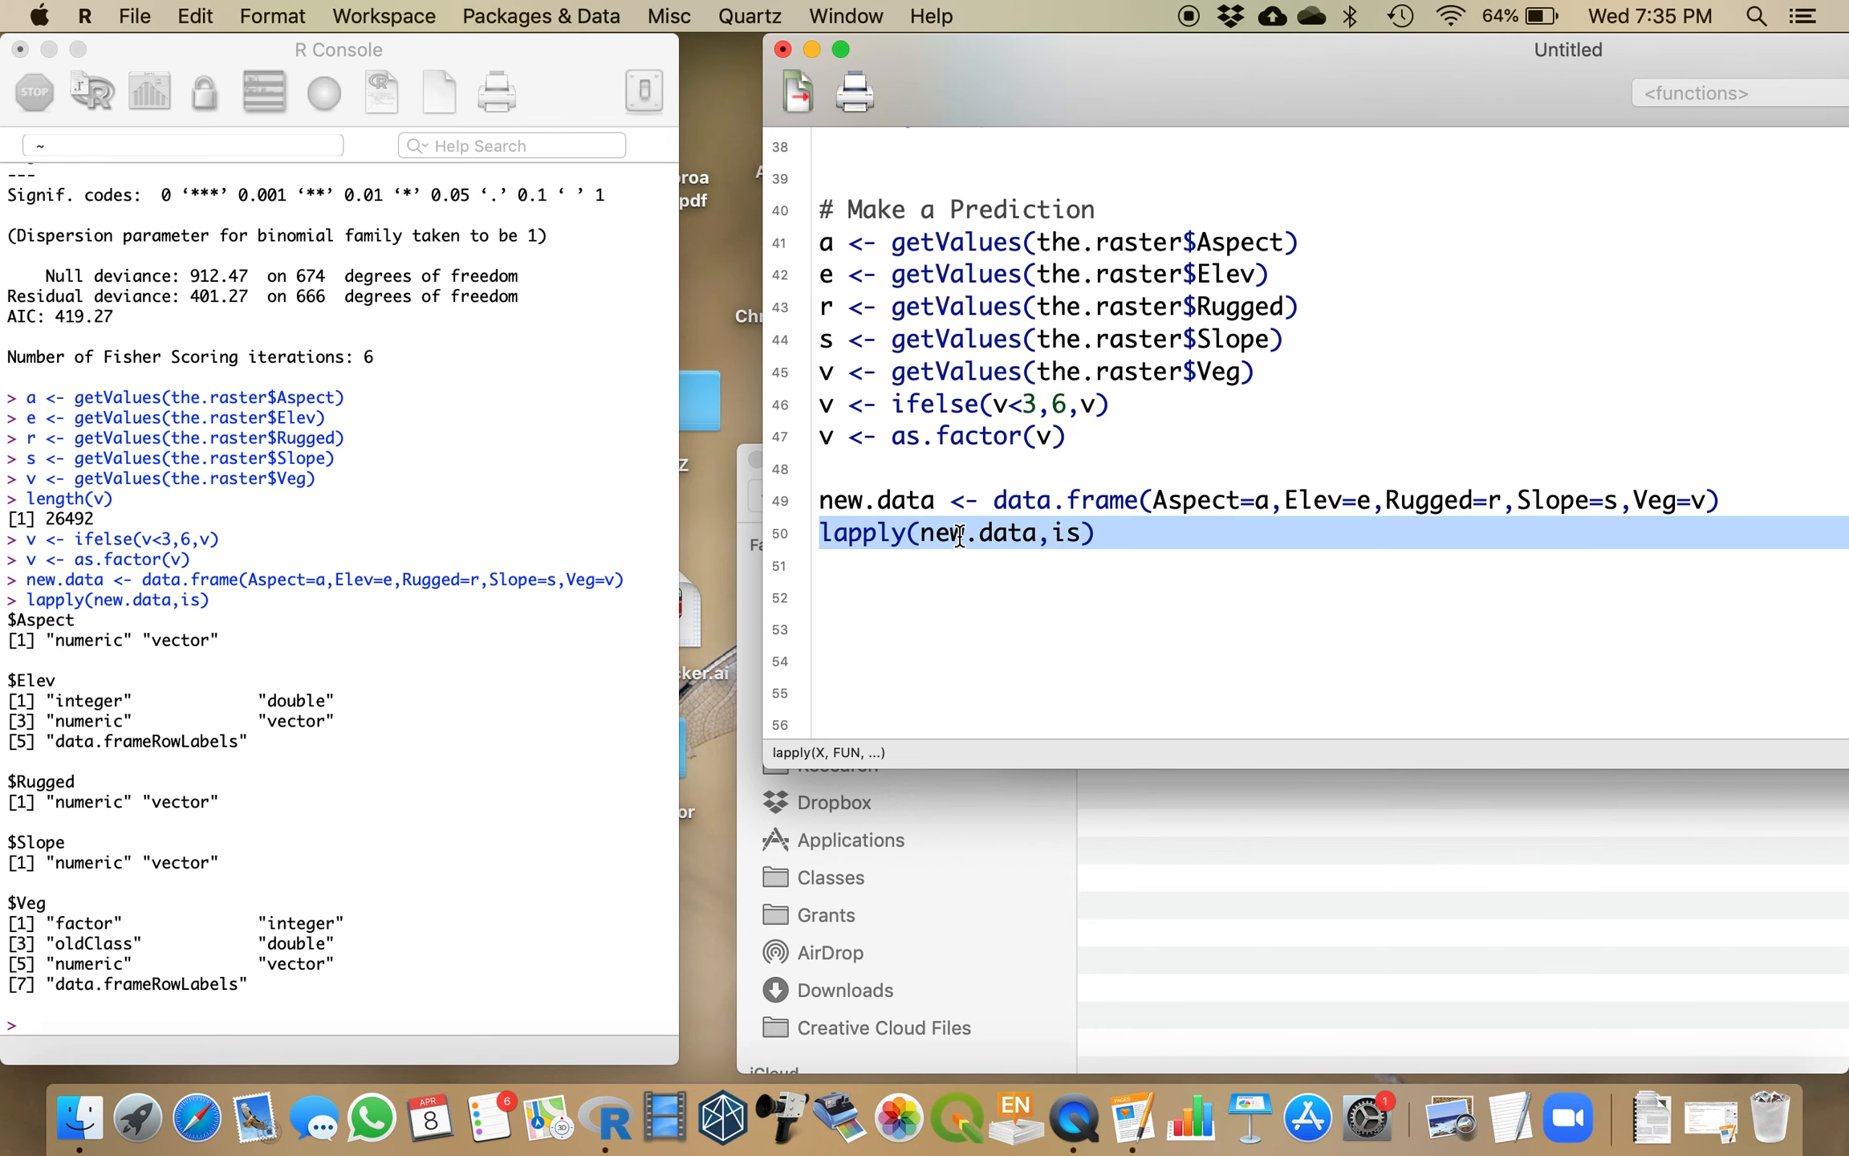
key(Delete)
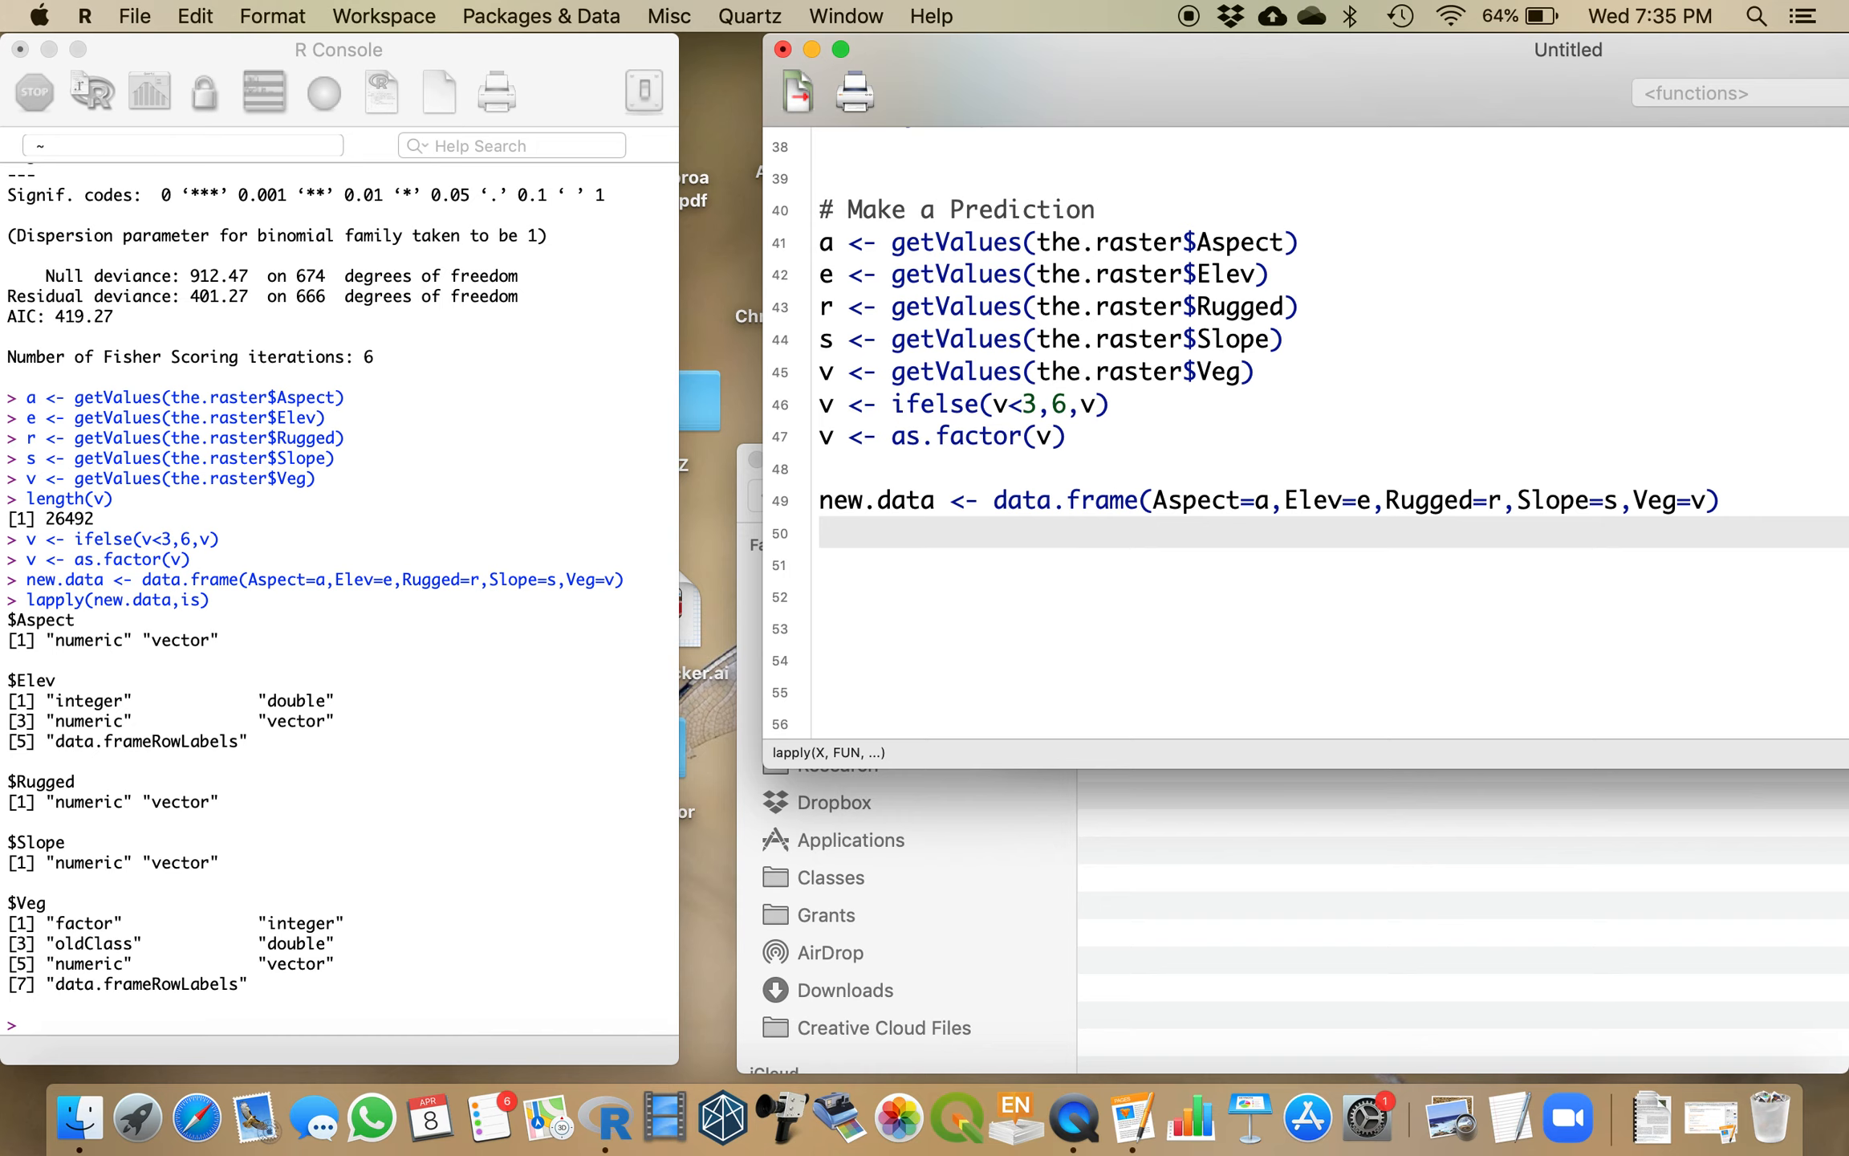
Step: Store predict(step.model, new=new.data, type="response") as the.results and run it
text(the.res)
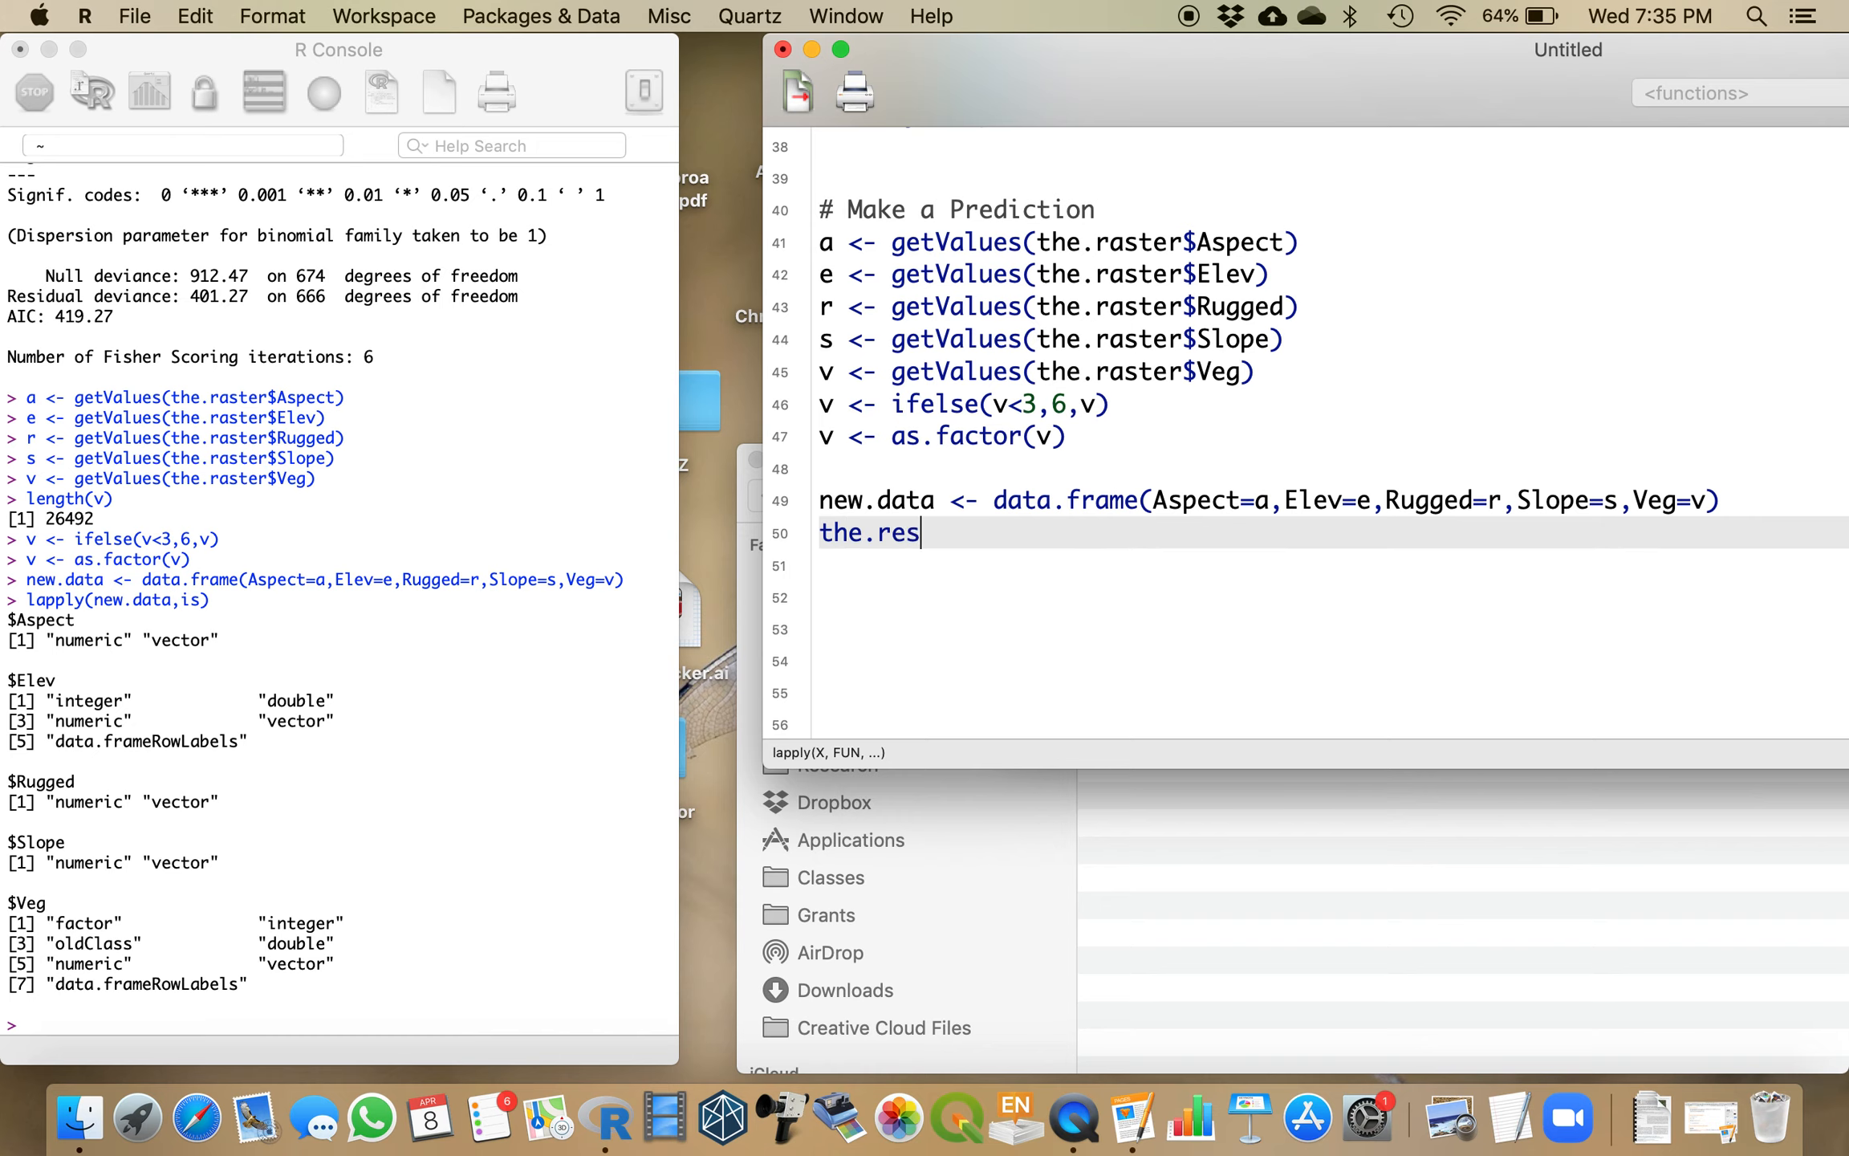
text(ults <- prei)
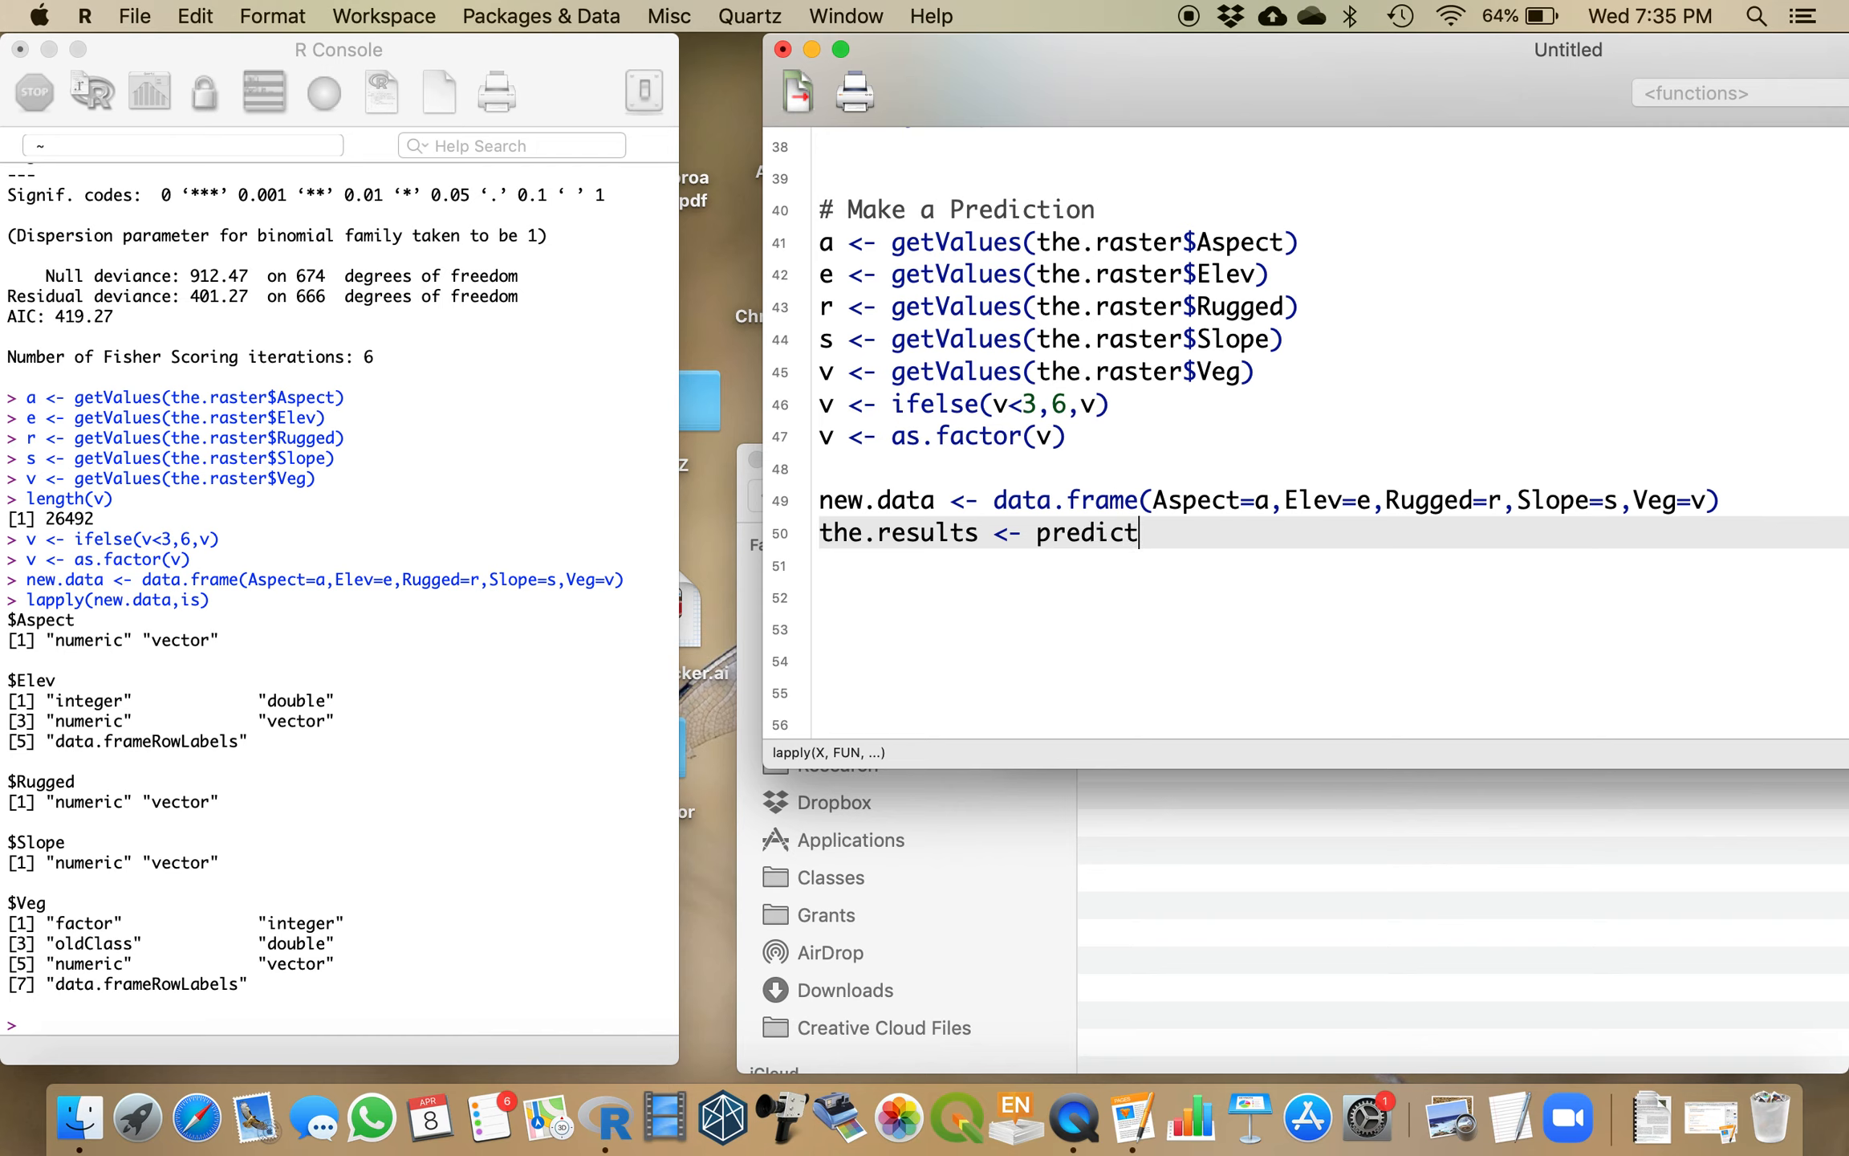
text((step.mode)
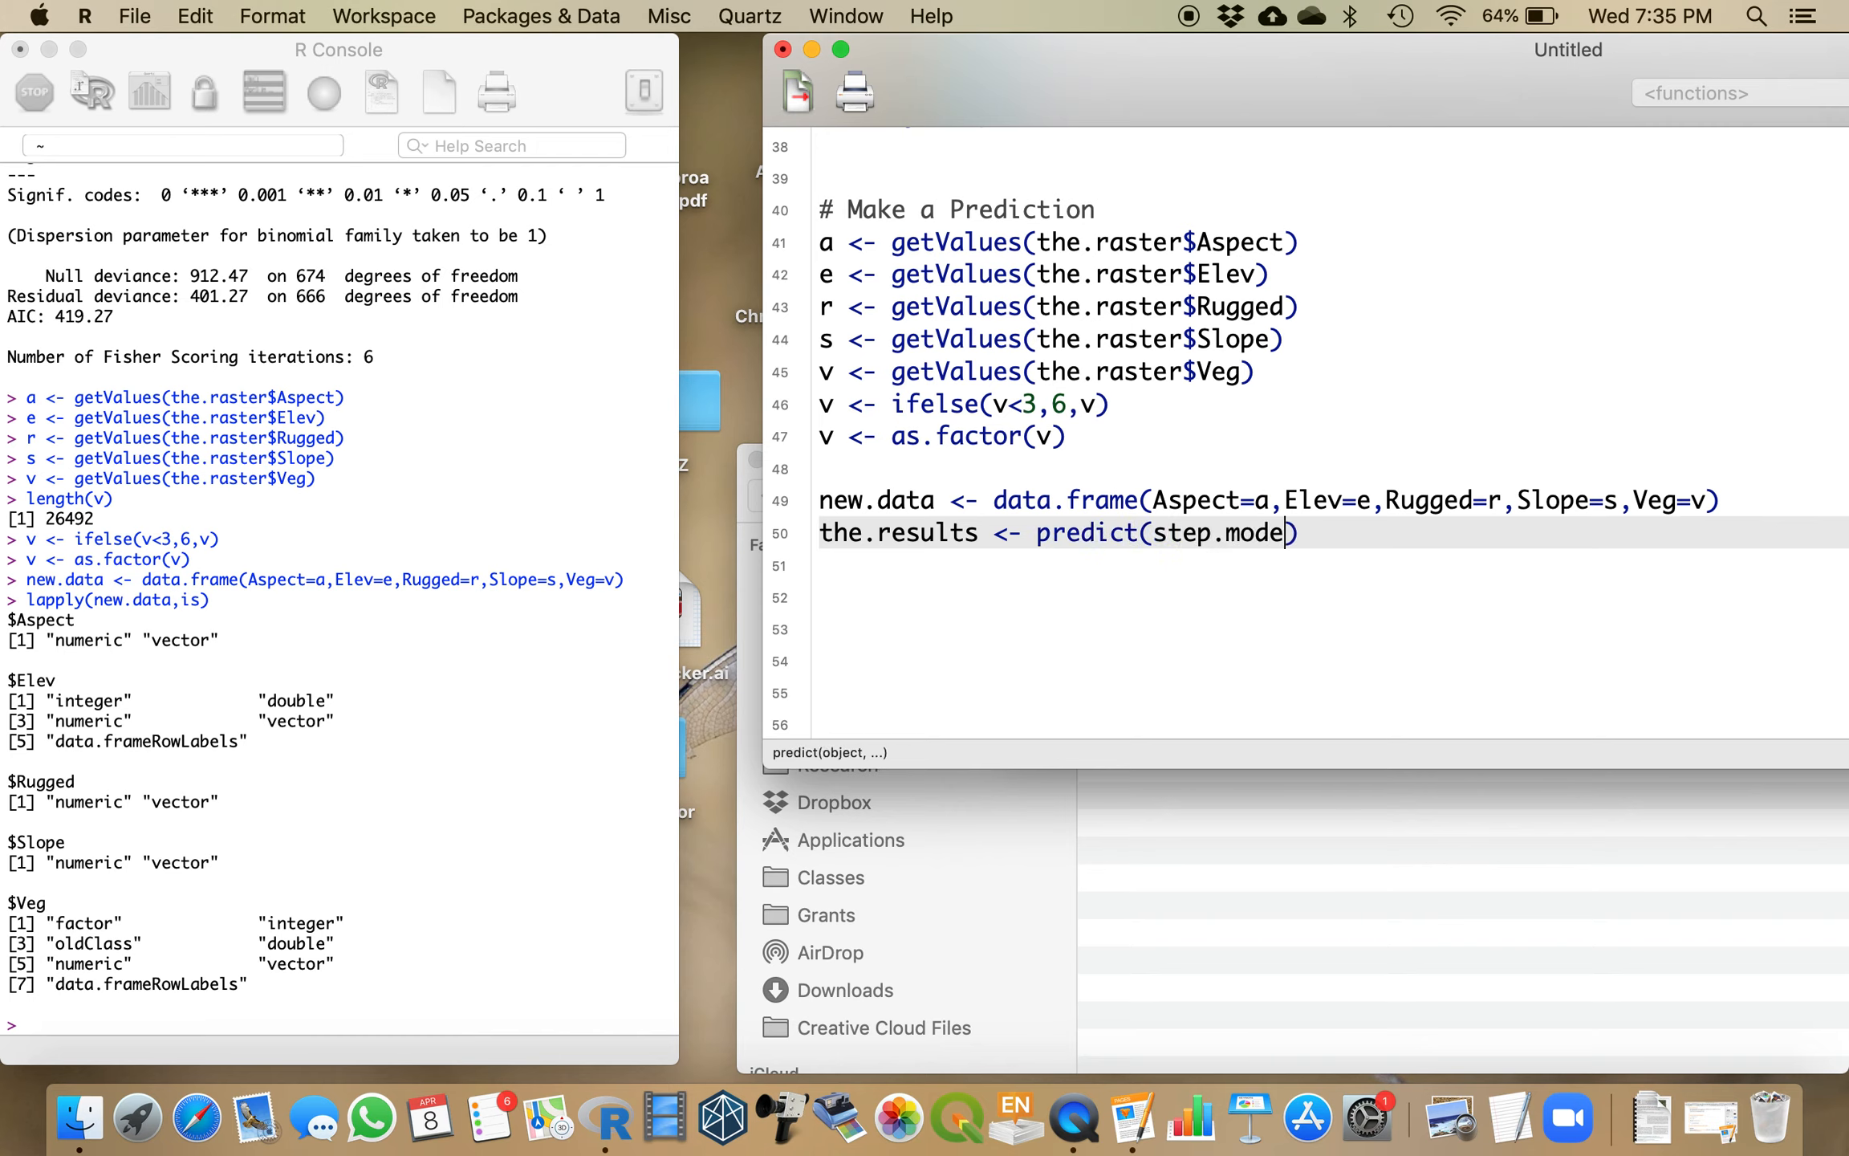
text(,new=)
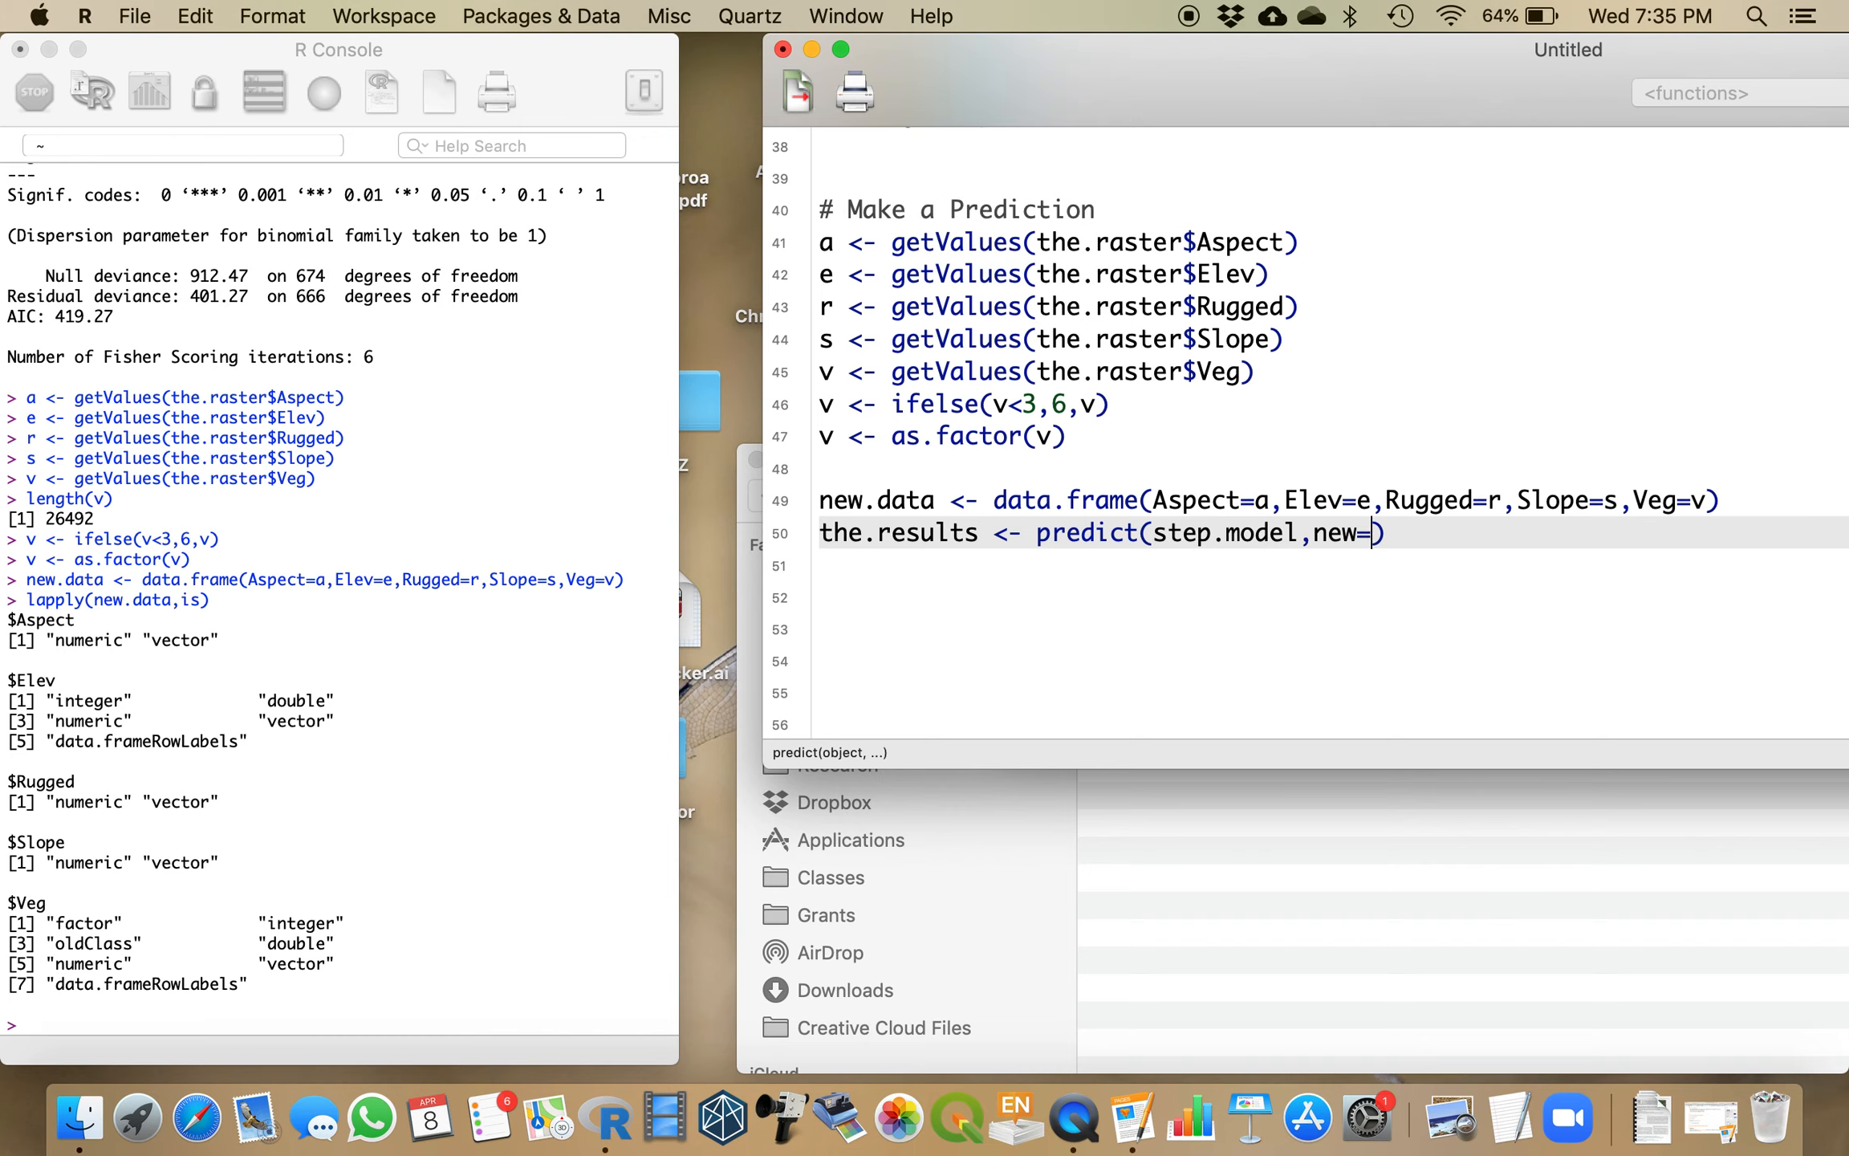
text(new.ddata,)
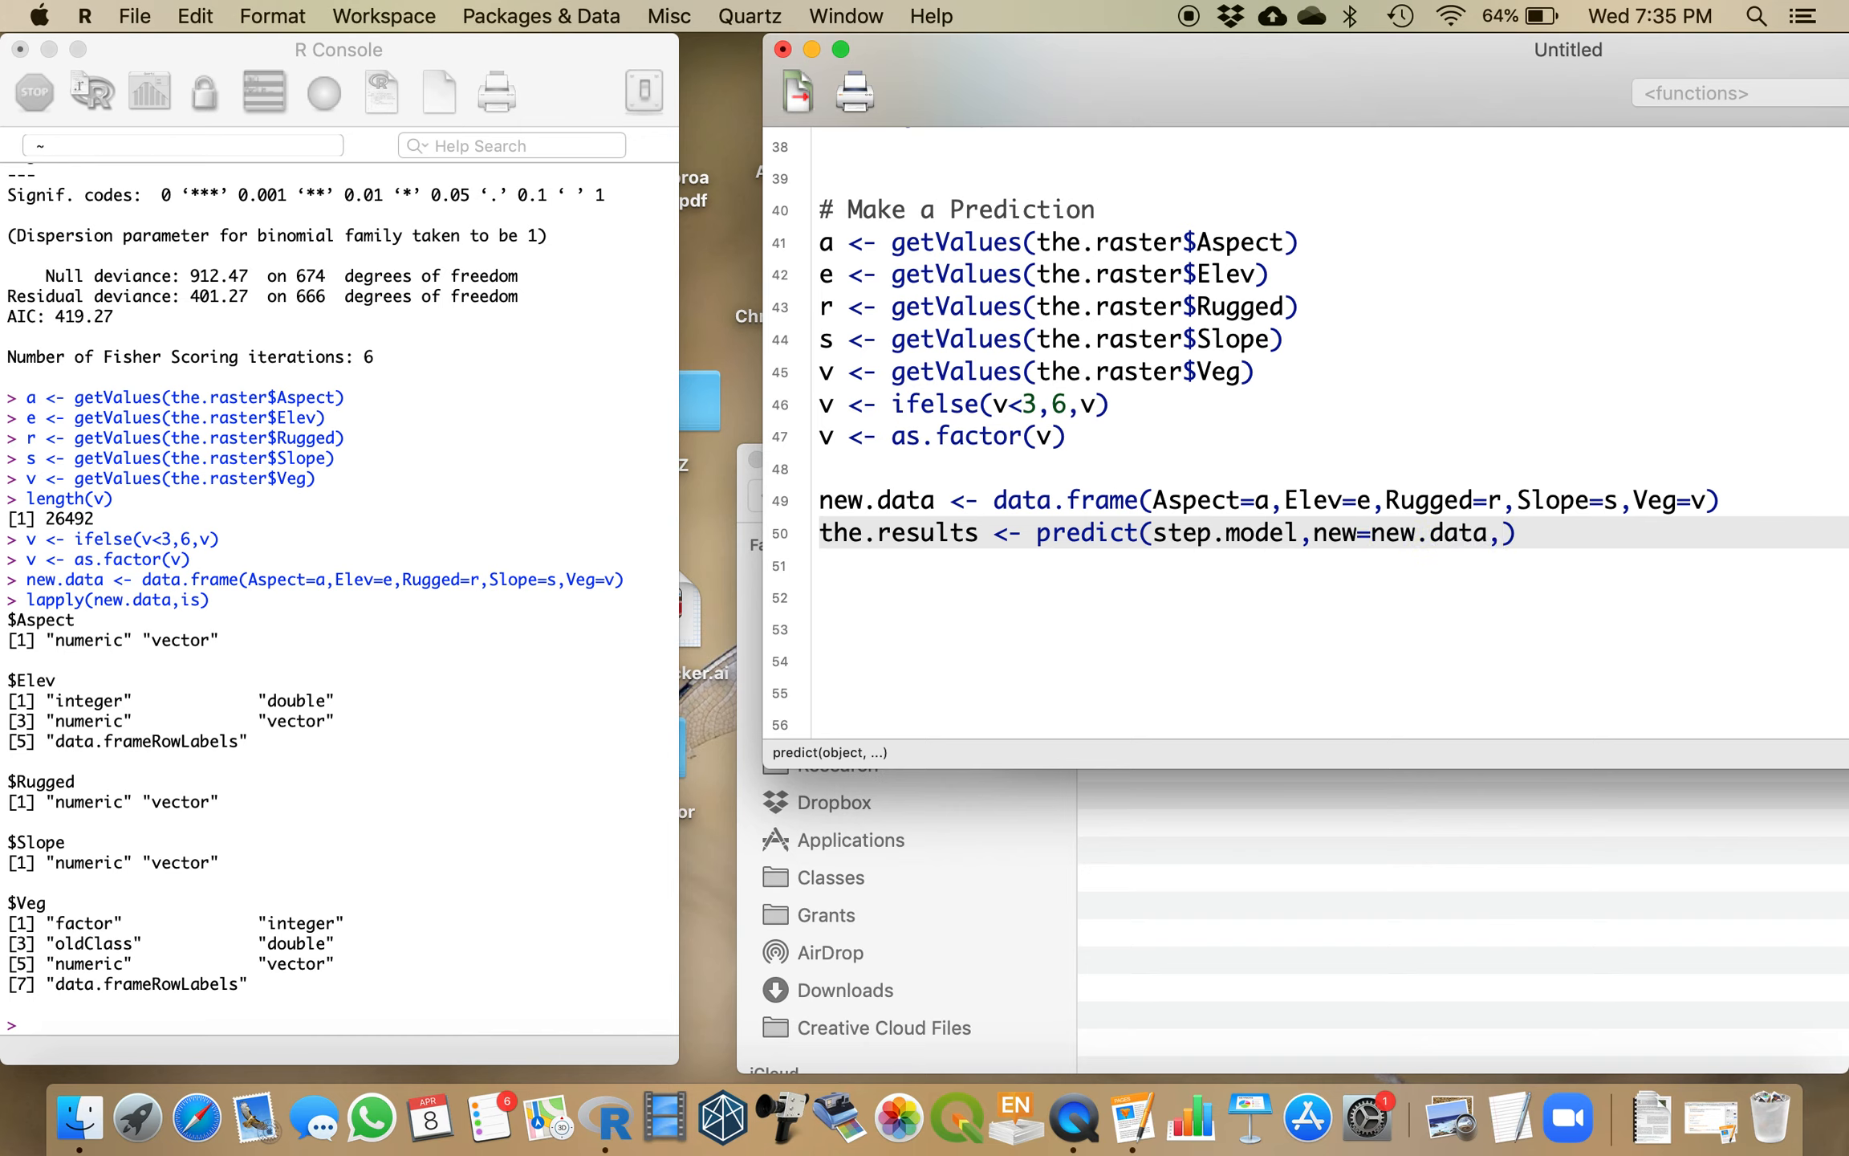
text(type=)
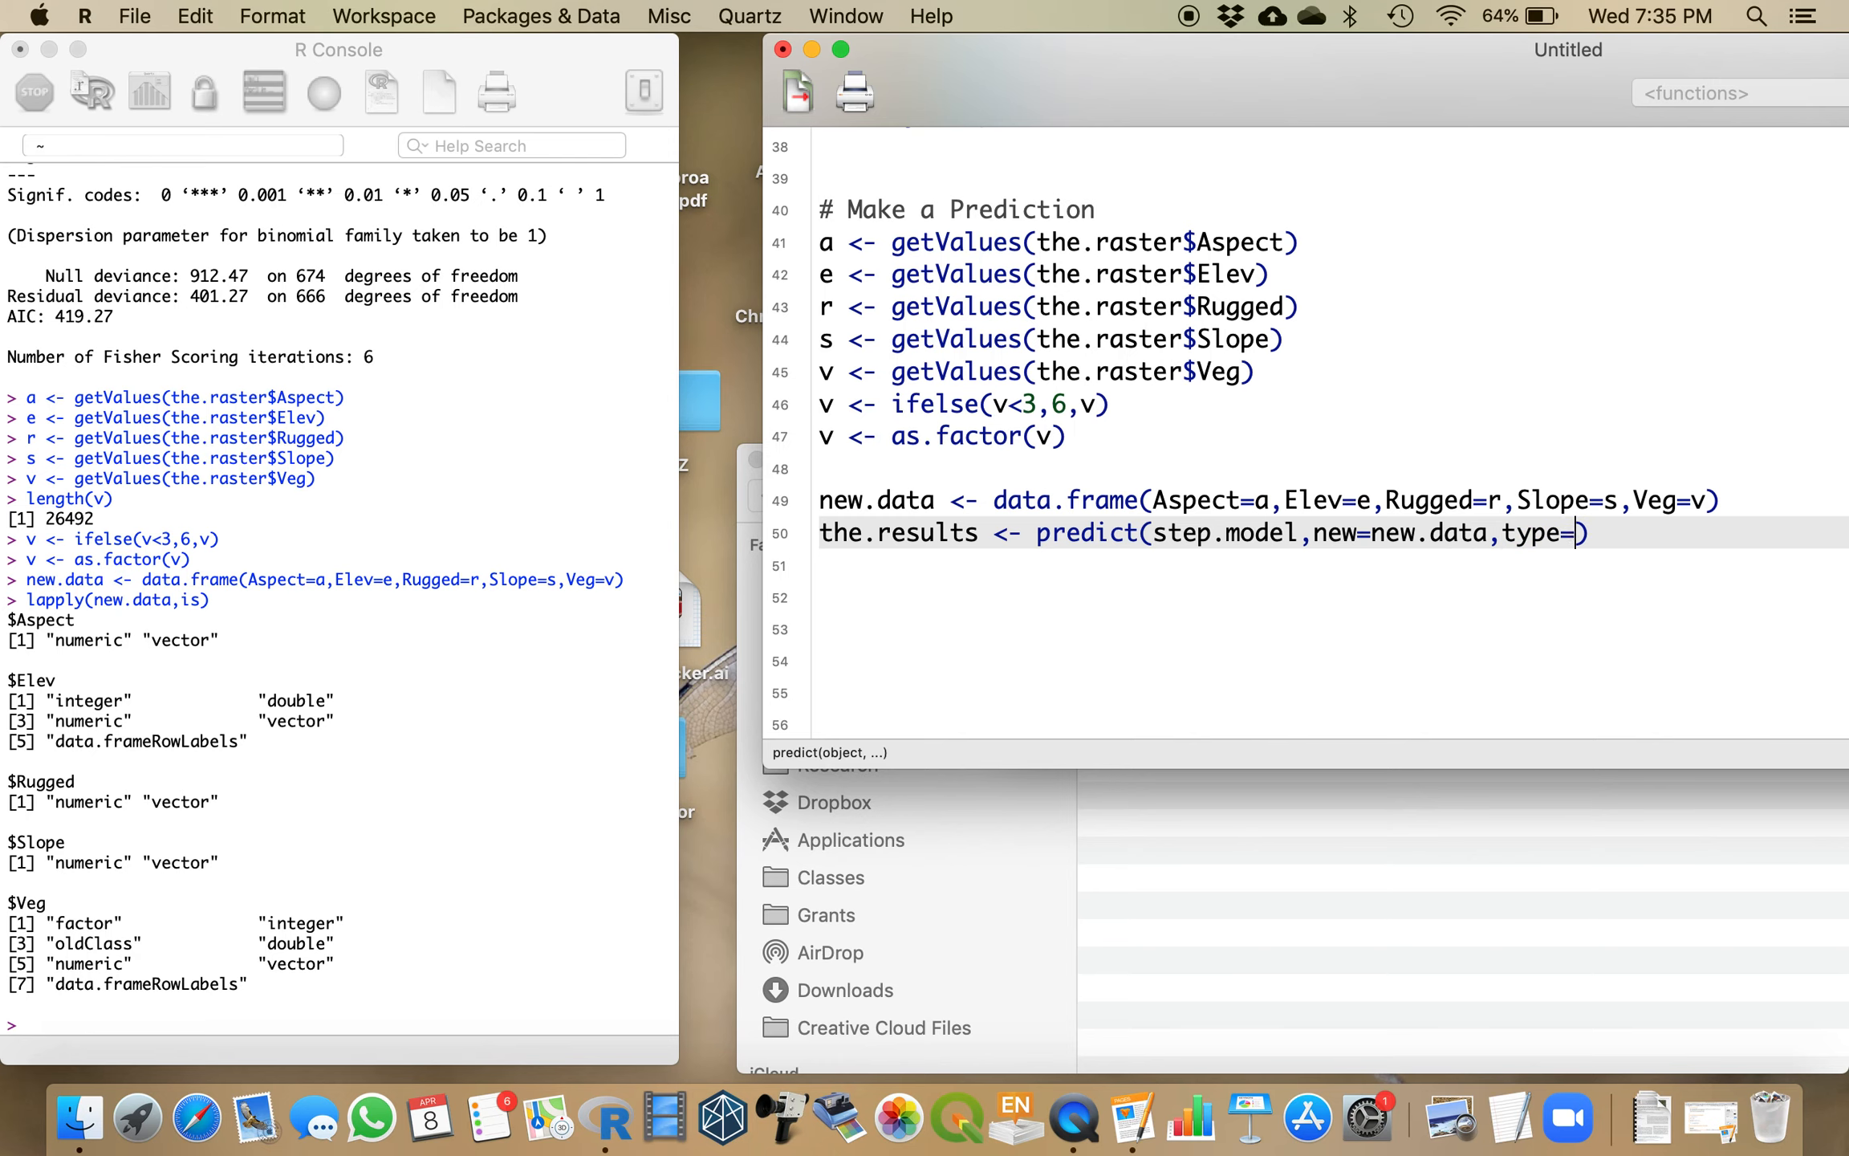
text("response")
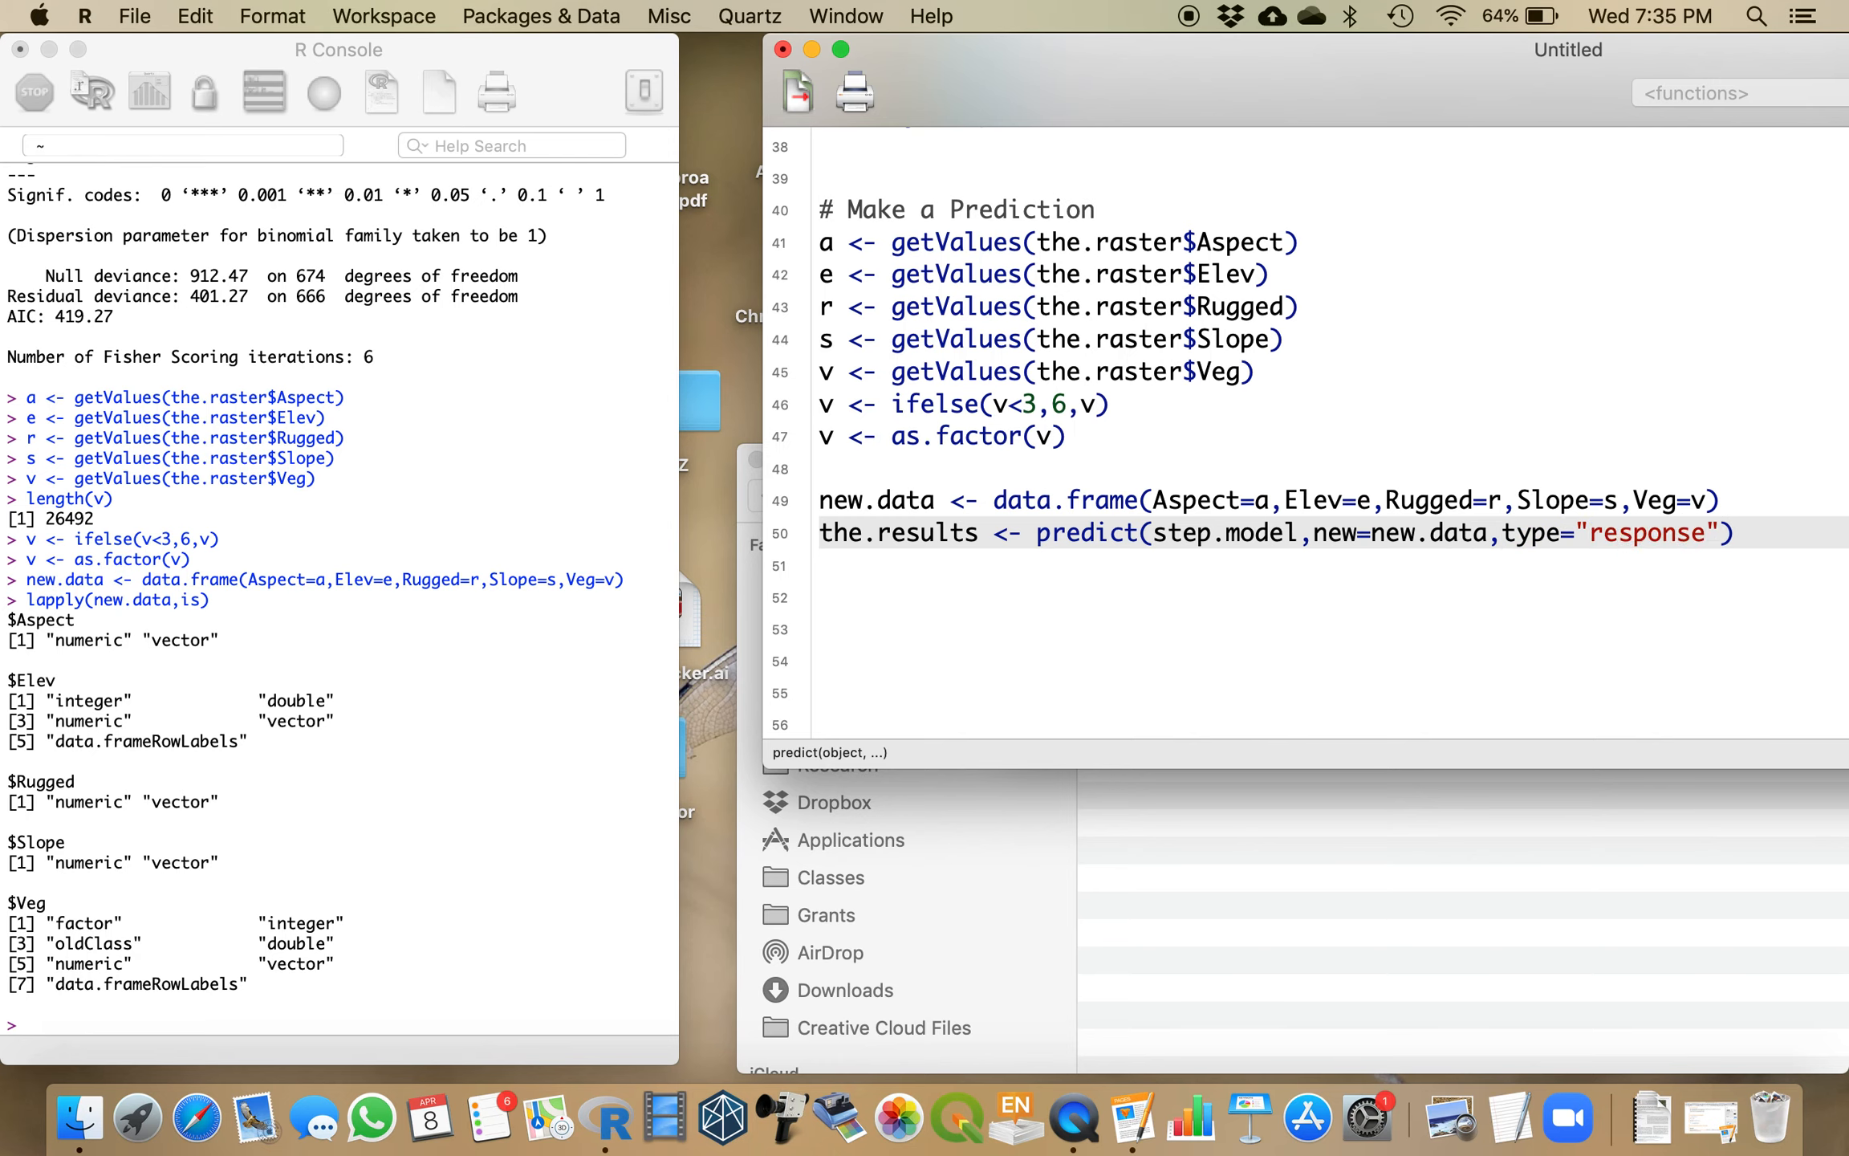
click(1734, 531)
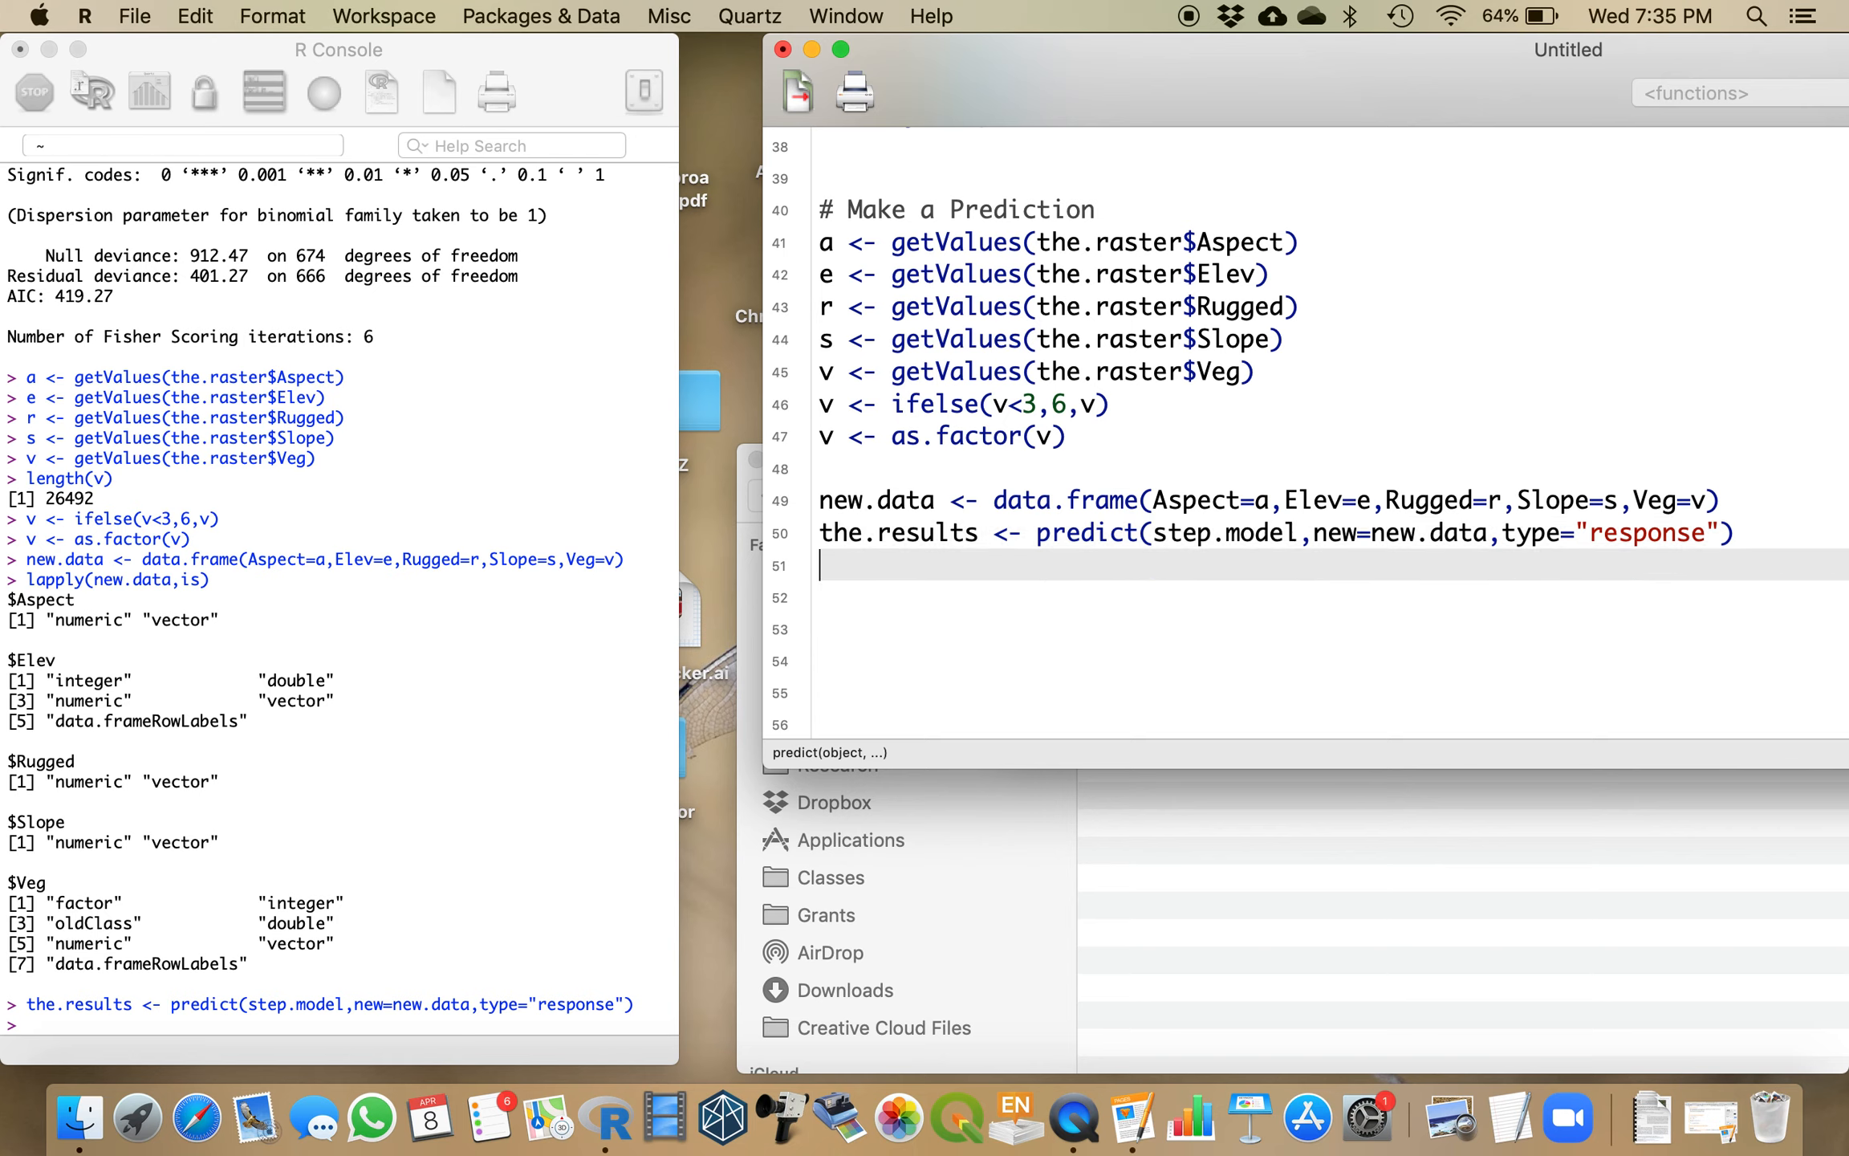
Step: Run range(the.results, na.rm=T) to confirm probabilities span about 1.25e-12 to 0.994
text(ra)
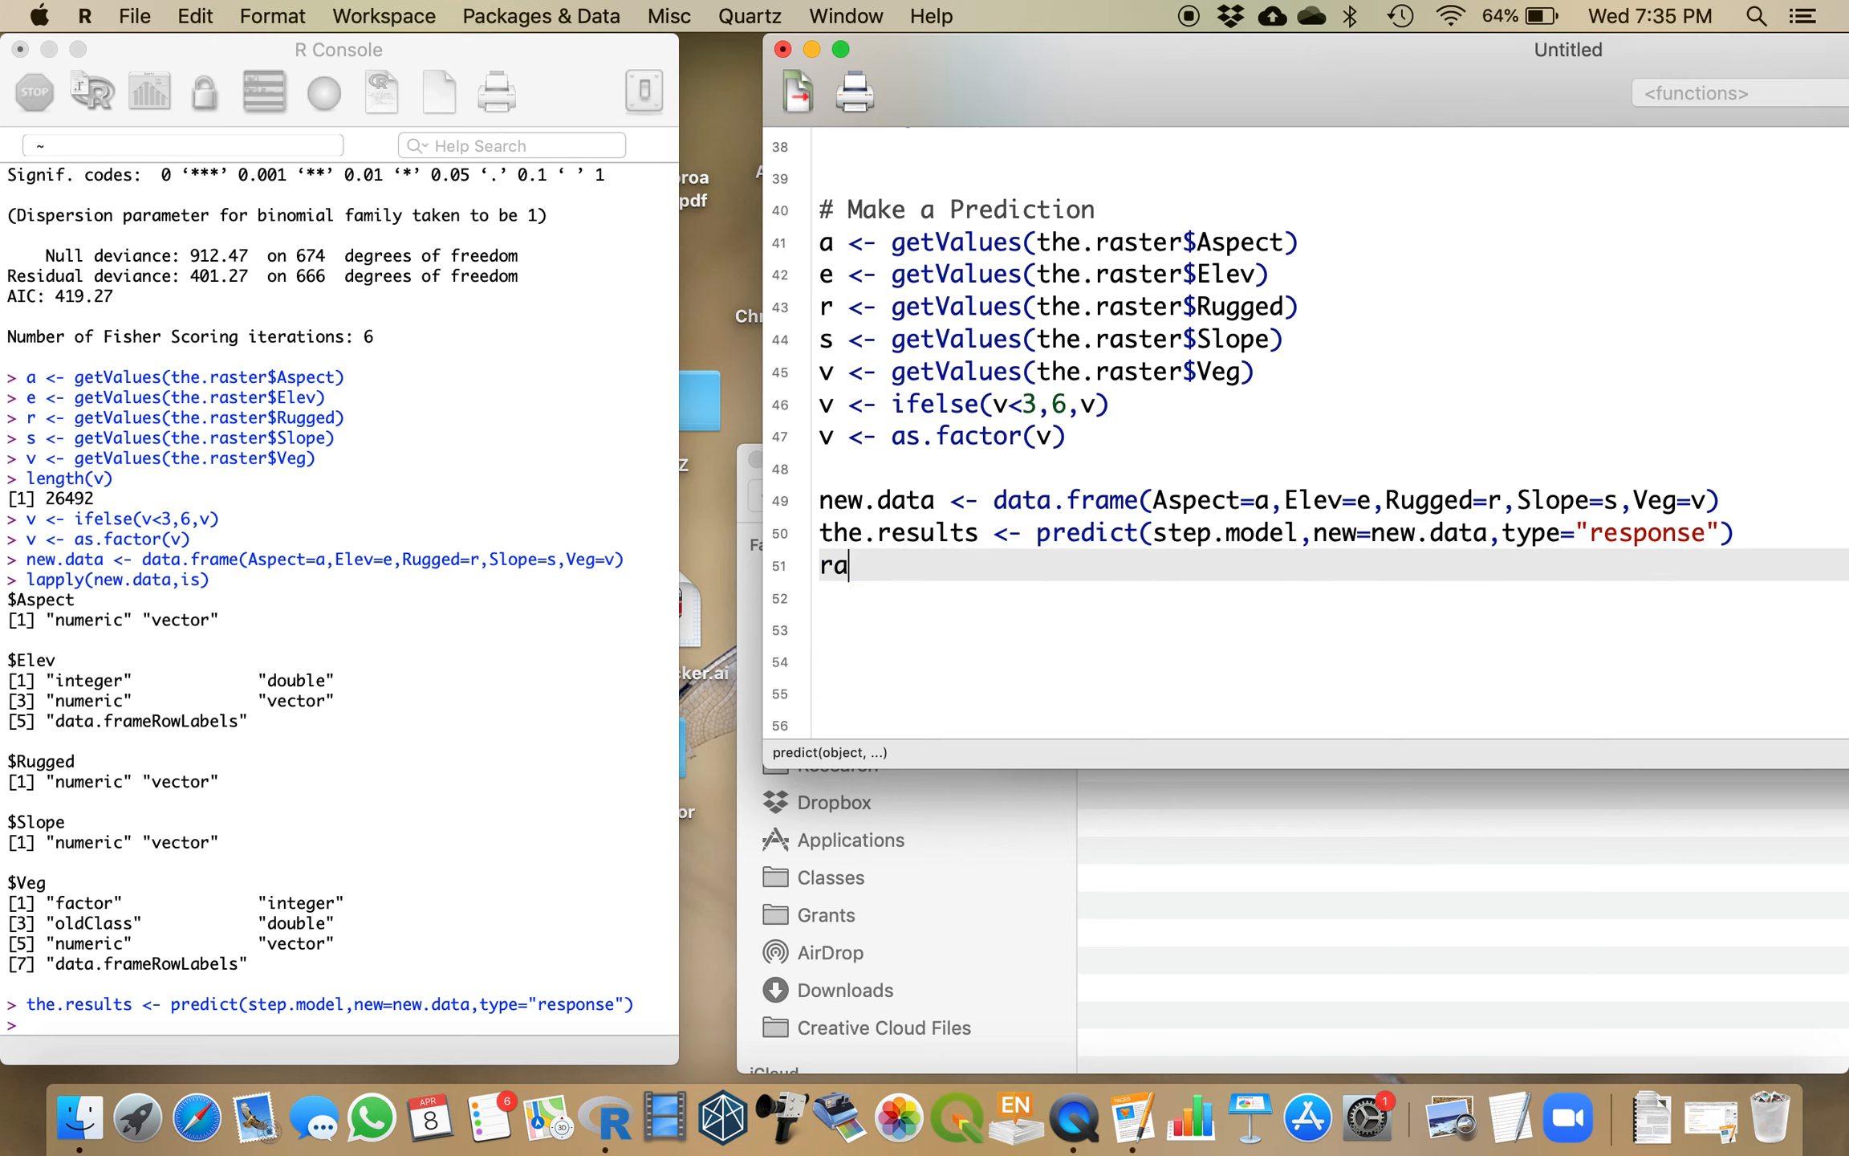
text(nge(the.results)
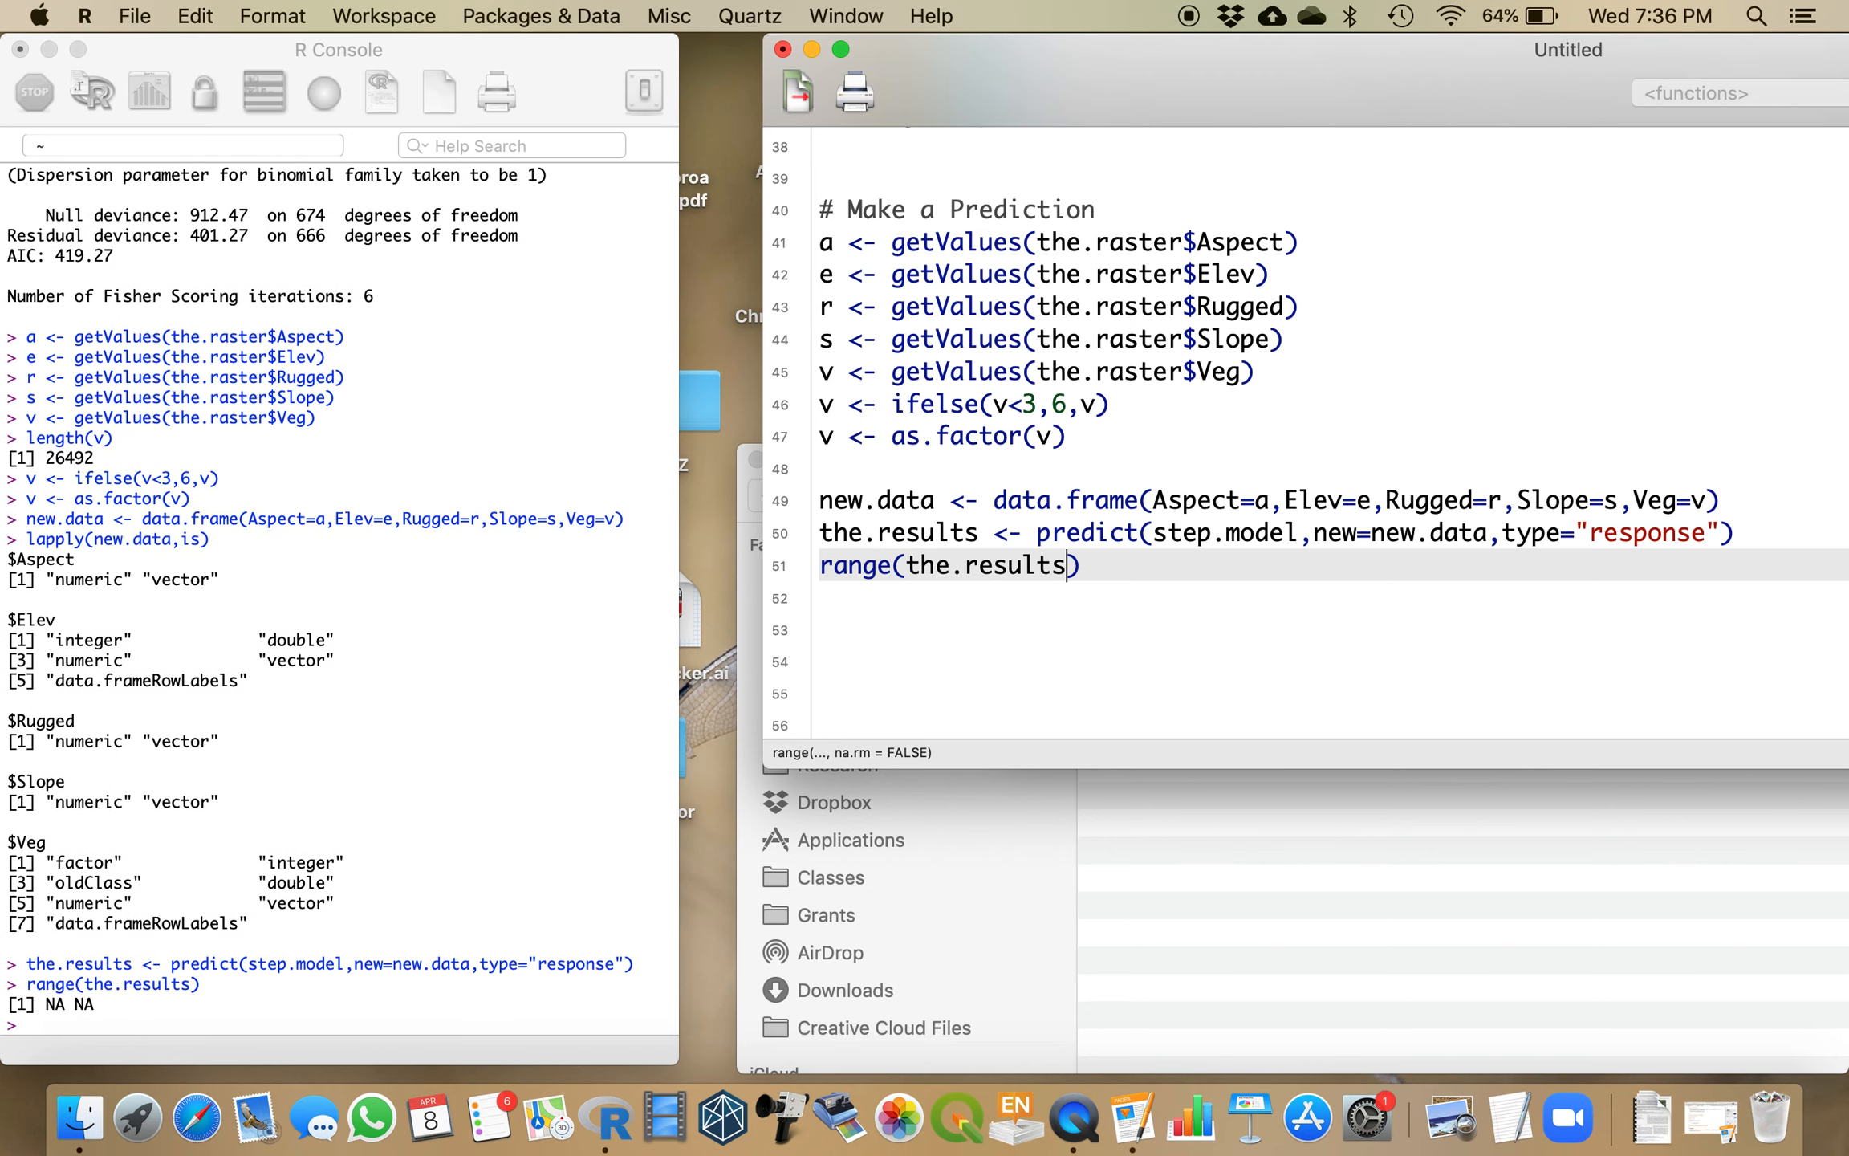
text(,)
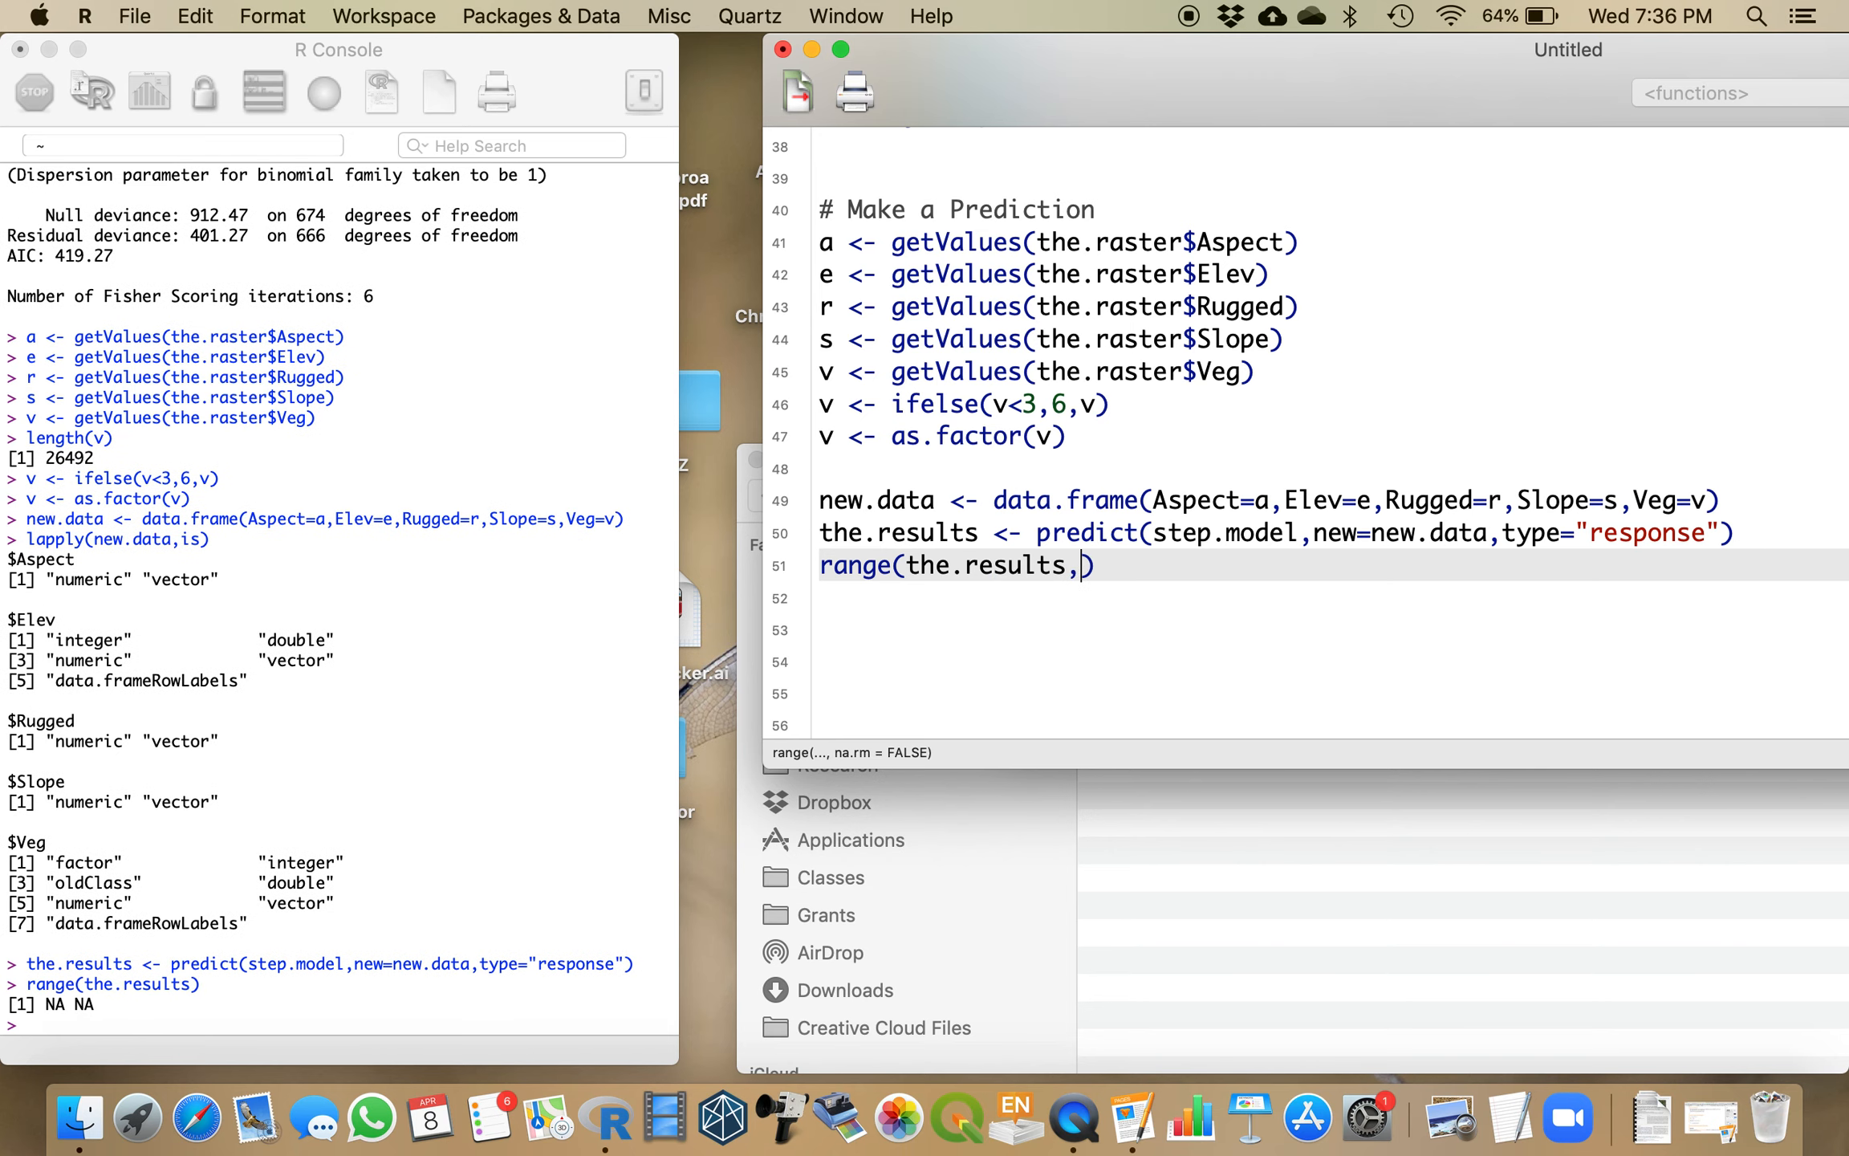
text(na,rm=T)
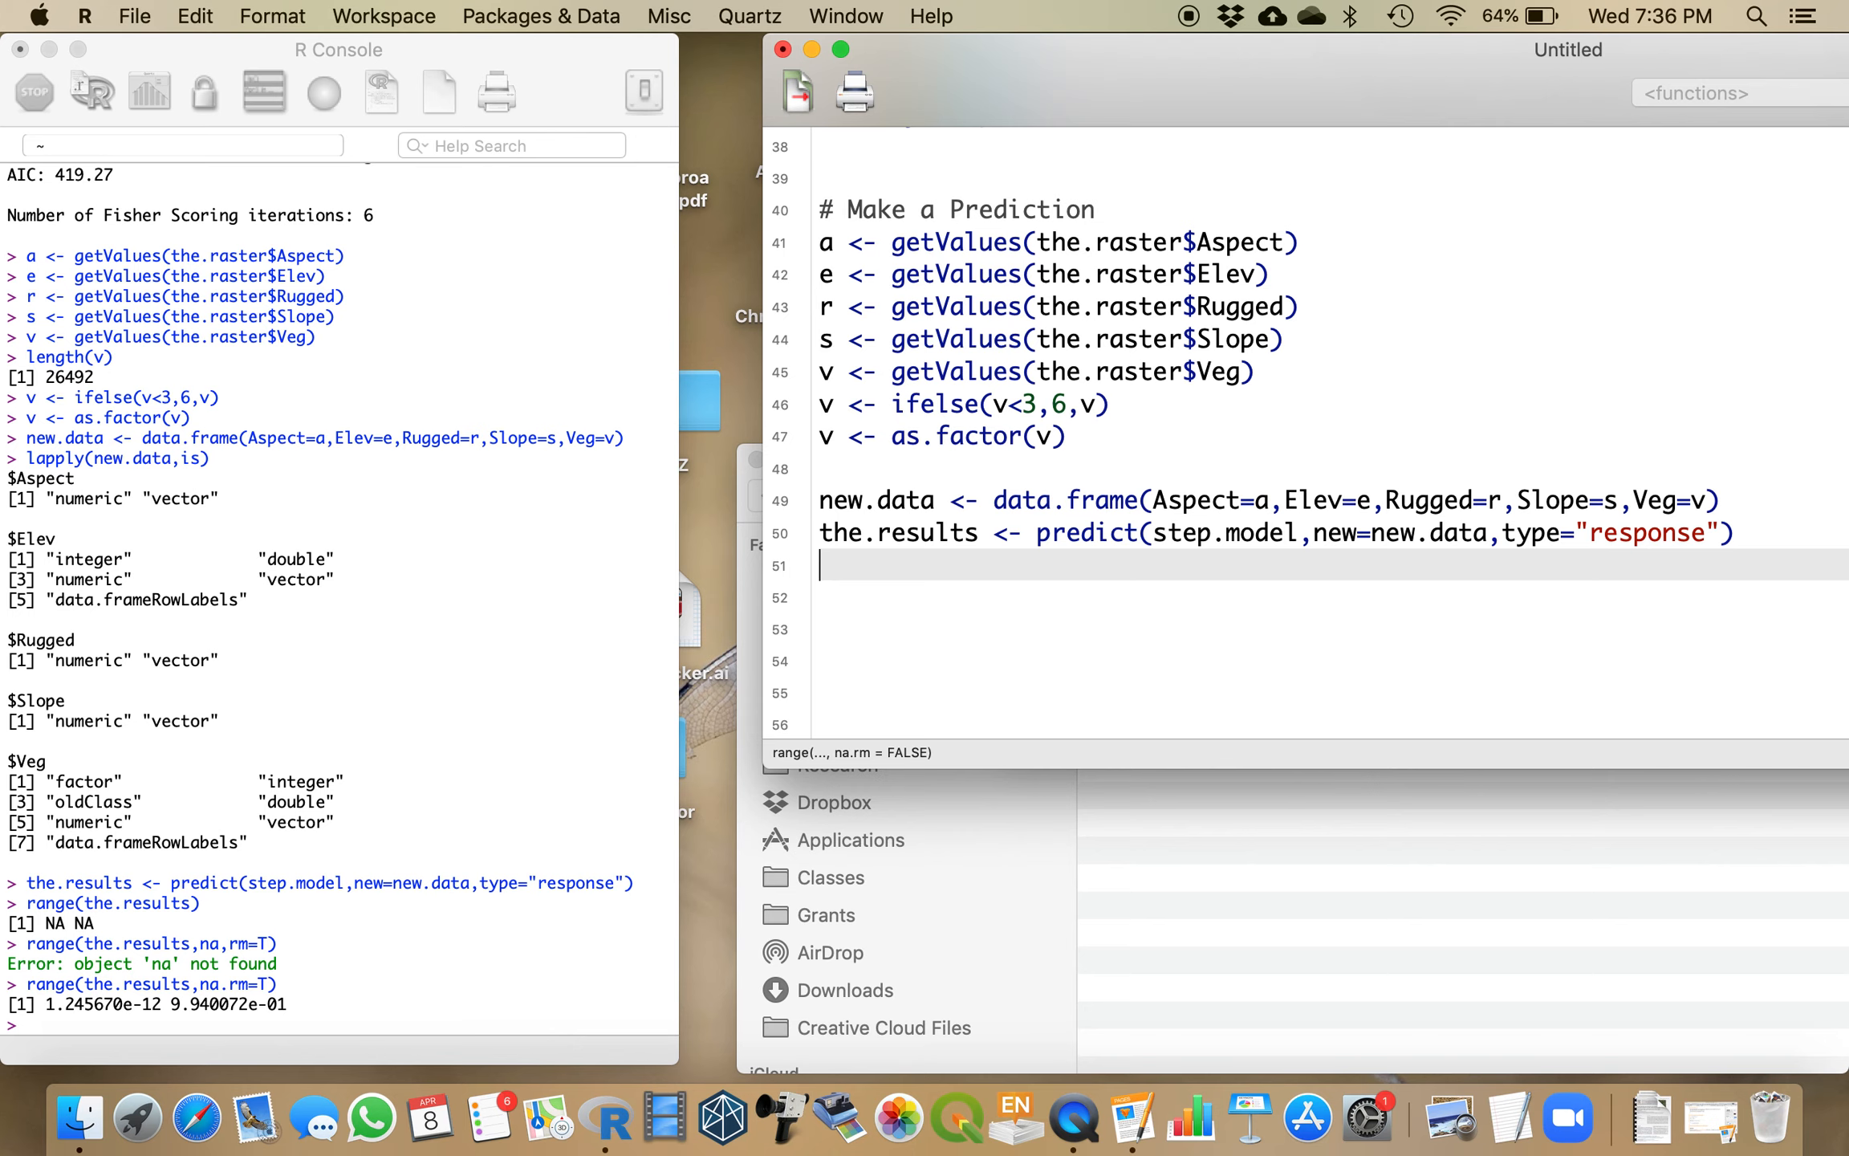
Step: Create gorillas.raster as a copy of the.raster$Elev and run it
text(goril)
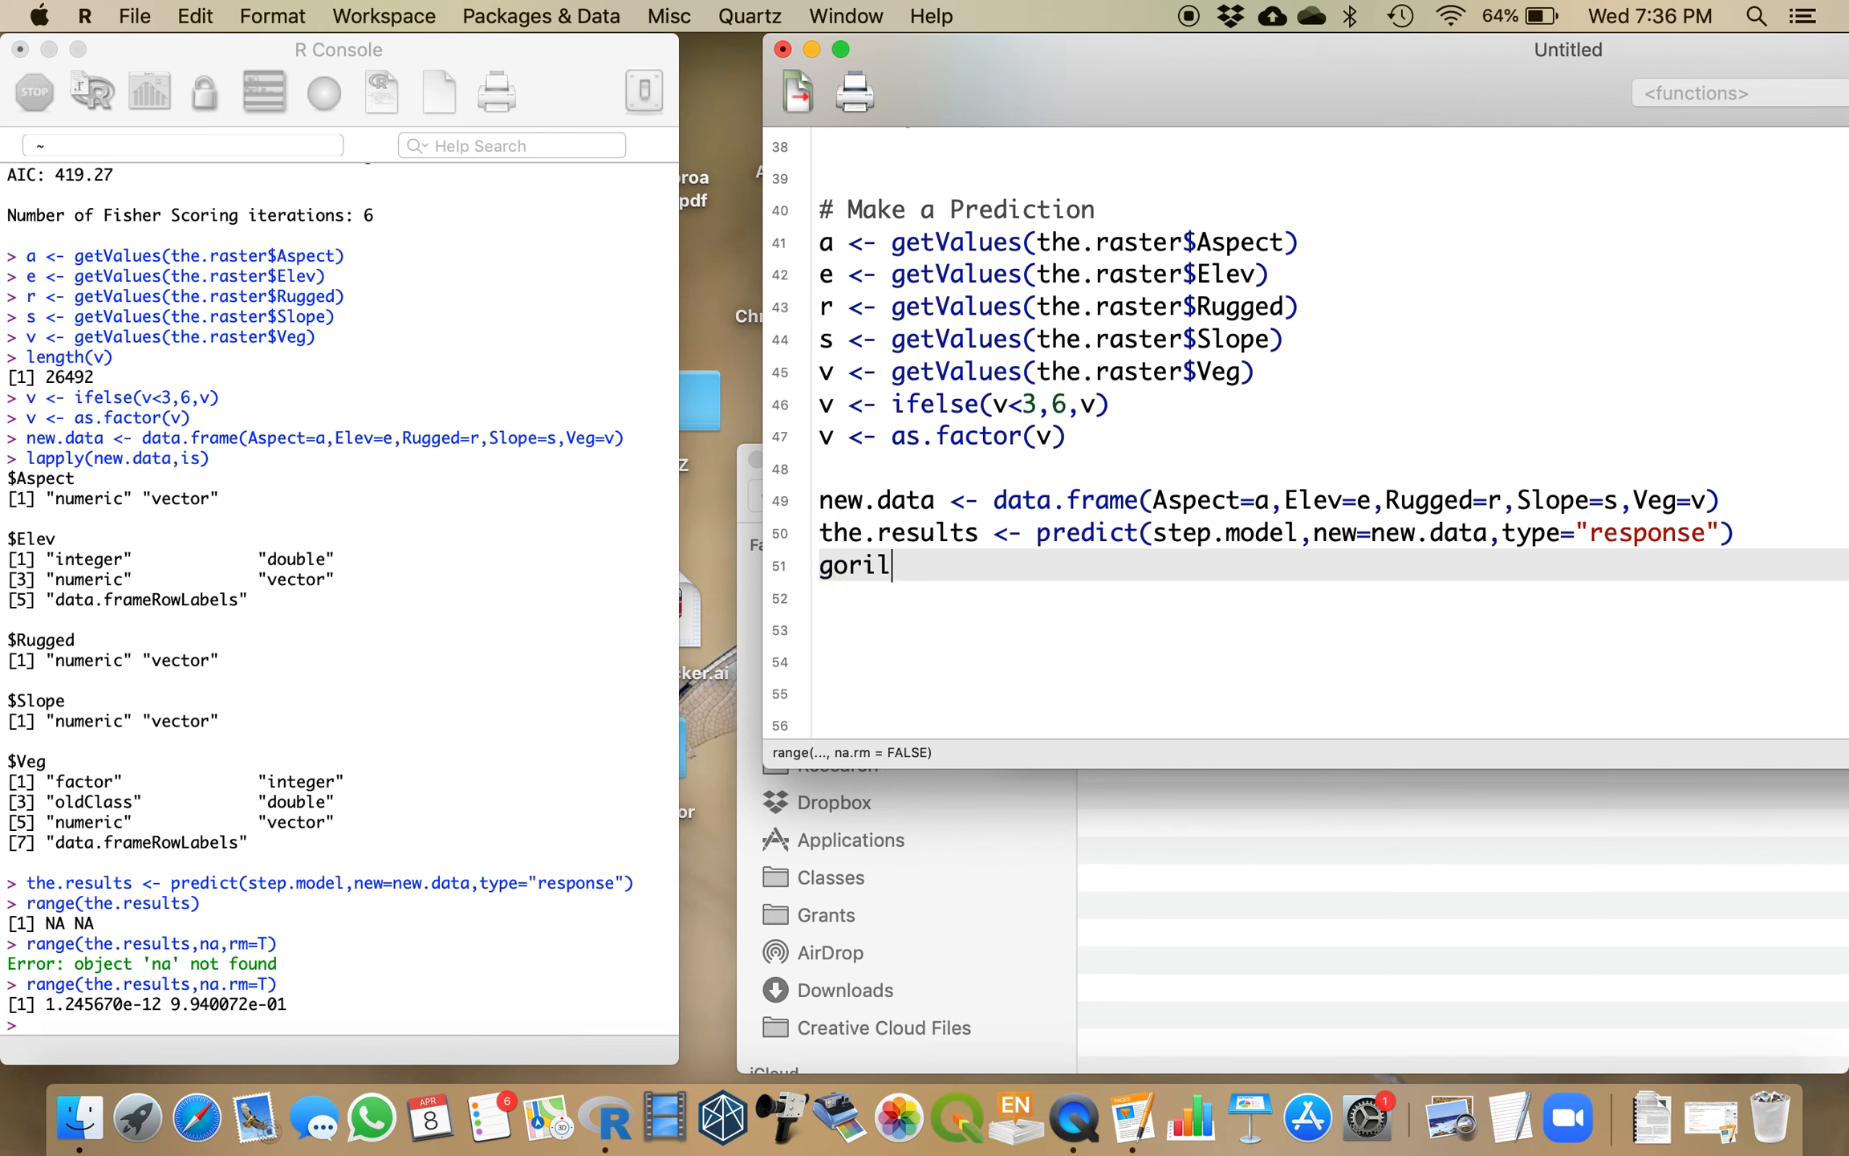
text(las.ras)
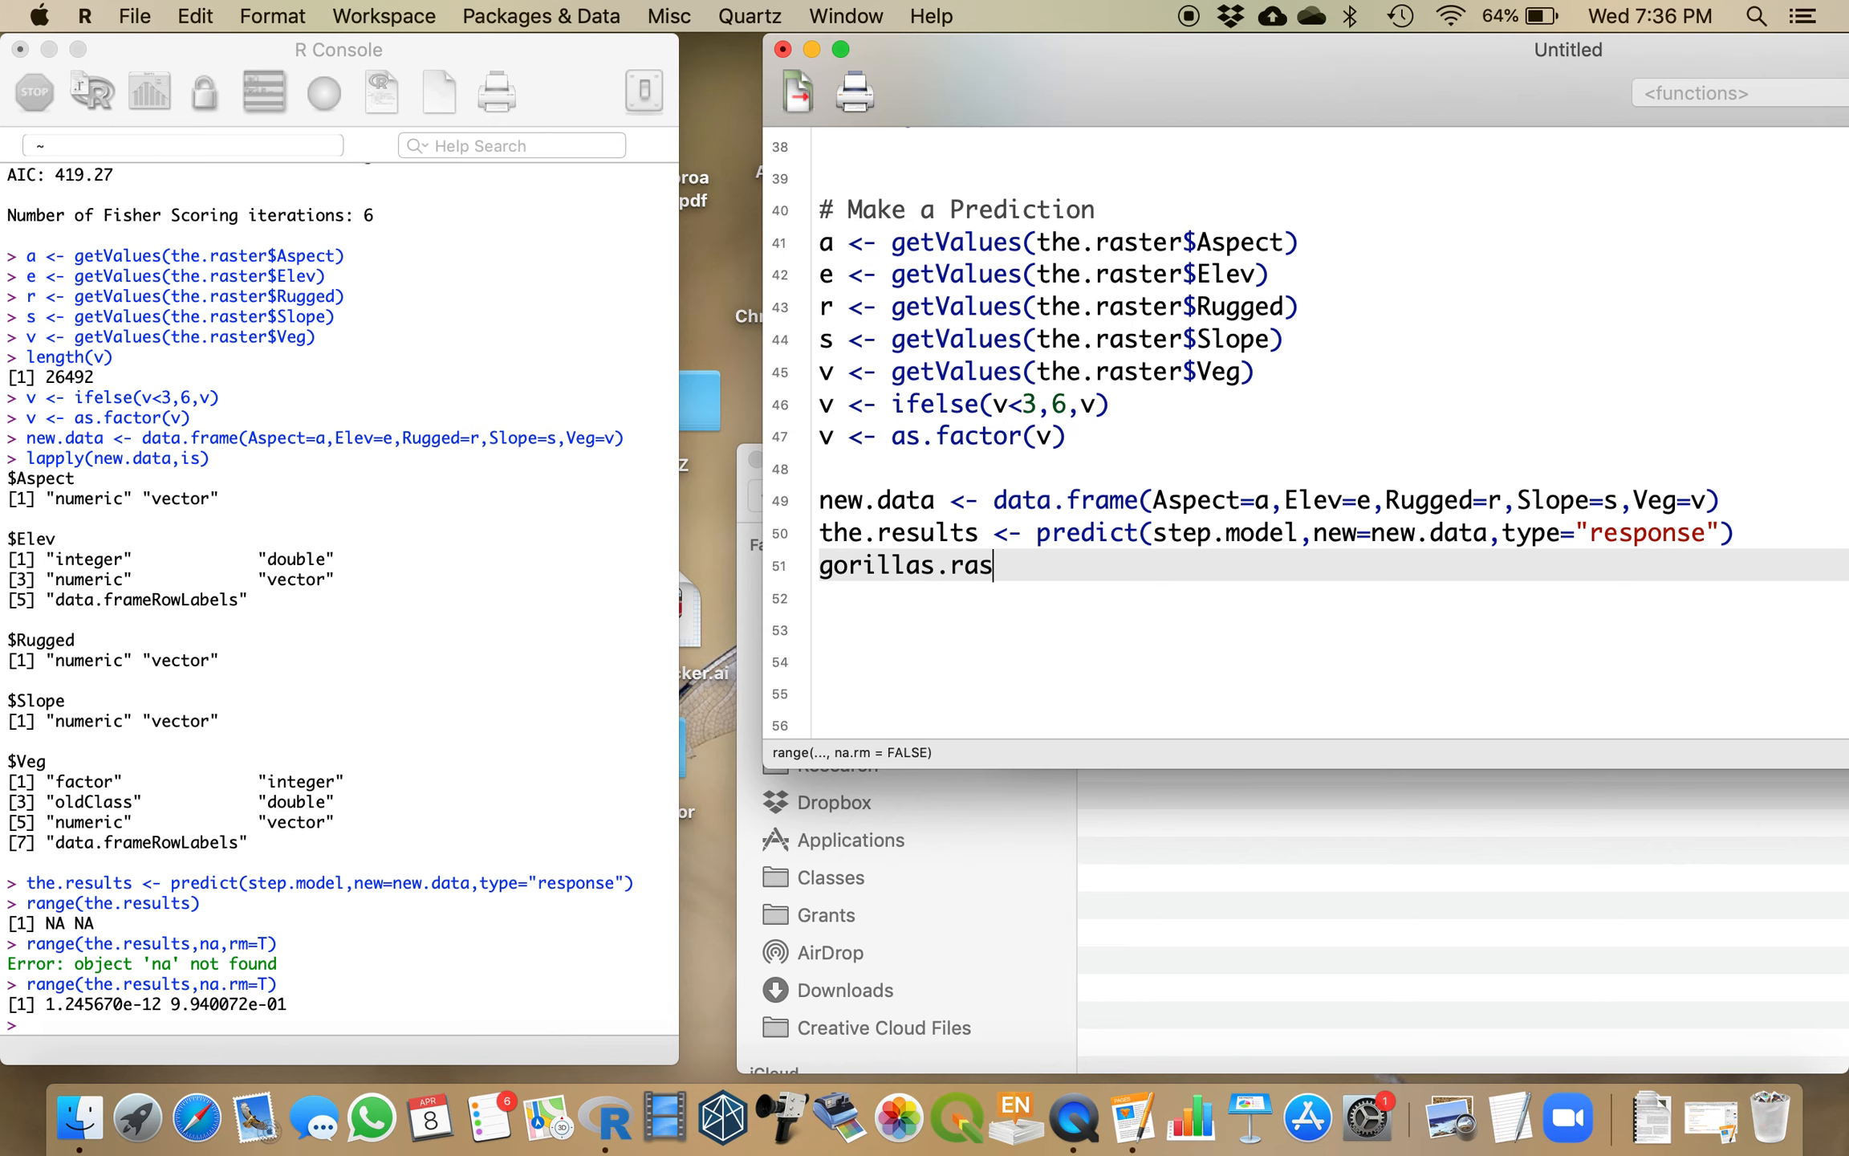
text(ter <- t)
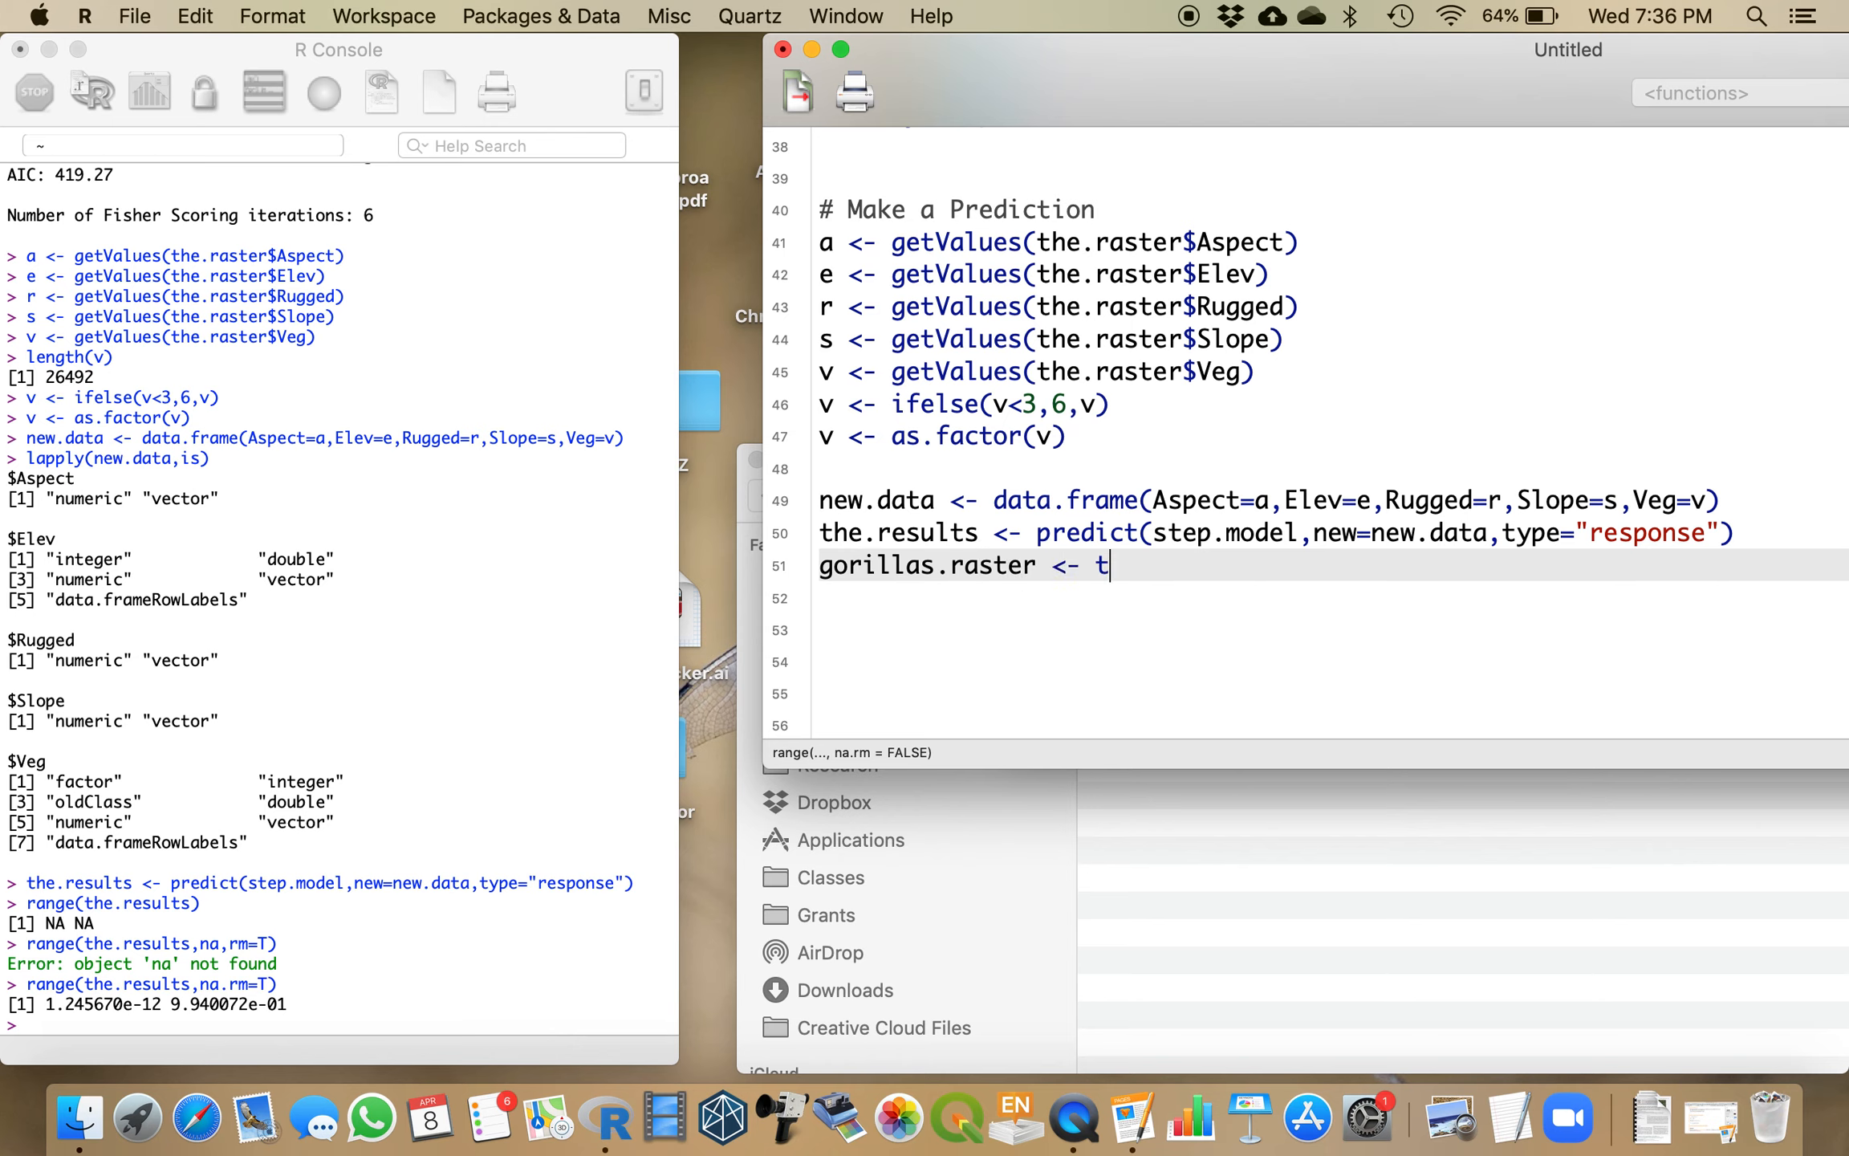
text(he.raser$)
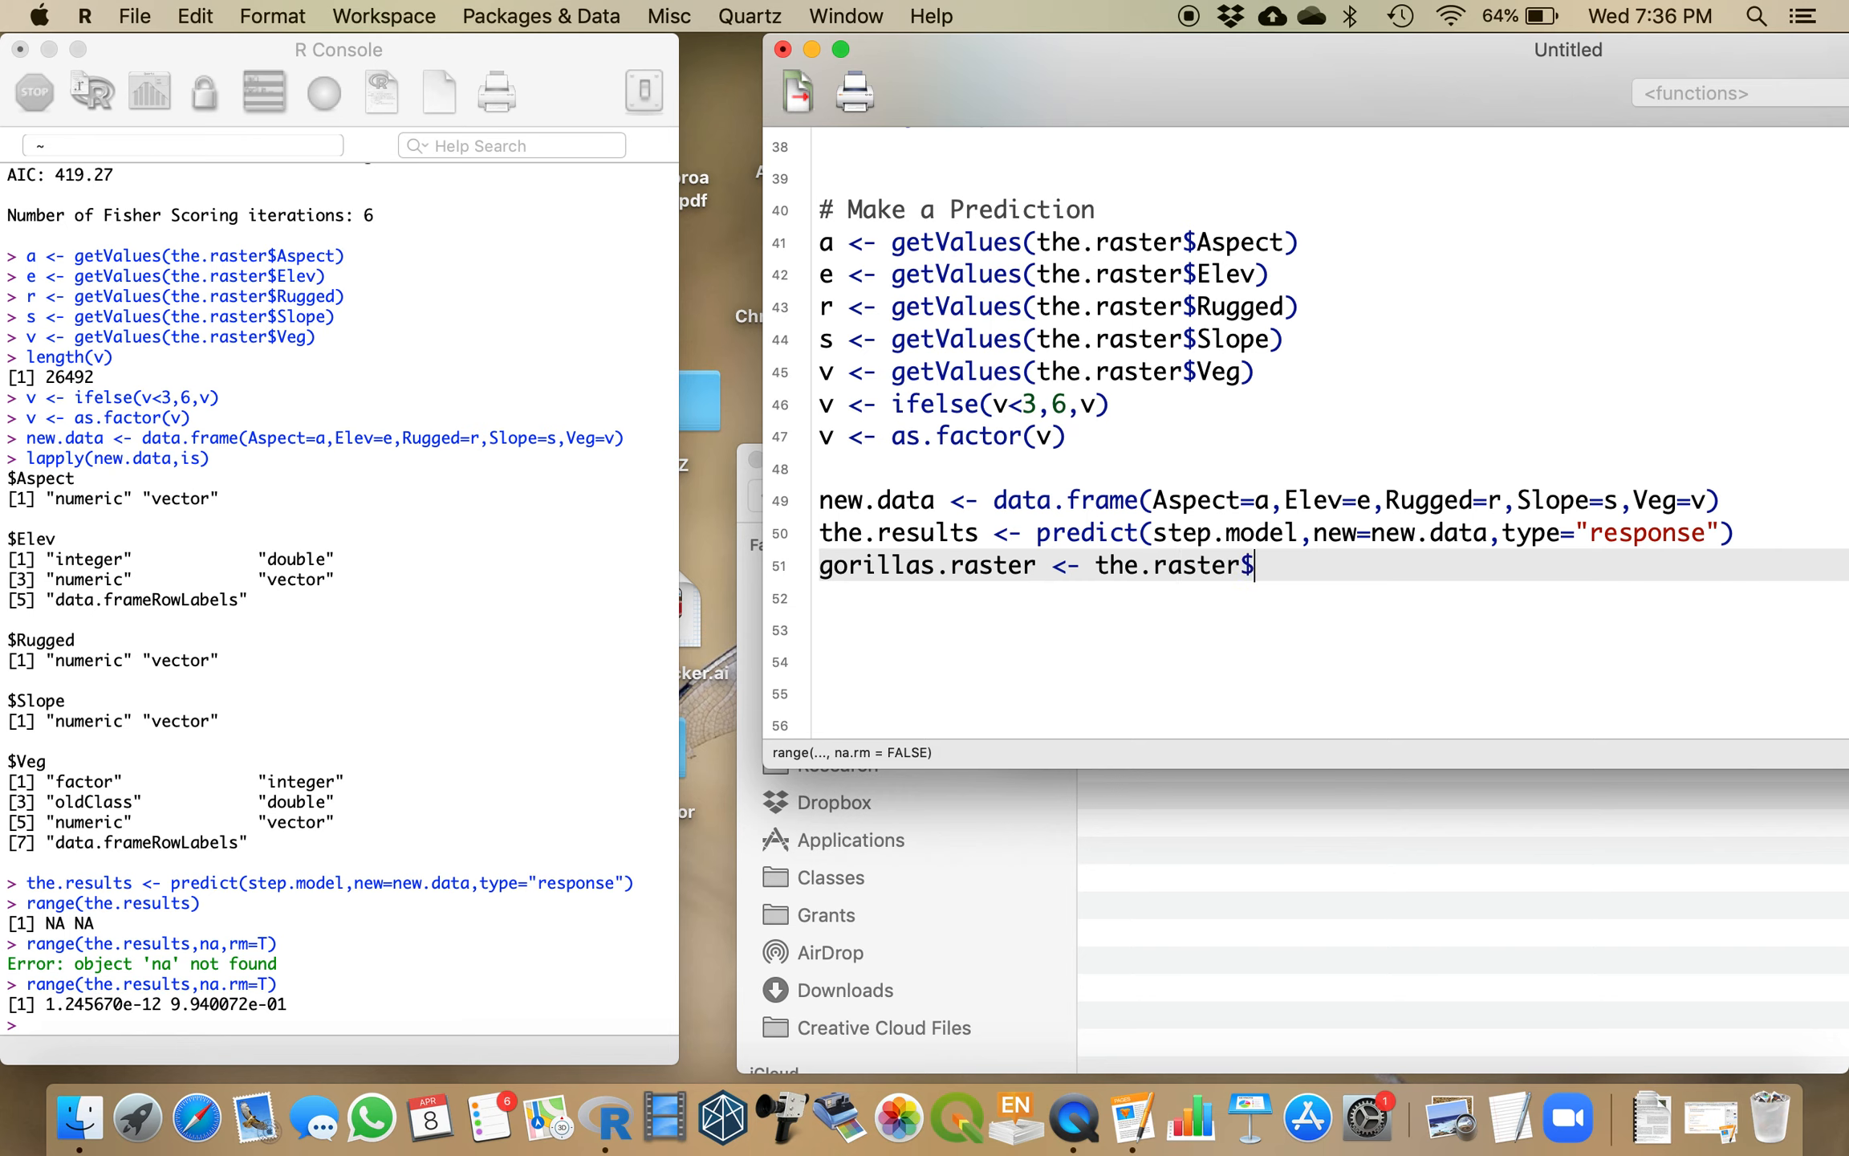
text(Elev)
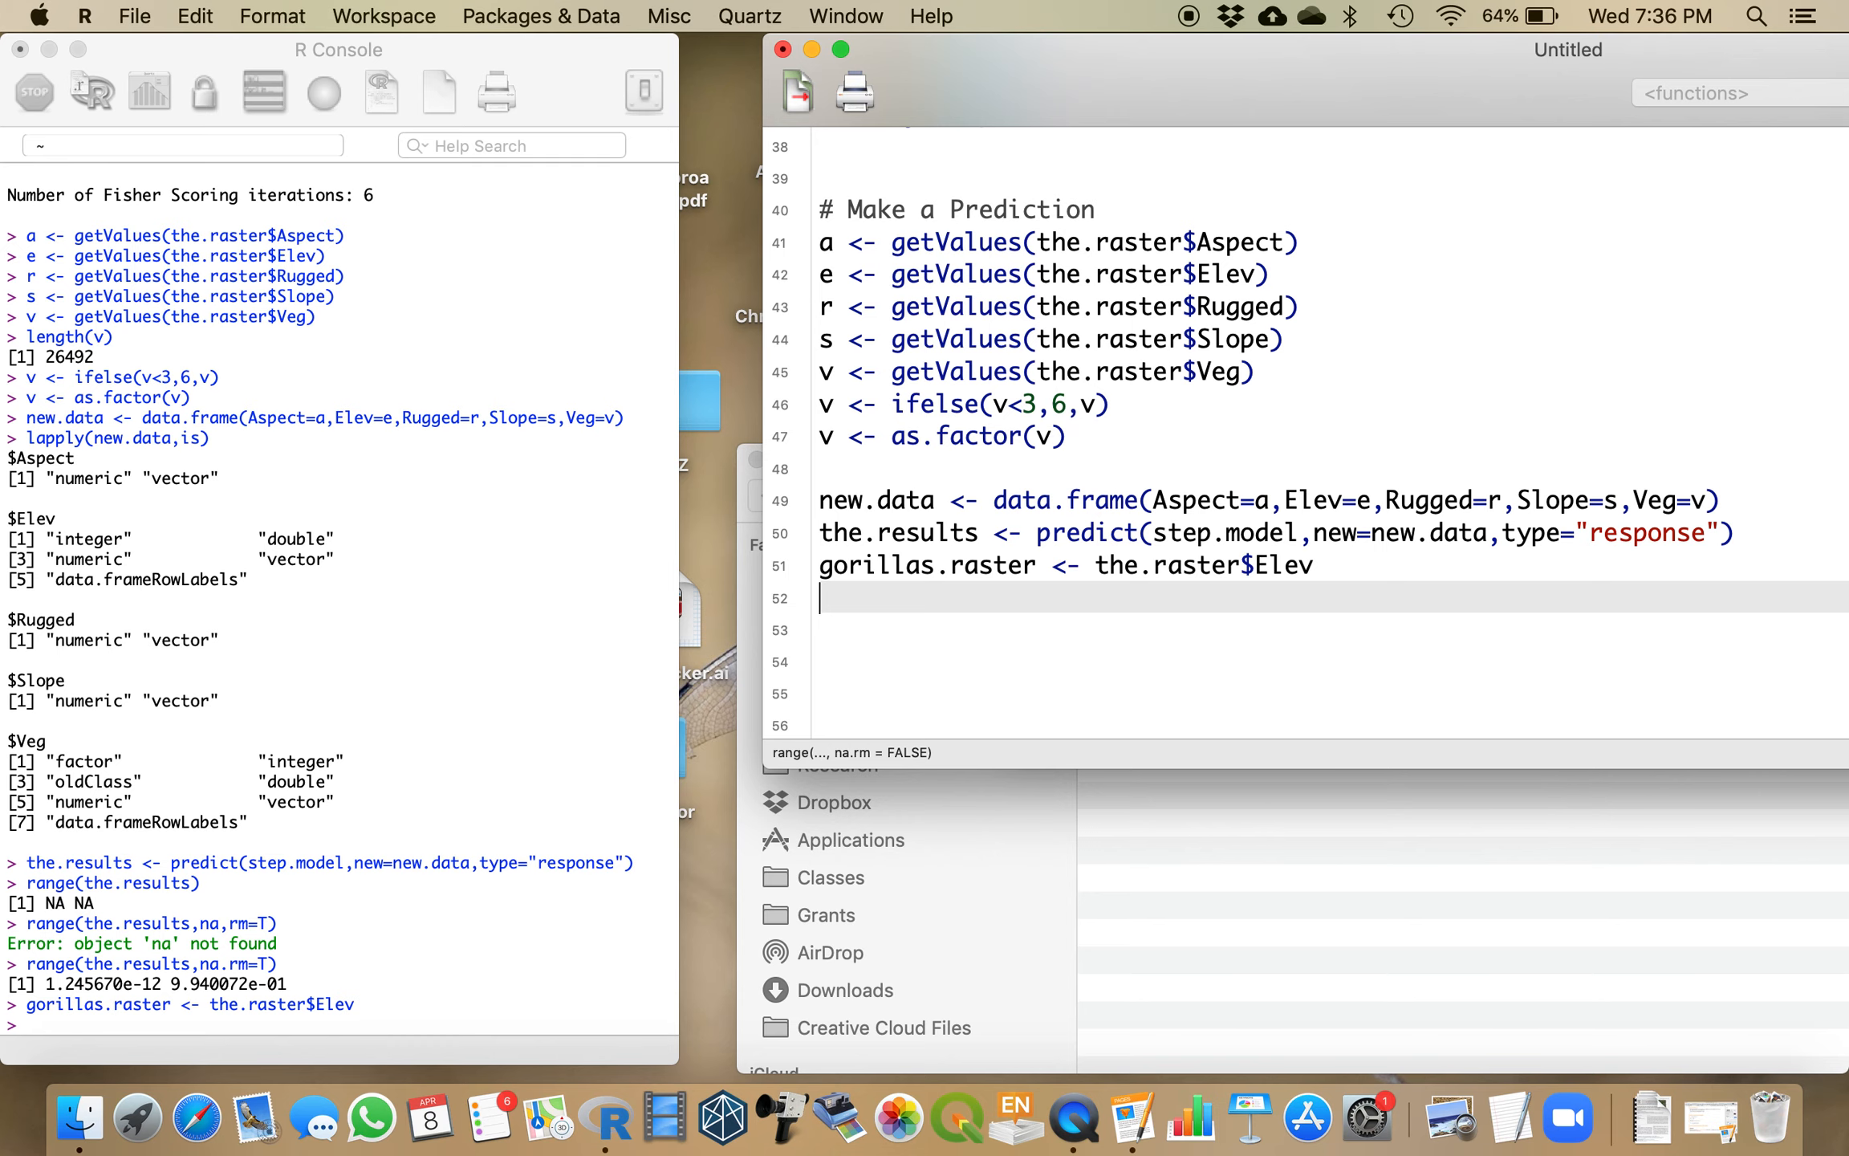
Step: Fill gorillas.raster[] with the.results, run it, and begin a plot( call
text(gorillas)
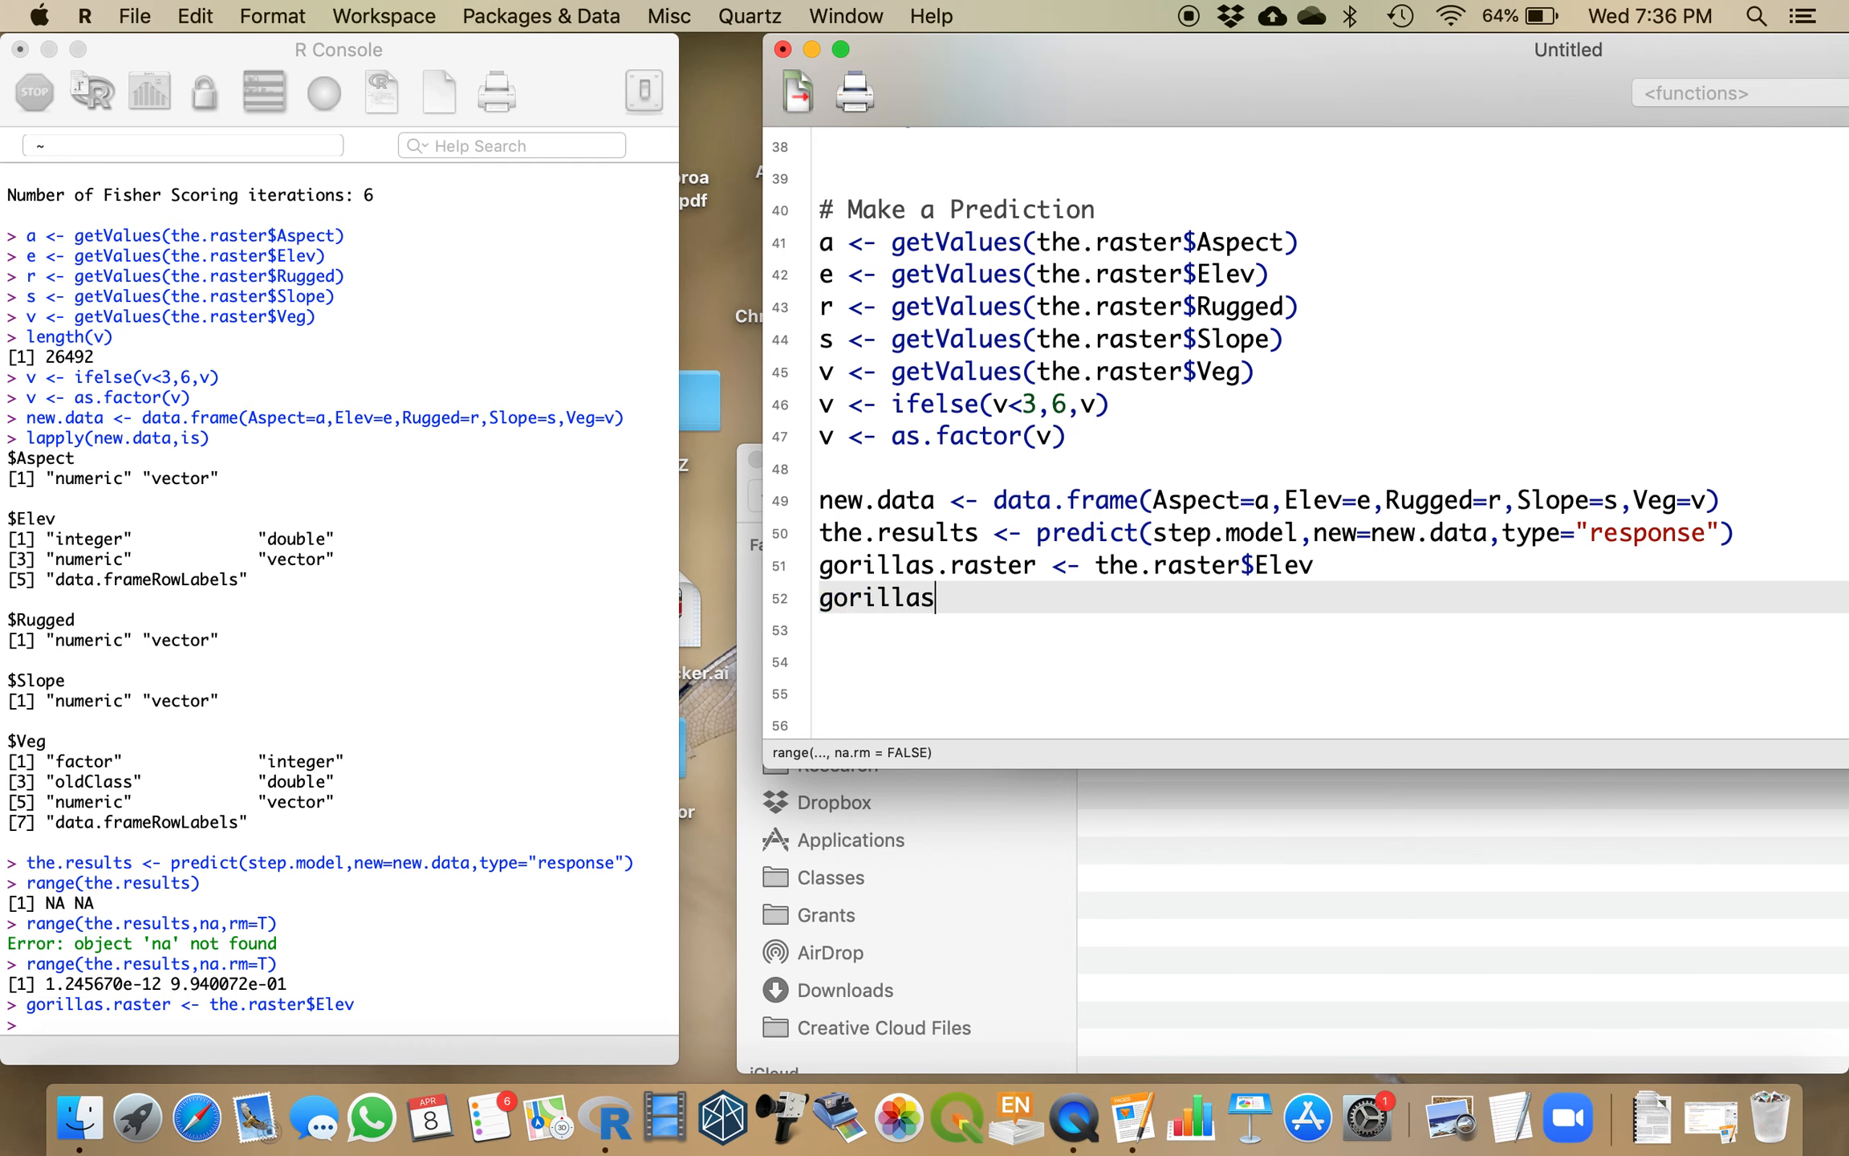
text(.raster)
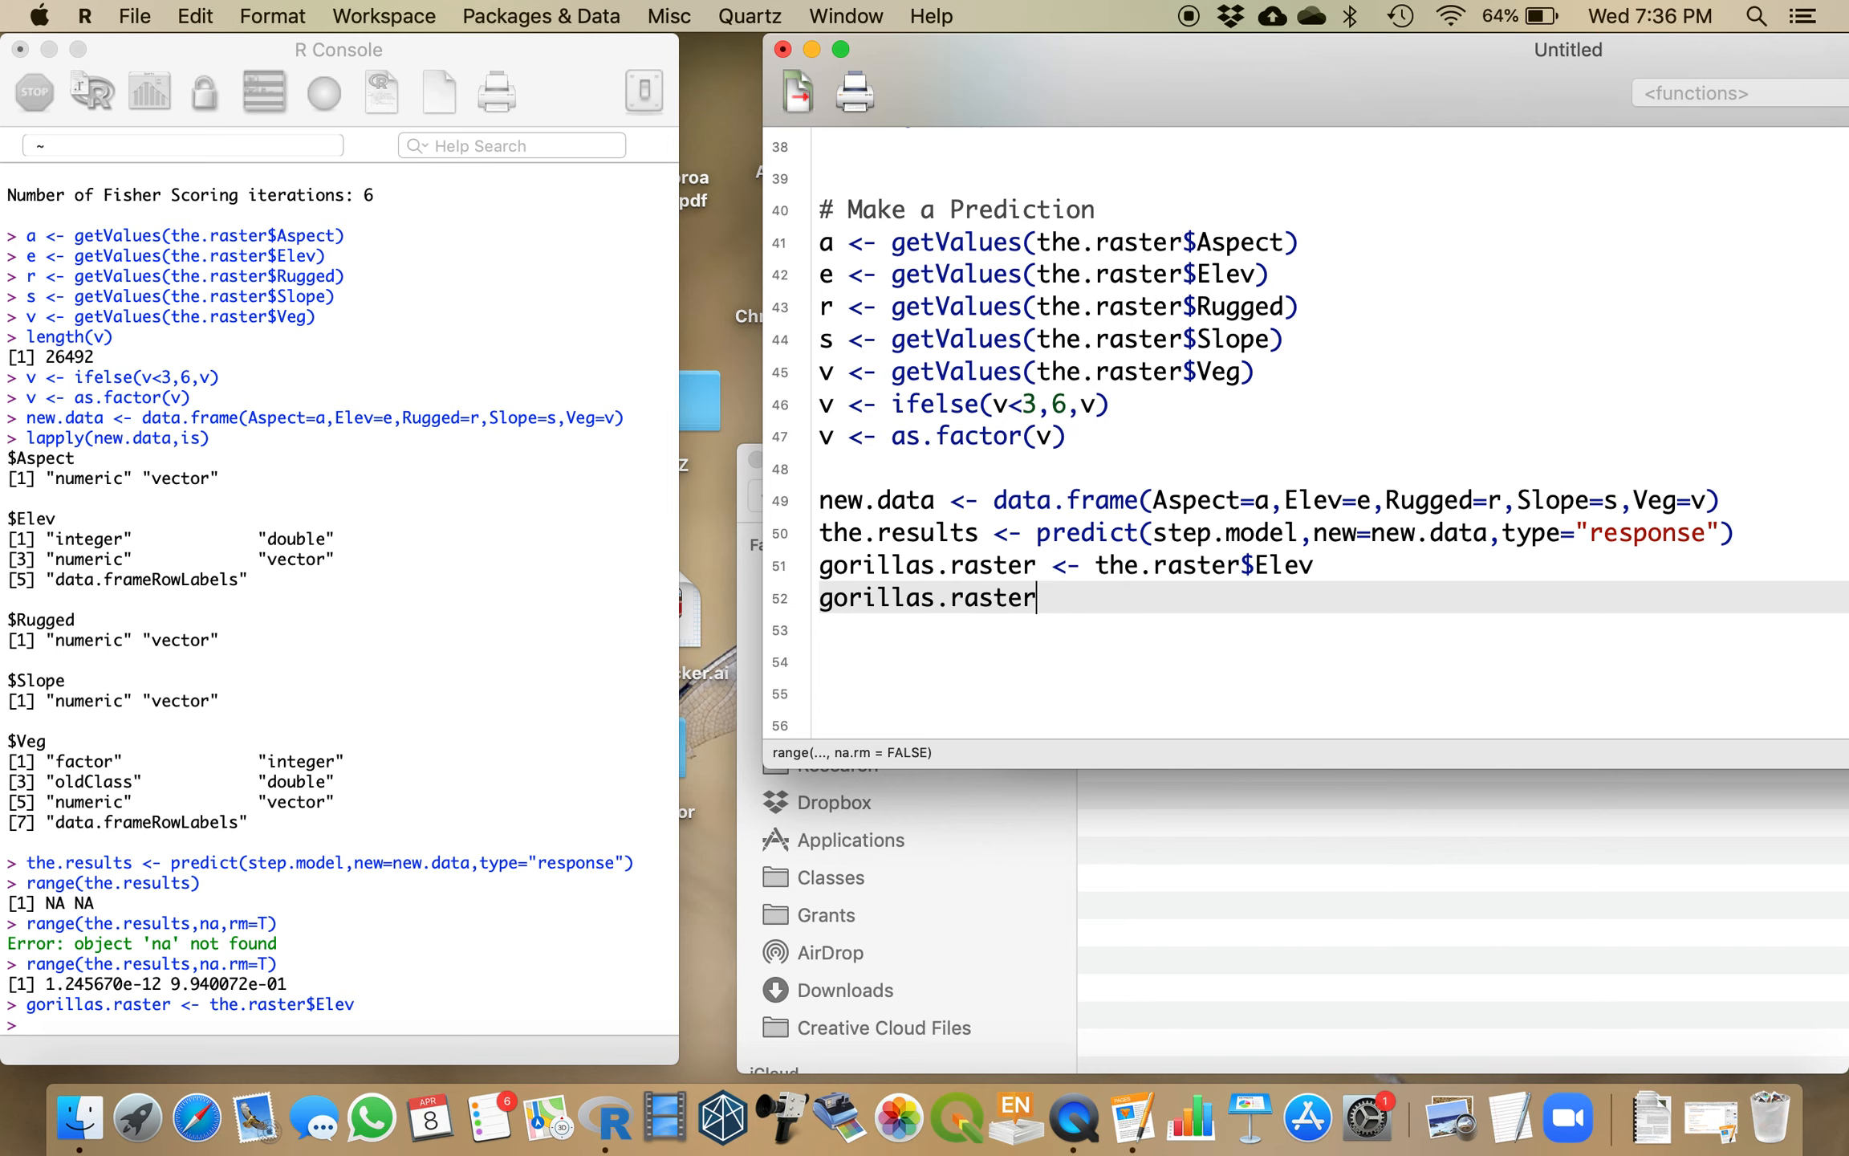
text([] <- the.r)
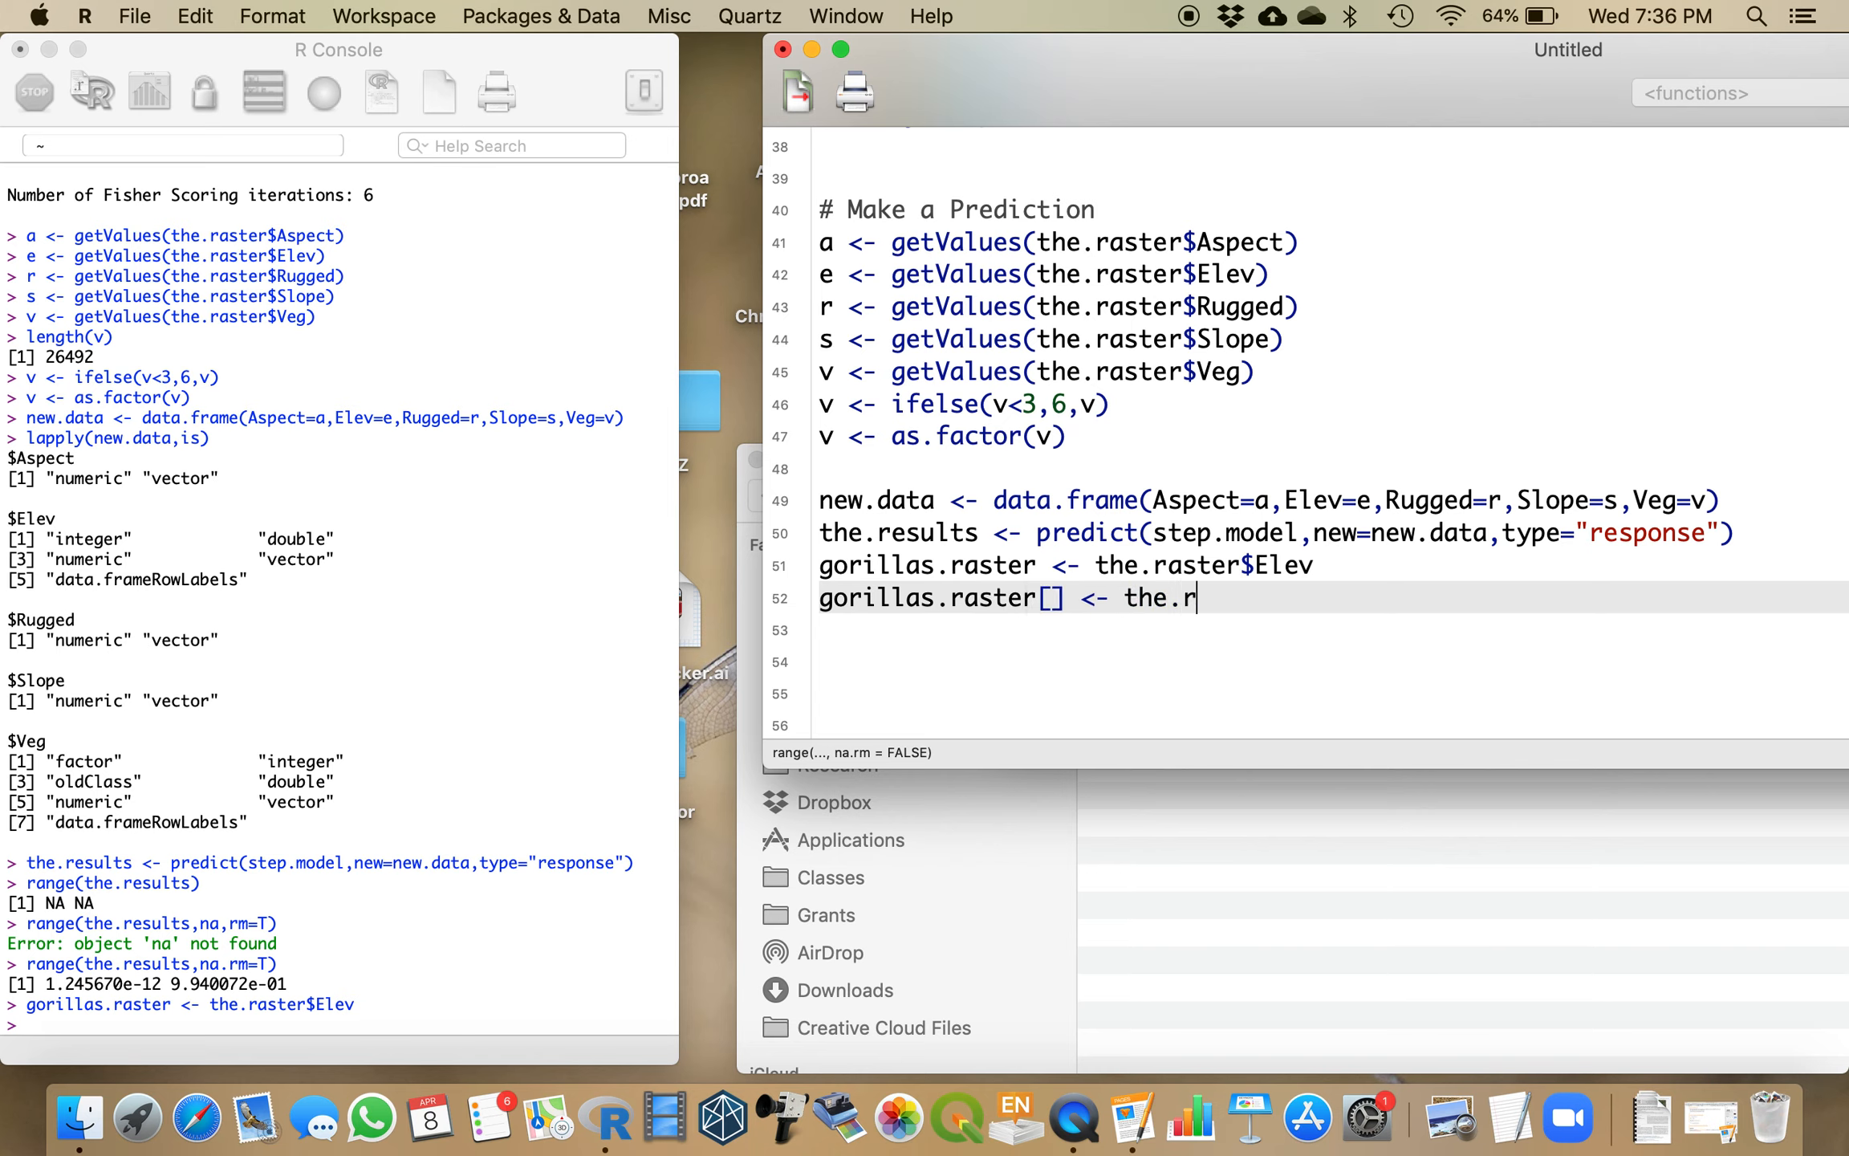
text(esul)
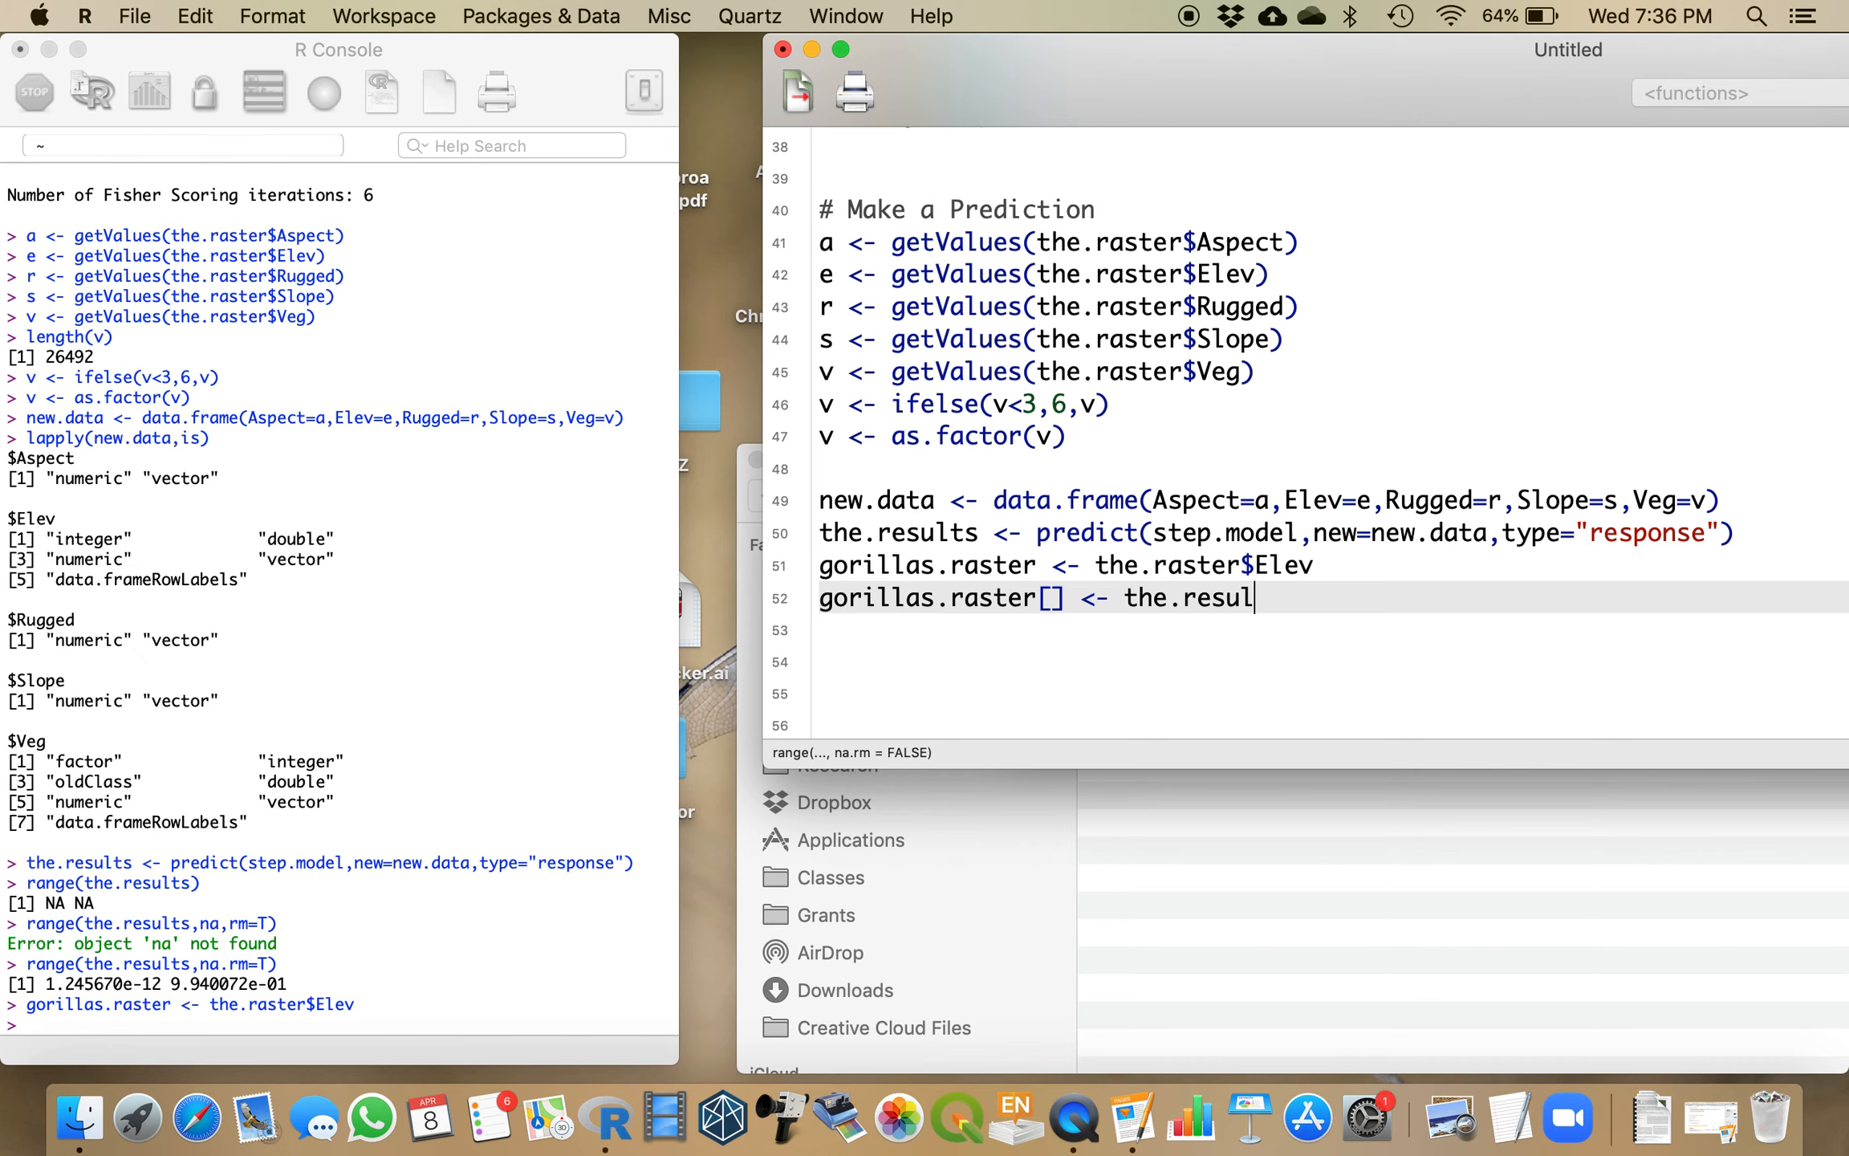
text(ts)
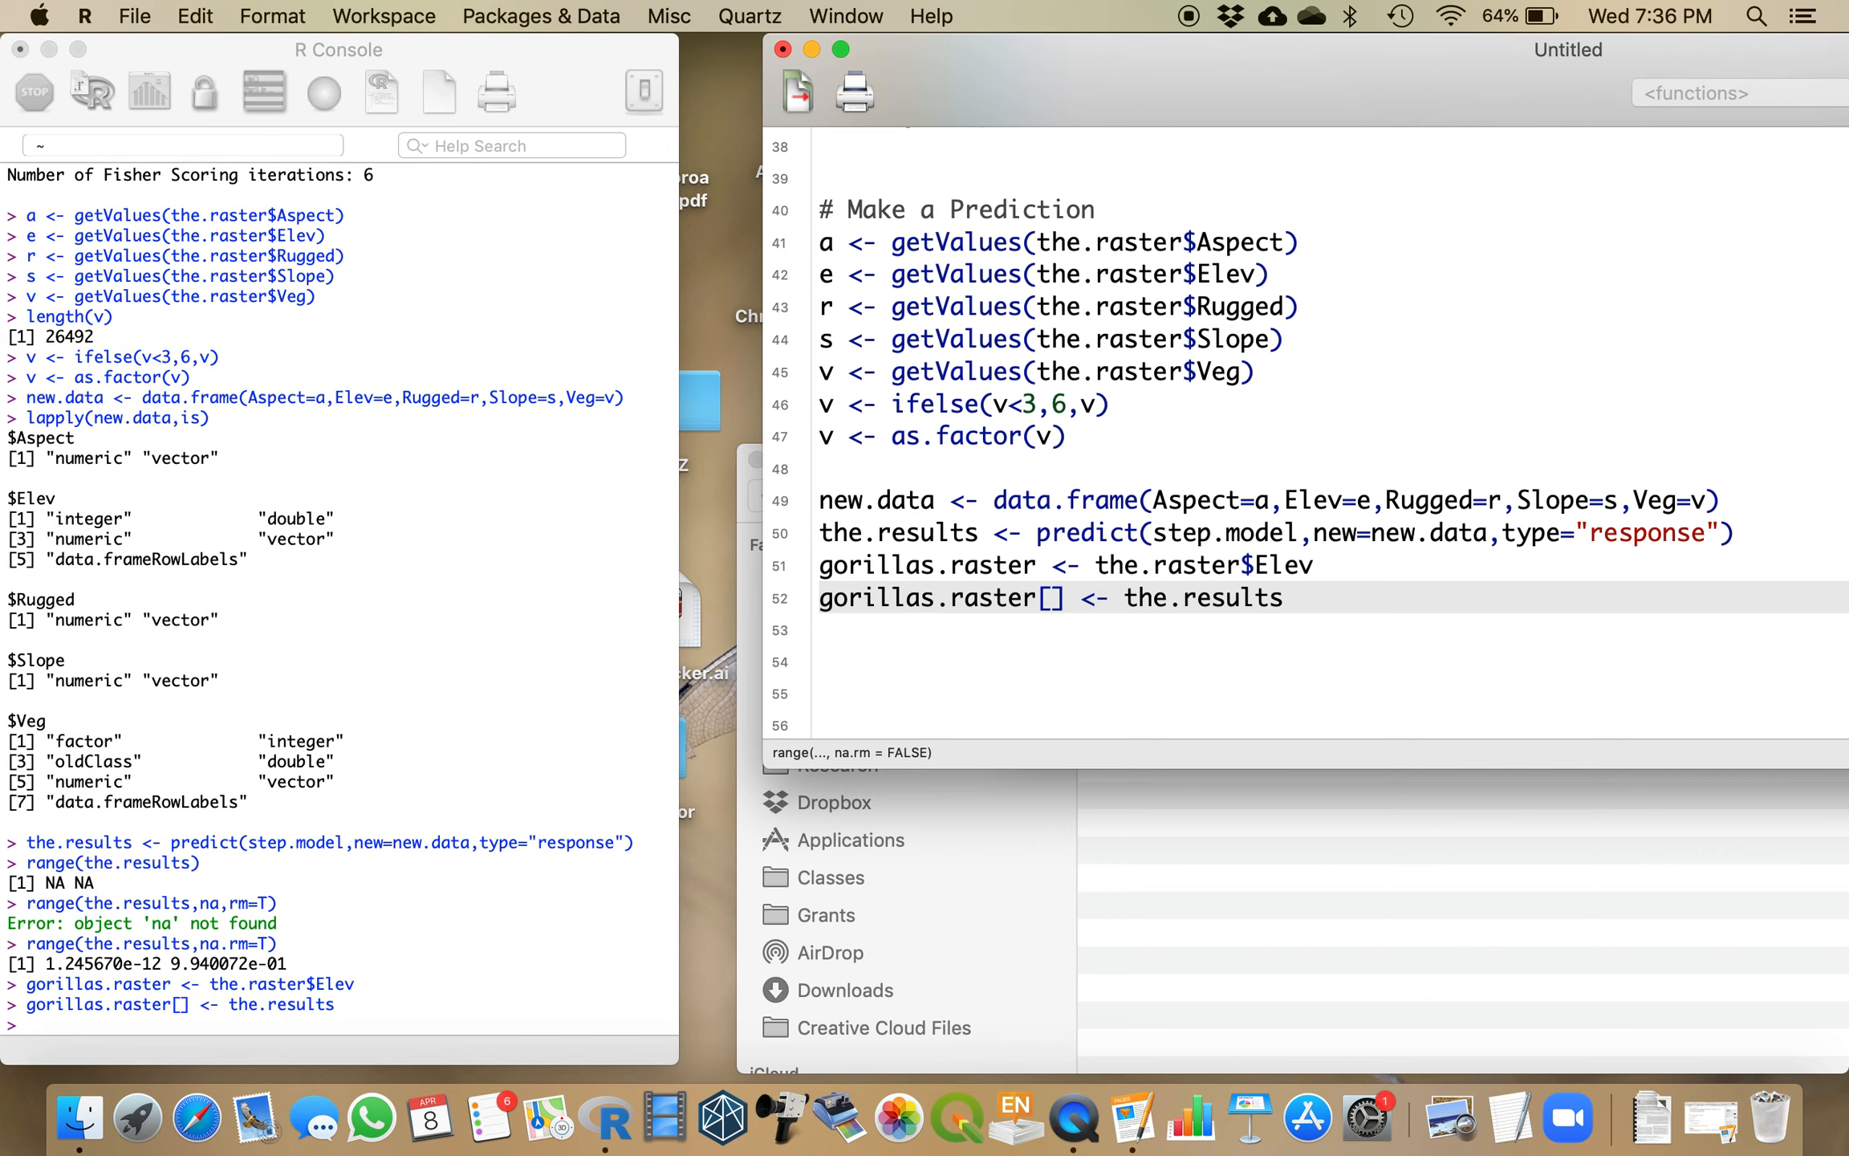
text(plot()
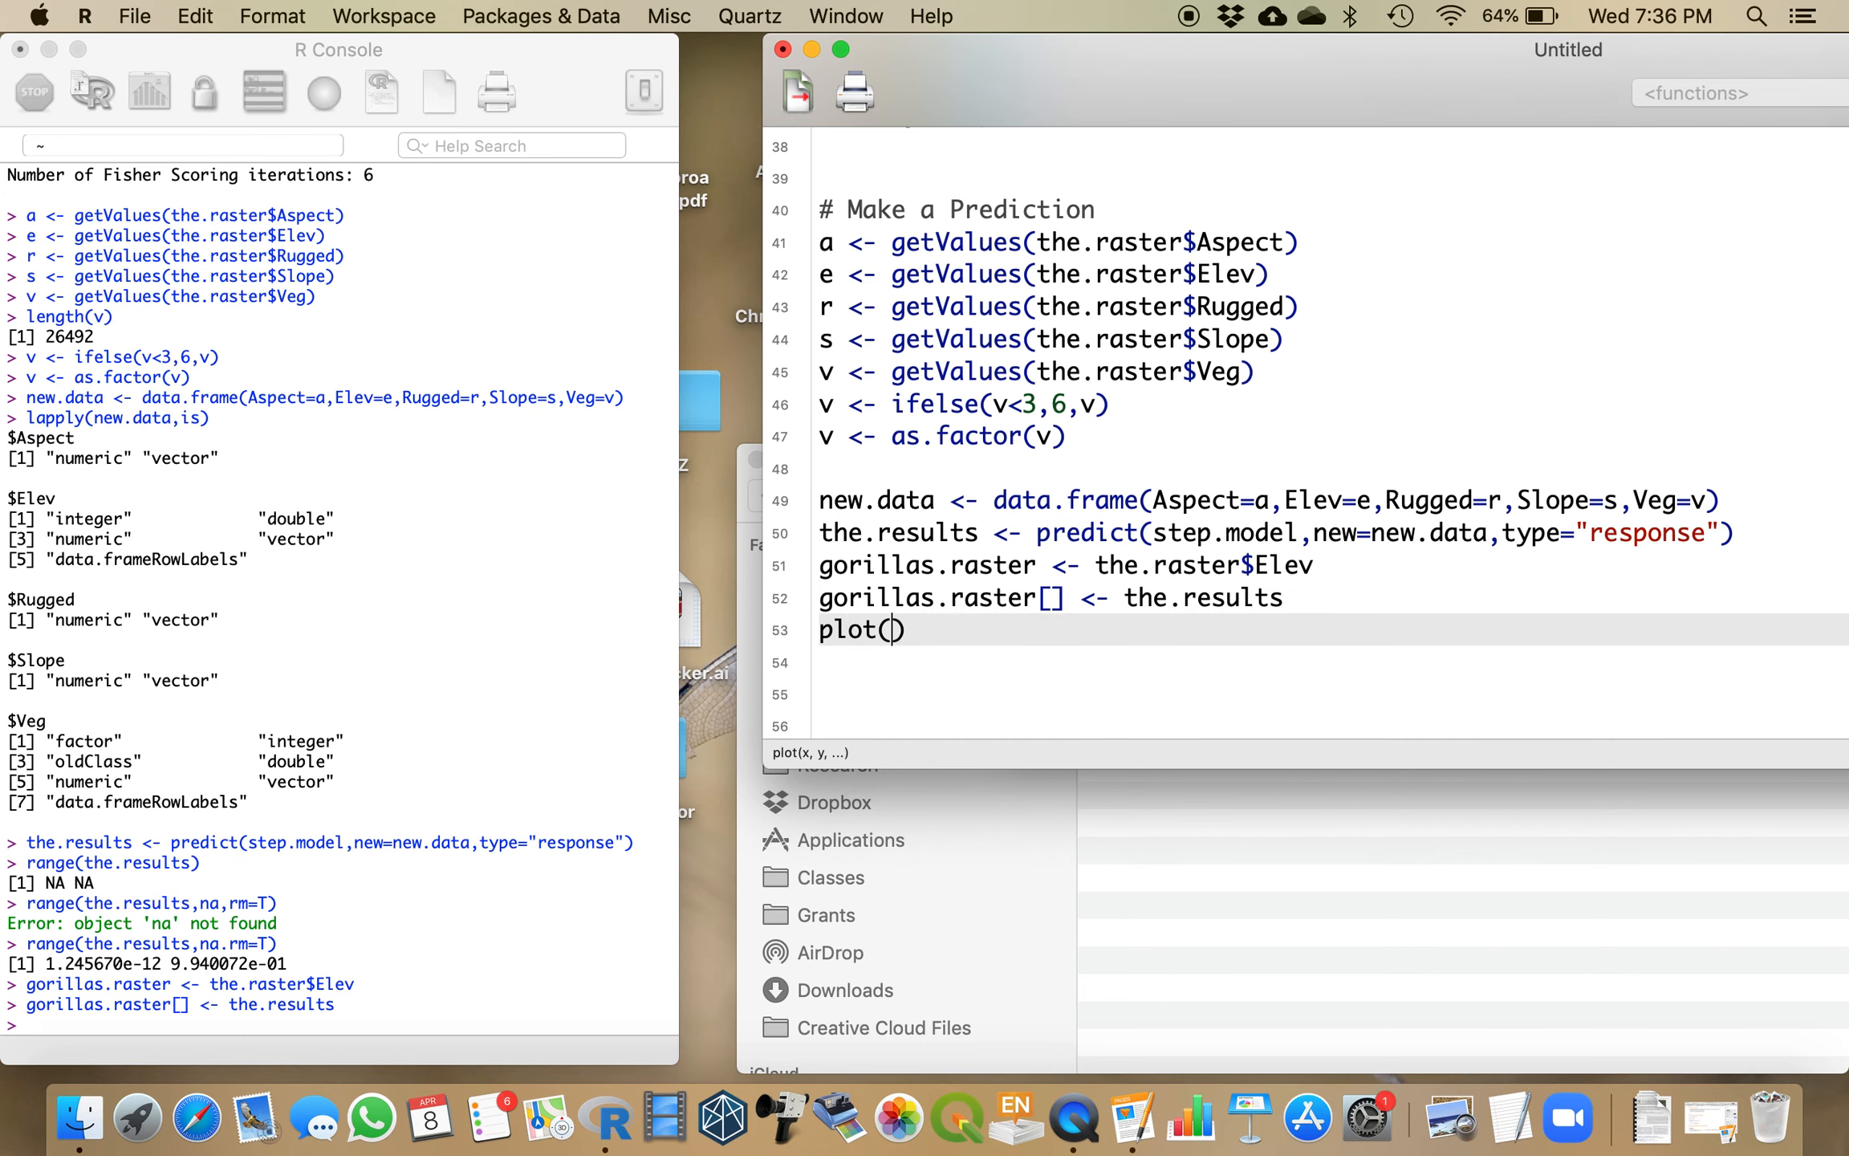
Step: Run plot(gorillas.raster) to show the probability map in the Quartz window
text(gorillas.raster)
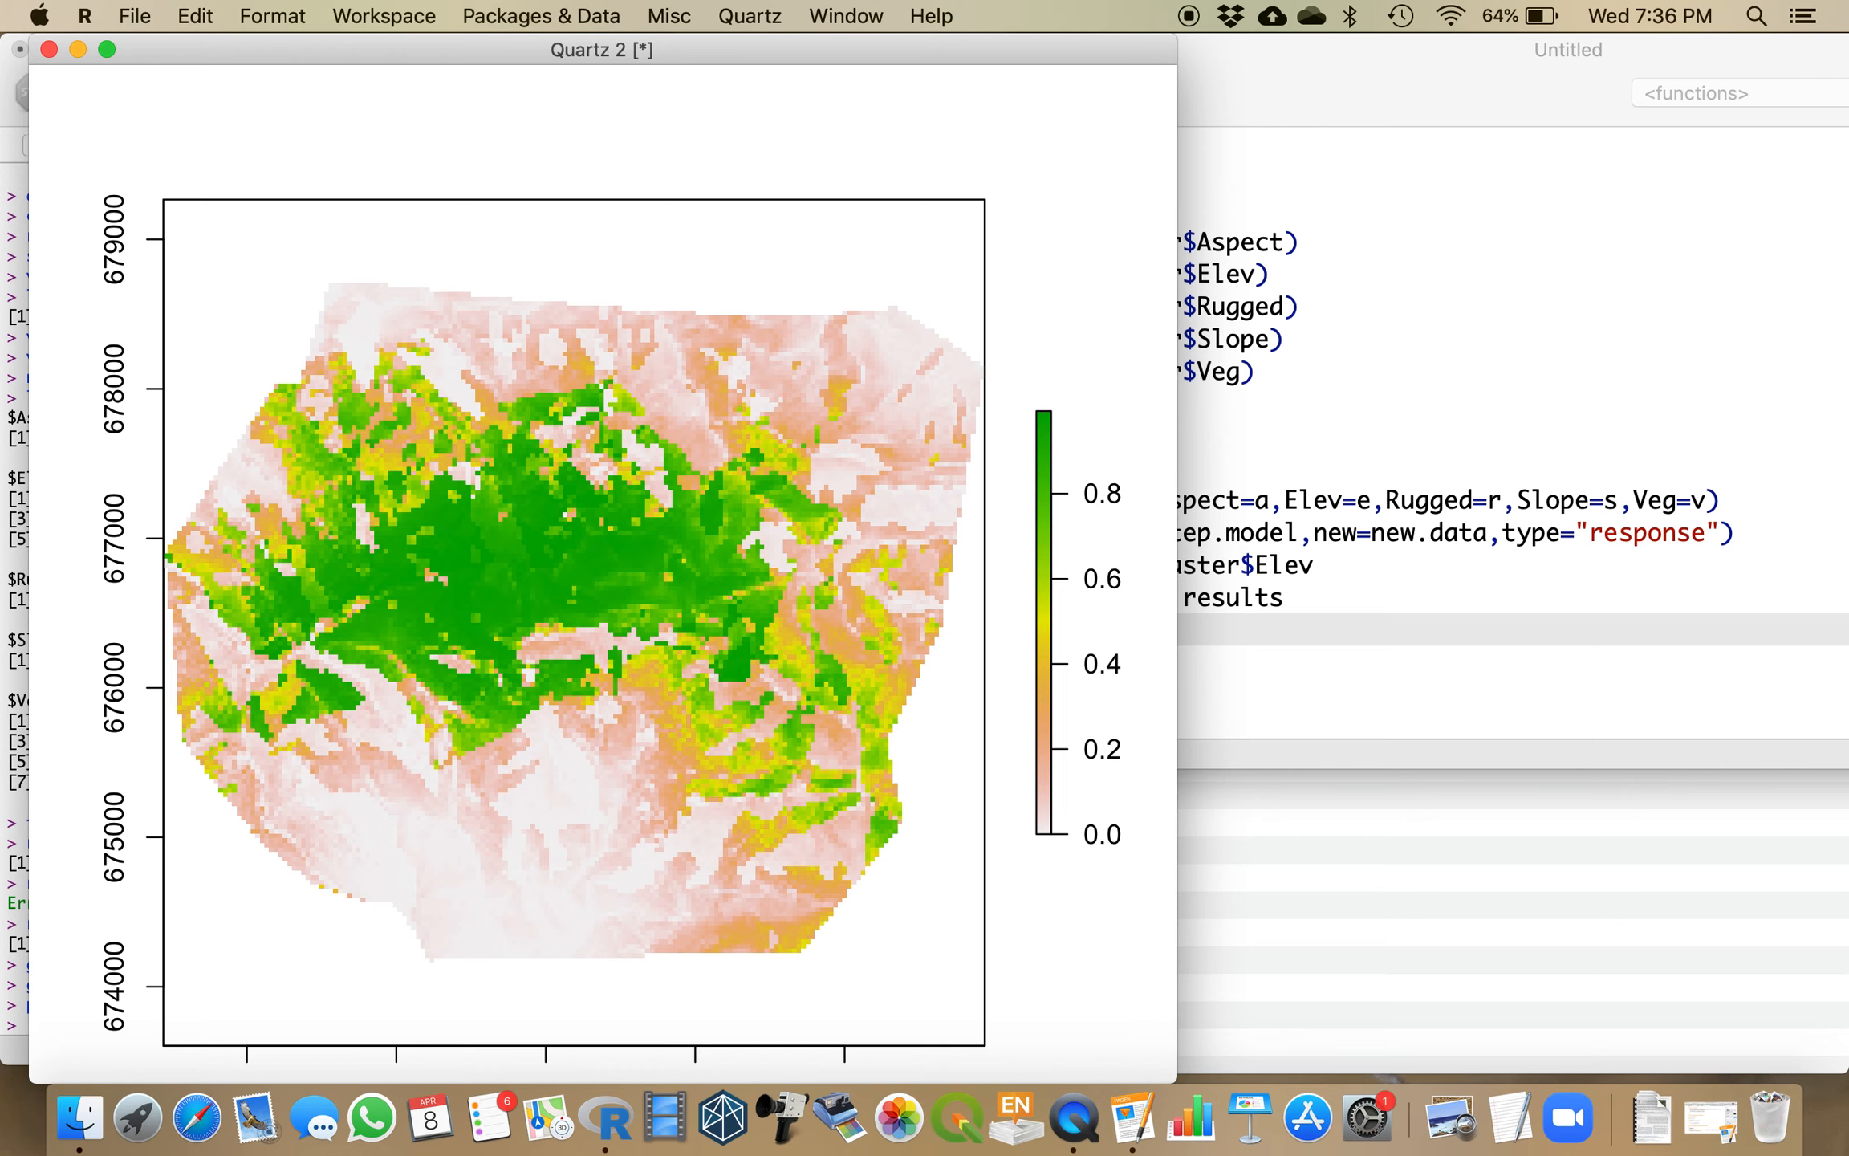
mouse_move(657, 651)
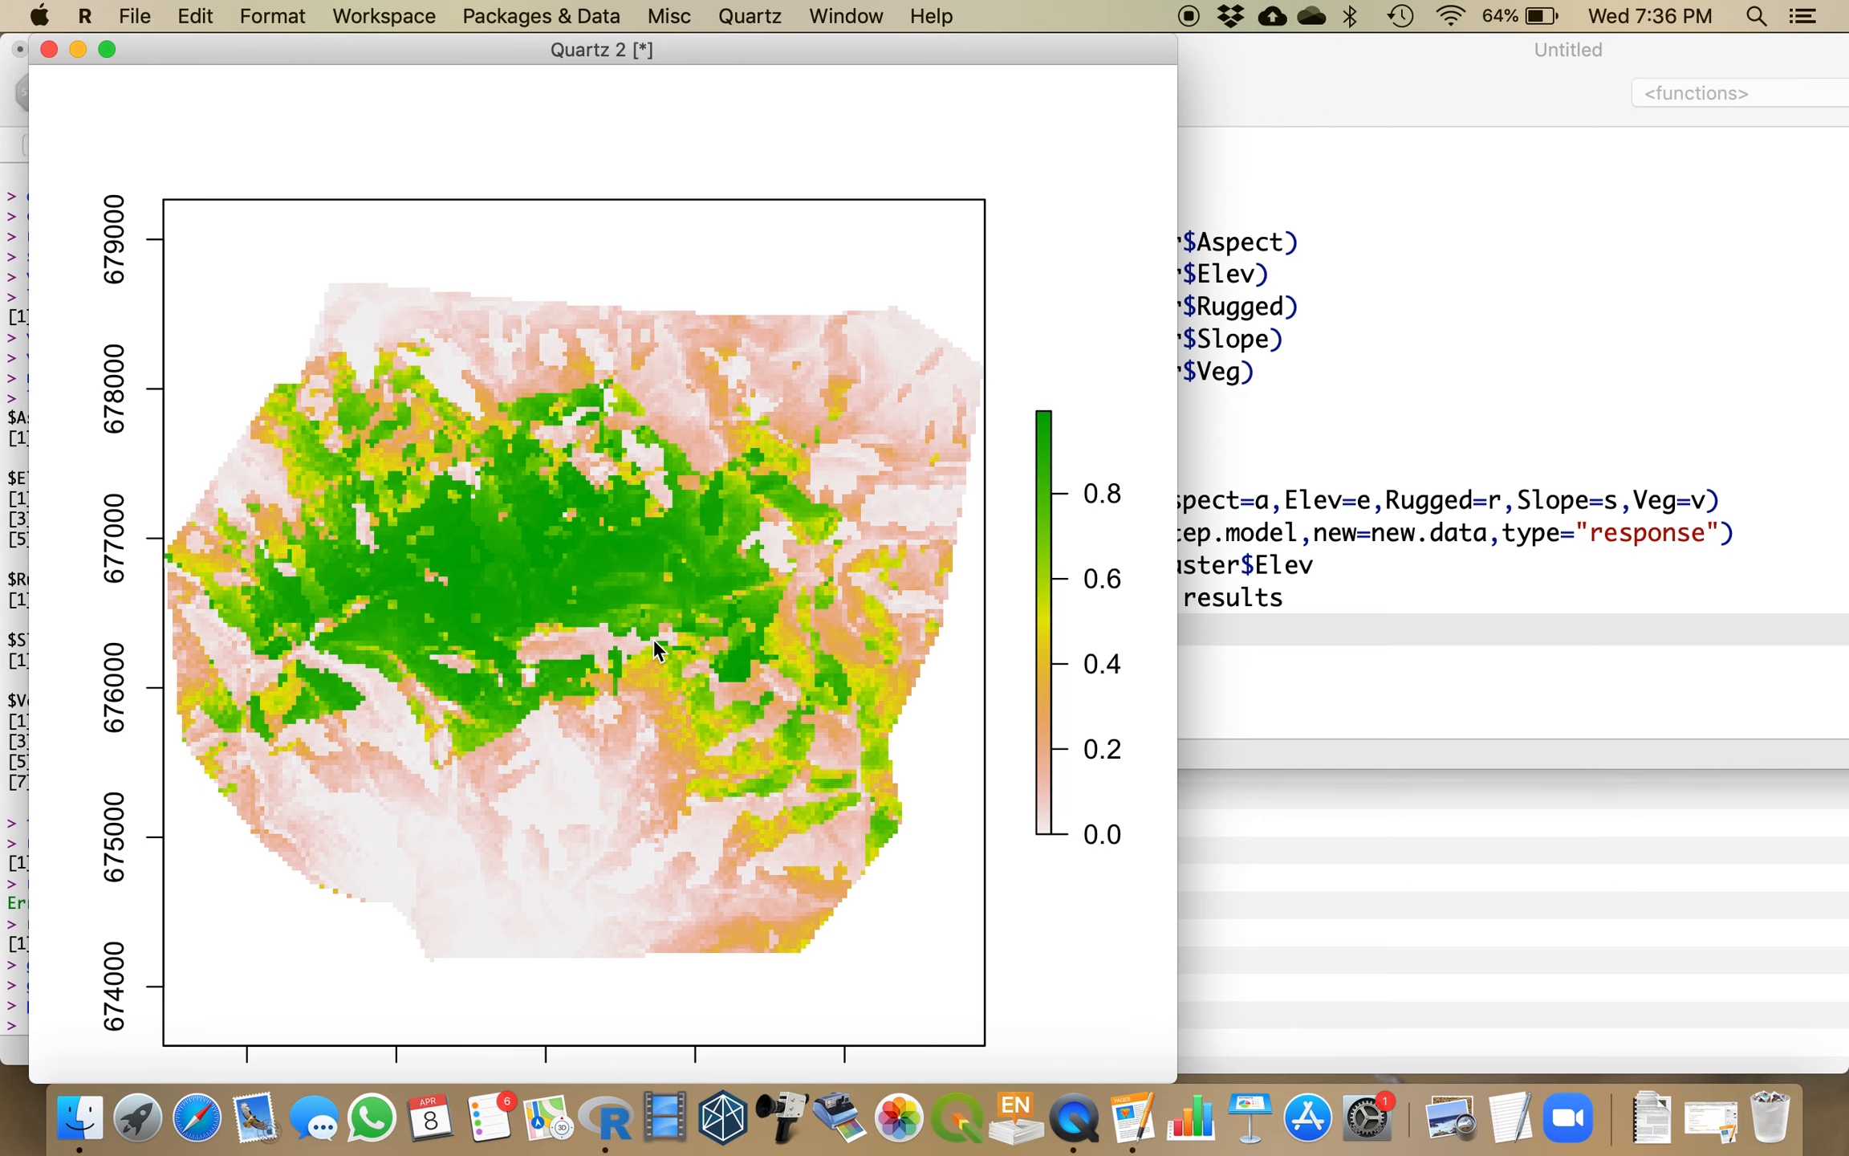
mouse_move(560, 592)
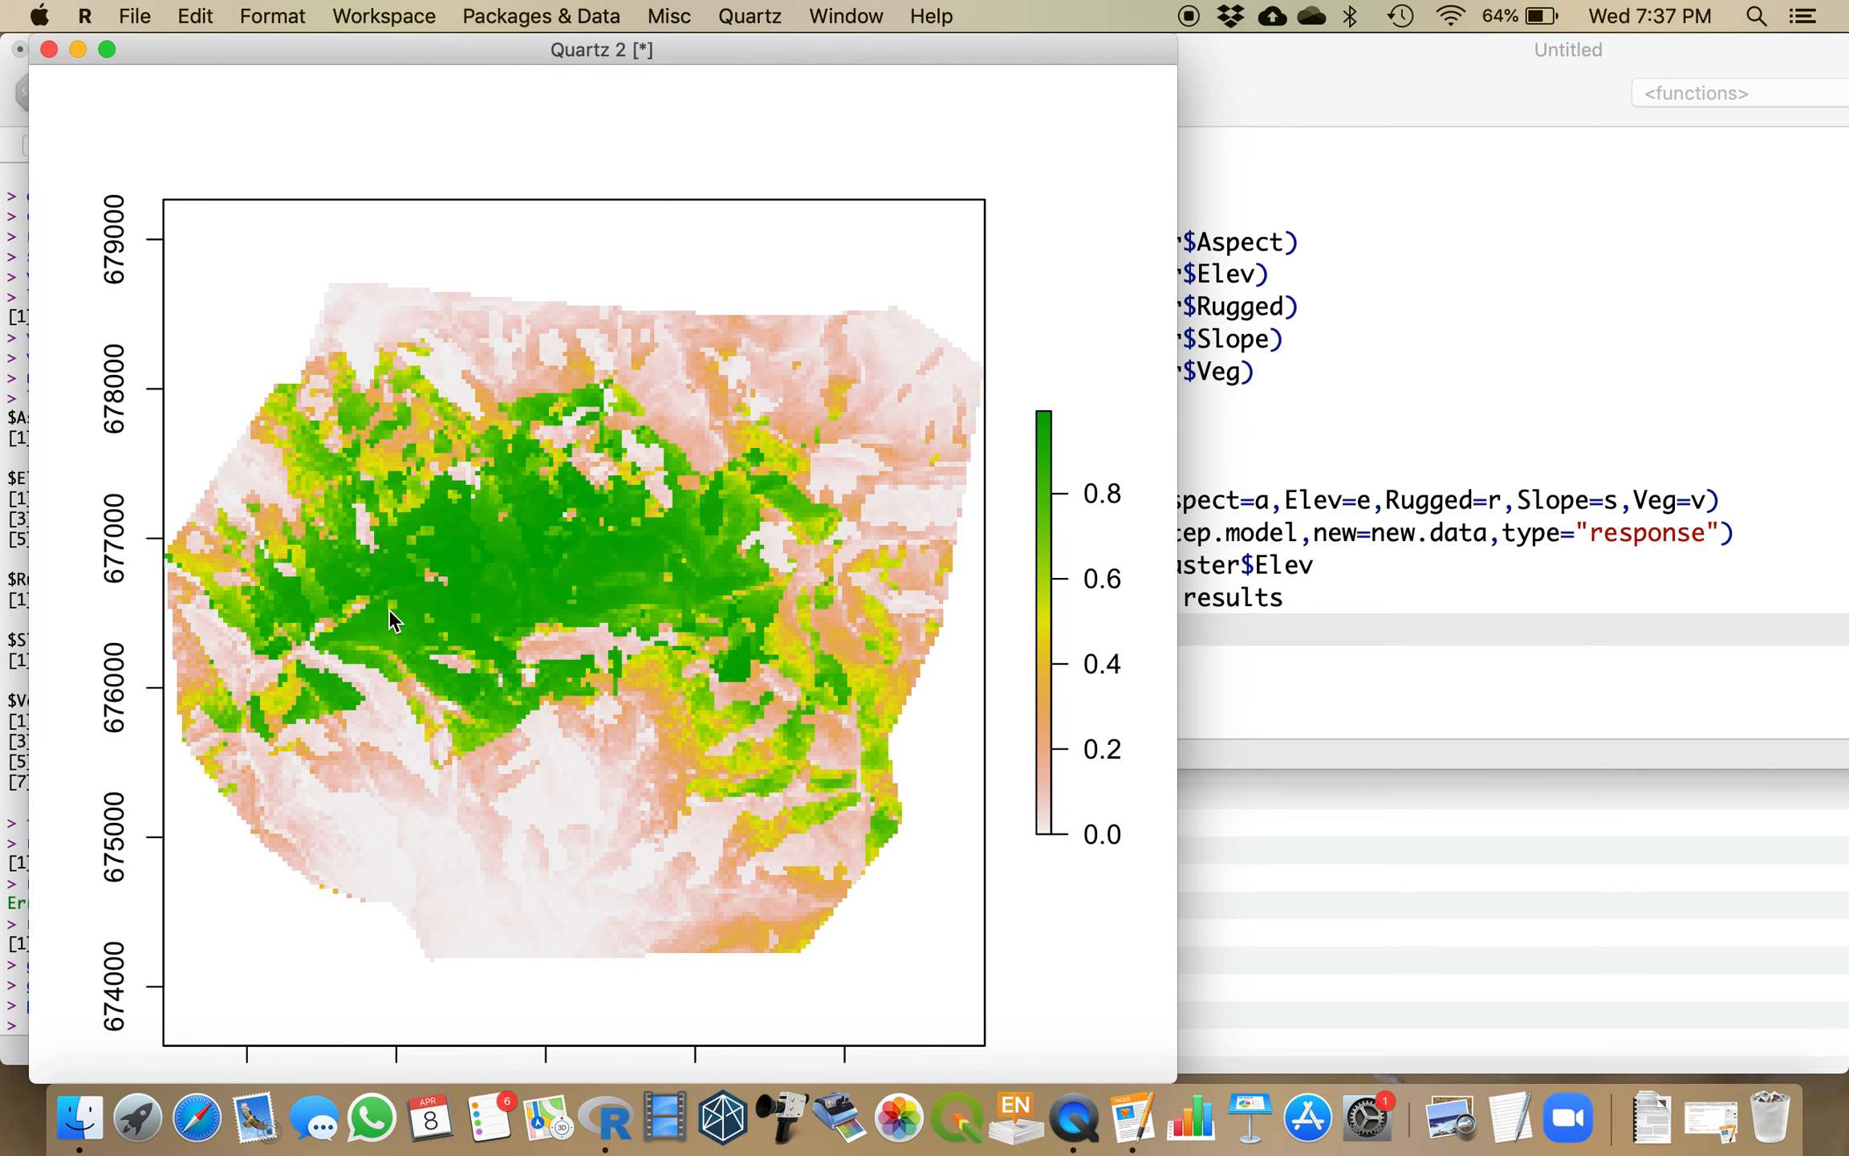
mouse_move(1065, 824)
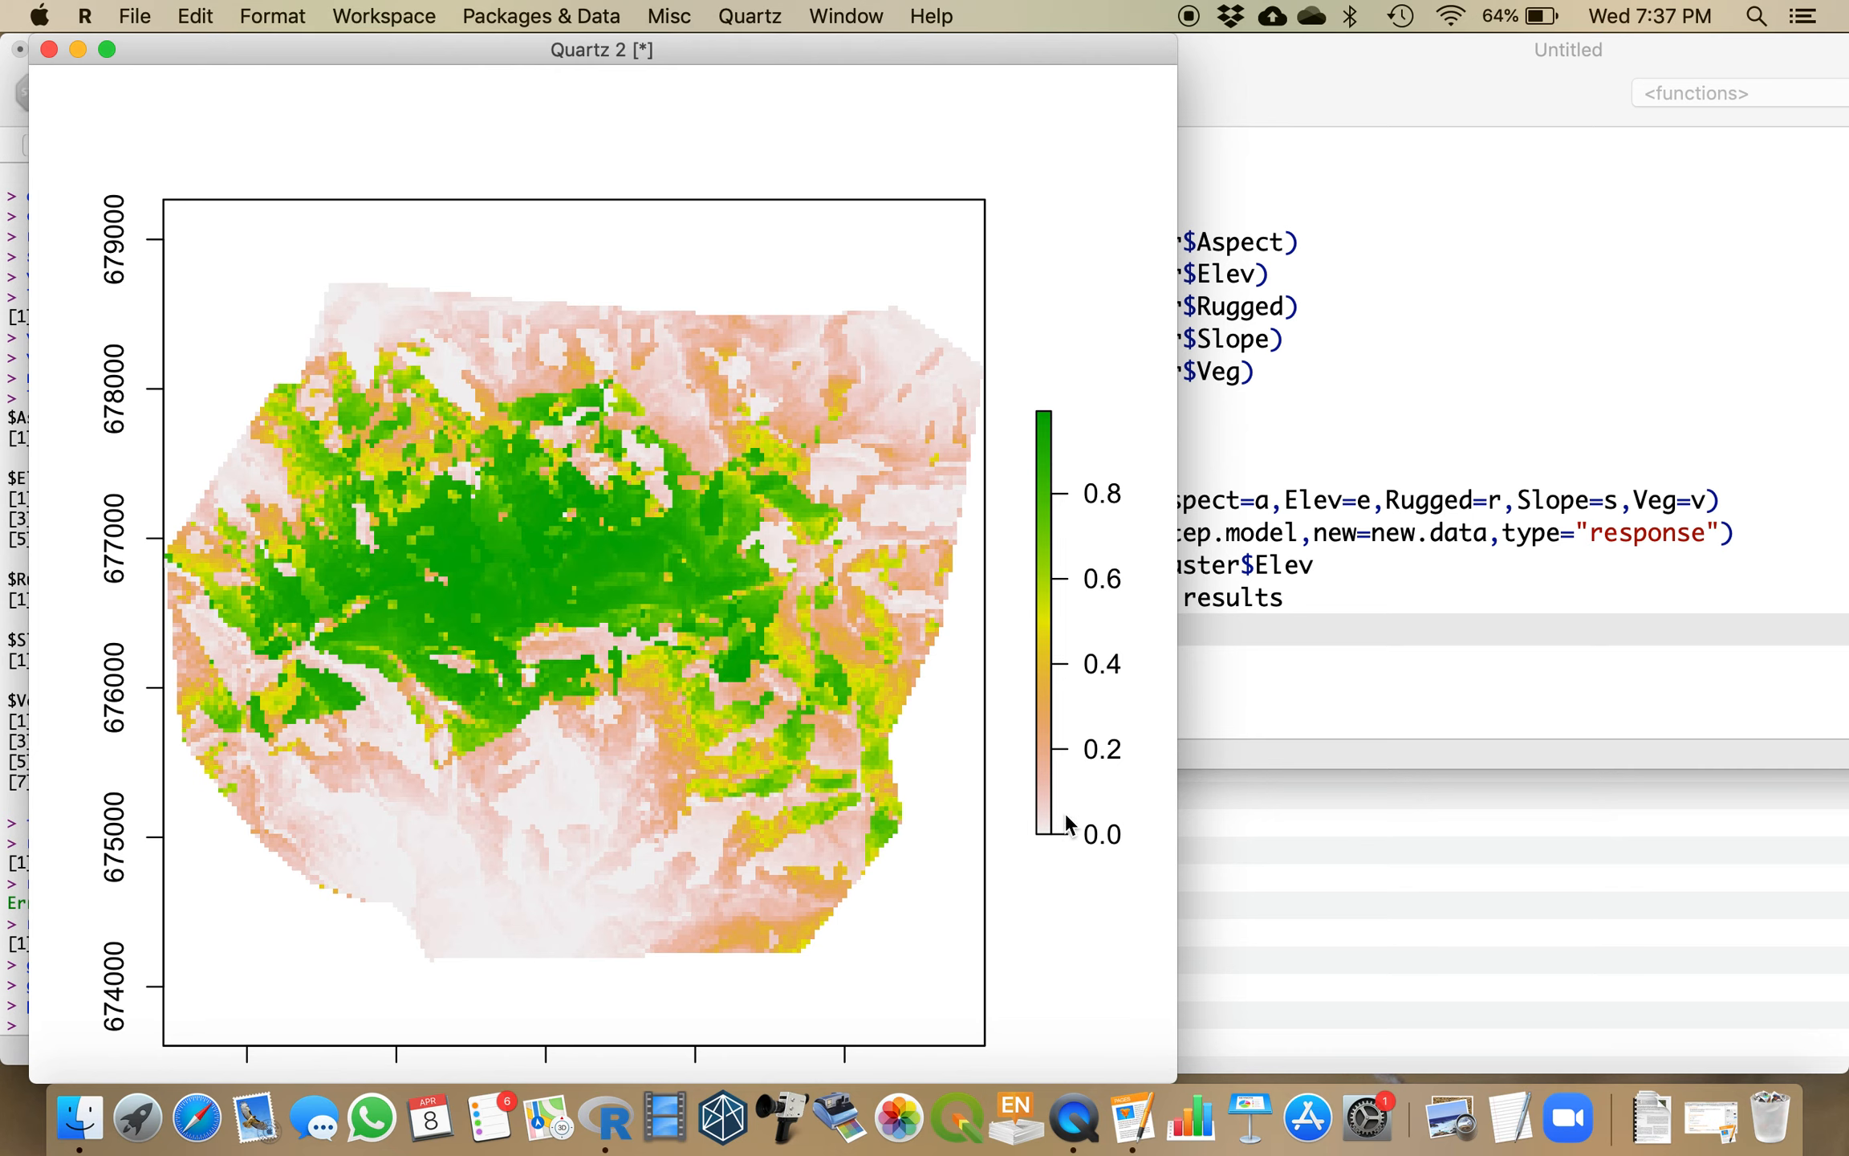
mouse_move(501, 851)
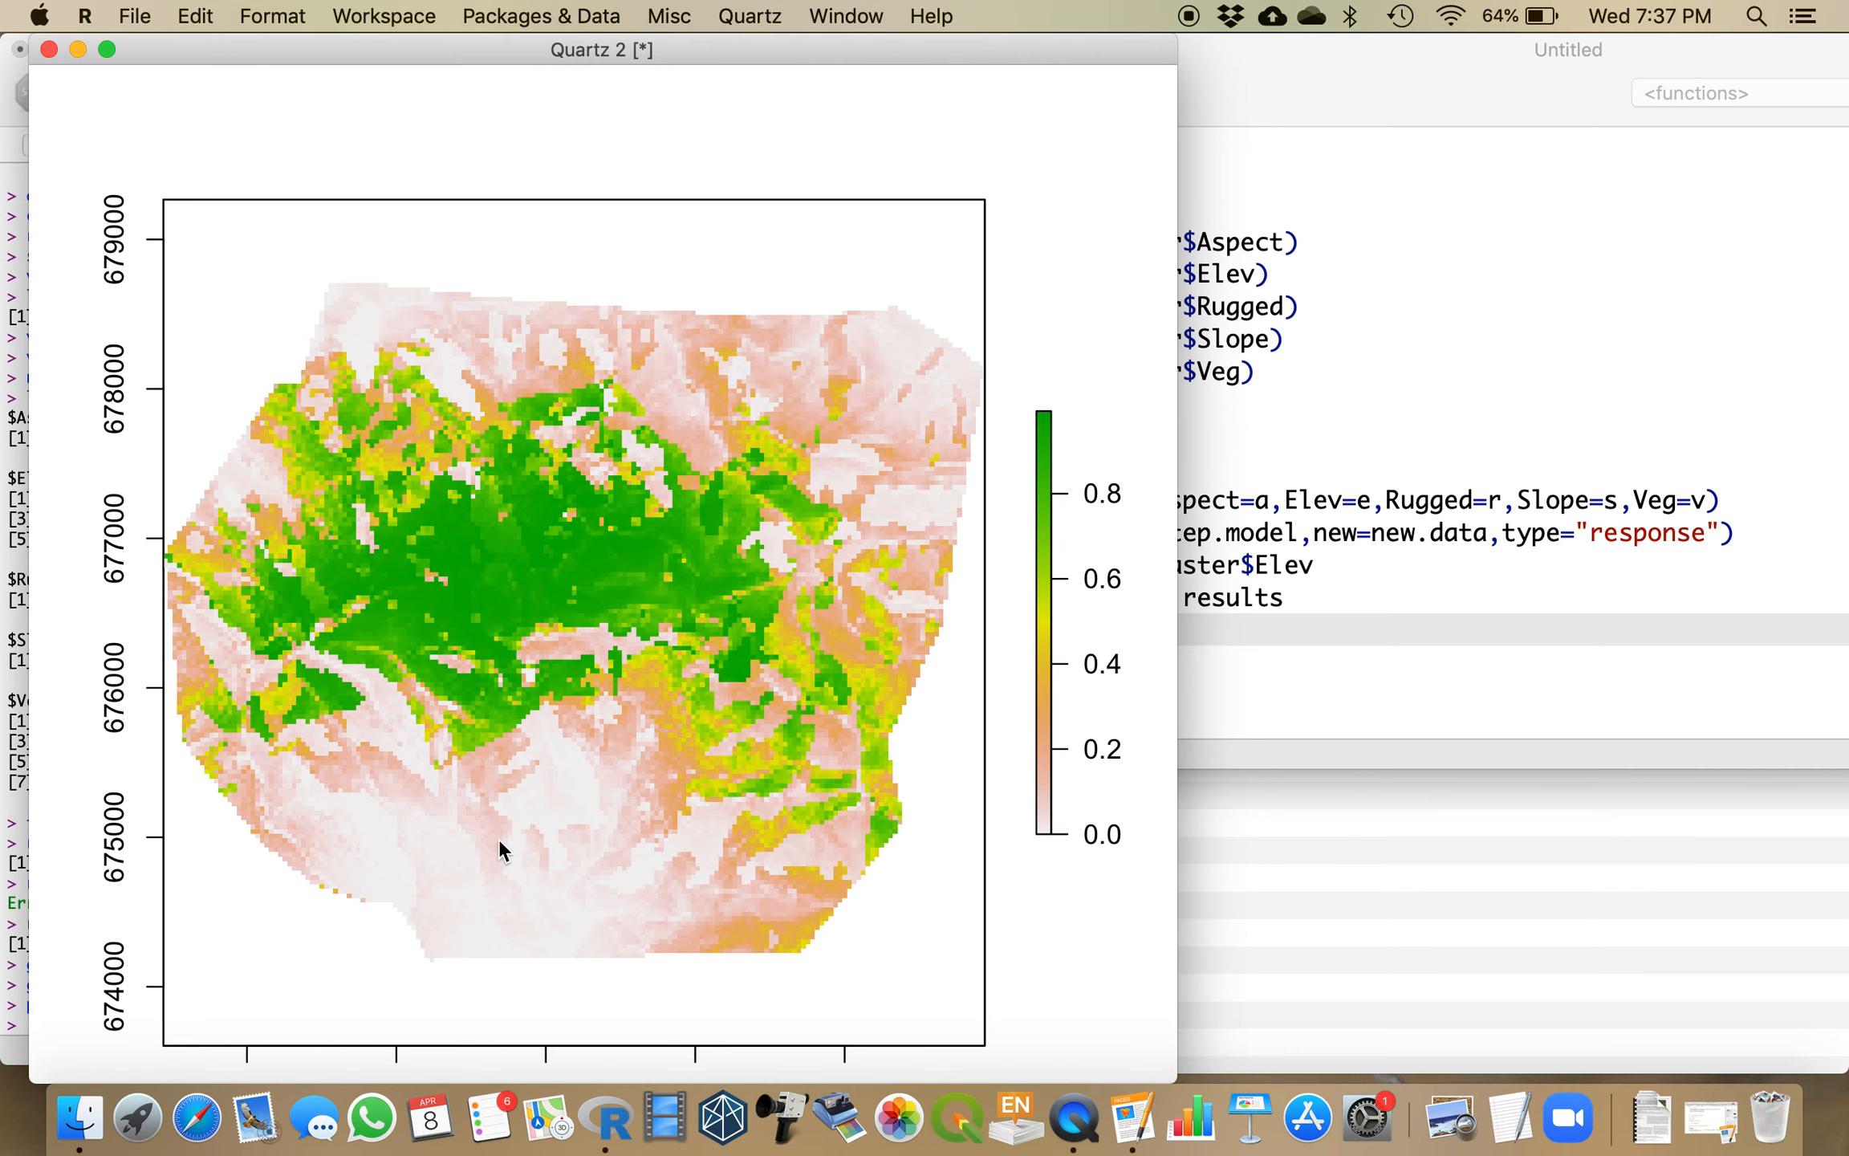
mouse_move(43, 91)
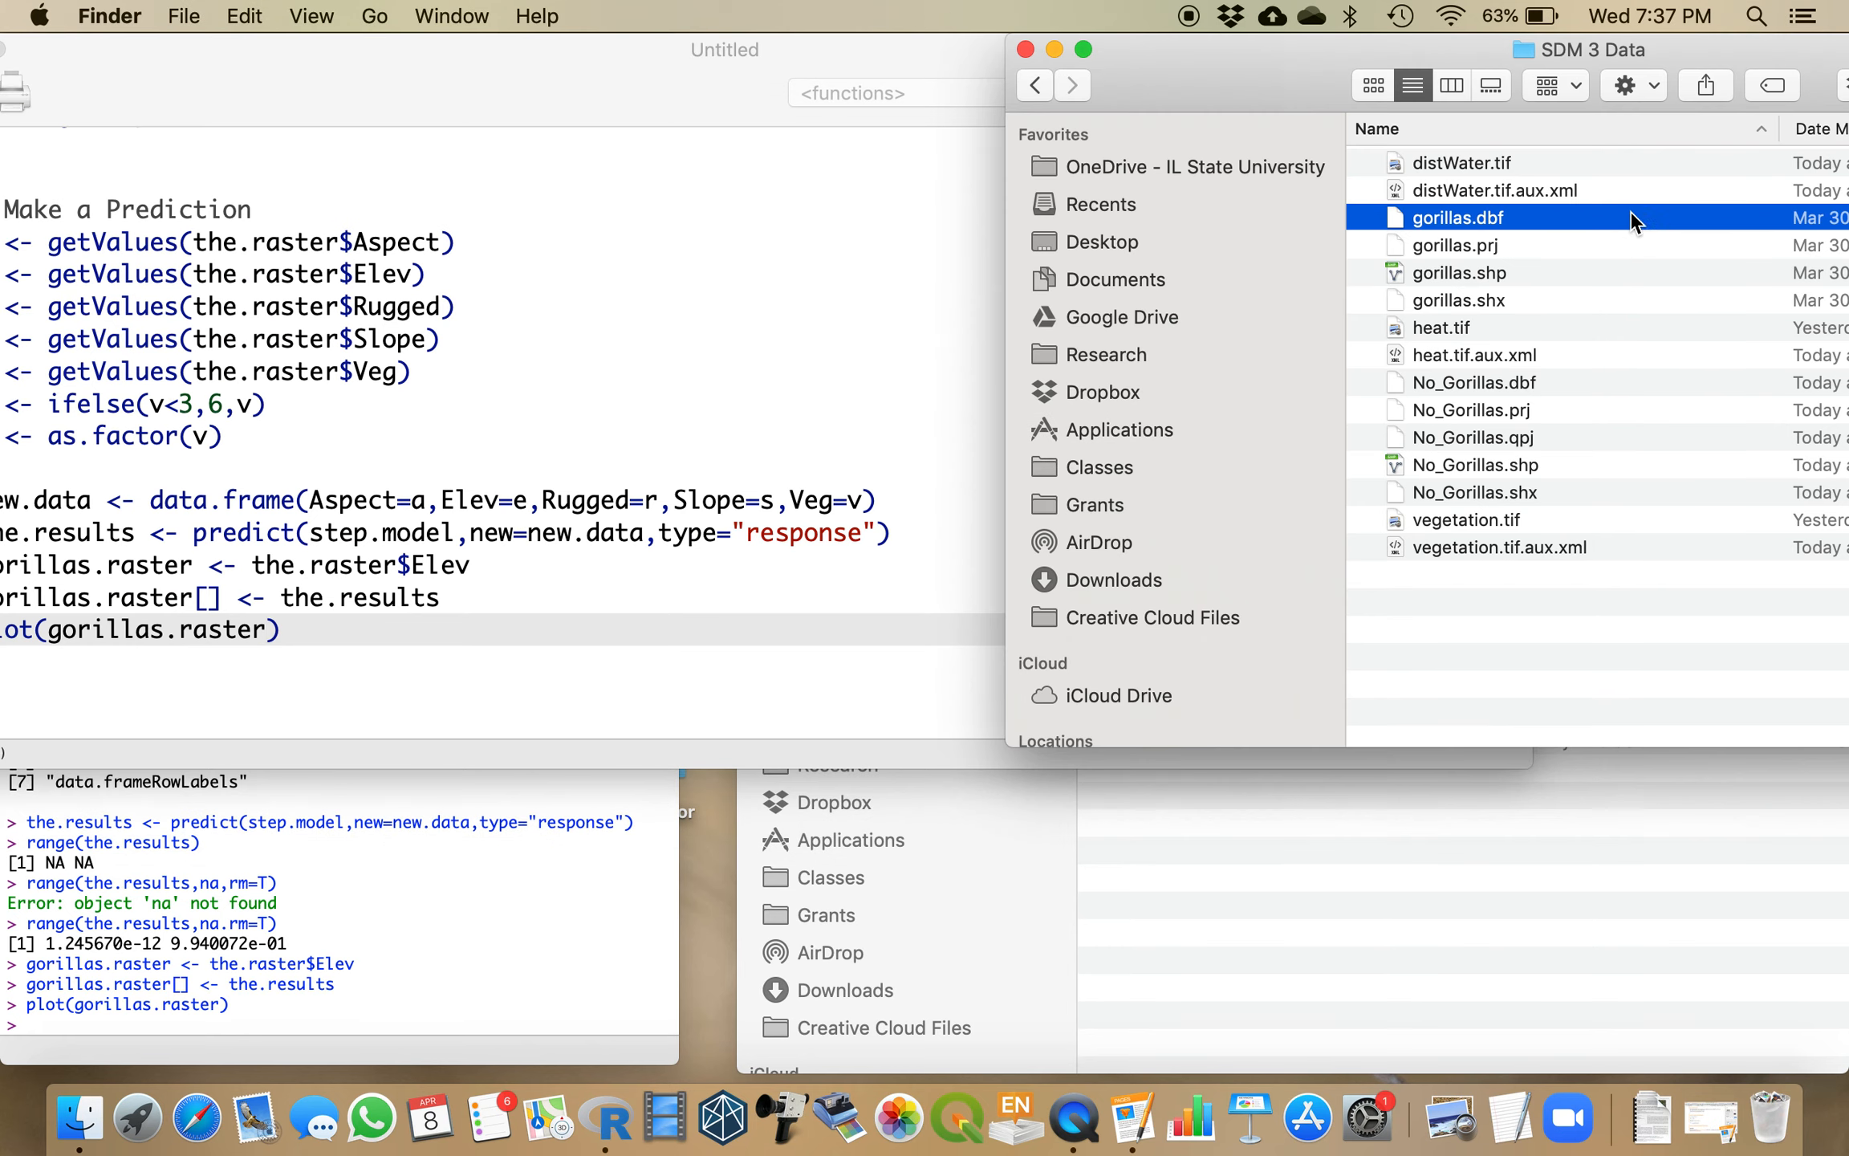
mouse_move(1047, 104)
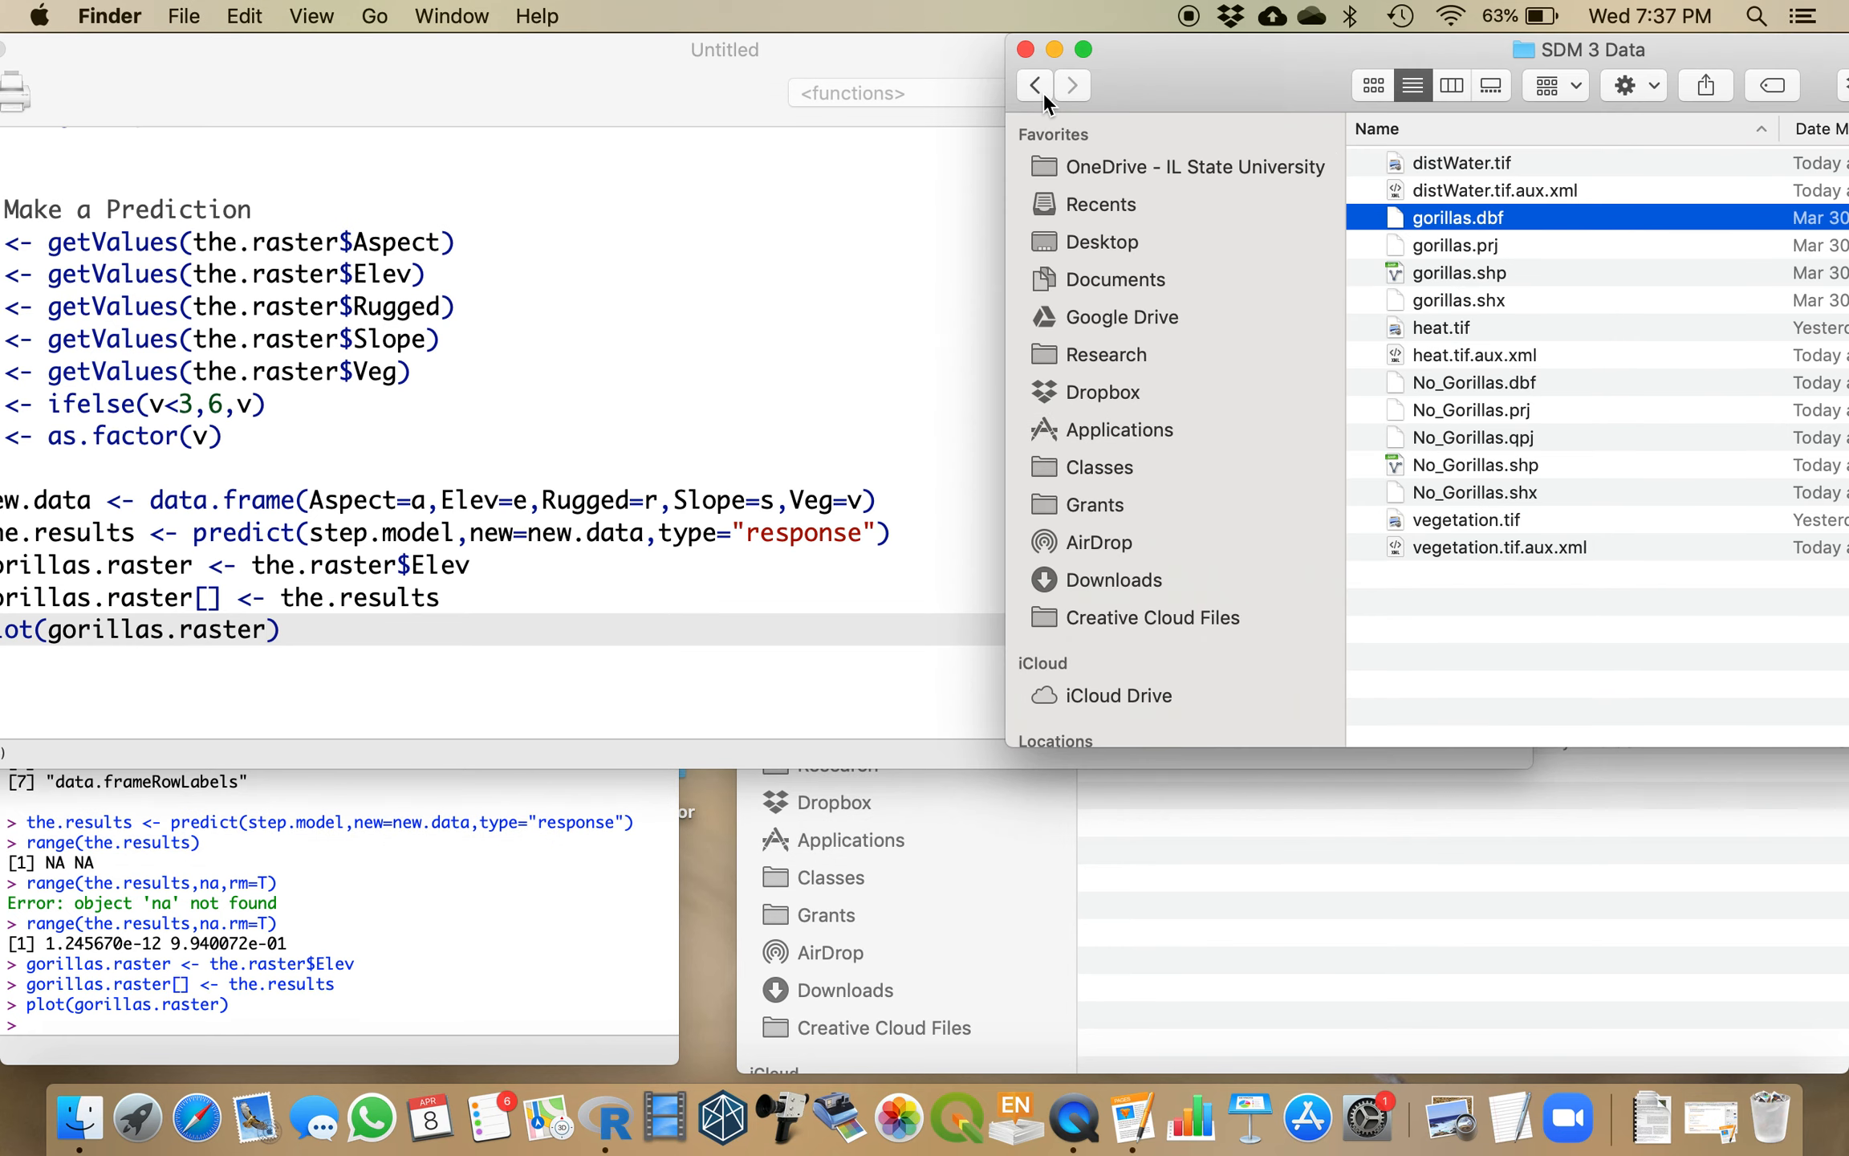
Step: Switch to Finder to look over the SDM 3 Data folder before returning to R
click(1034, 84)
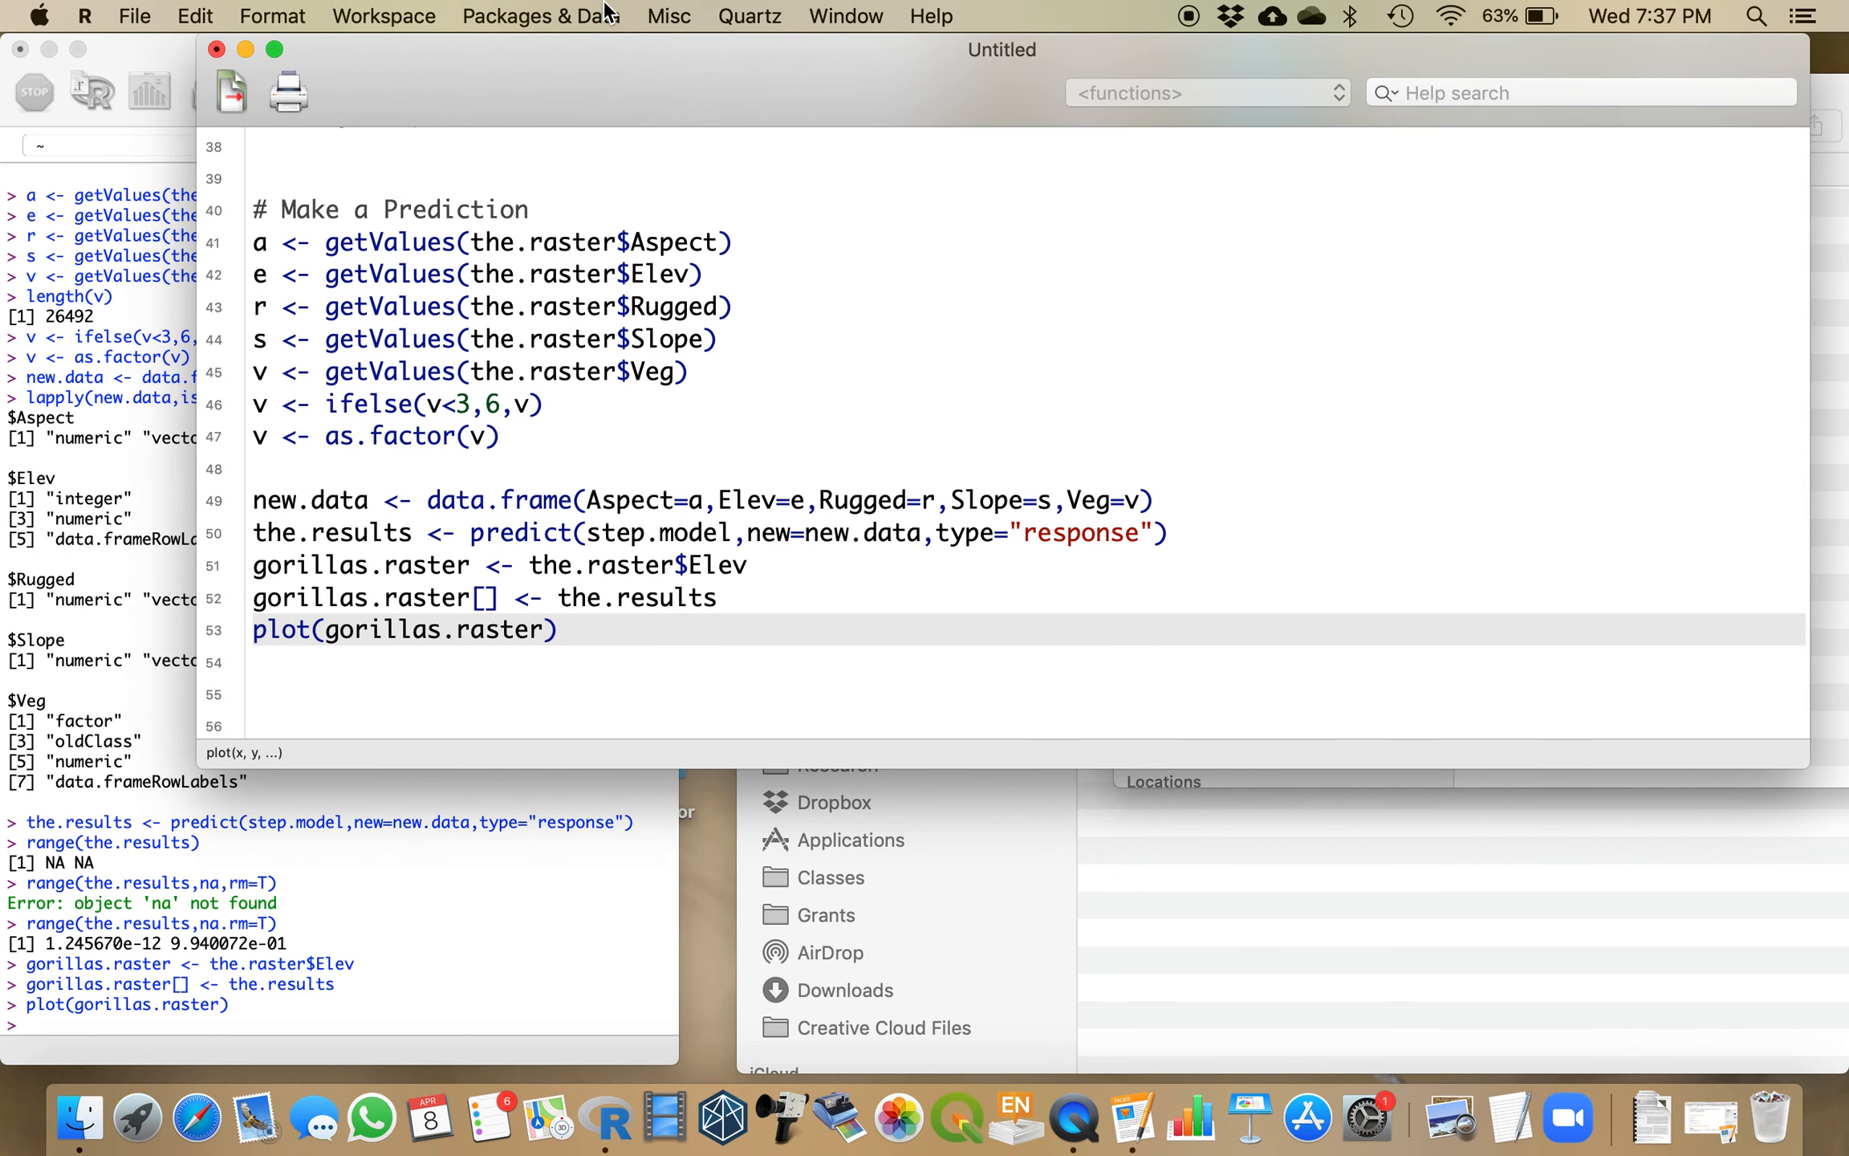
Step: Start a writeRaster() call on gorillas.raster with an empty filename string
text(writeRaster()
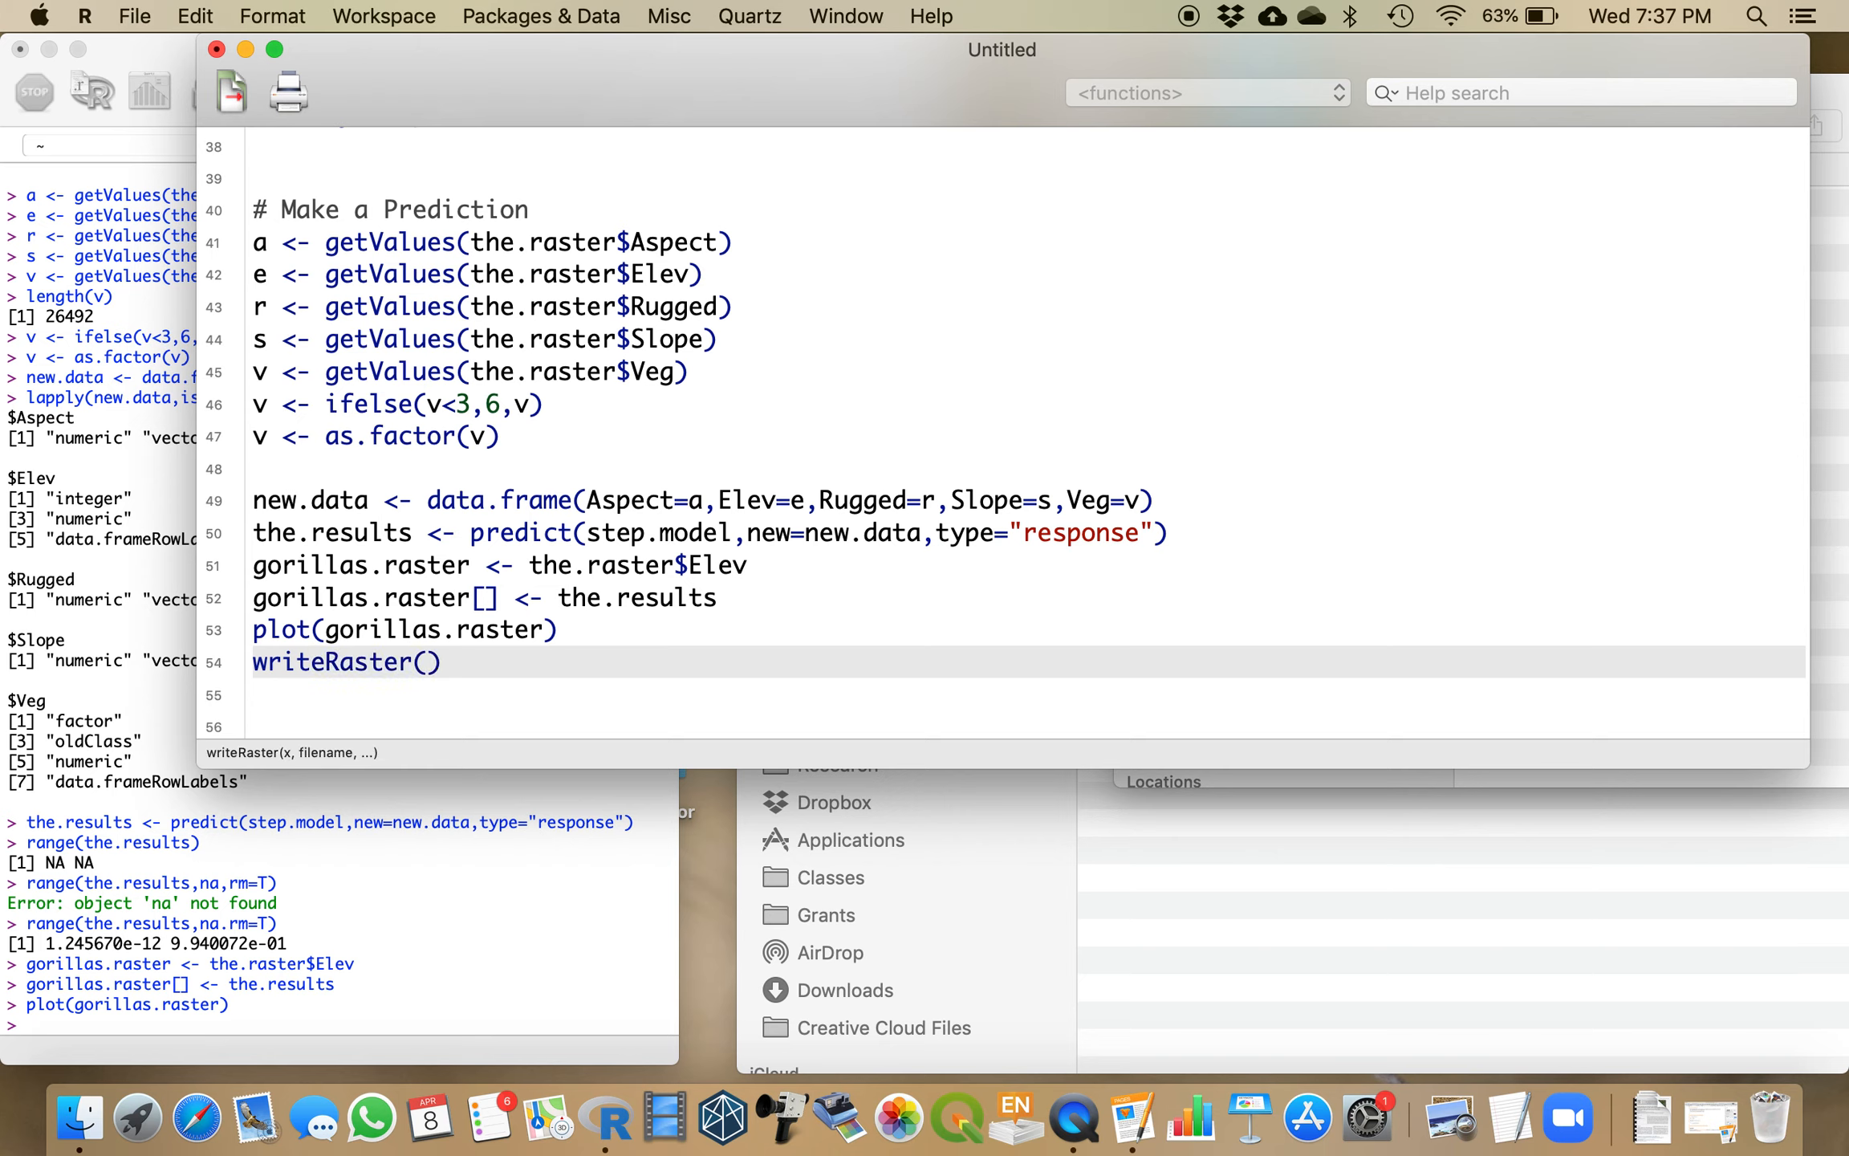
text(gorillas.ra)
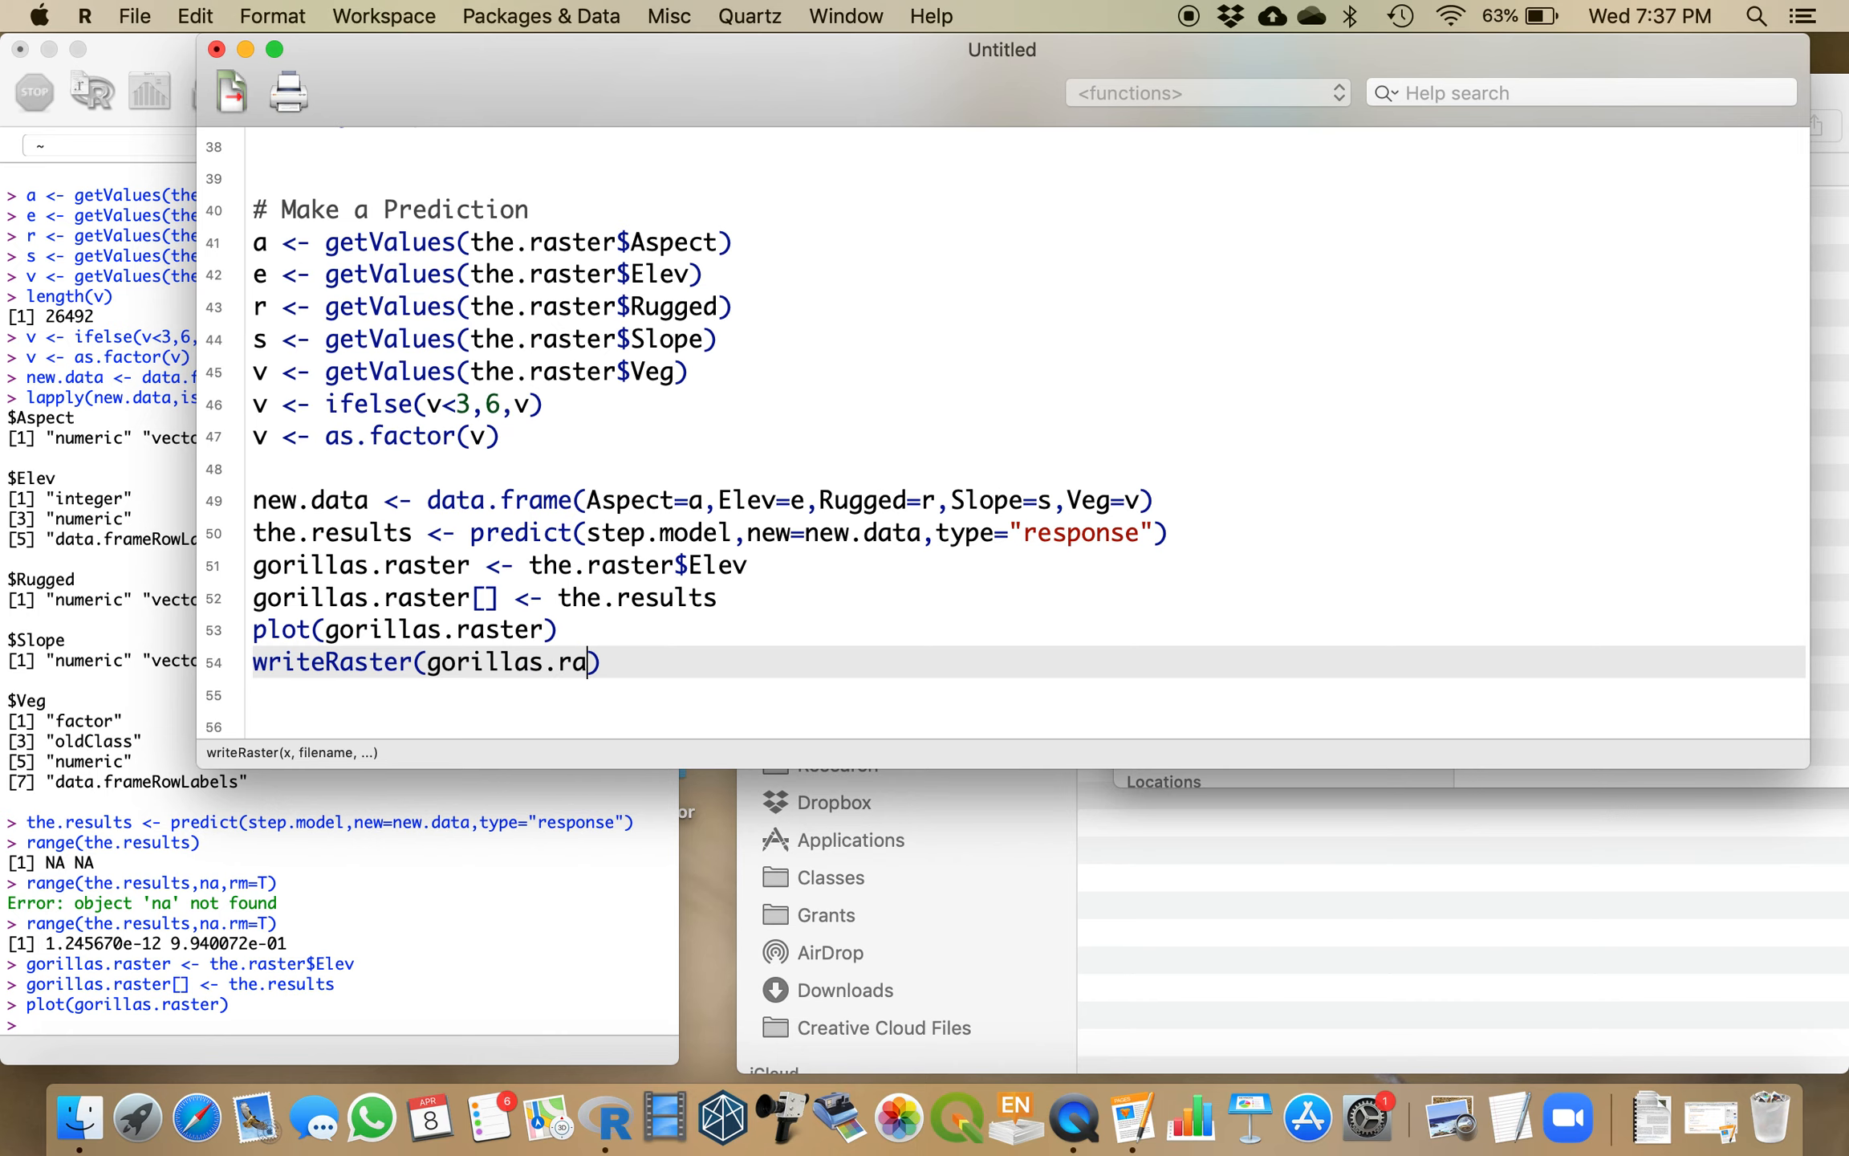
text(ster)
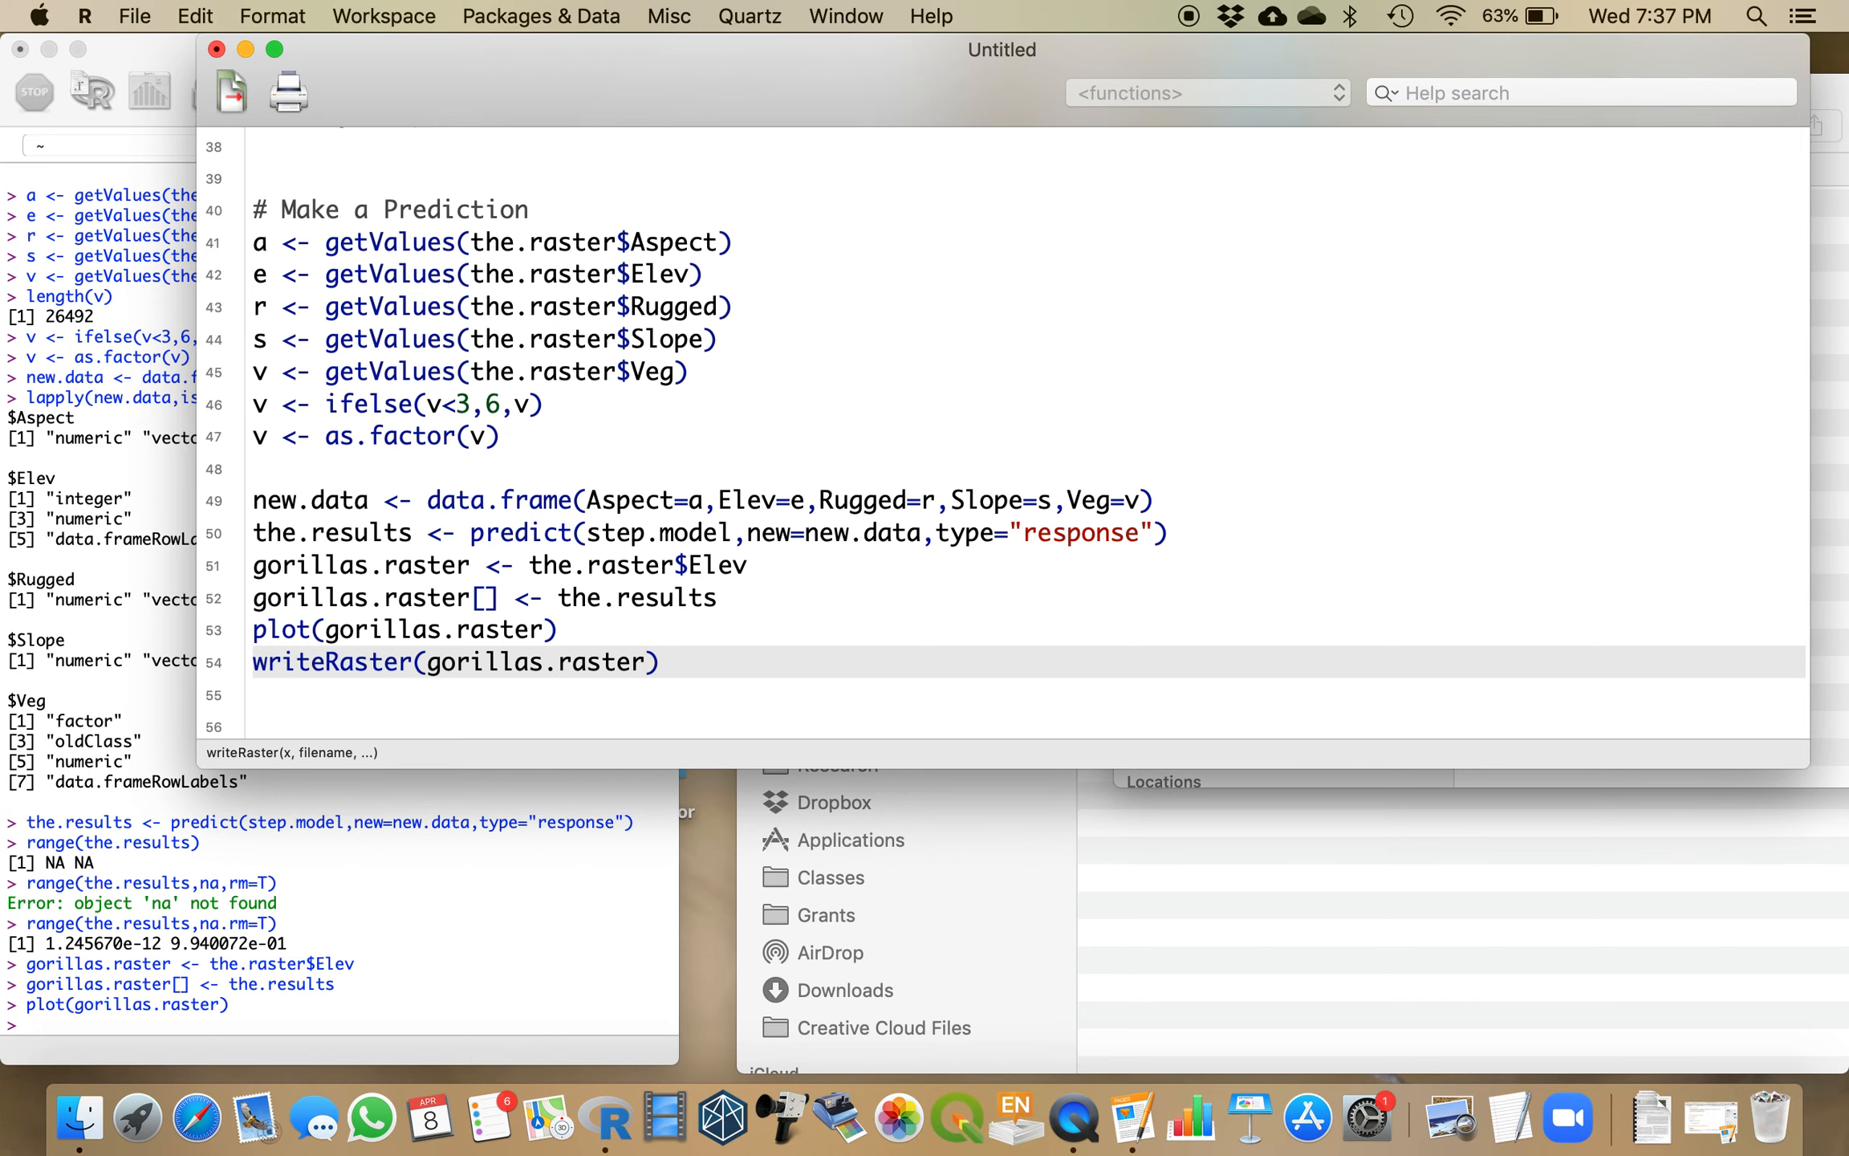
text(,"")
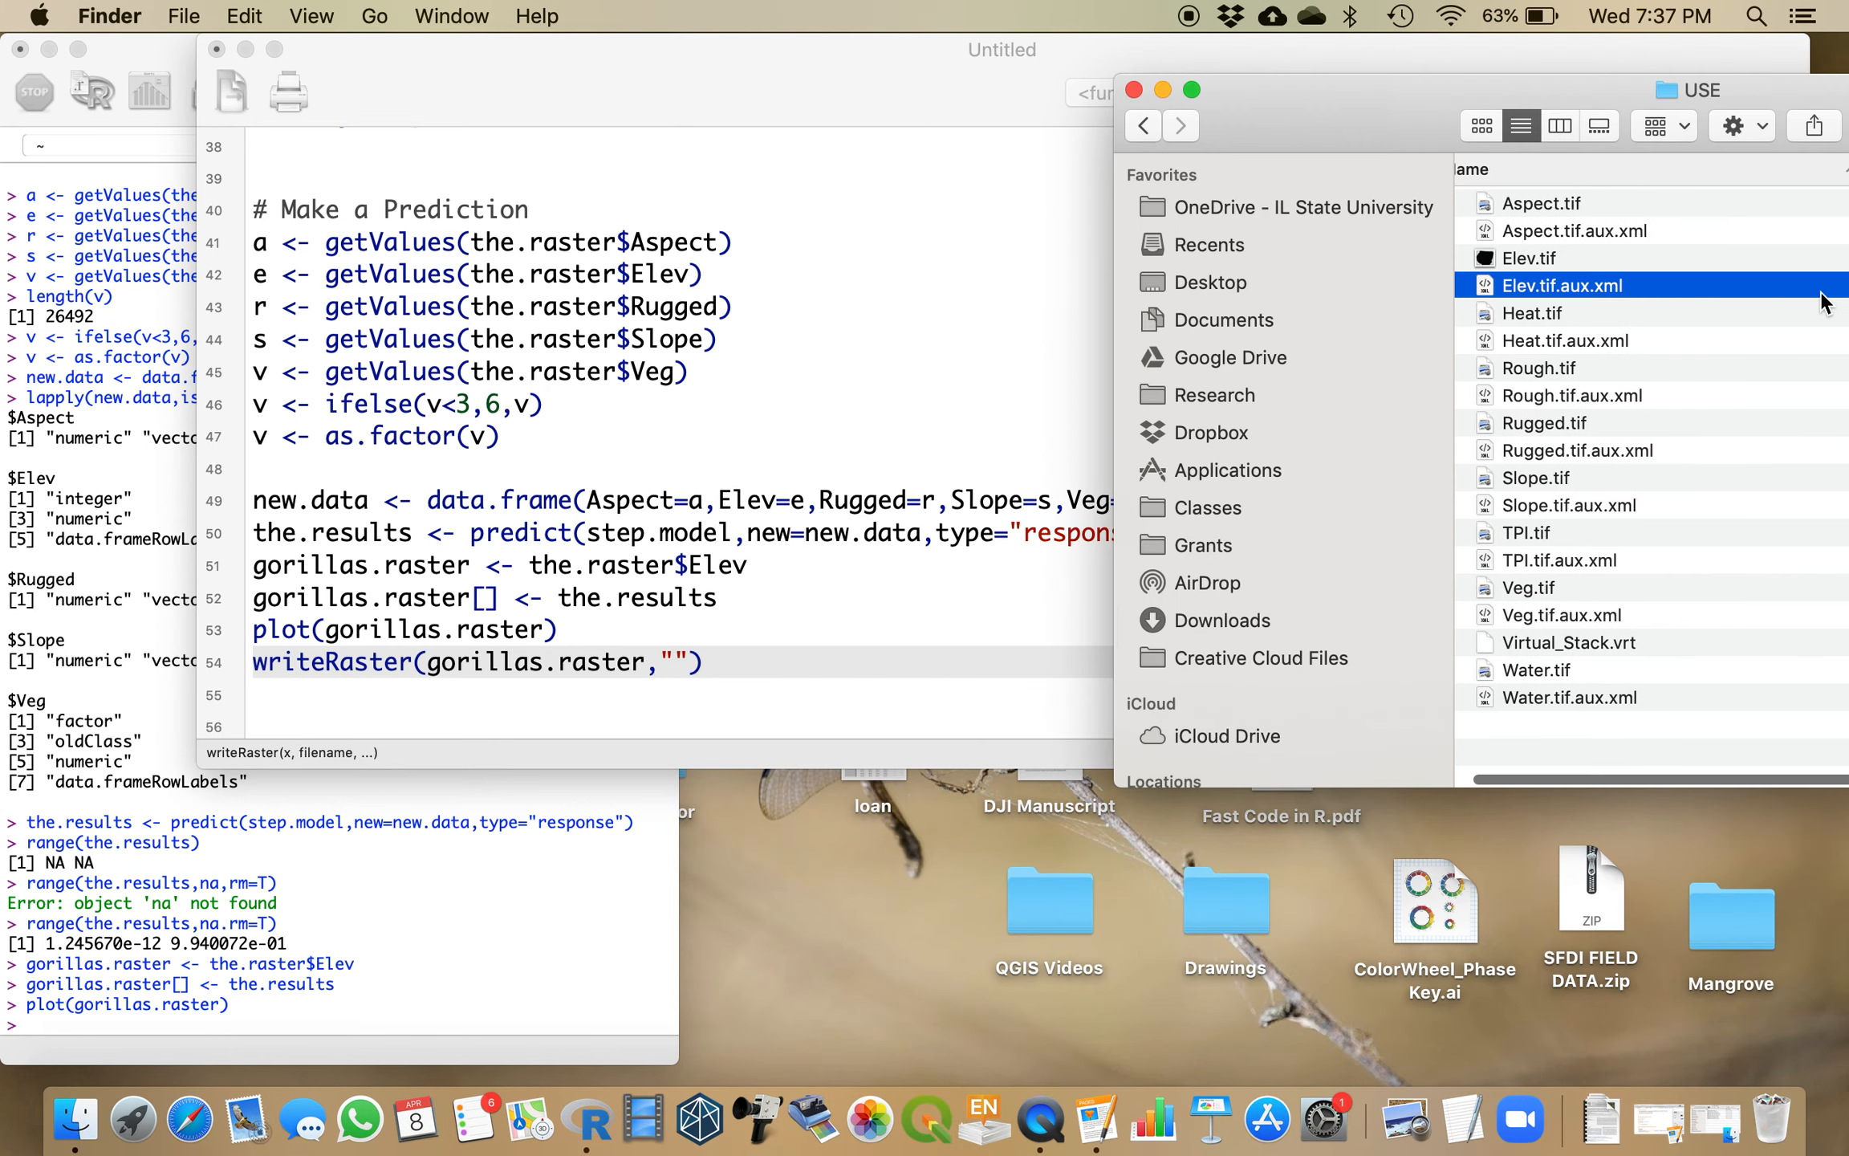
mouse_move(1197, 207)
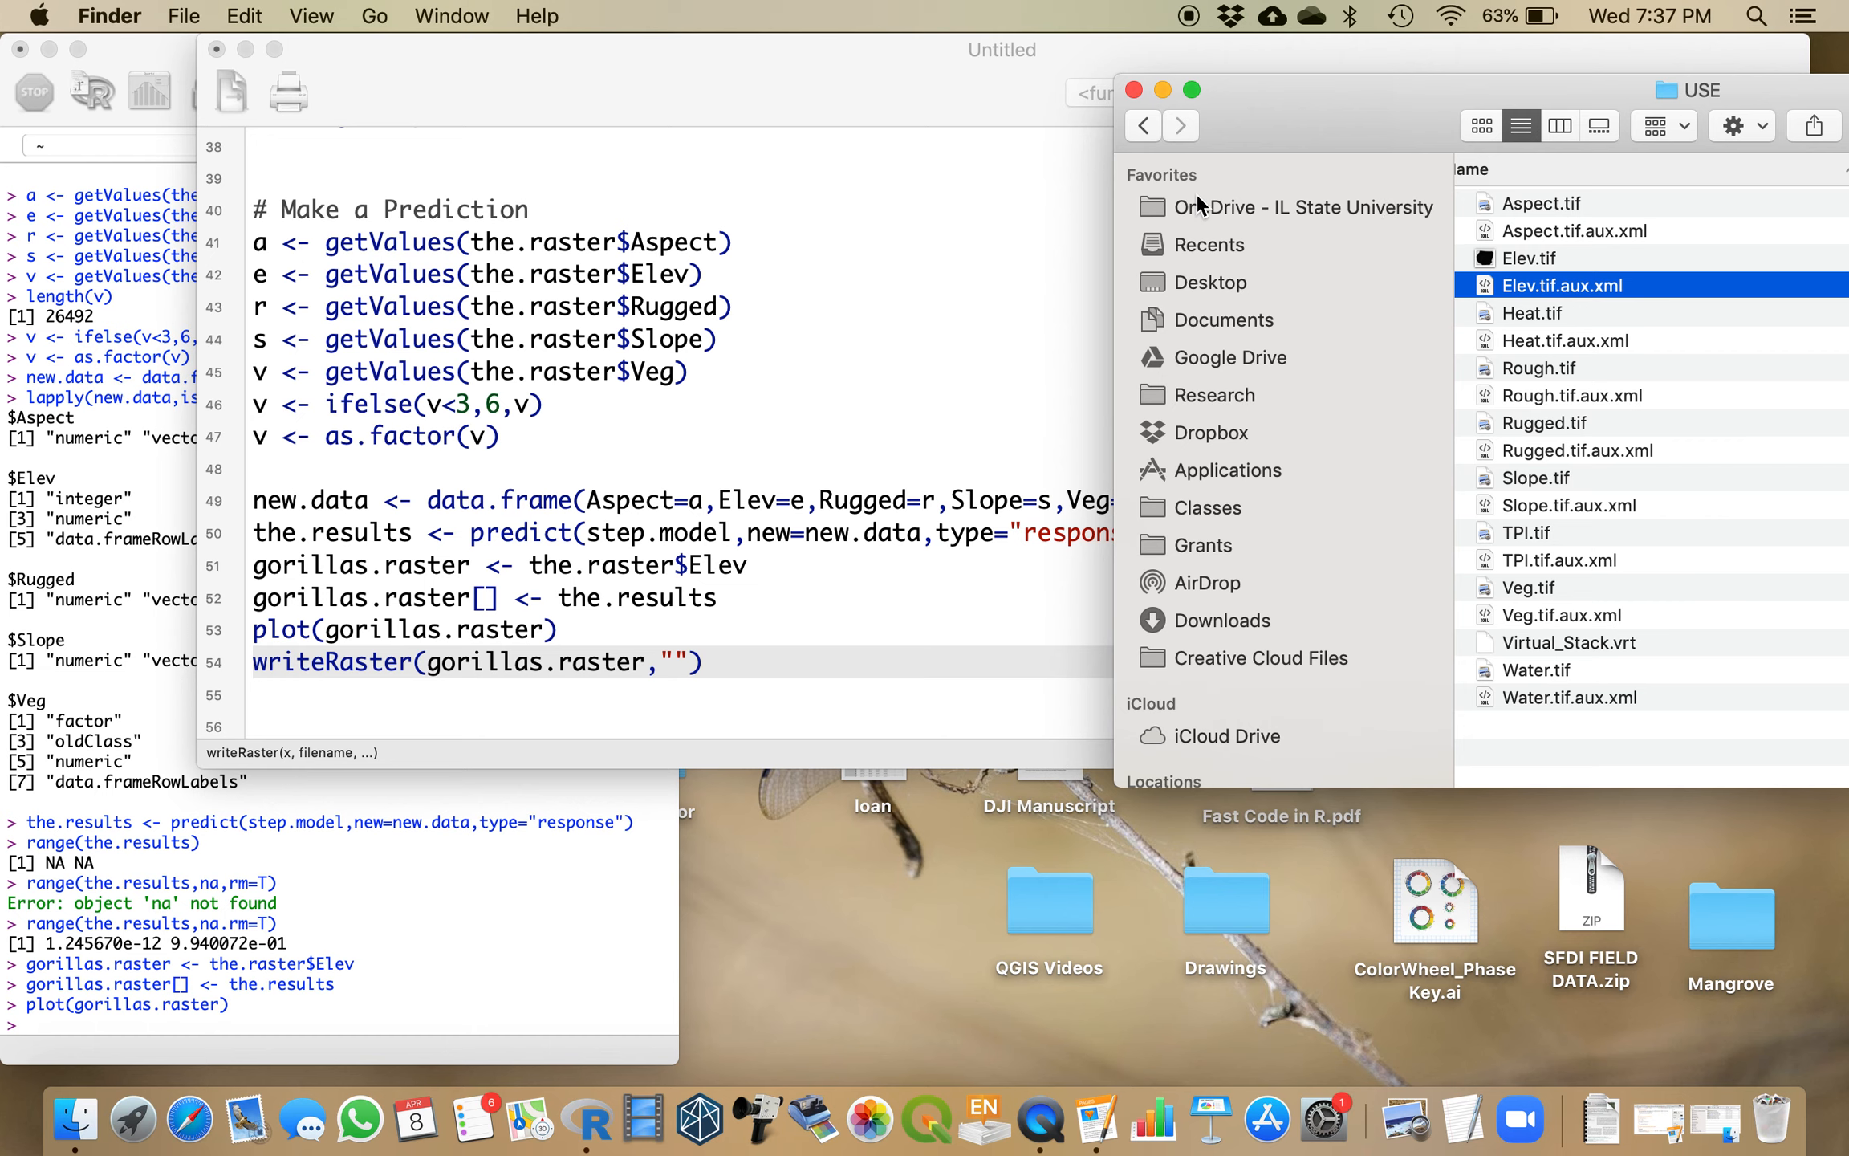
Step: Fill in the filename as ~/Documents/Classes/344/SDM 3/gorillasPrediction.tif to complete the call
click(1140, 125)
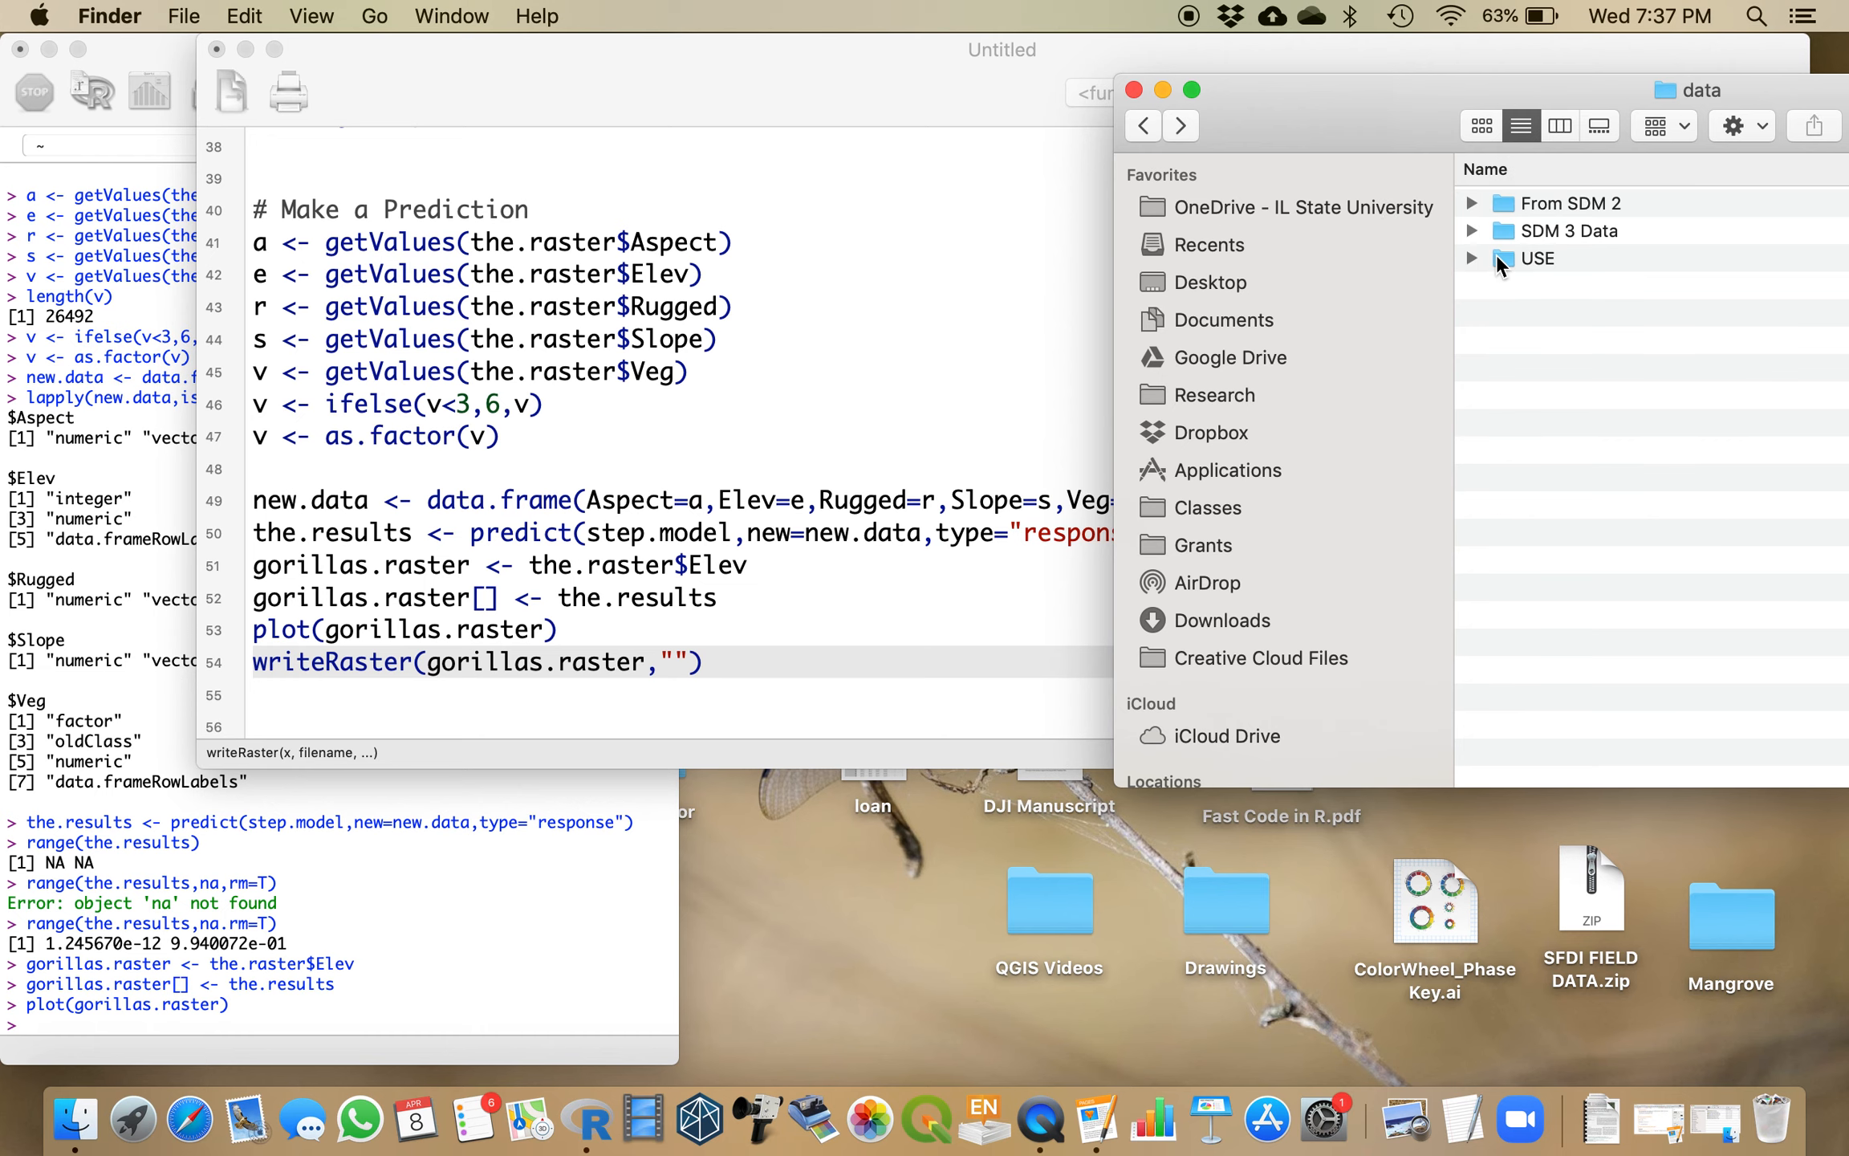
text(~/Documents/Classes/344/SDM 3 Logistic Gorillas/data/USE)
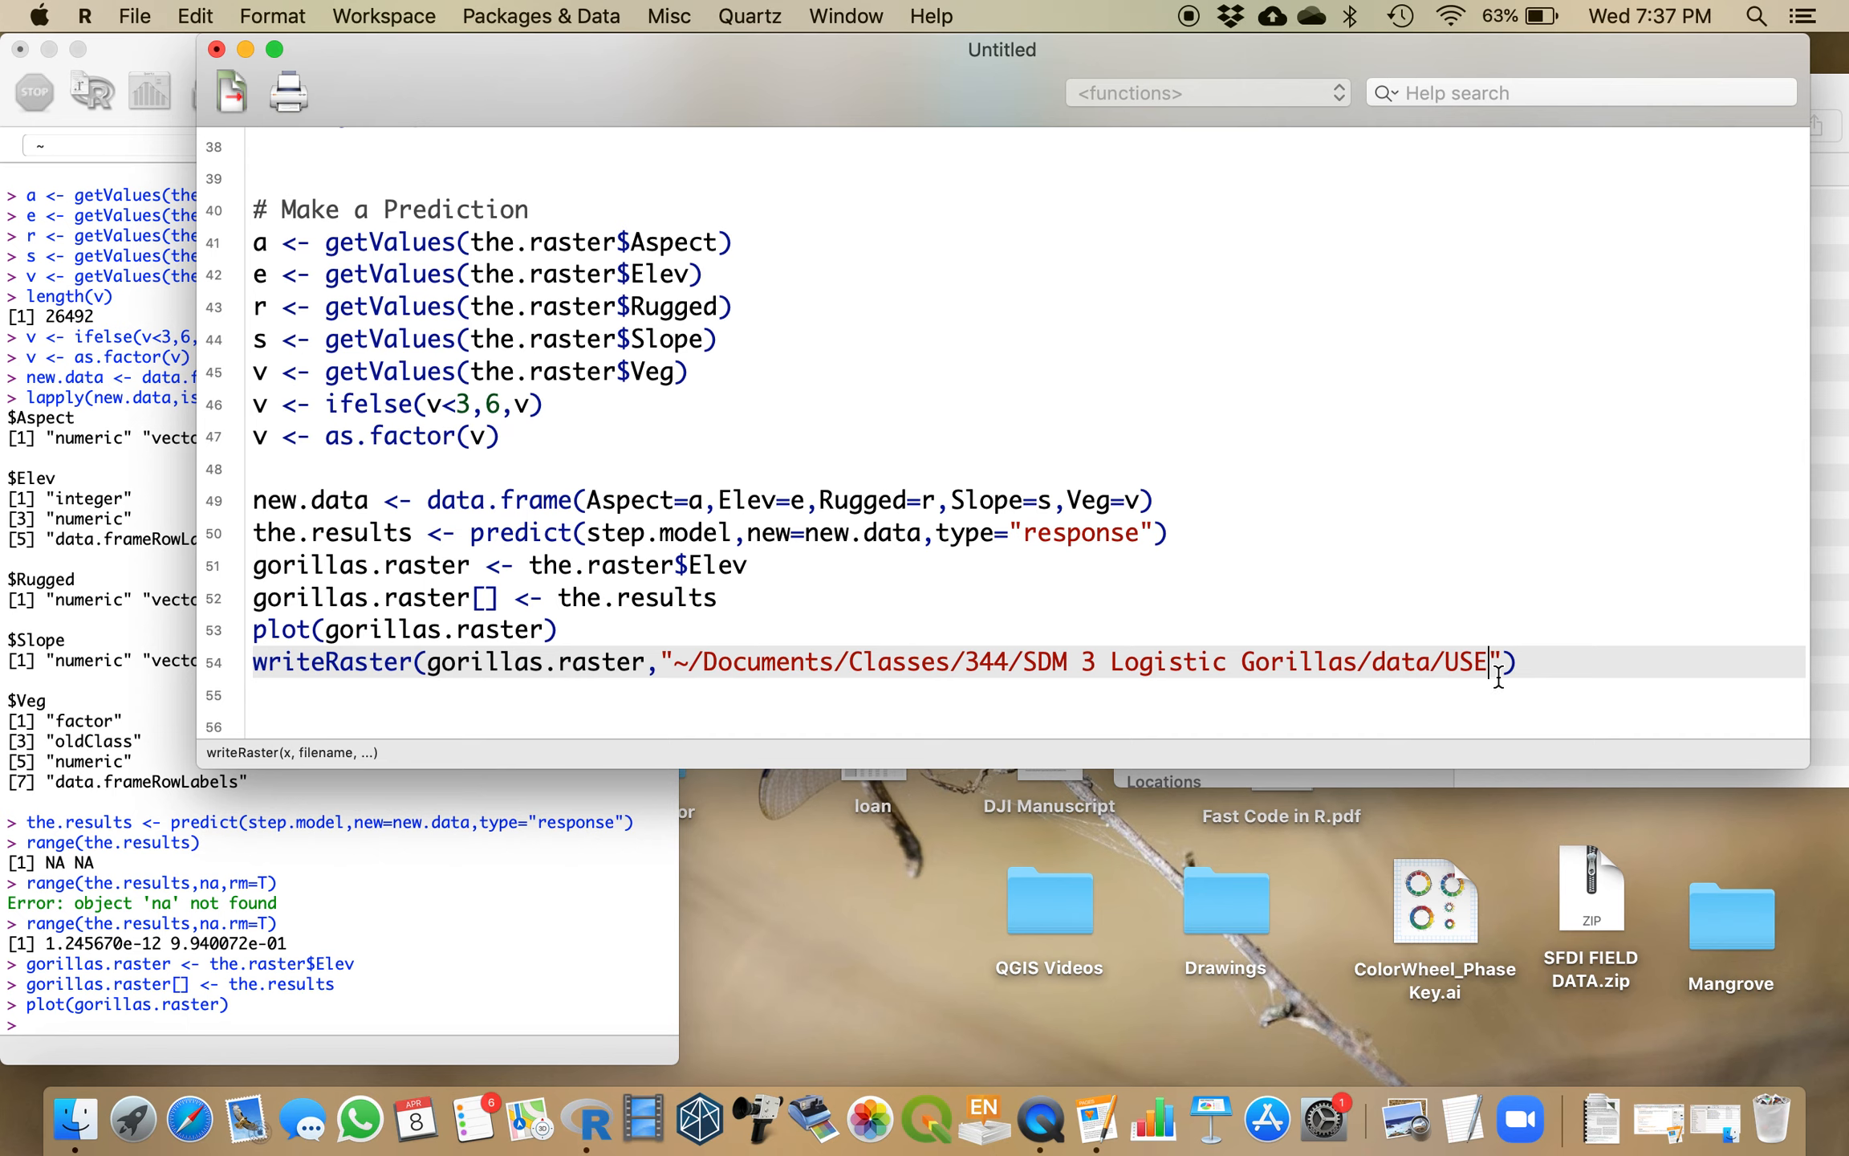
text(gorillas.)
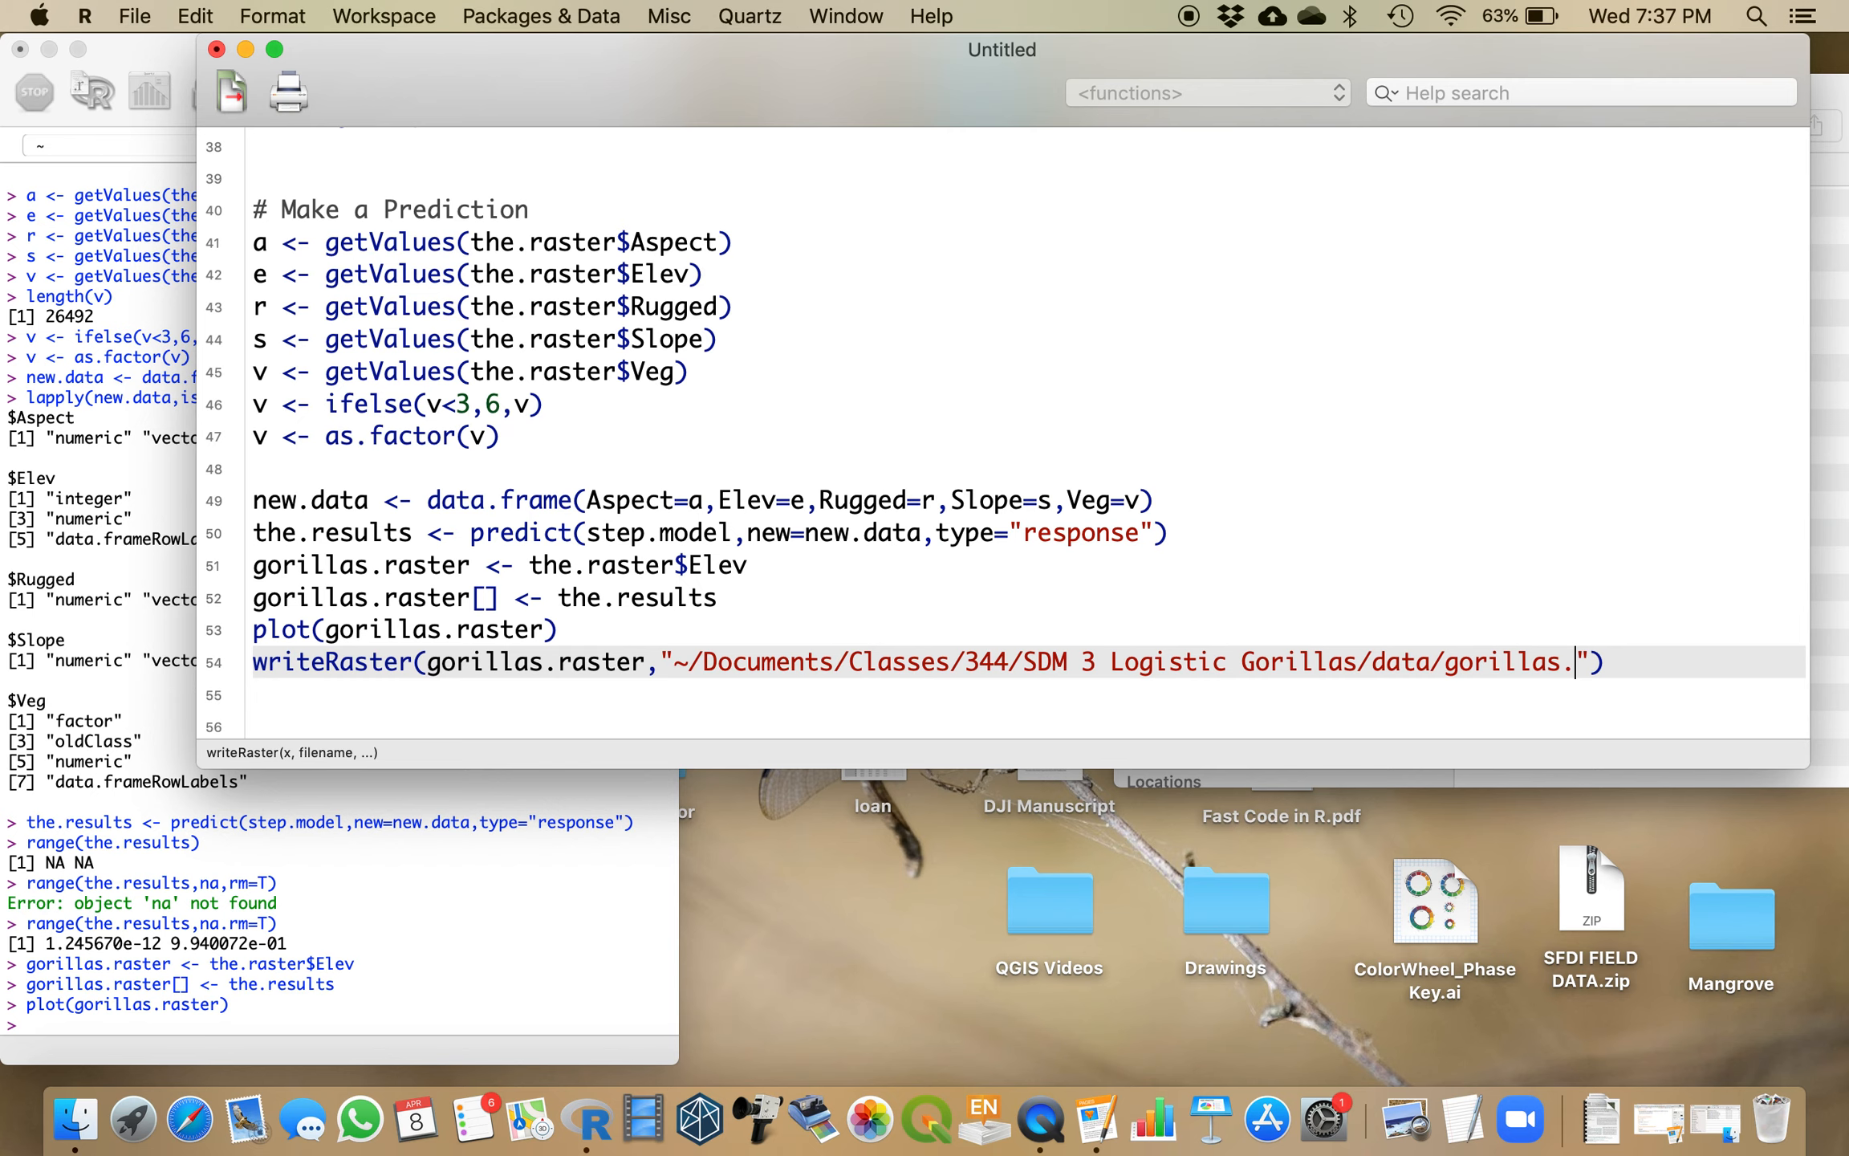
key(Backspace)
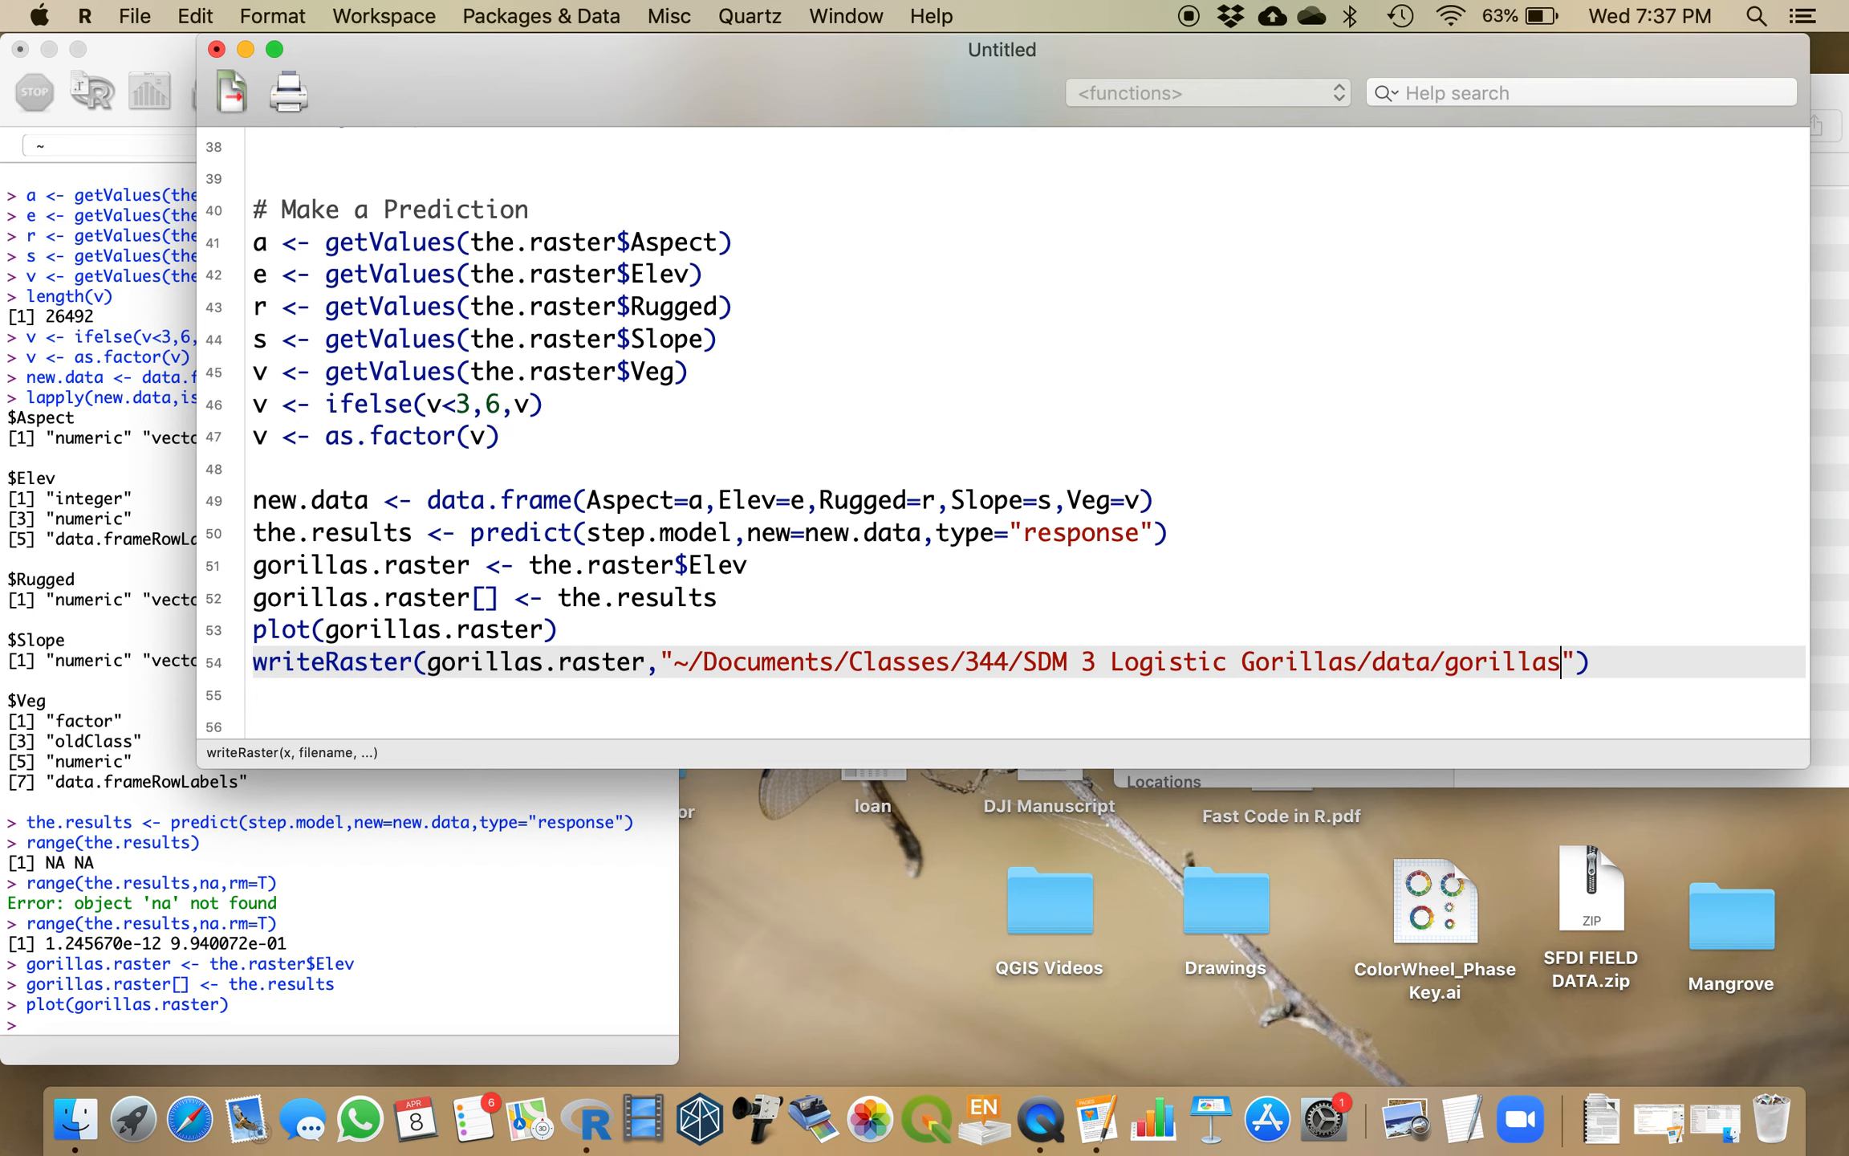
text(Predic)
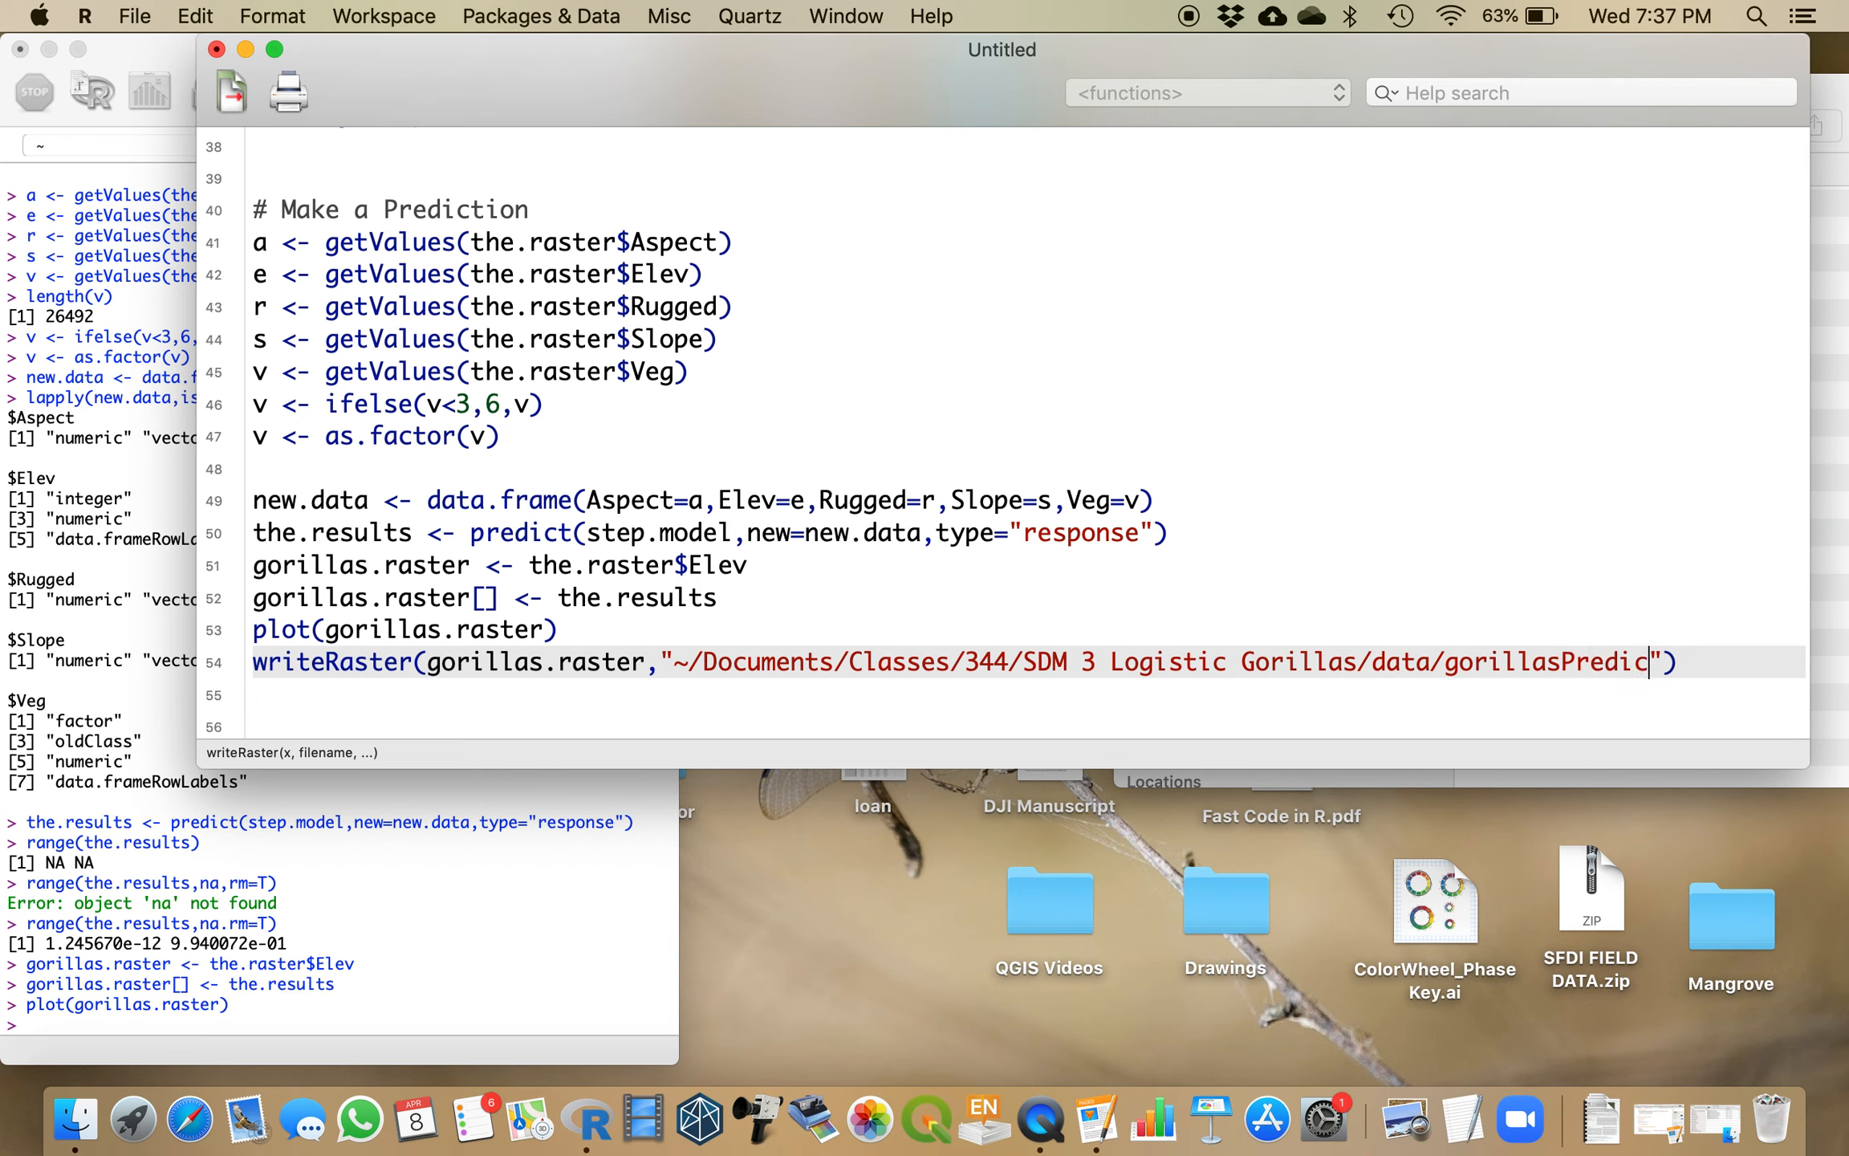
text(tio)
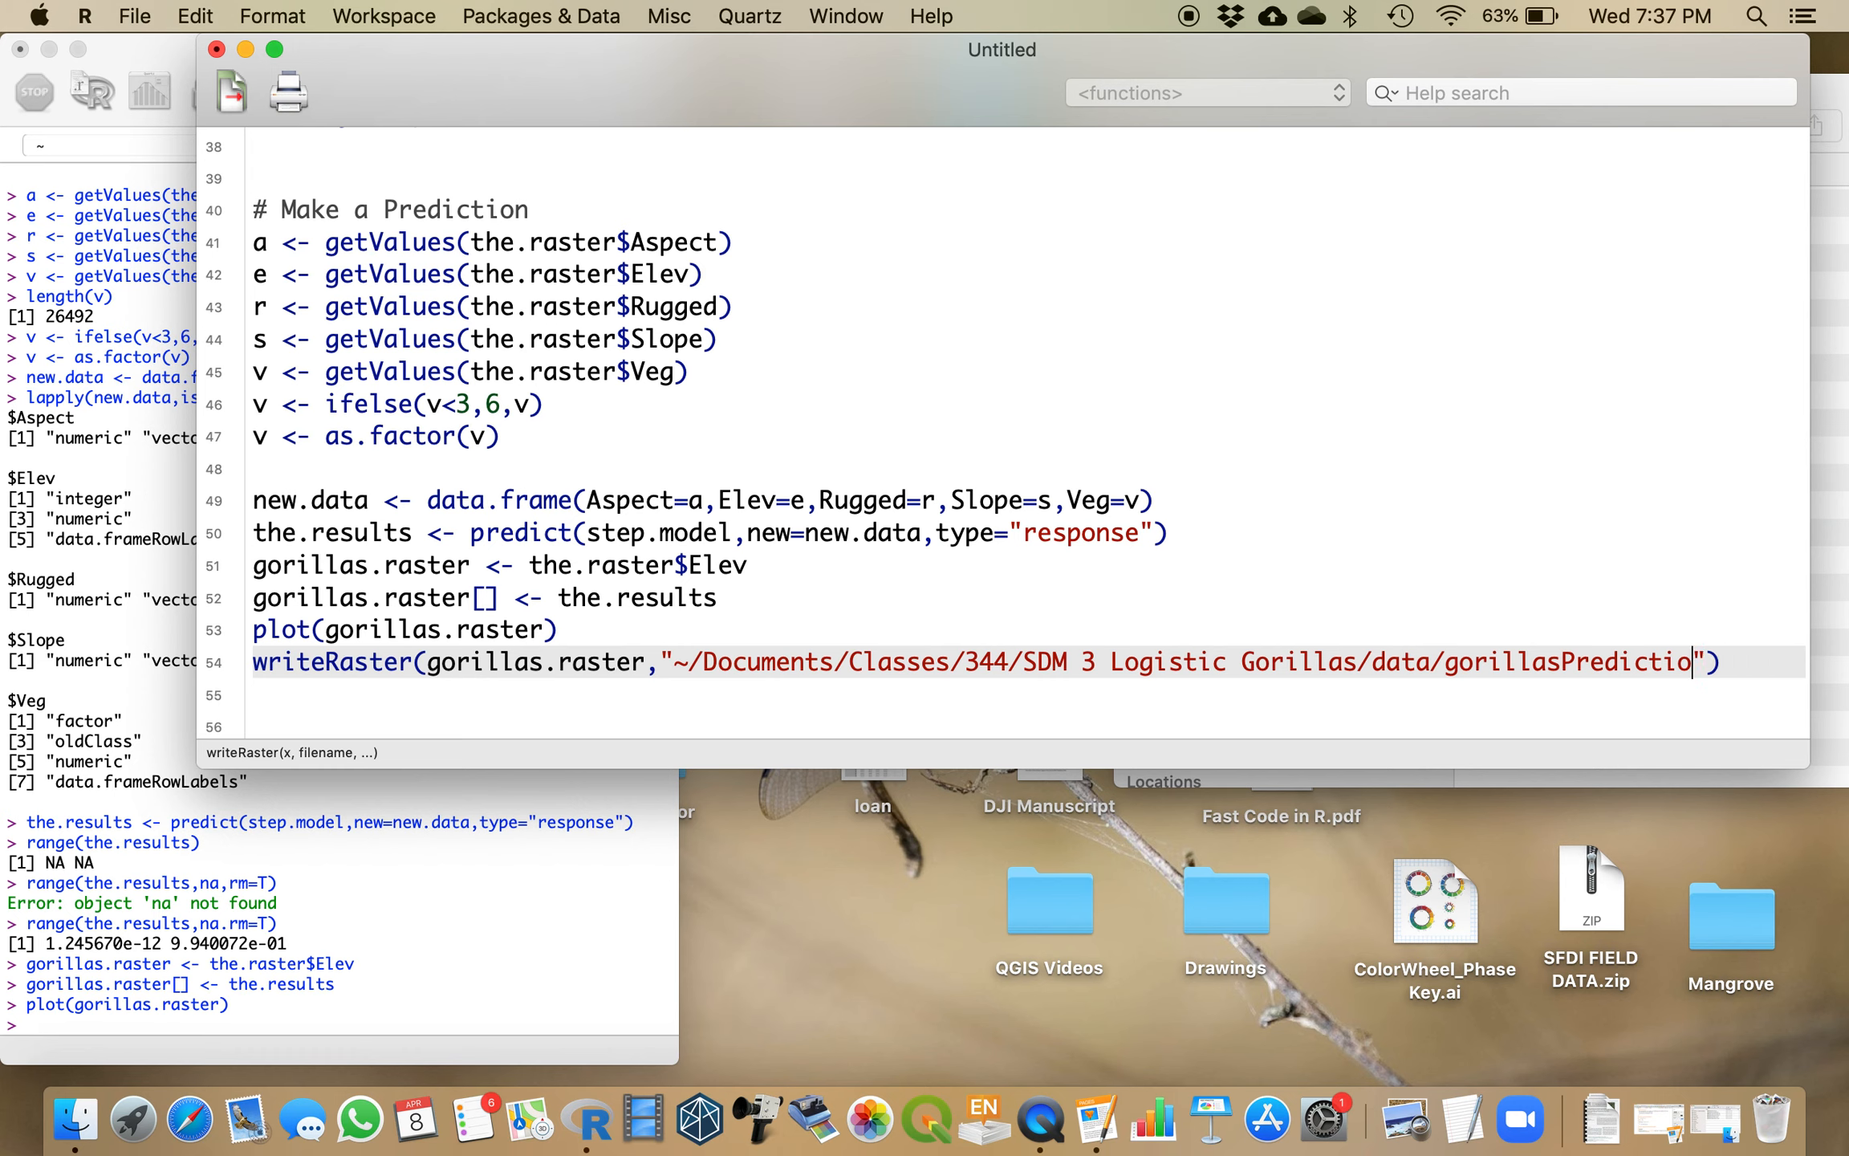
text(n.tif"))
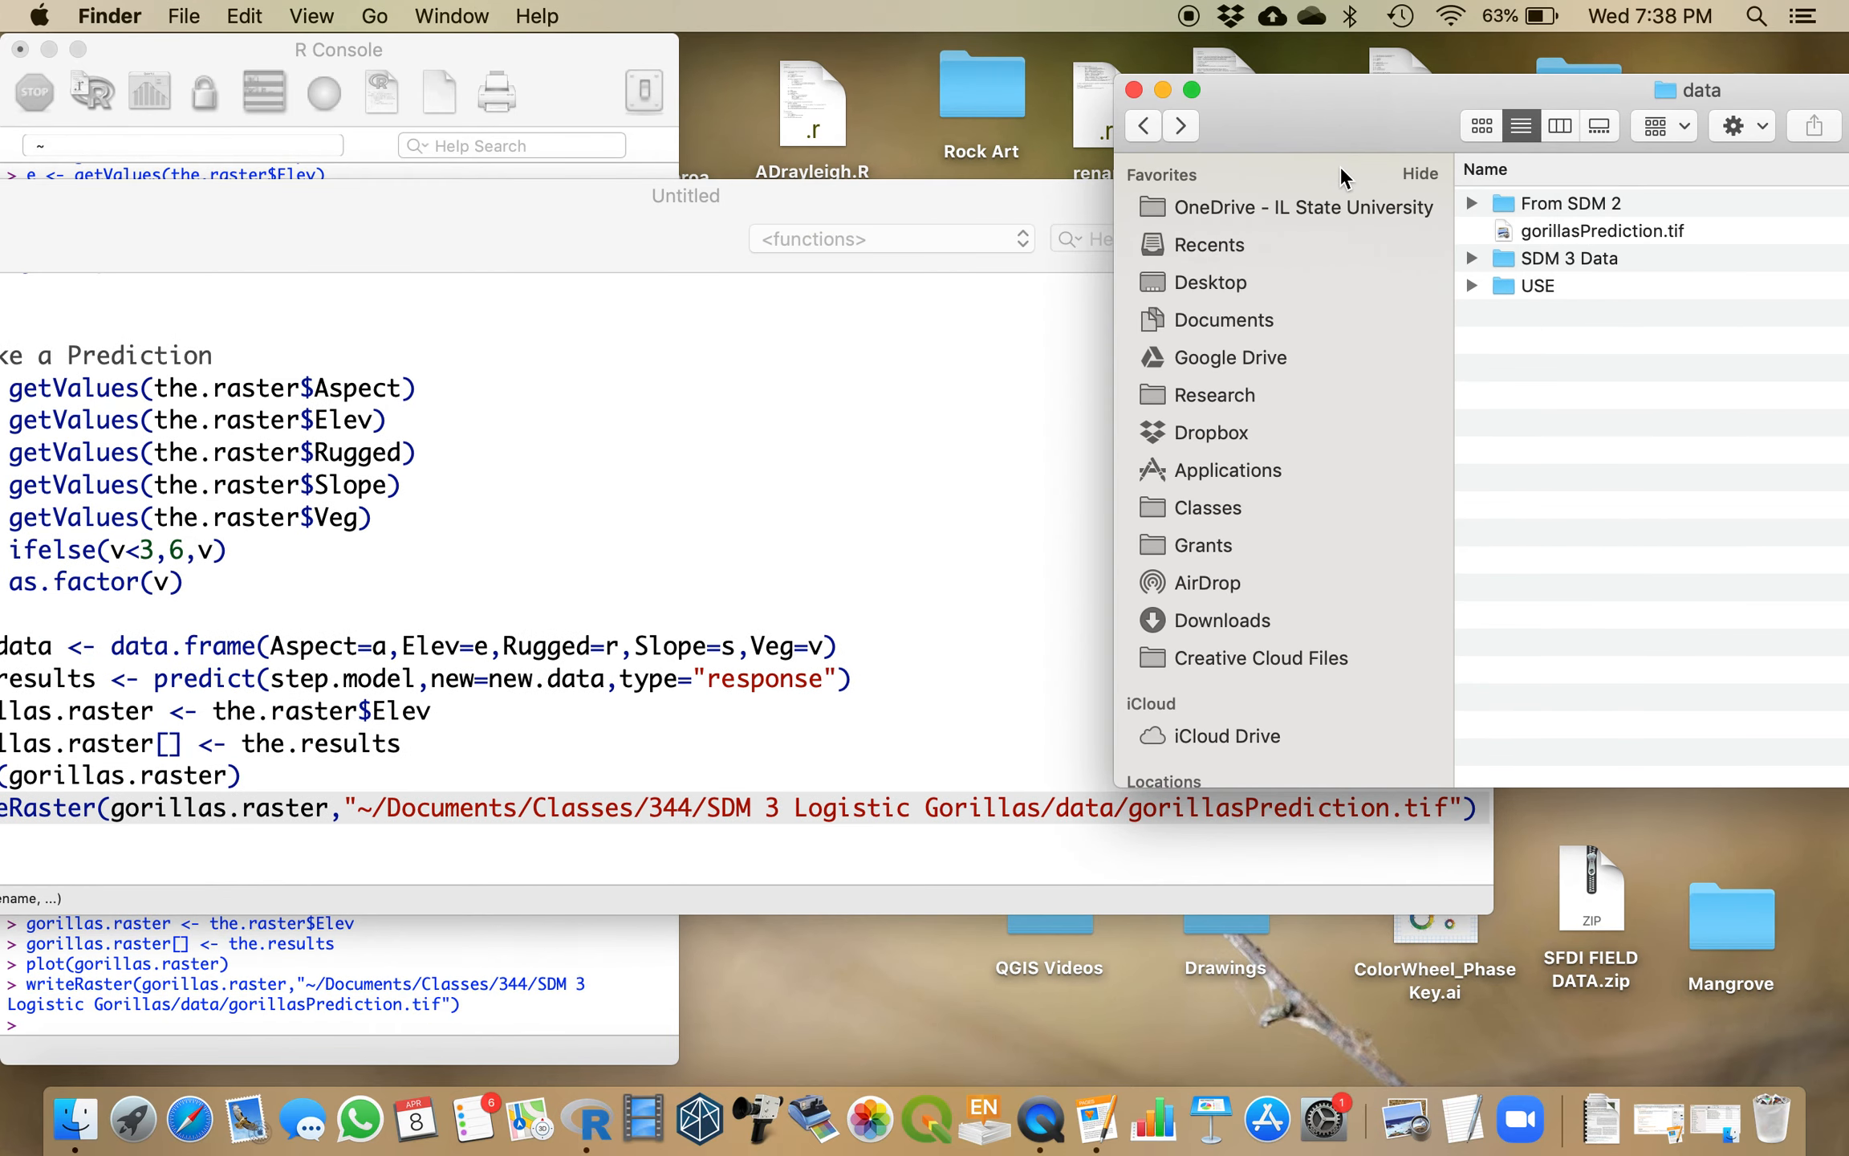
mouse_move(1577, 231)
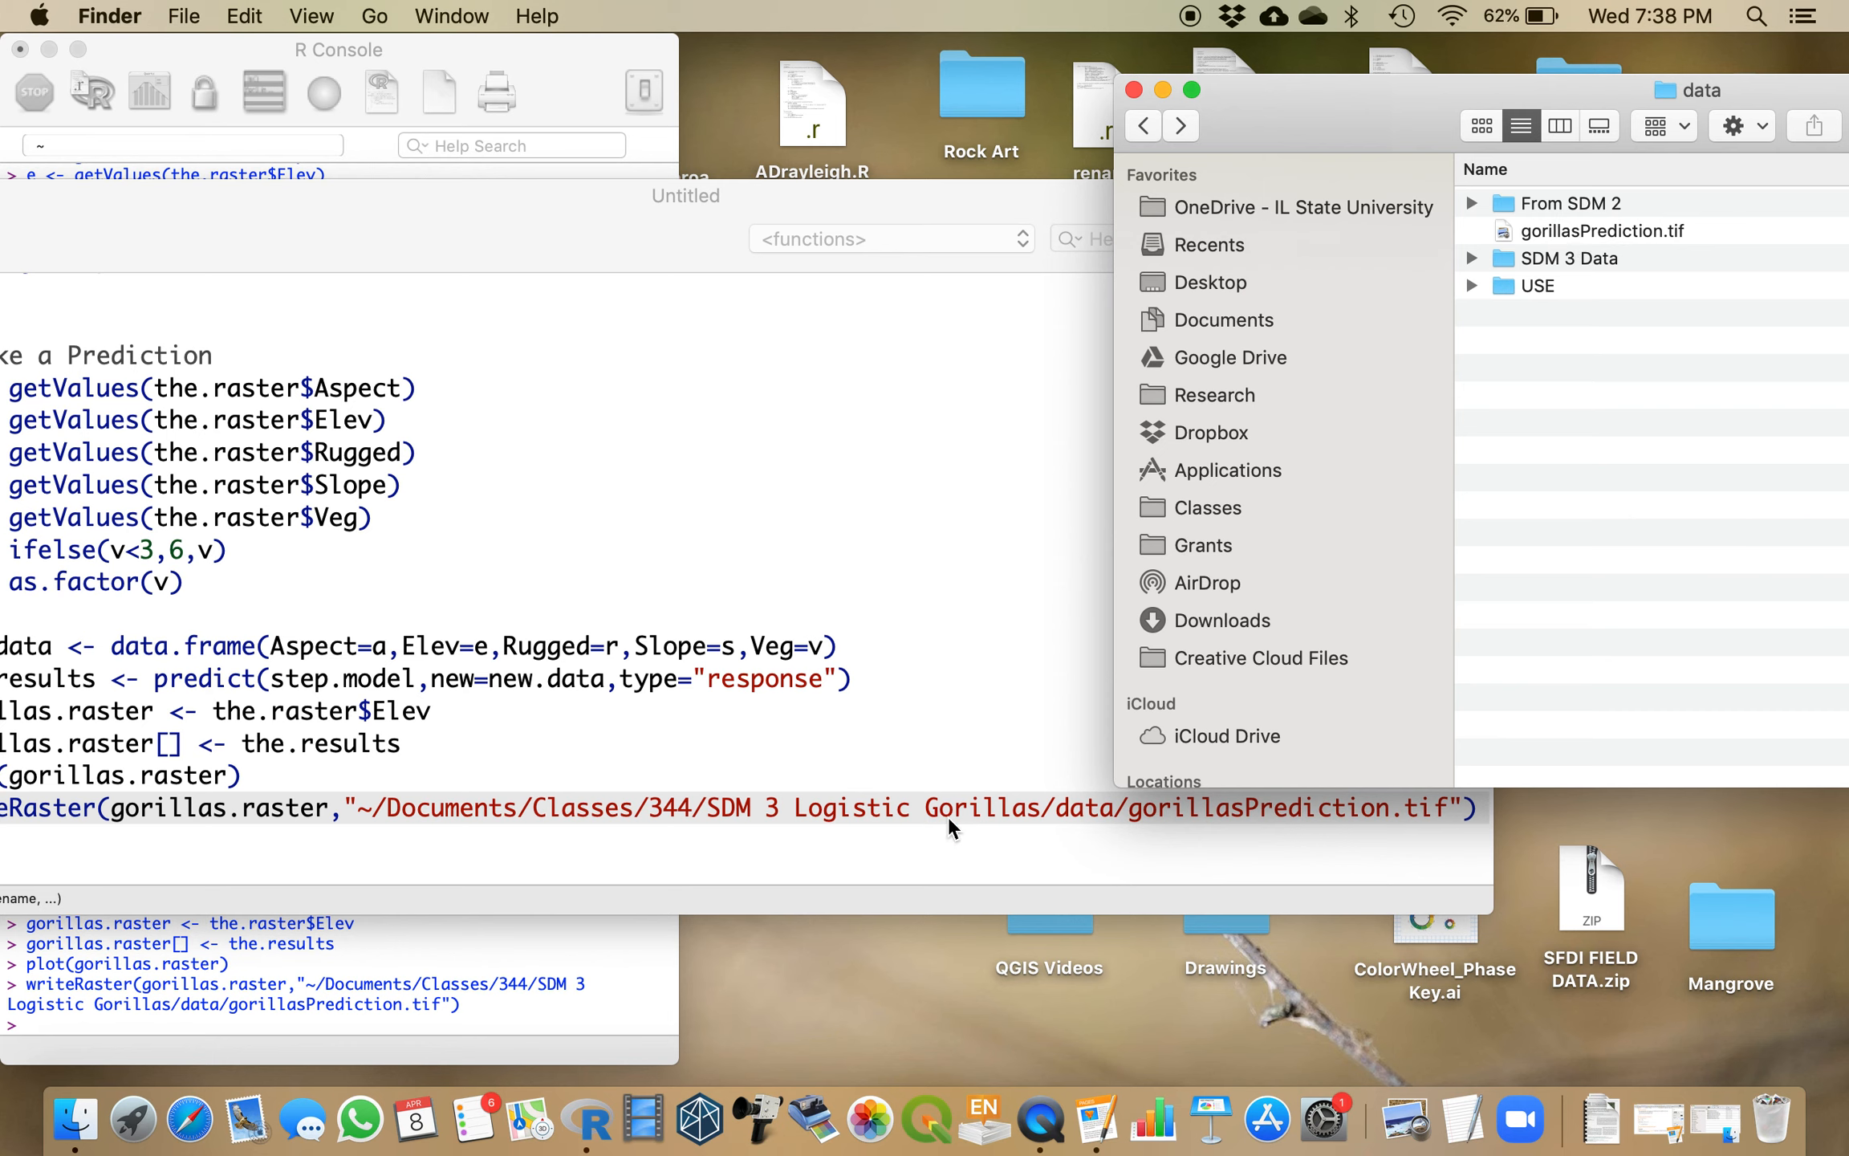
Step: Switch from Finder to QGIS via the Dock
click(926, 1118)
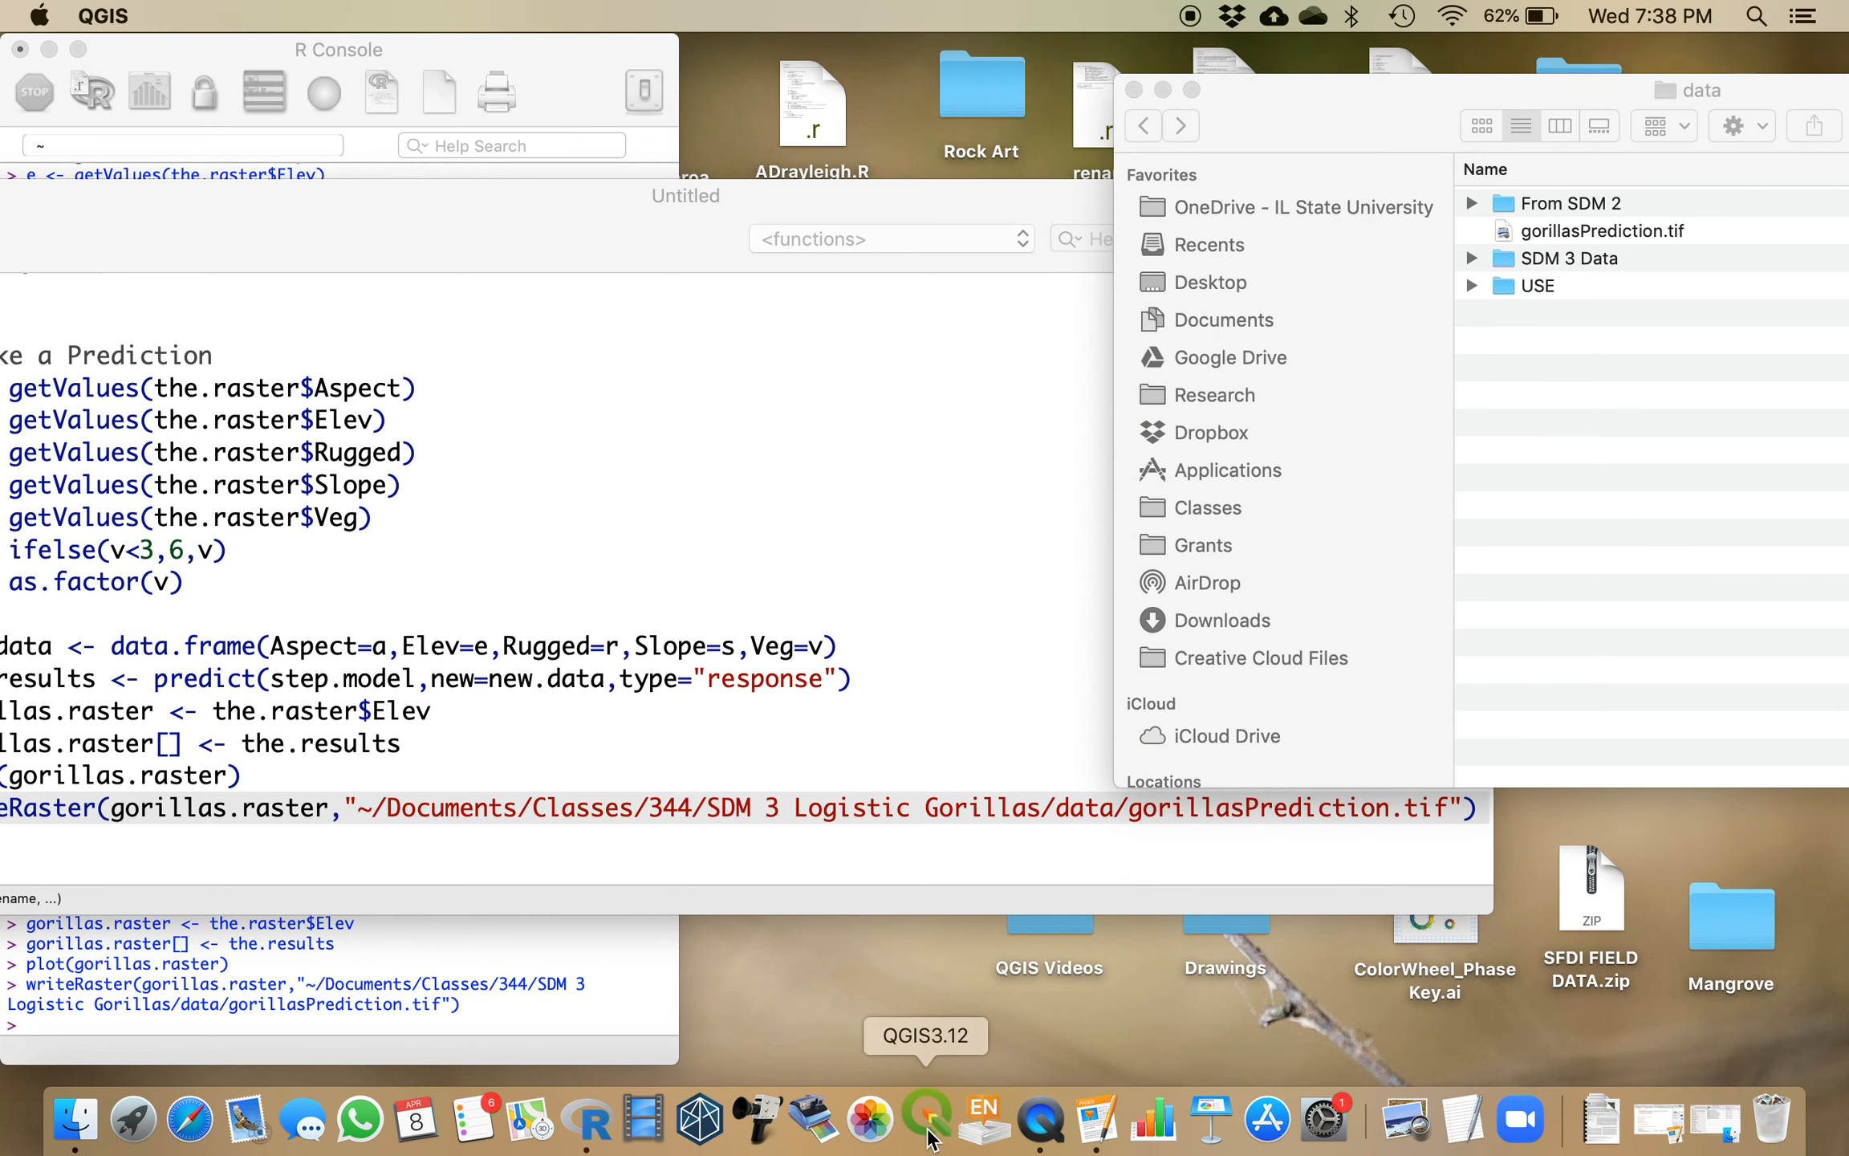
Step: Bring the QGIS project window forward with the gorillasPrediction raster drawn in grey
click(926, 1114)
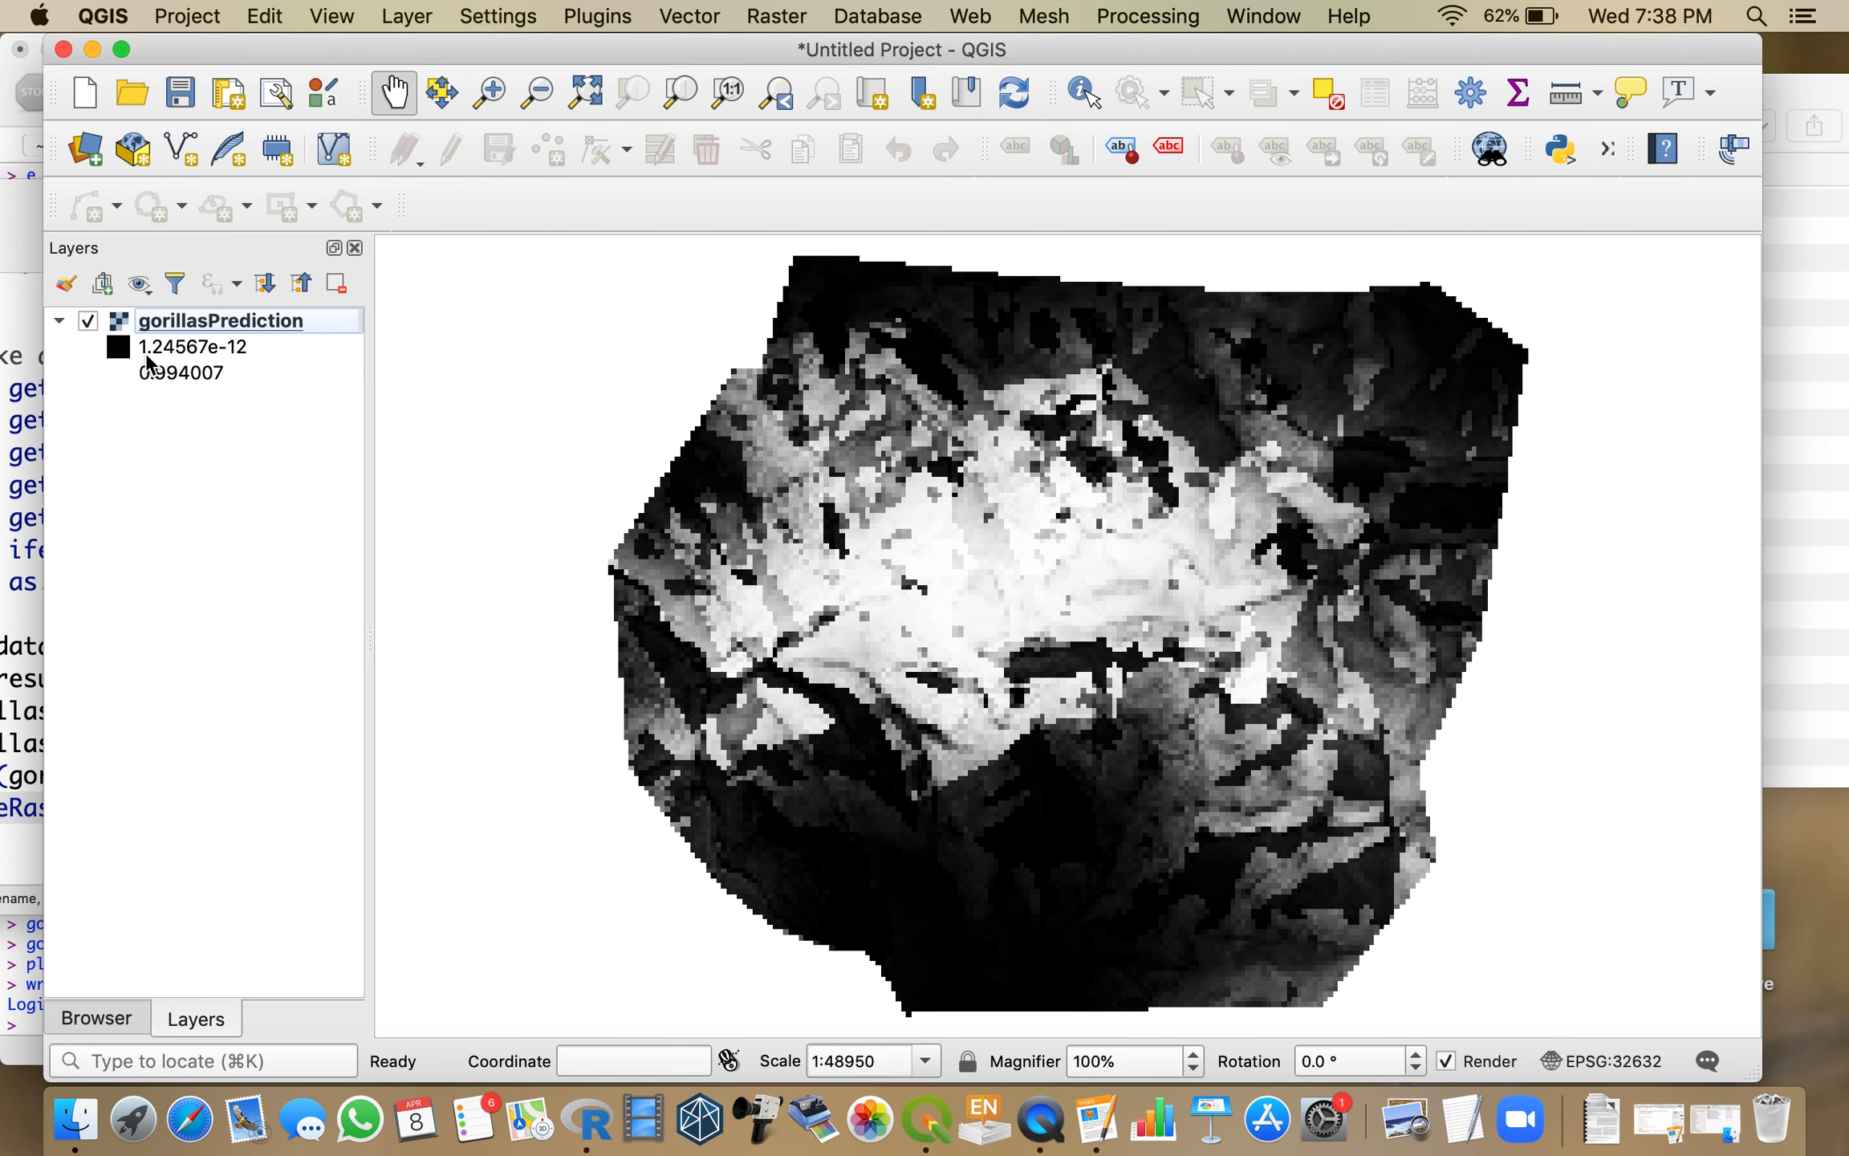
mouse_move(183, 332)
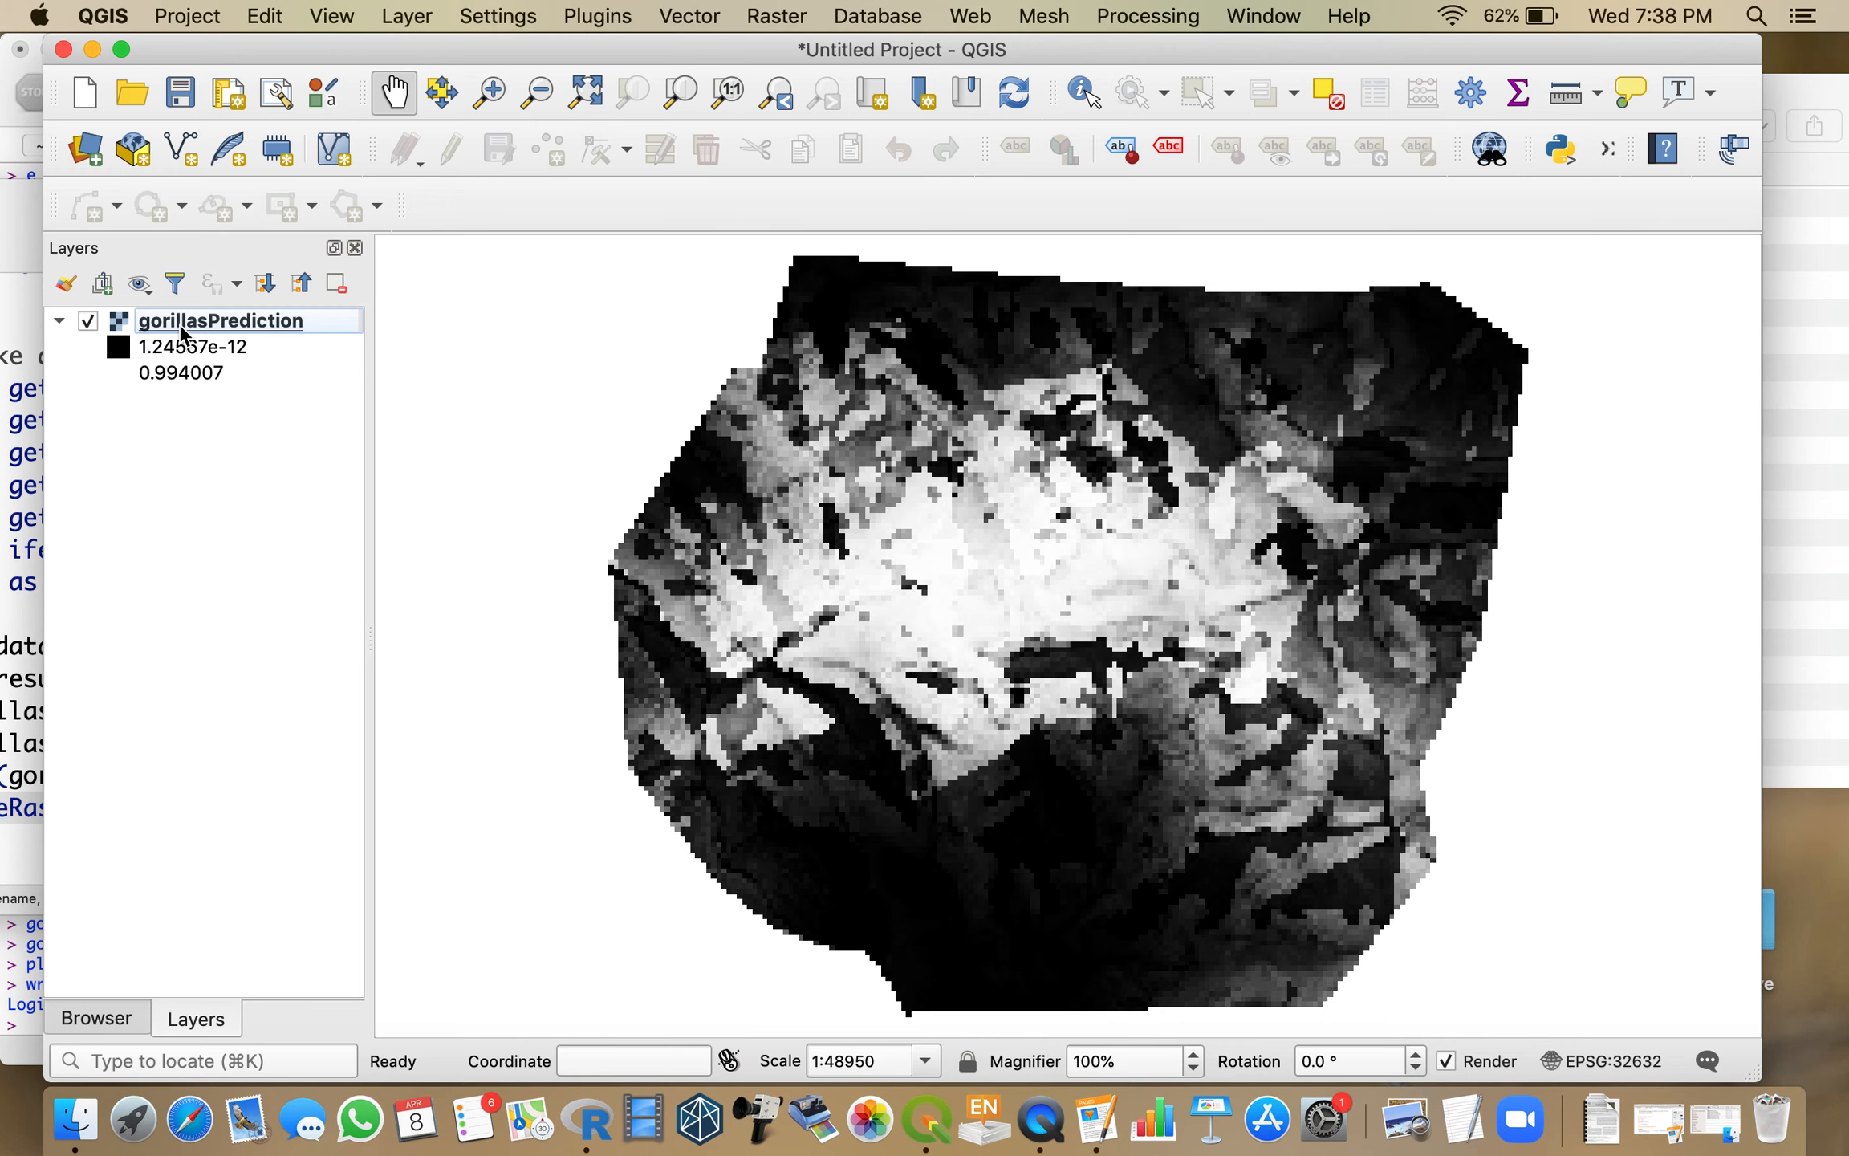
Step: Style gorillasPrediction as Singleband pseudocolor with an inverted Viridis ramp and apply it
double_click(220, 320)
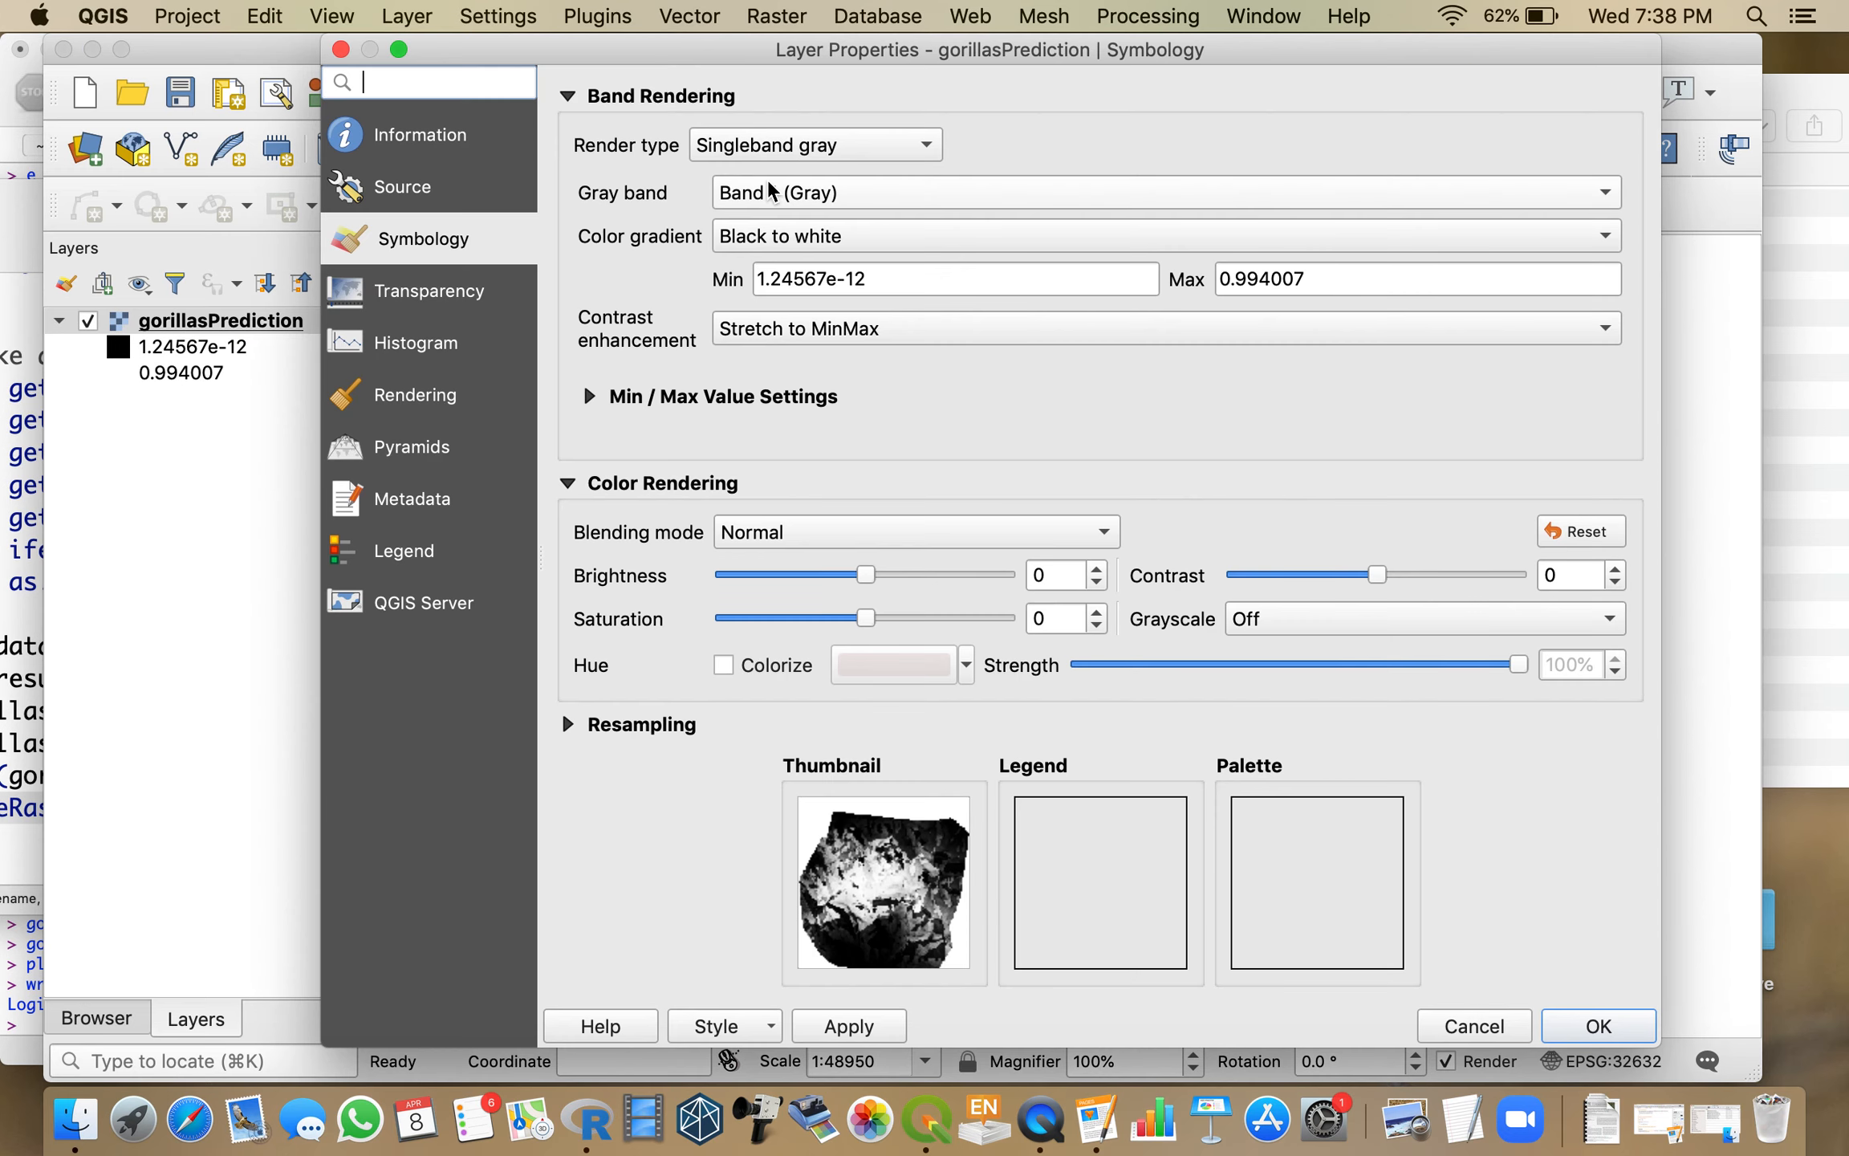
click(814, 145)
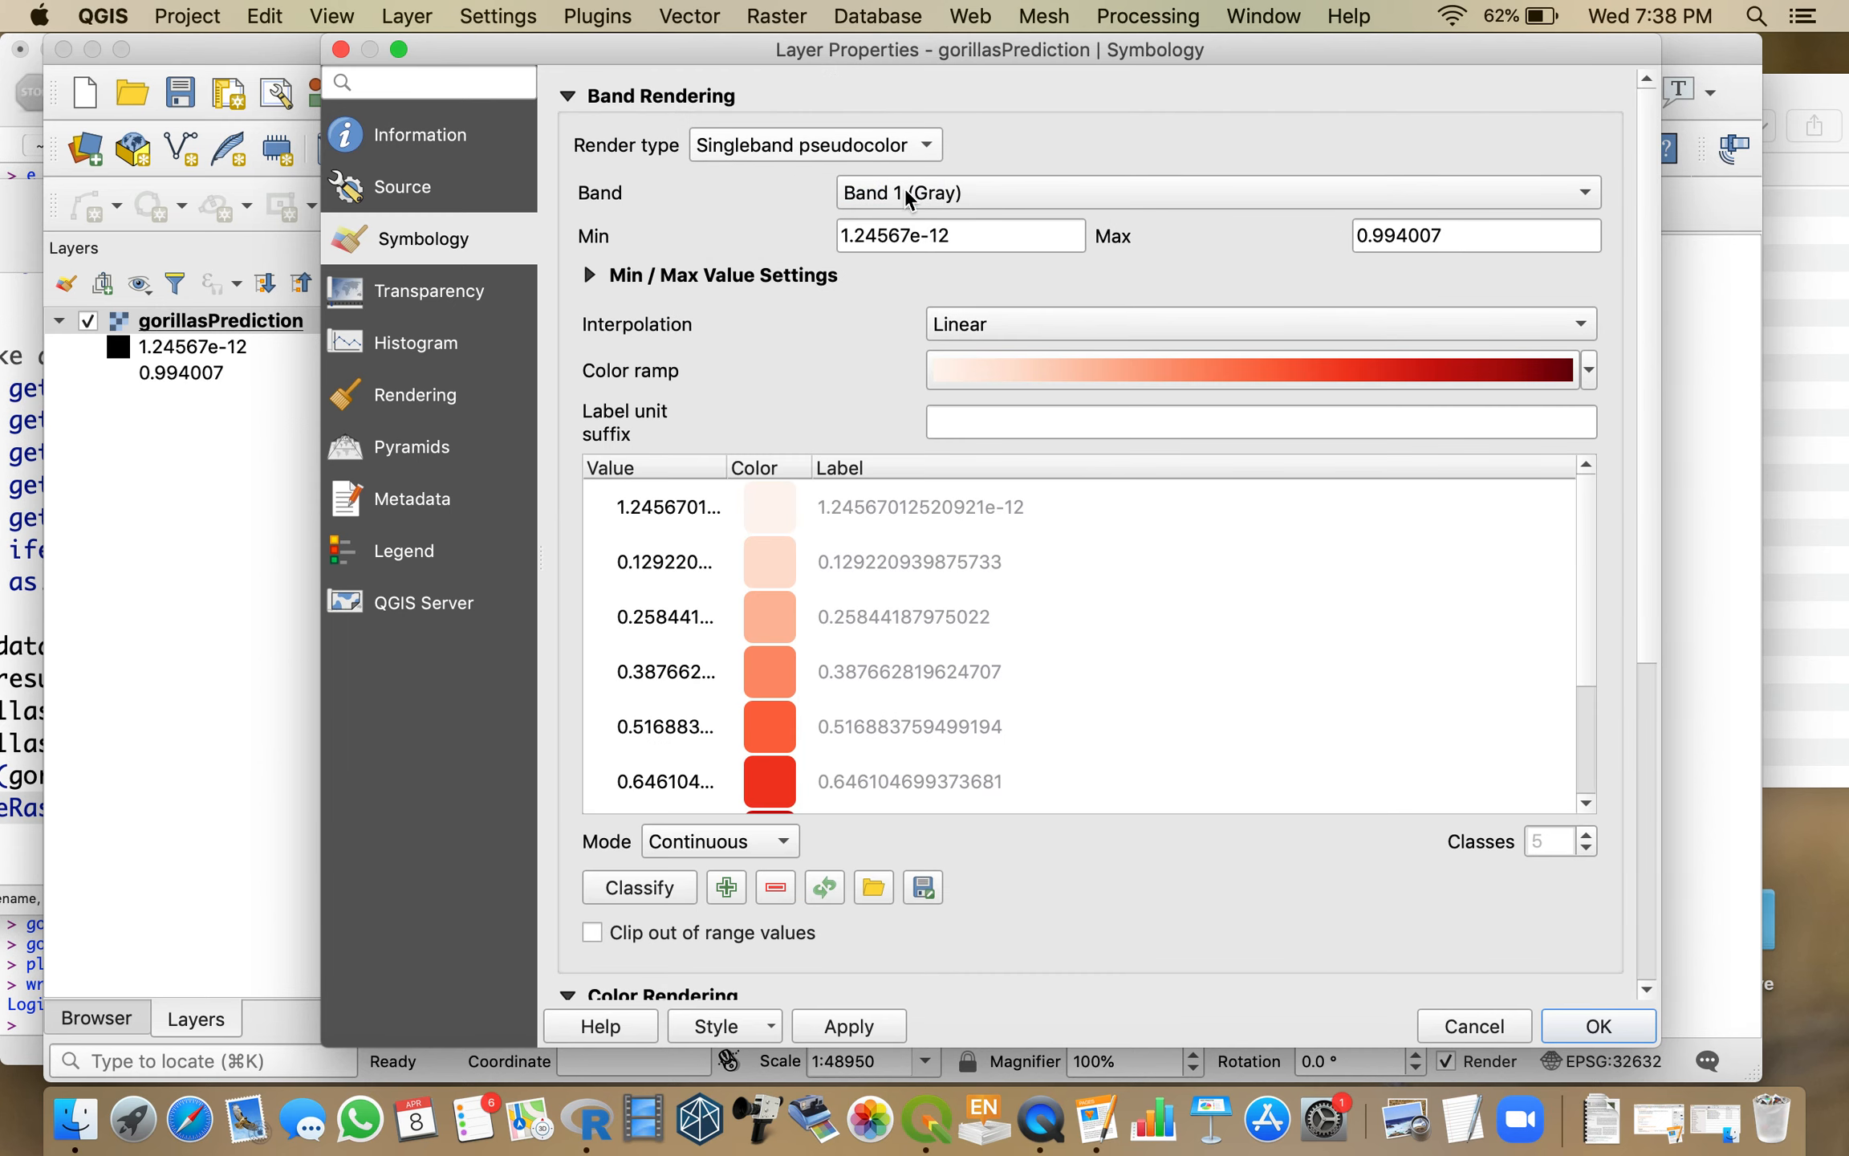
click(1586, 371)
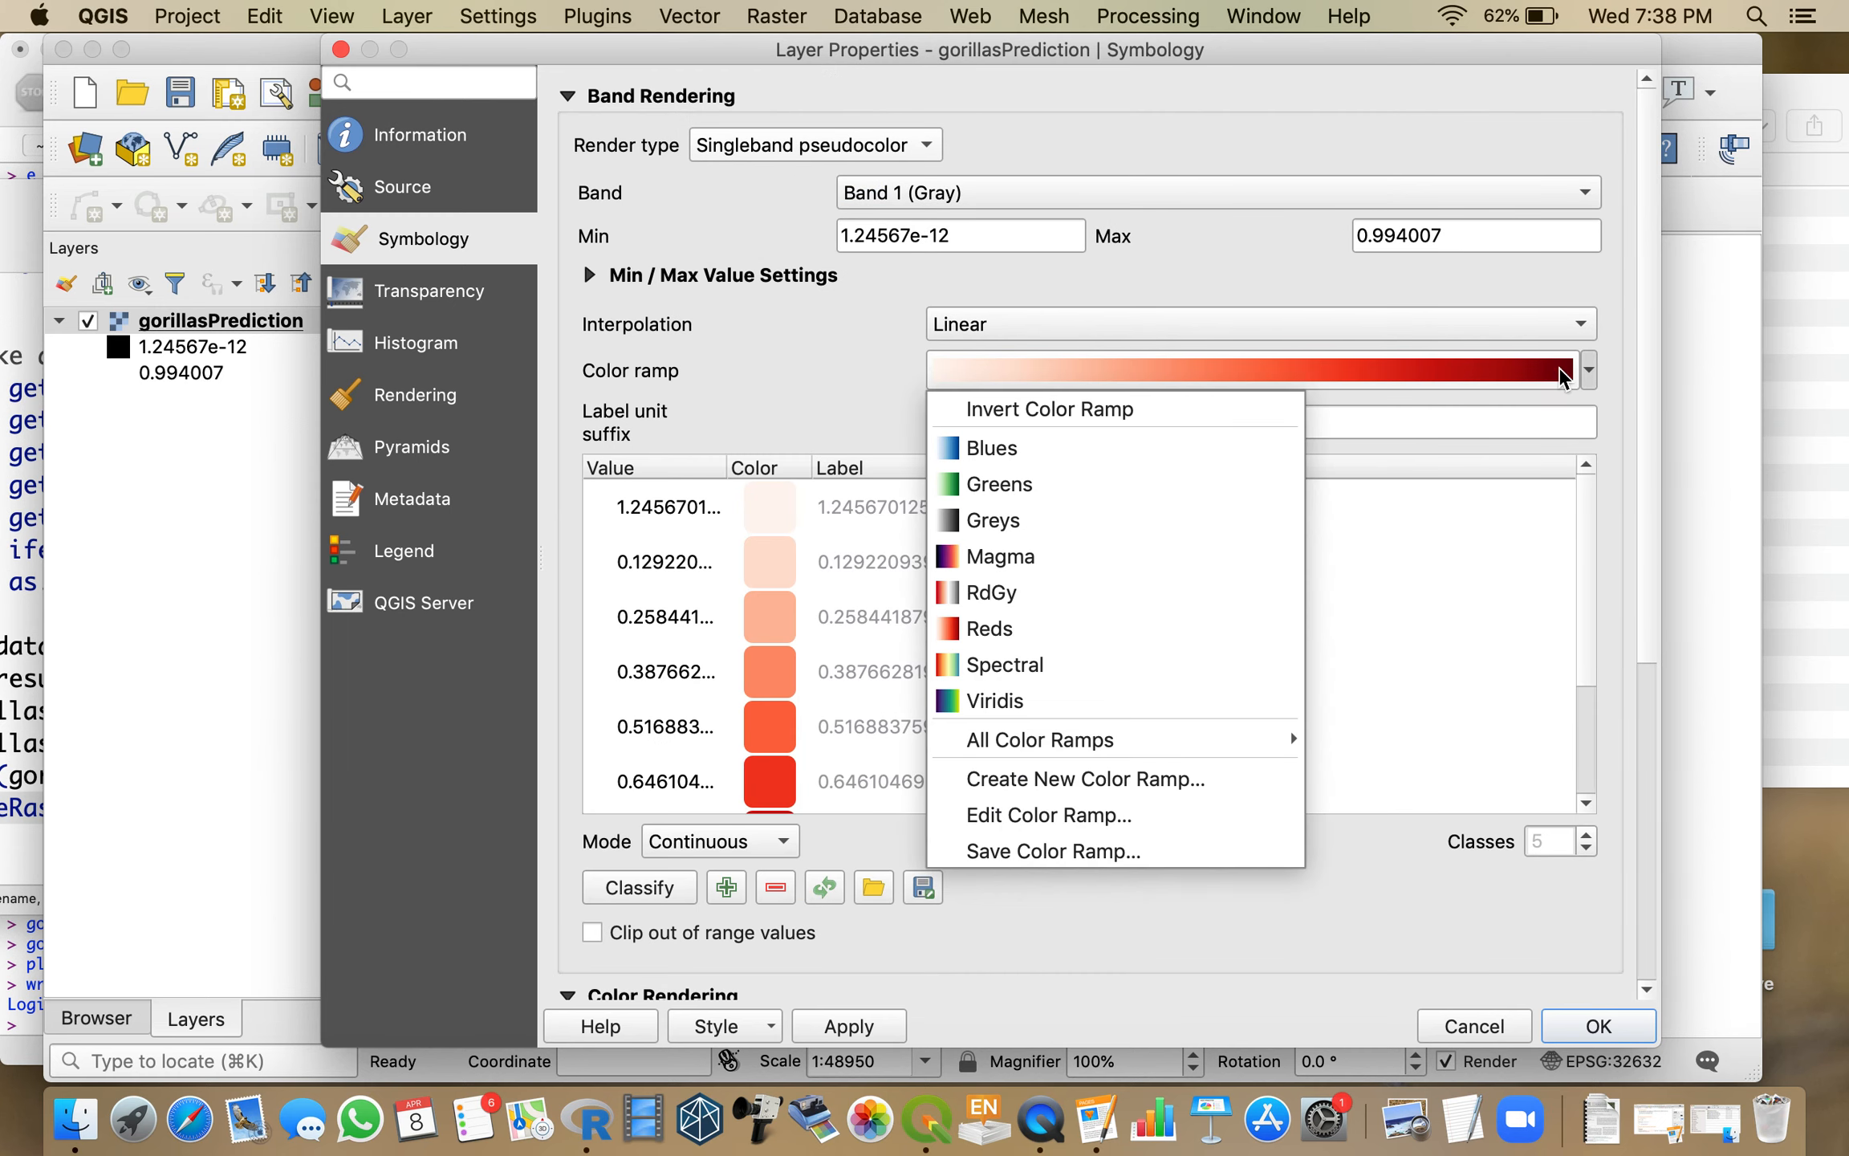
mouse_move(1017, 637)
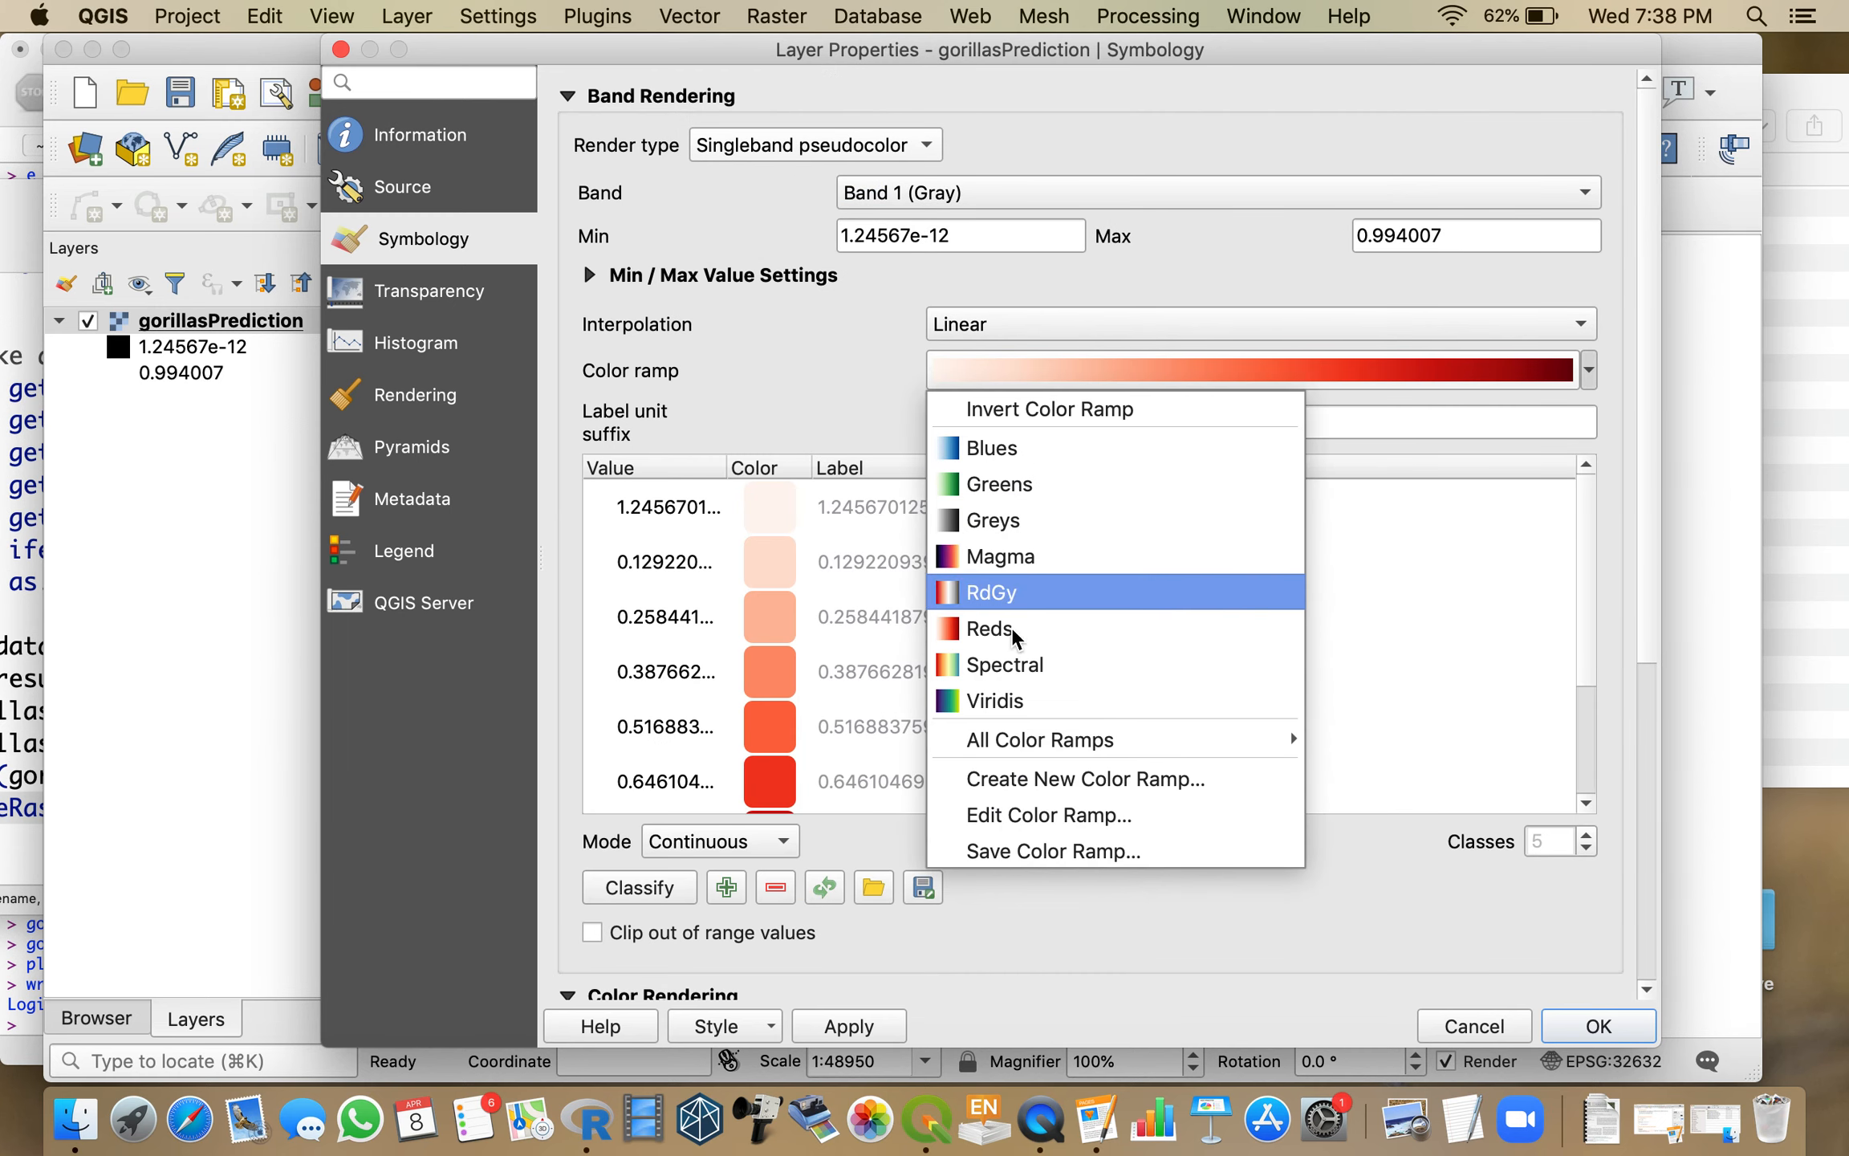
click(997, 700)
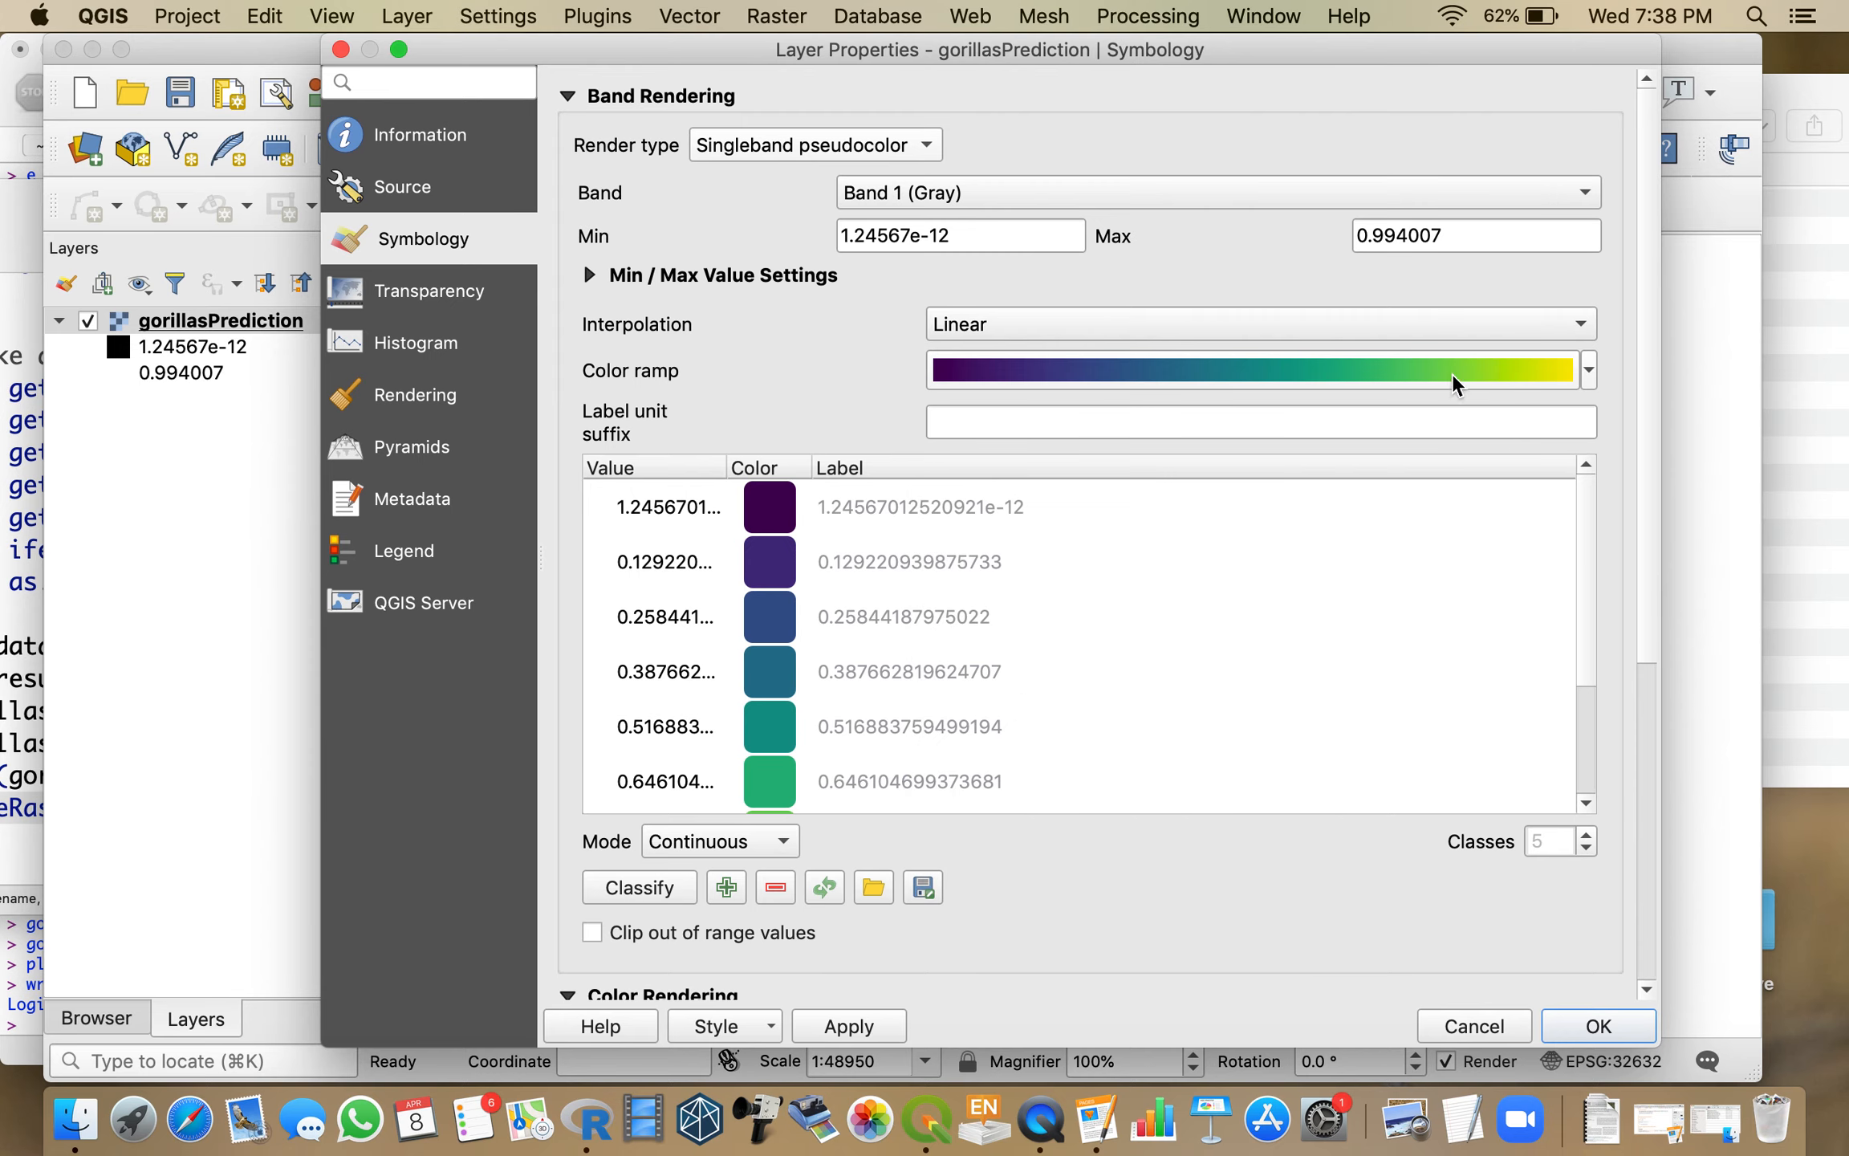
mouse_move(1591, 366)
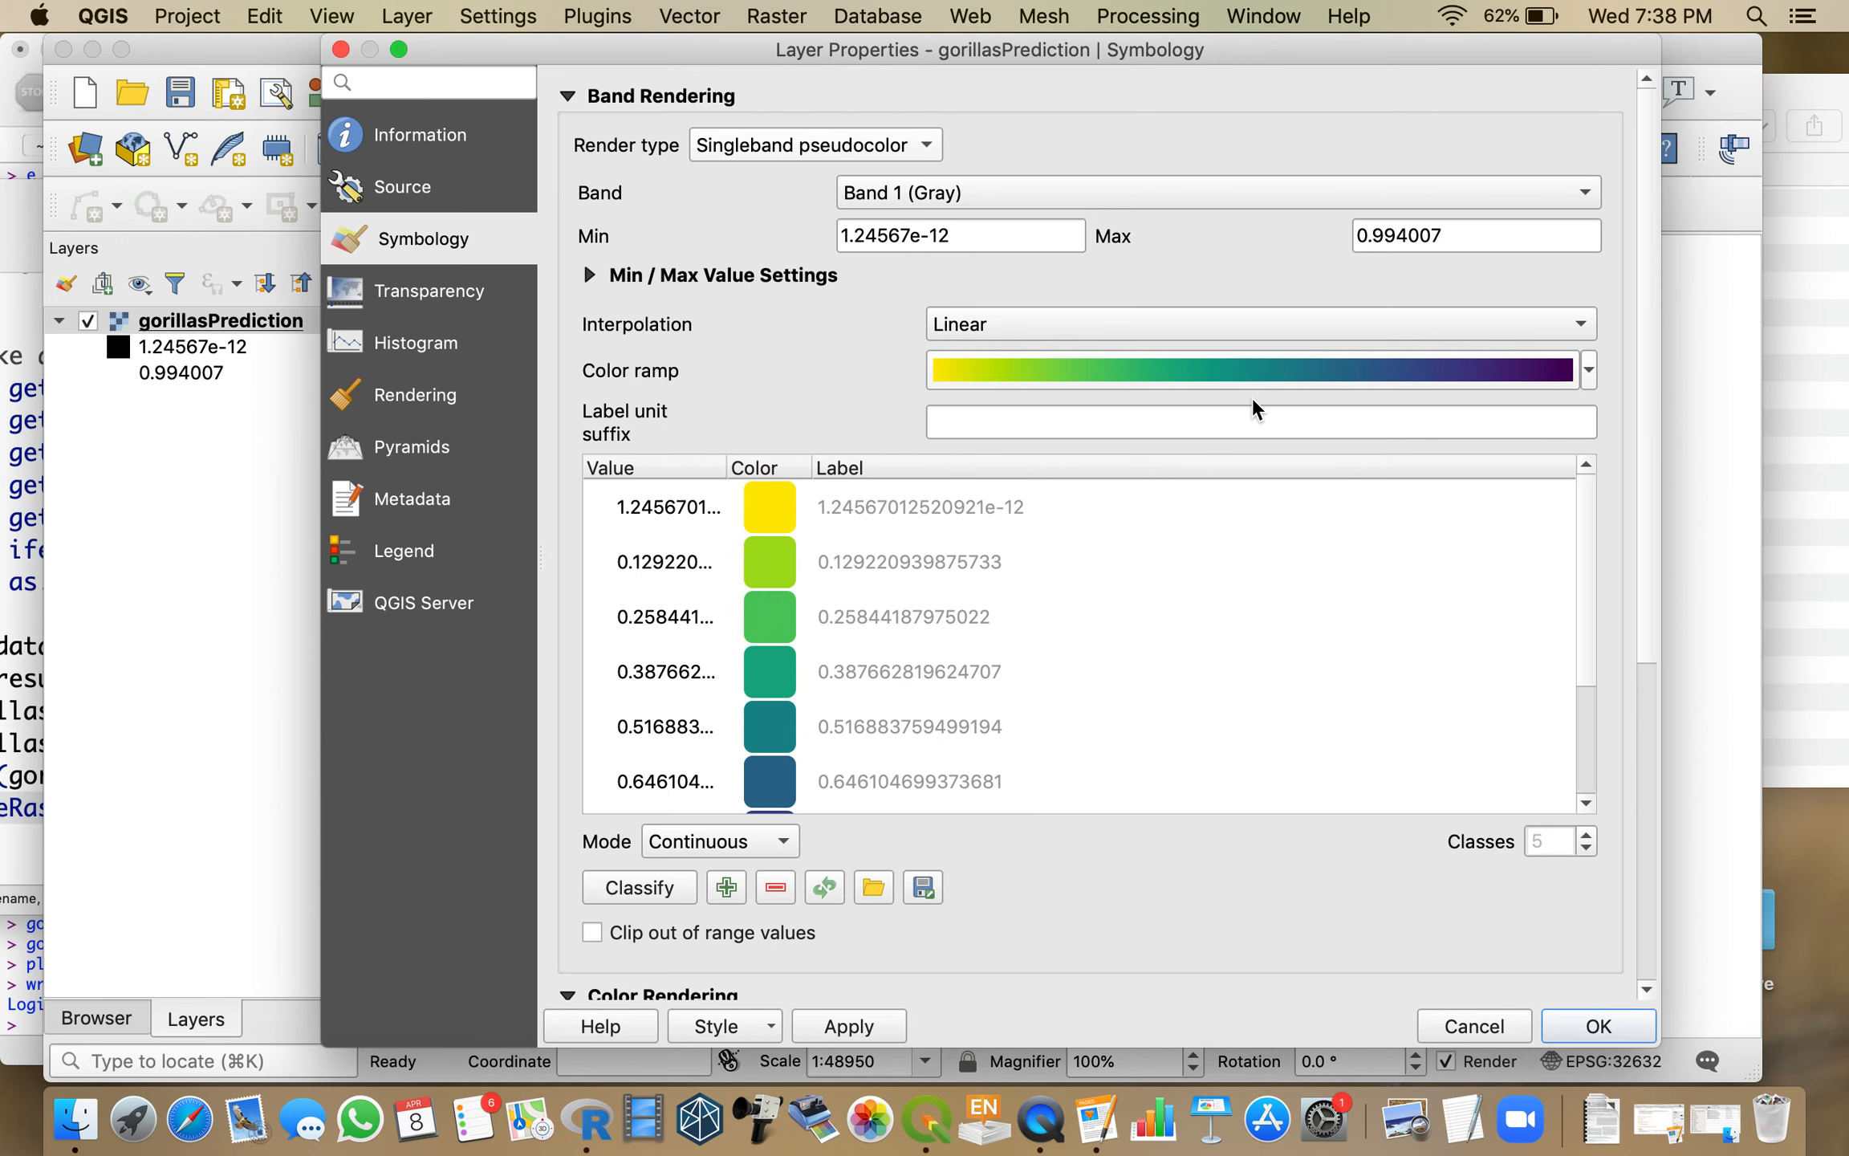
click(1597, 1024)
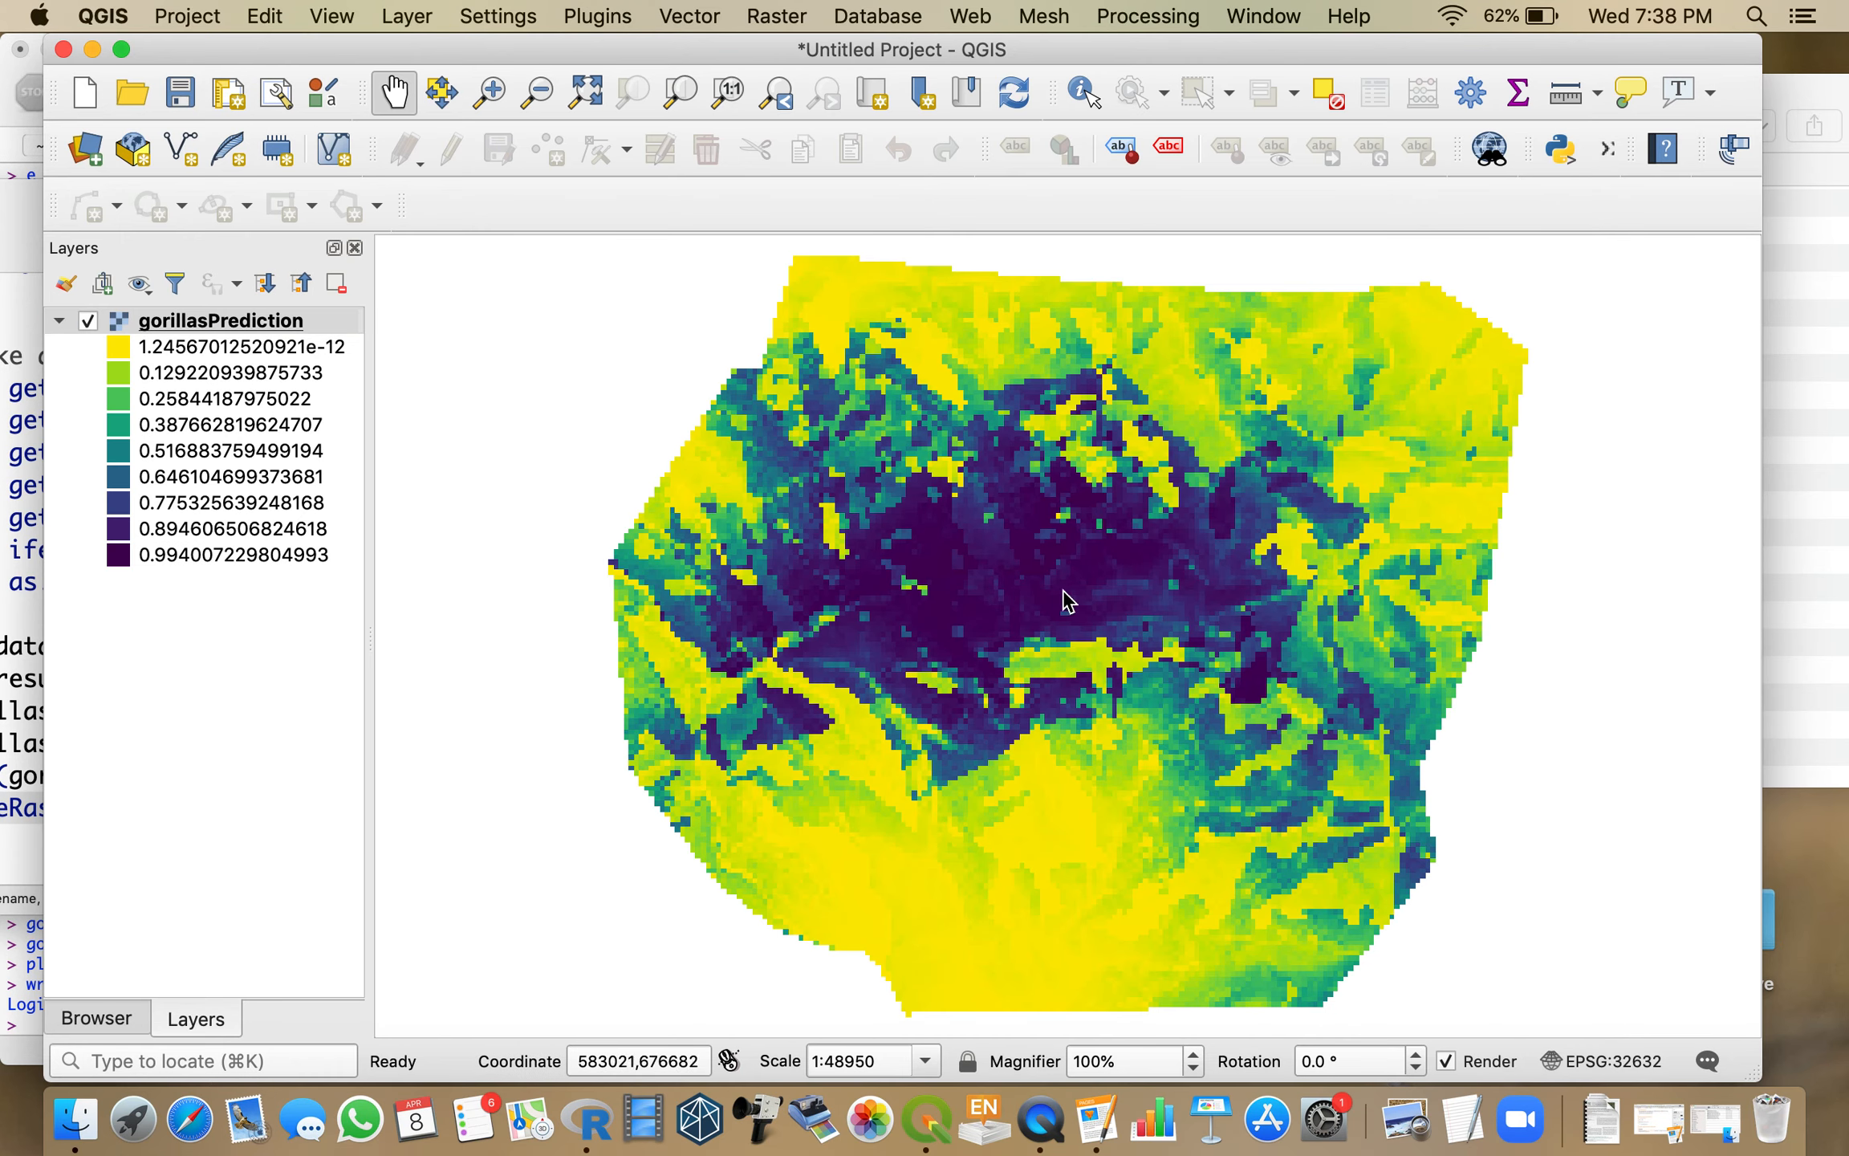
mouse_move(965, 546)
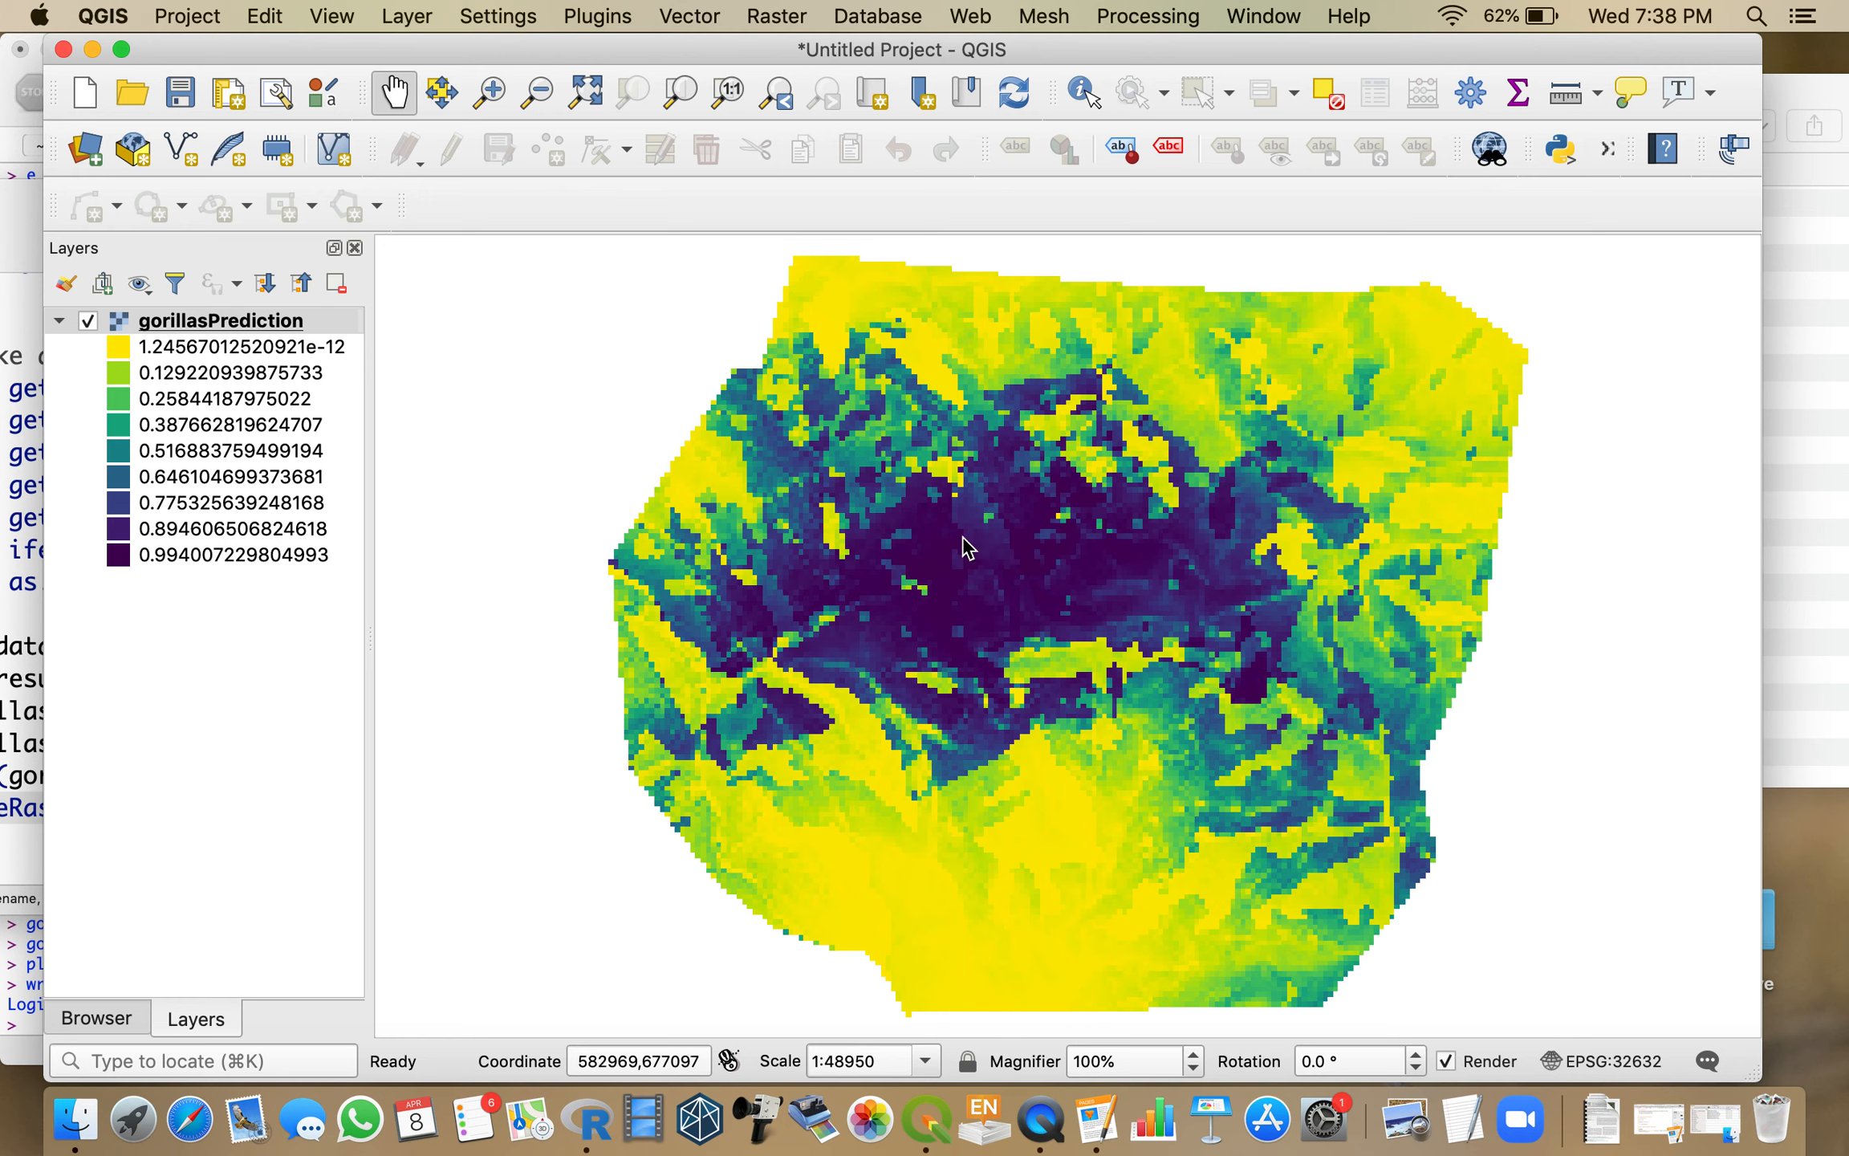
mouse_move(1252, 341)
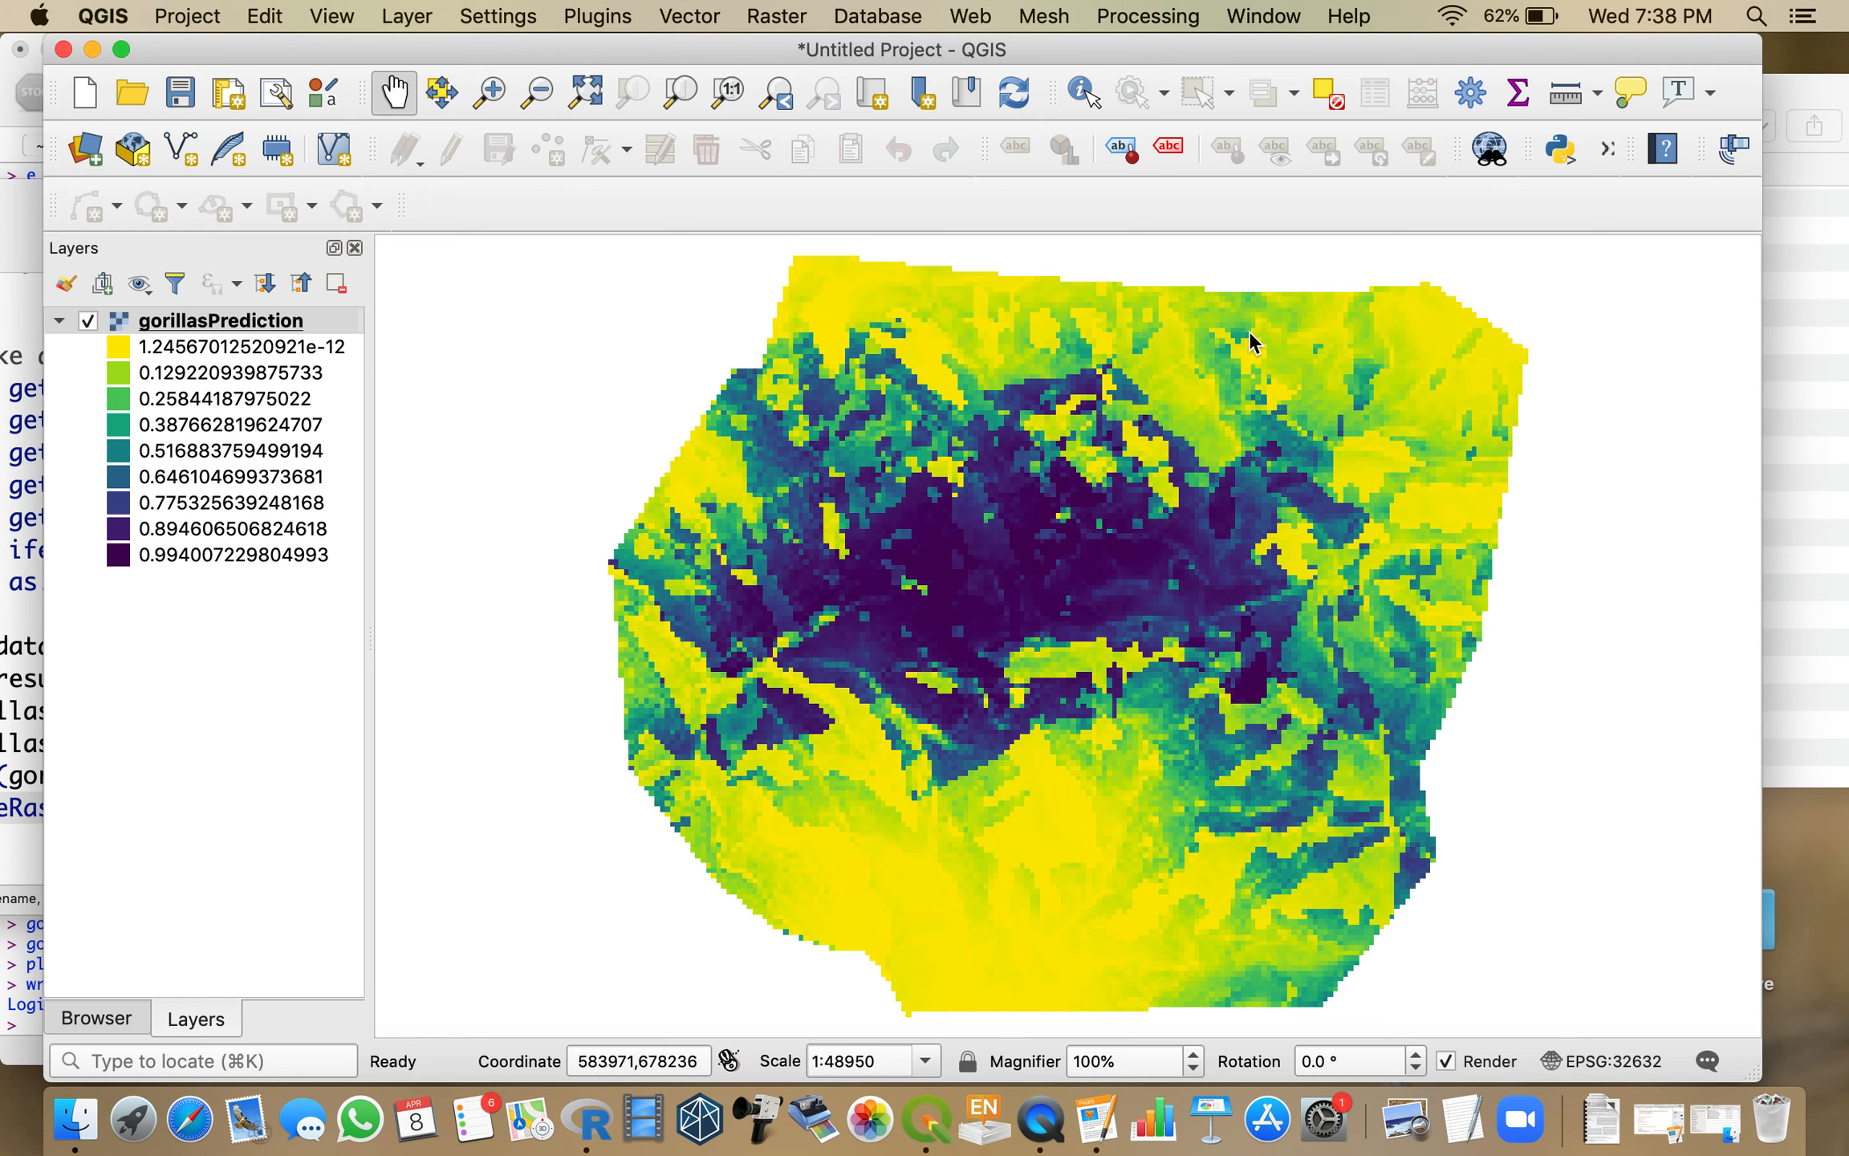
mouse_move(1321, 376)
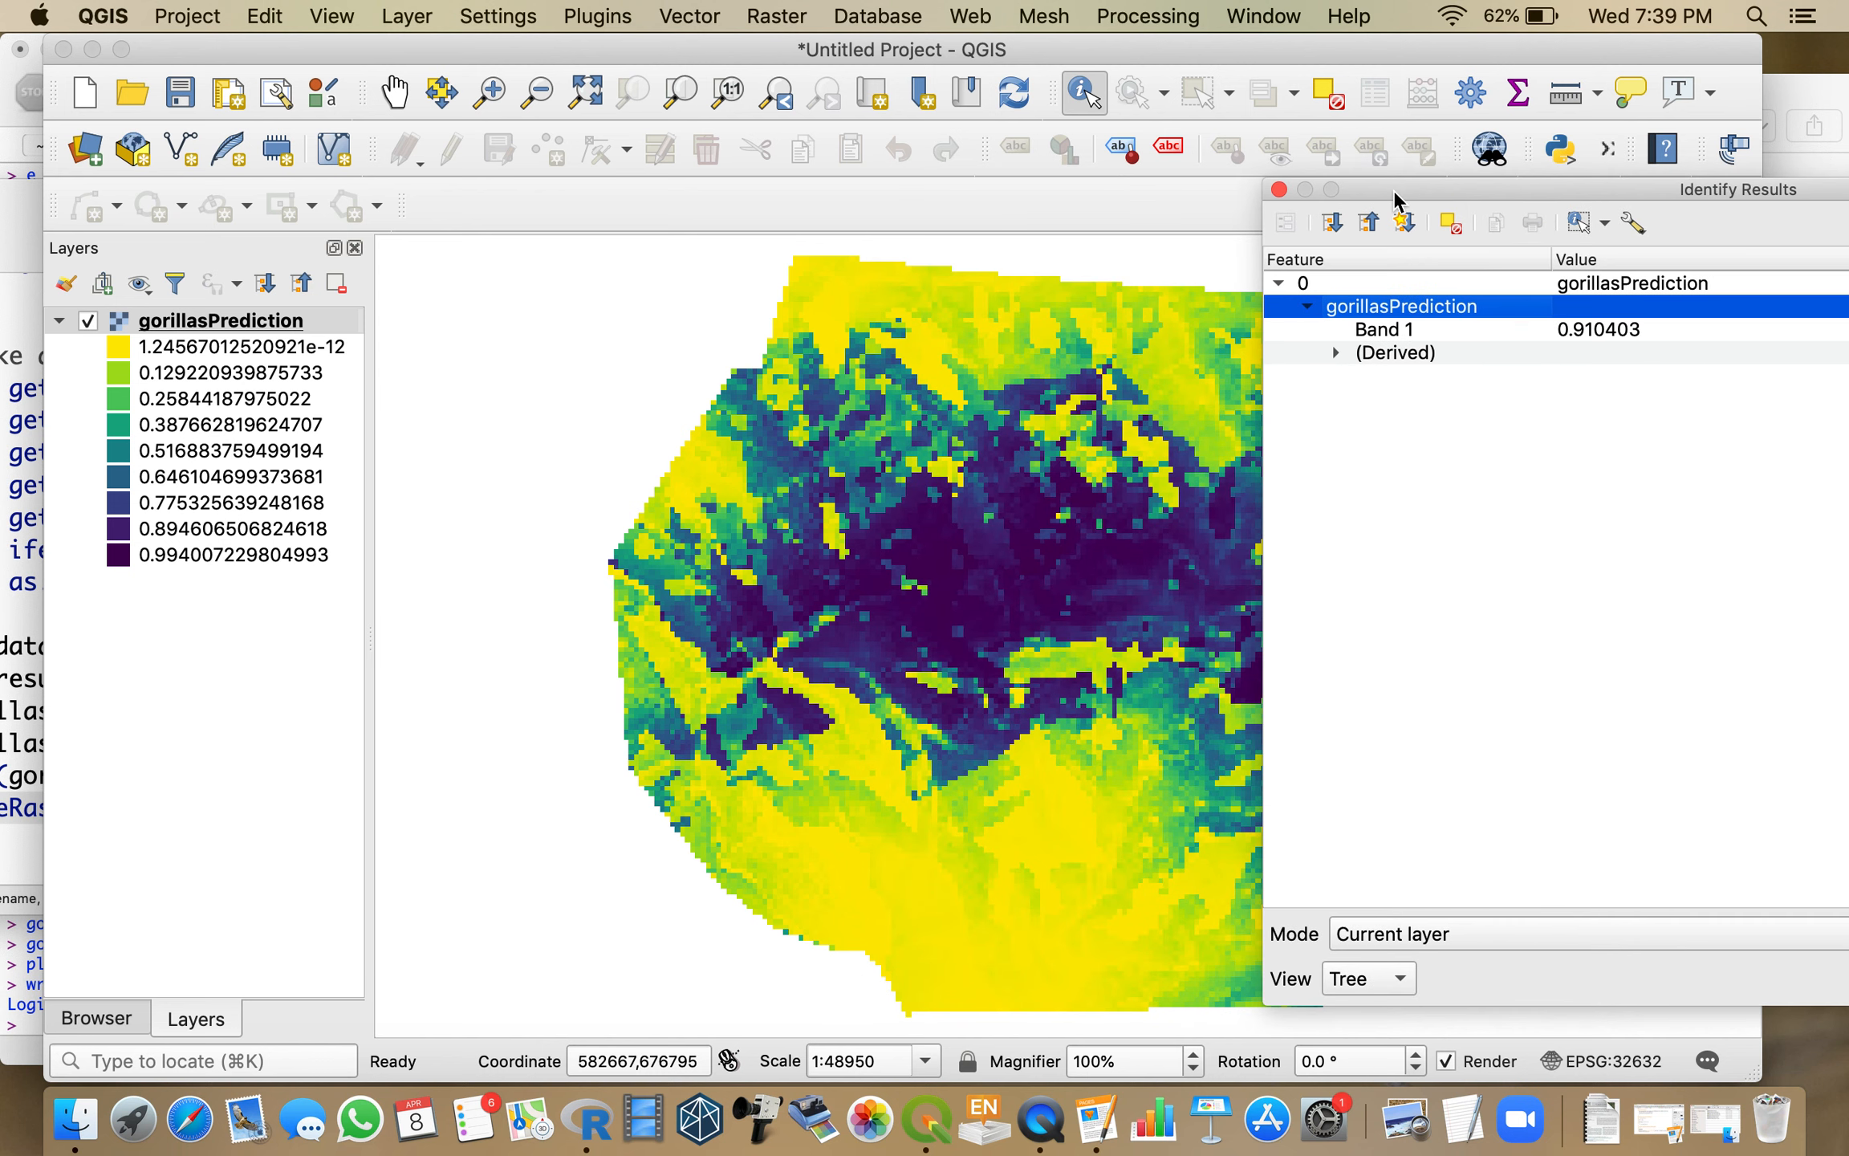
mouse_move(866, 459)
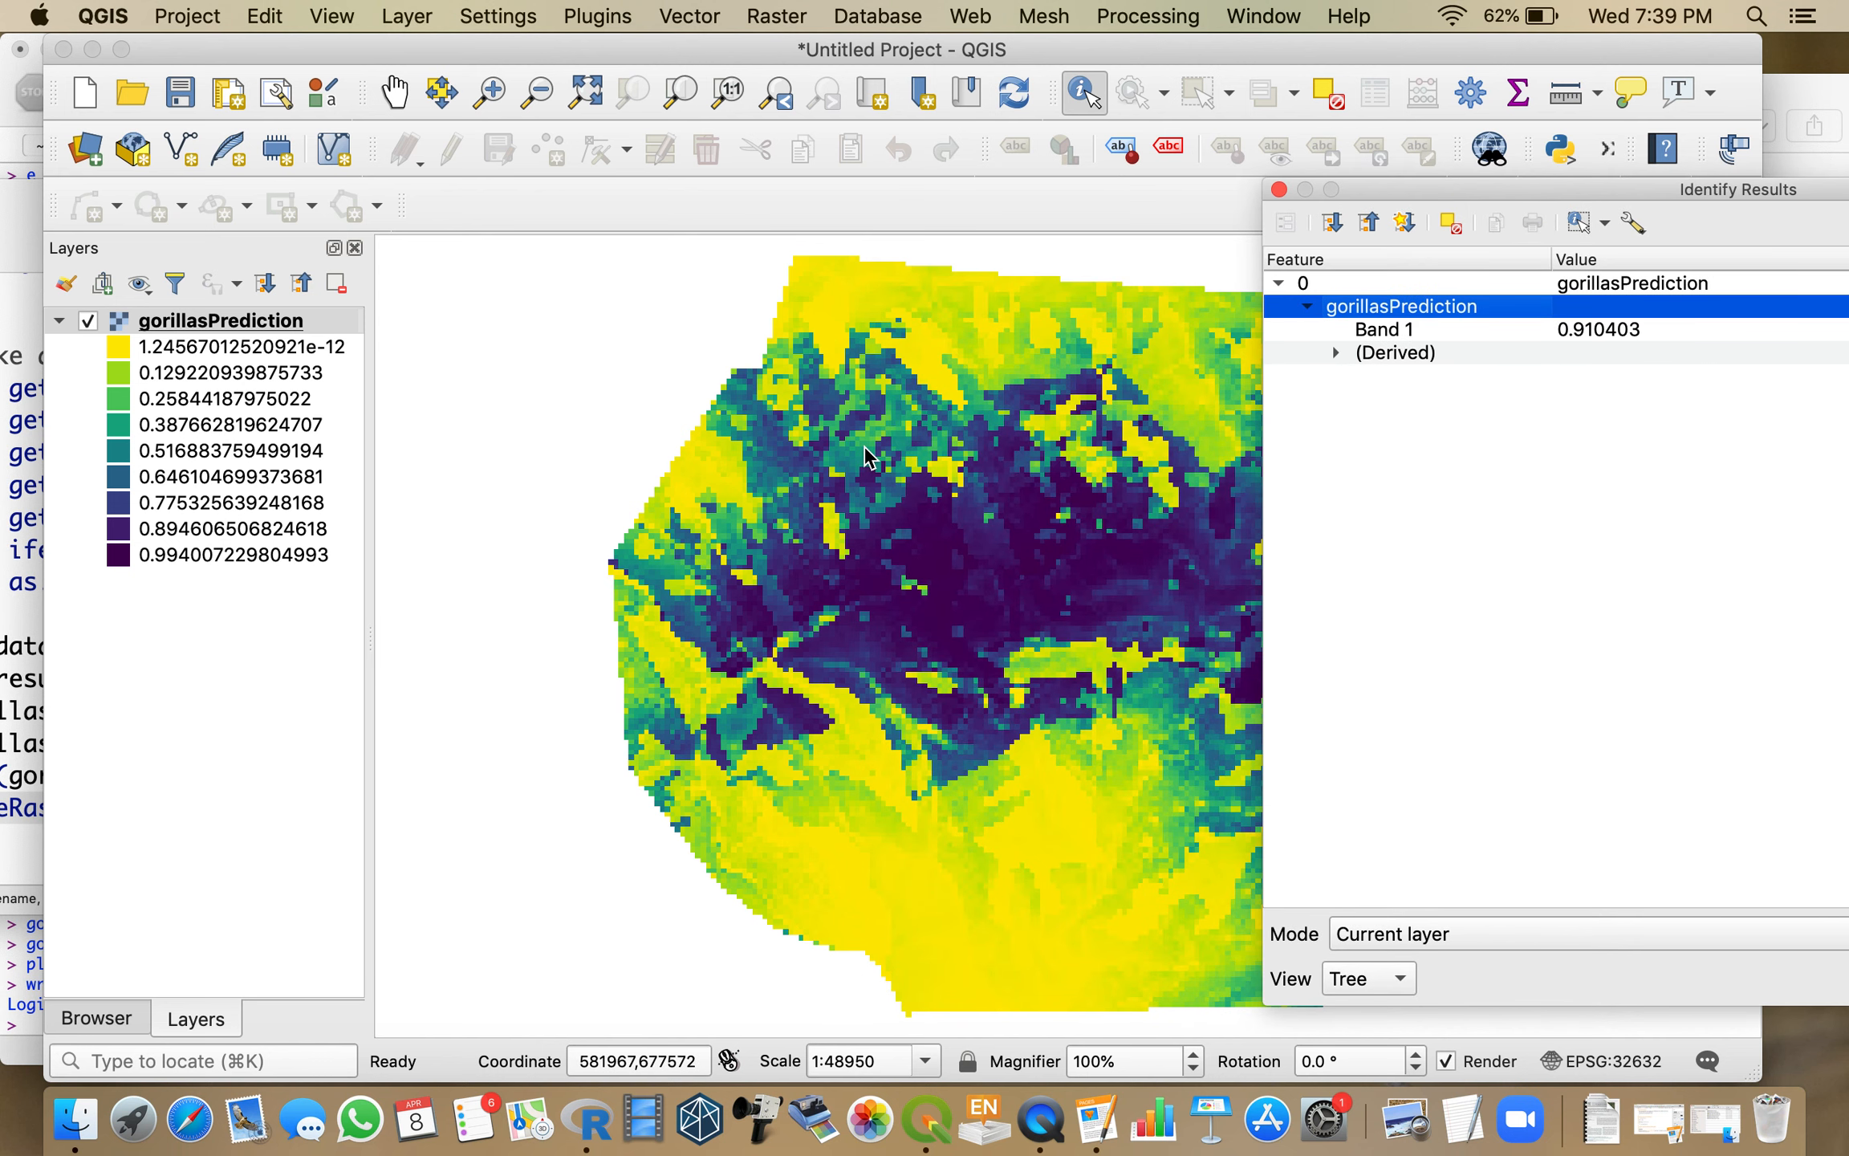
Step: Identify Band 1 probabilities at teal and yellow pixels (down to 0.00167), then close the results
click(869, 458)
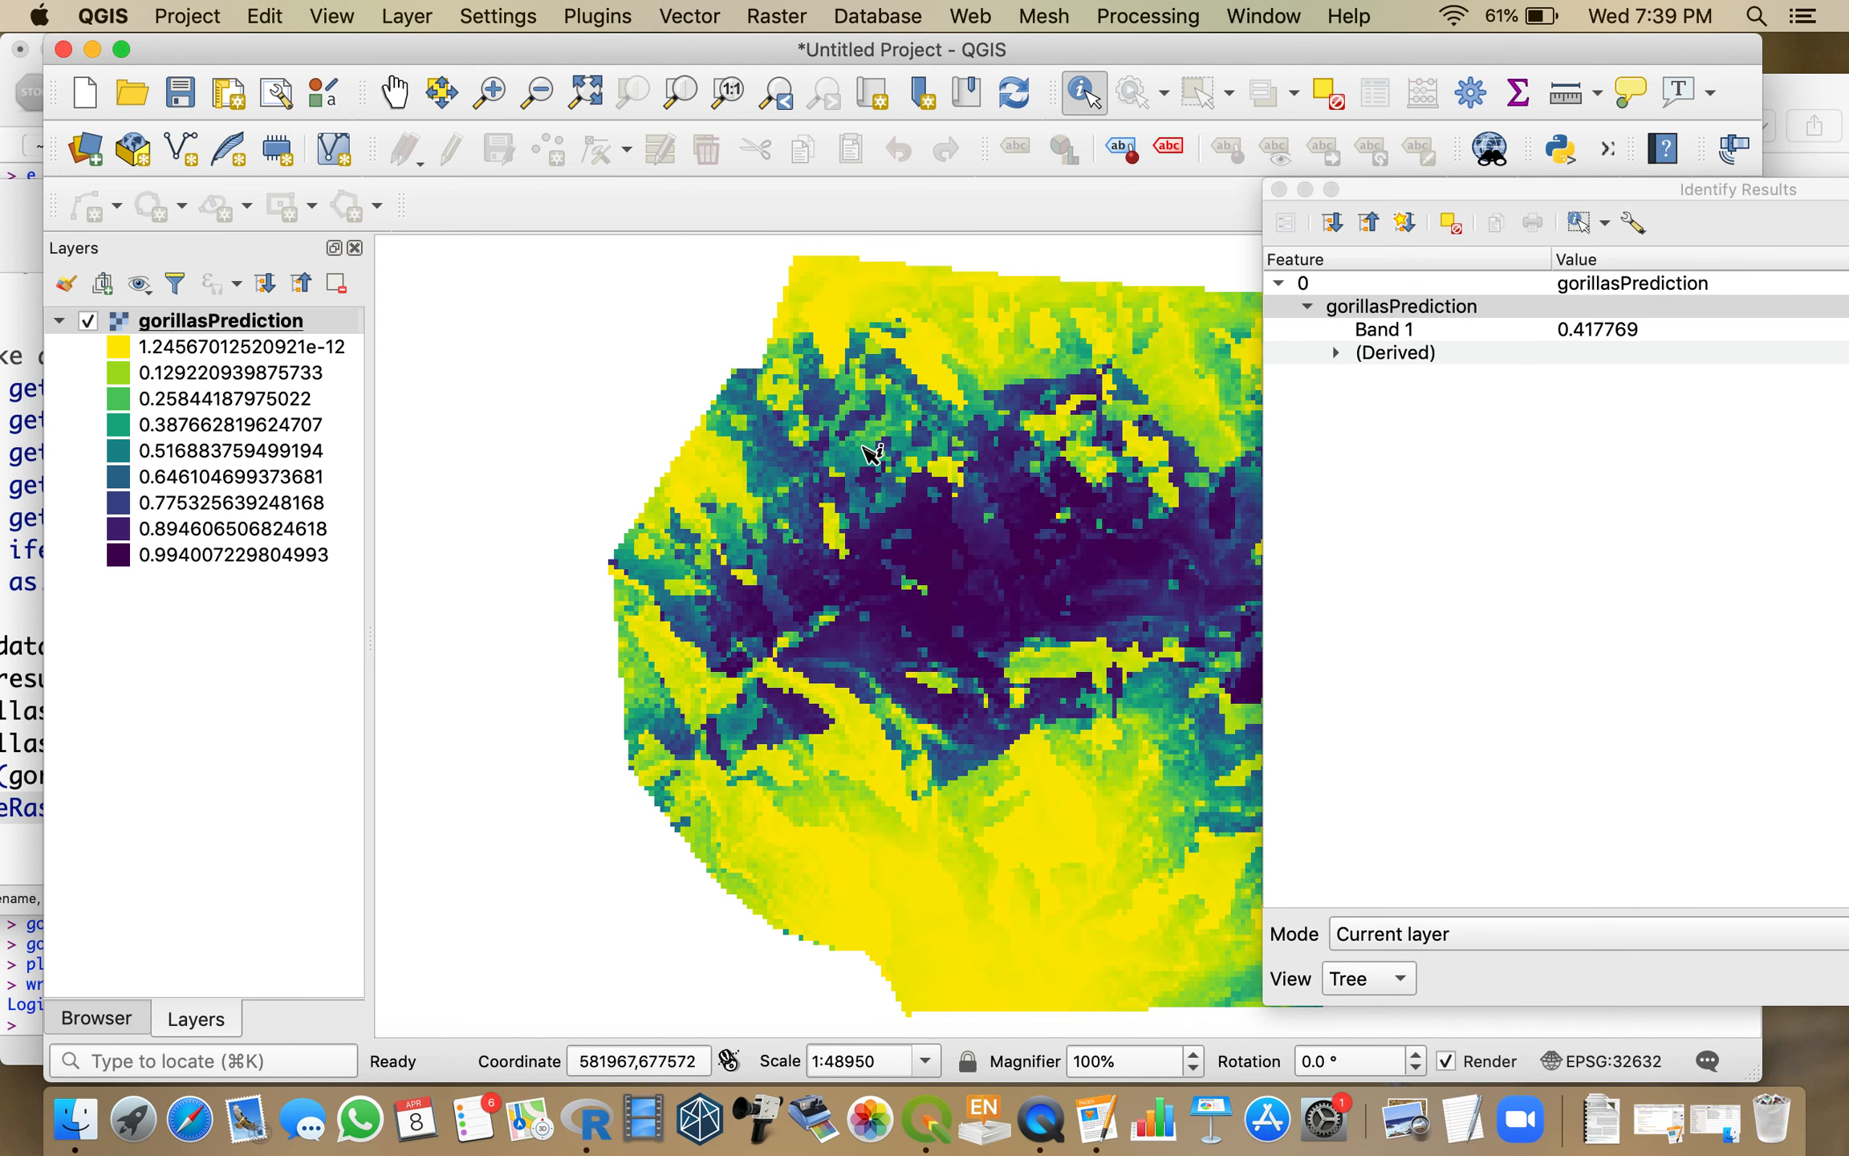
click(885, 371)
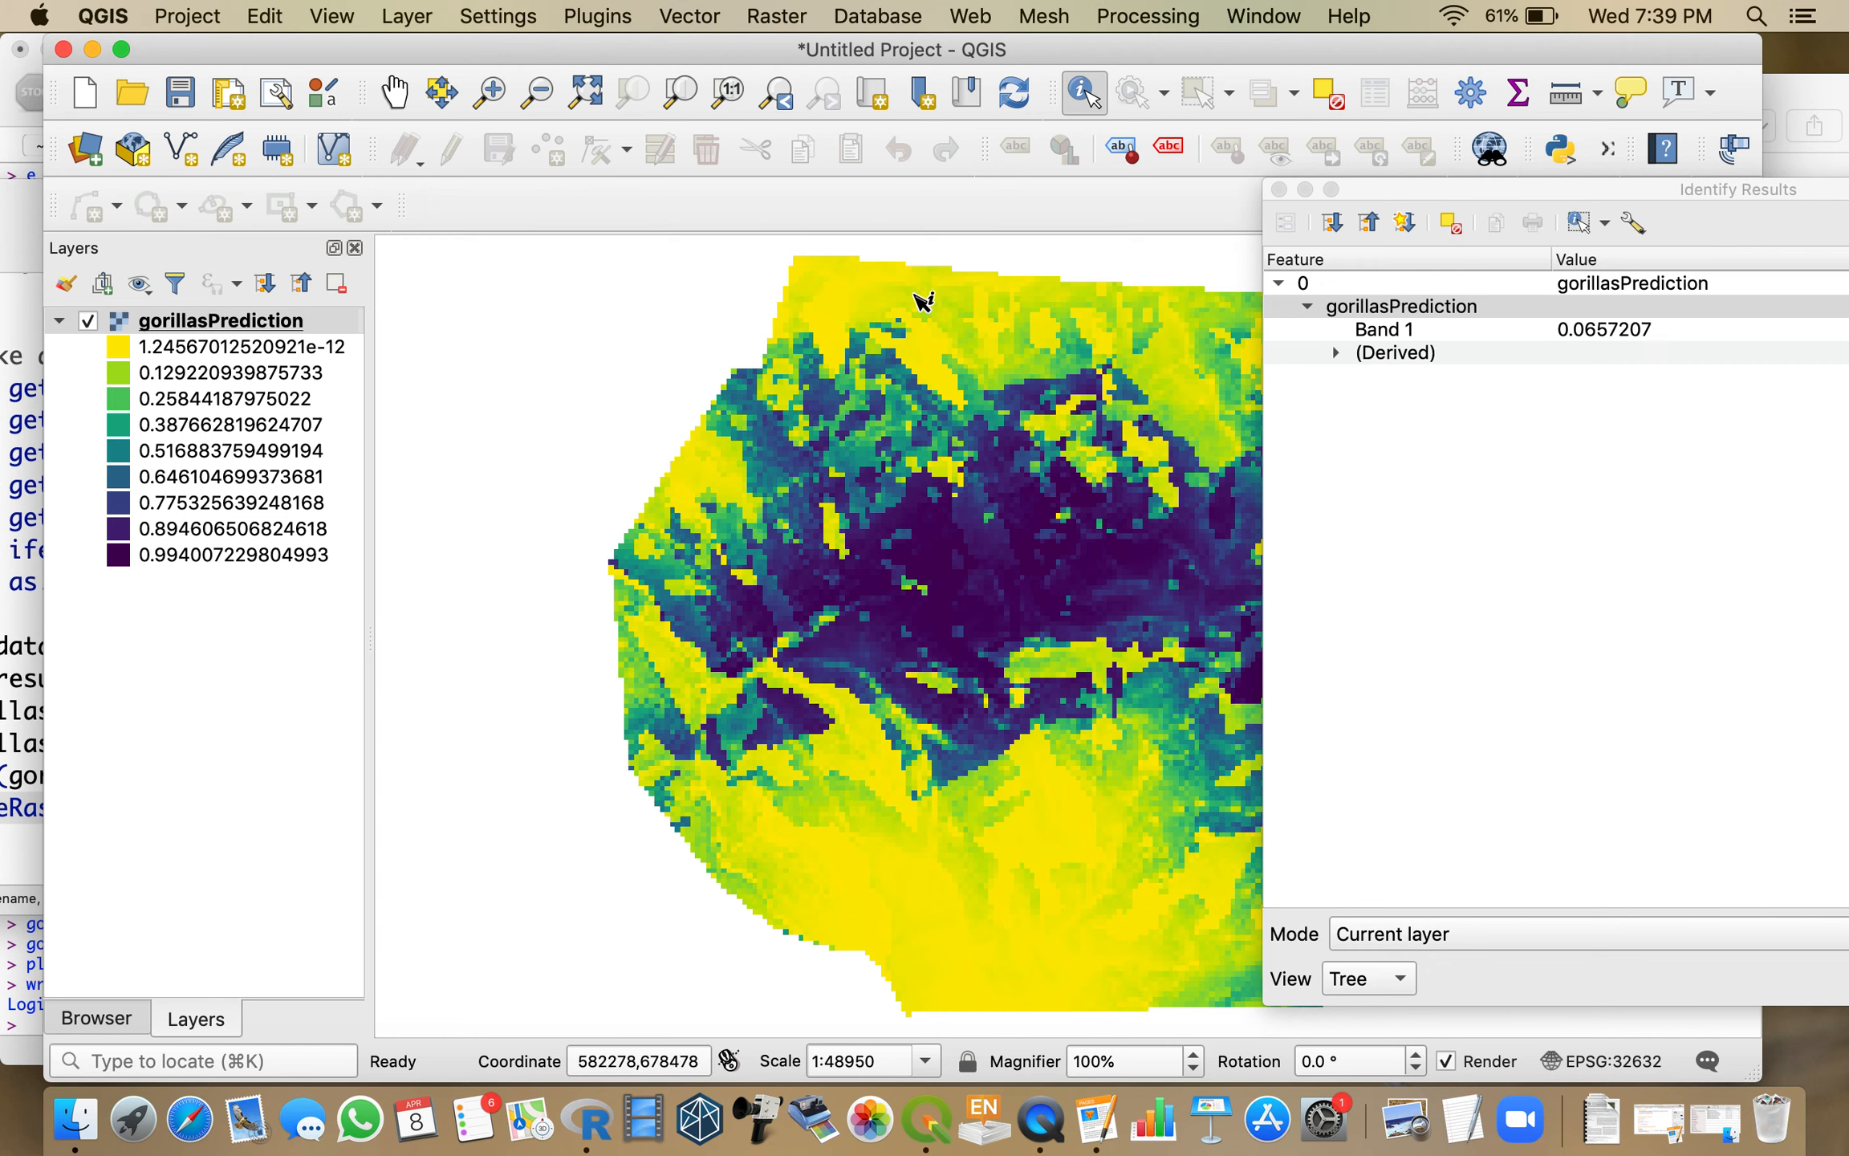
click(931, 360)
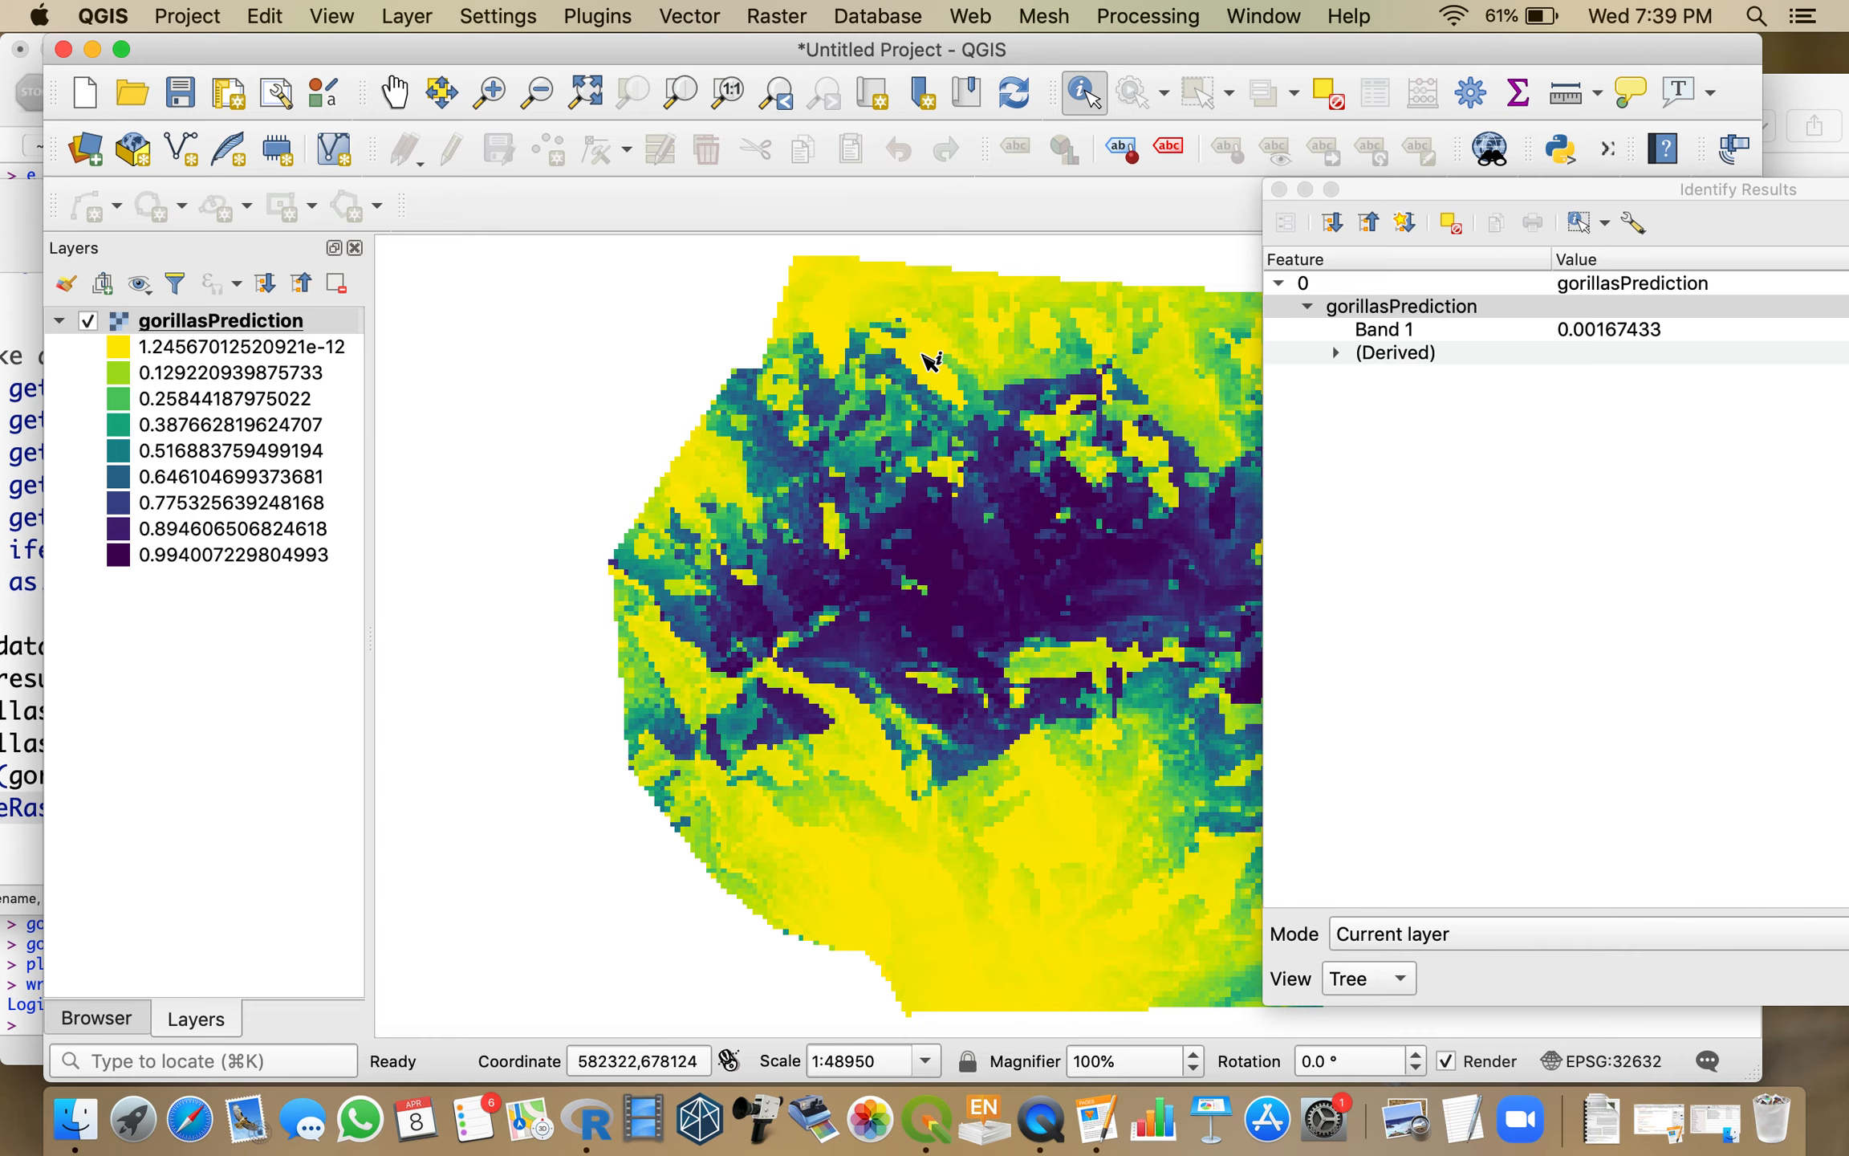
mouse_move(1403, 201)
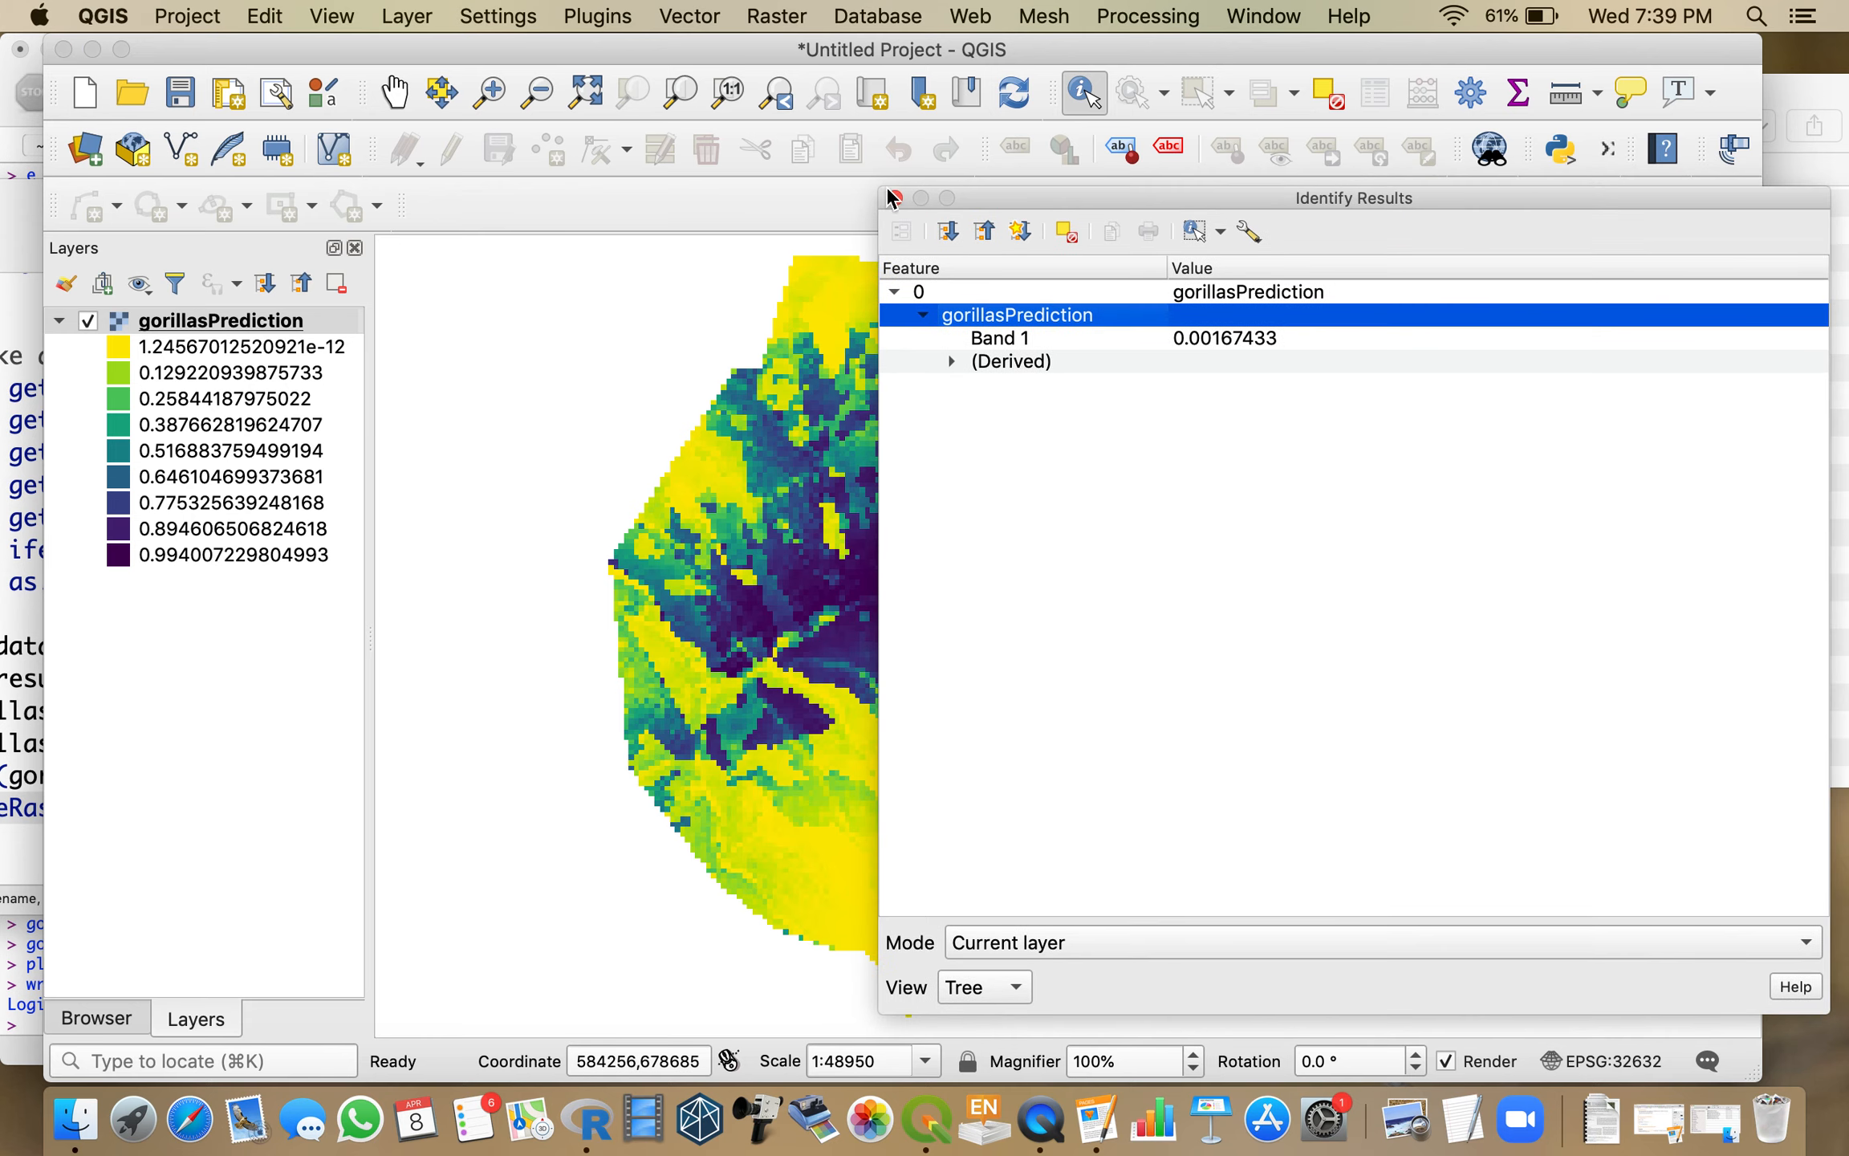
click(891, 197)
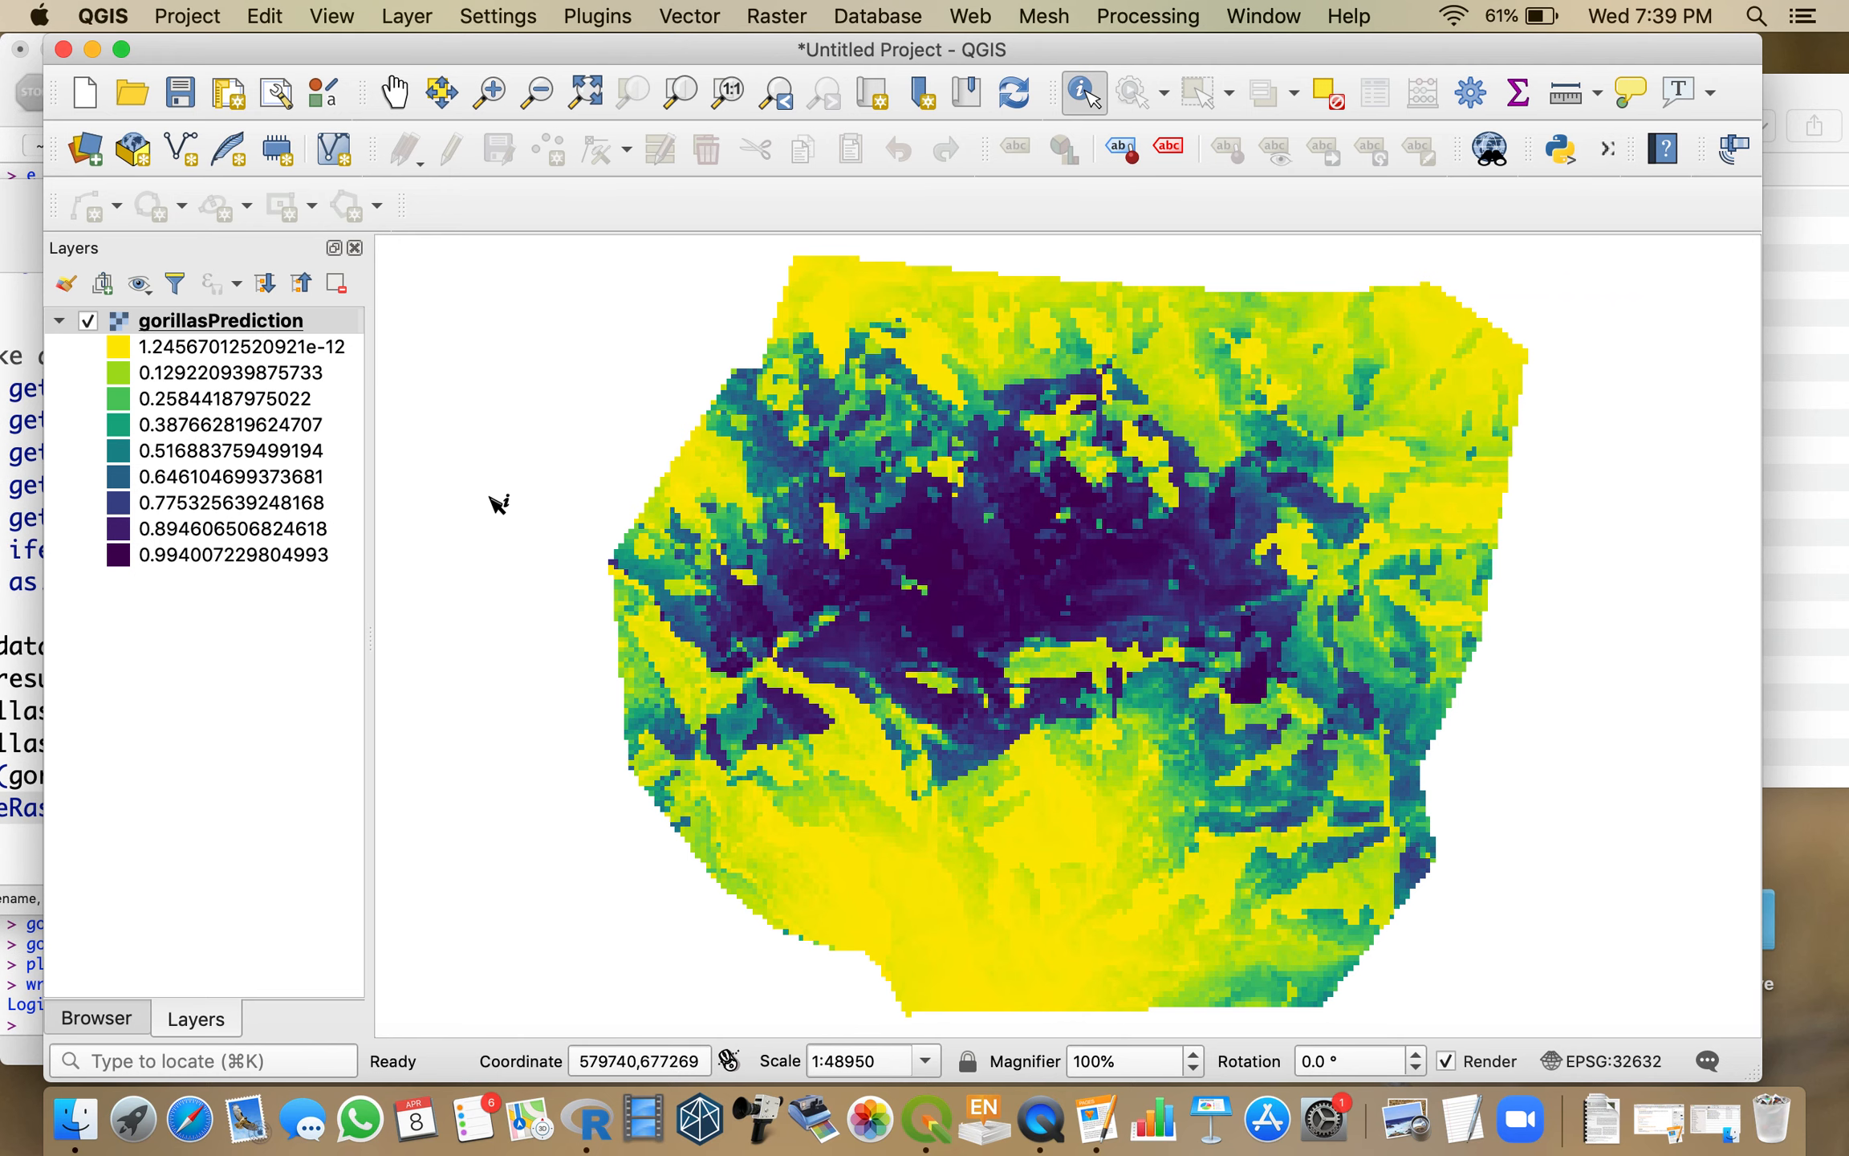
mouse_move(1262, 1024)
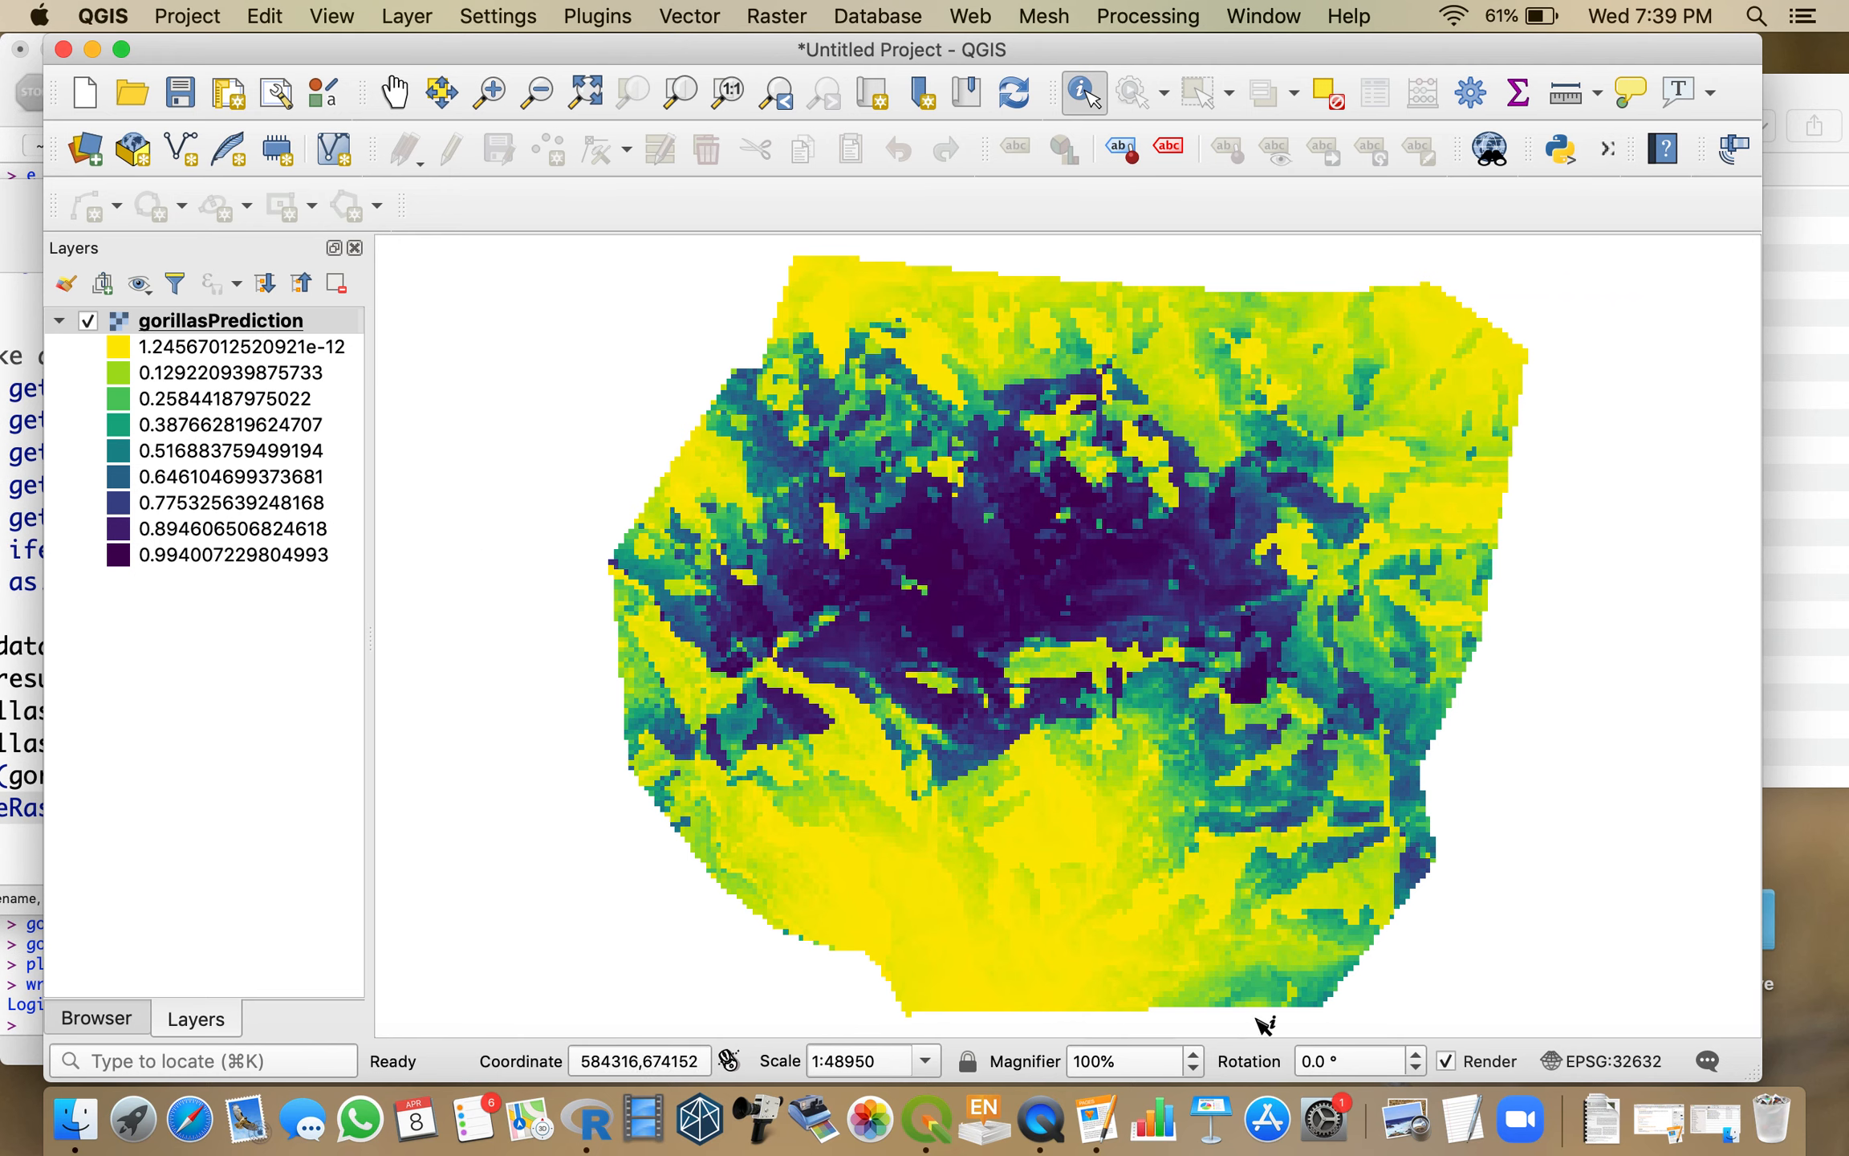
mouse_move(487, 857)
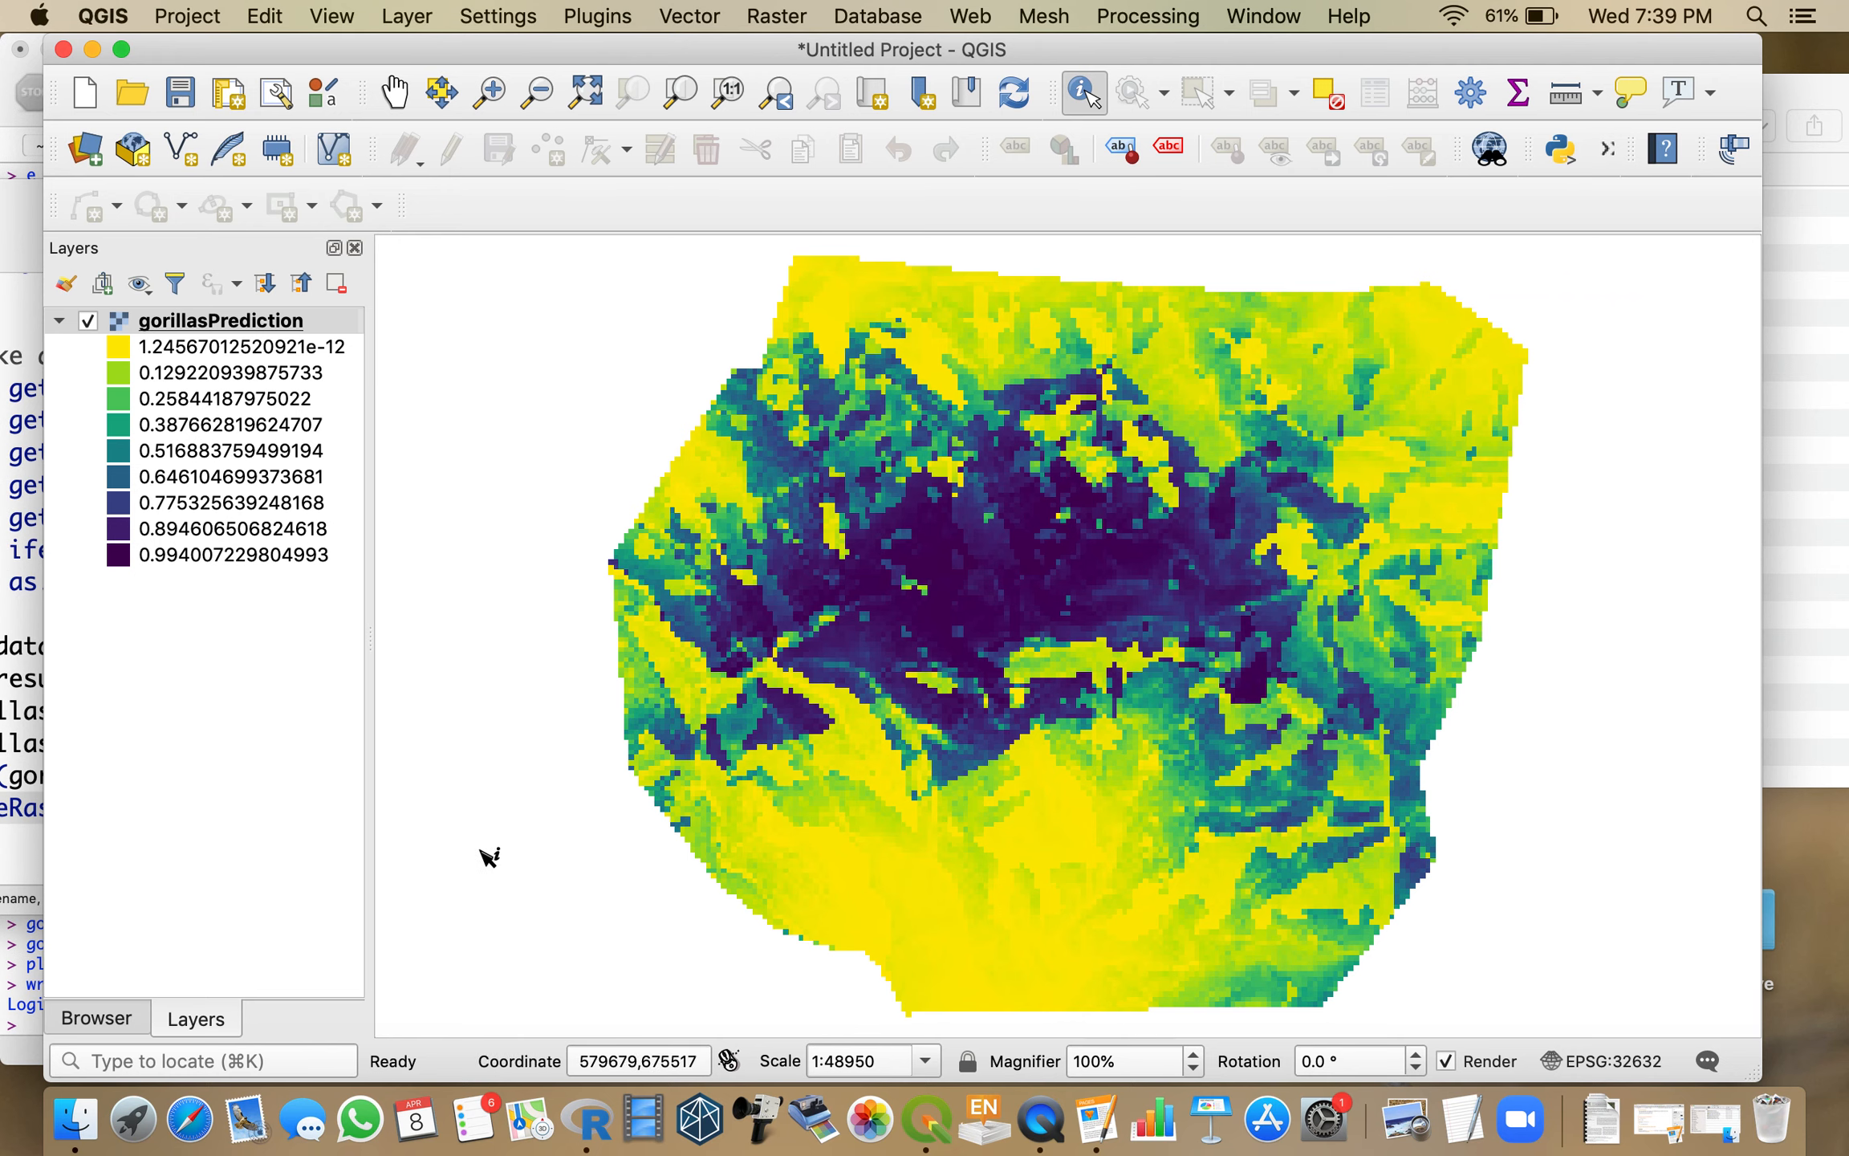